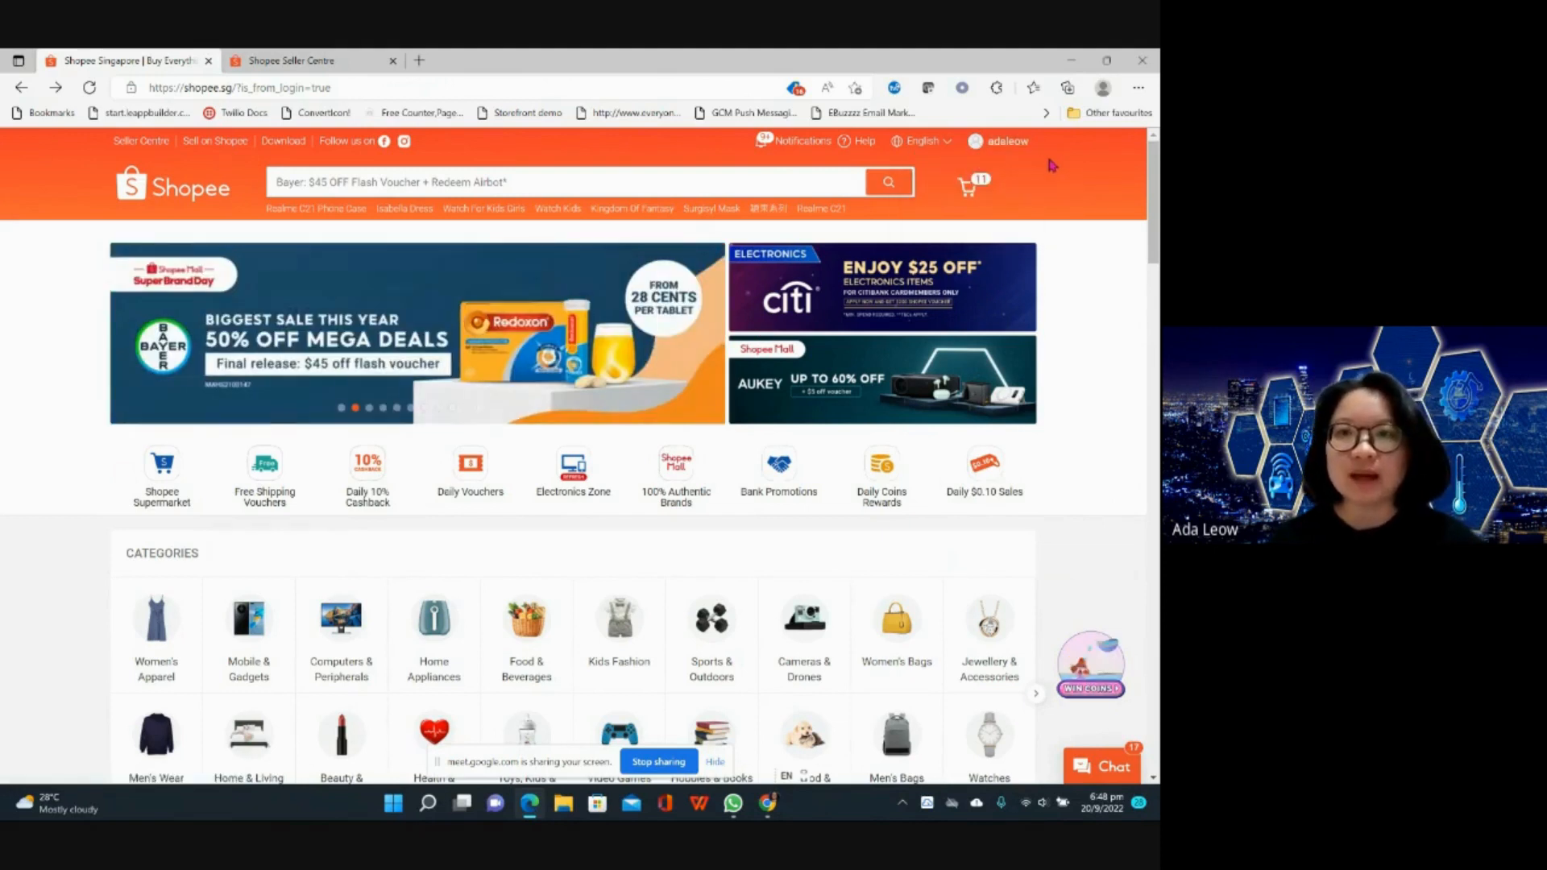
pyautogui.moveTo(1064, 197)
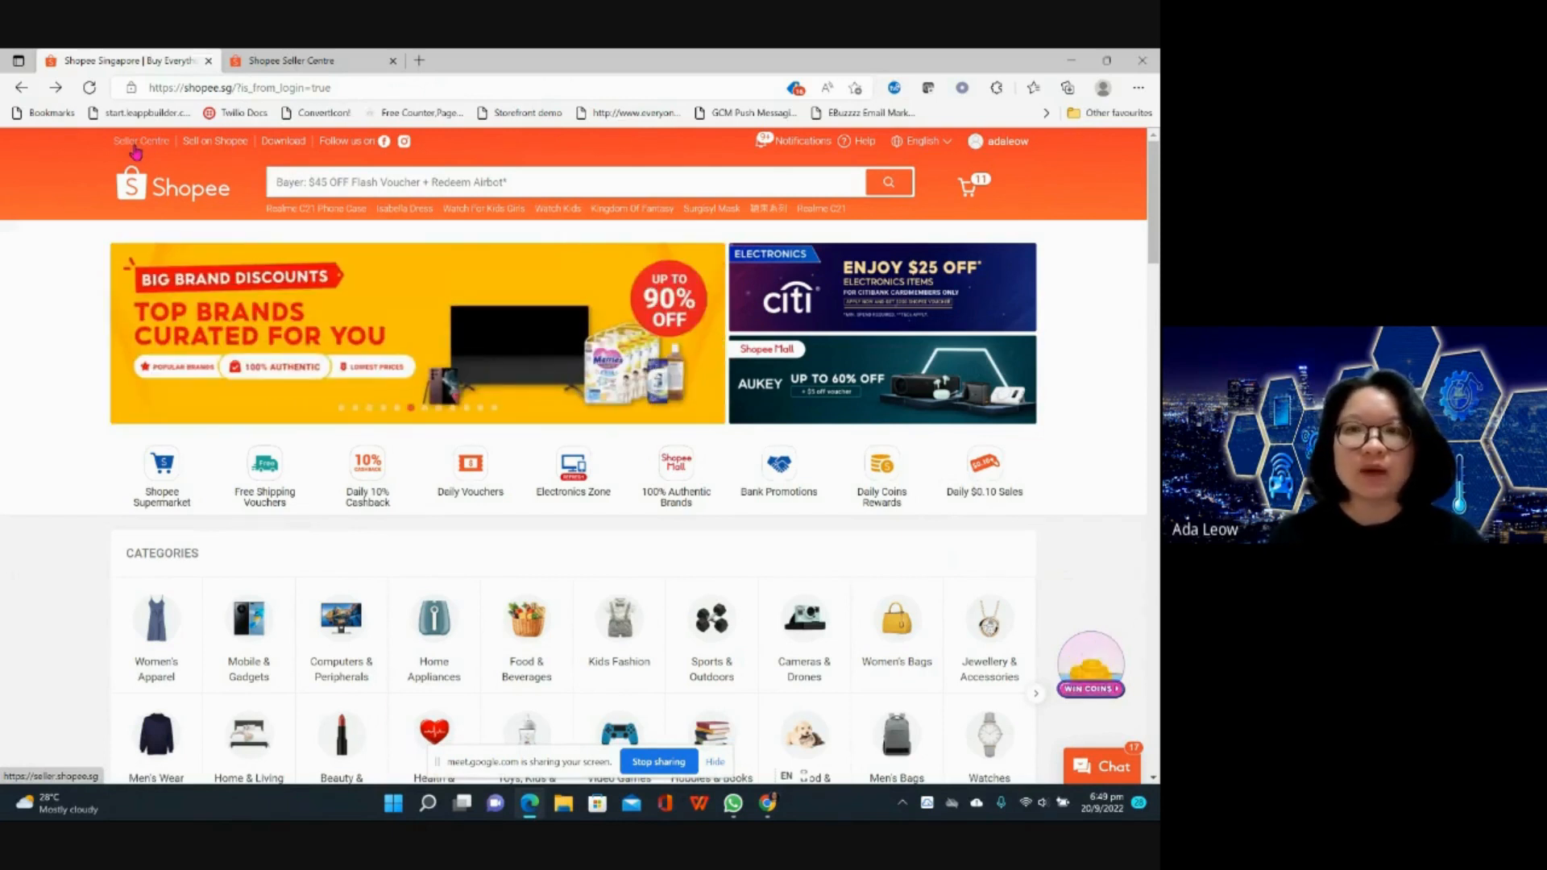
# - Register a seller account with the shop email and shop name RunawaySG, and submit it
pyautogui.click(141, 140)
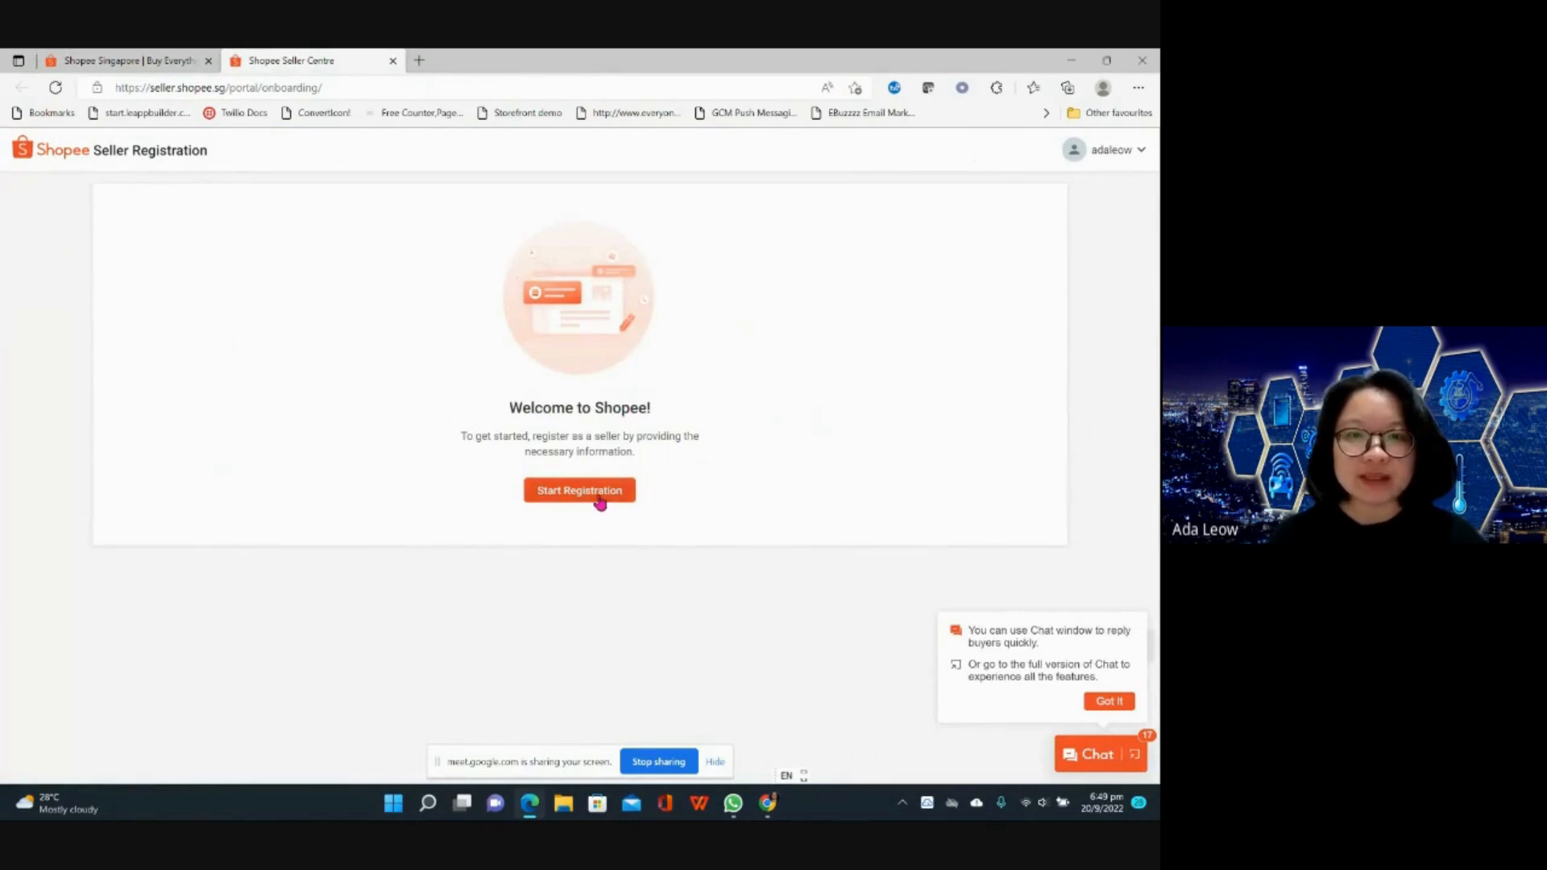
pyautogui.click(579, 491)
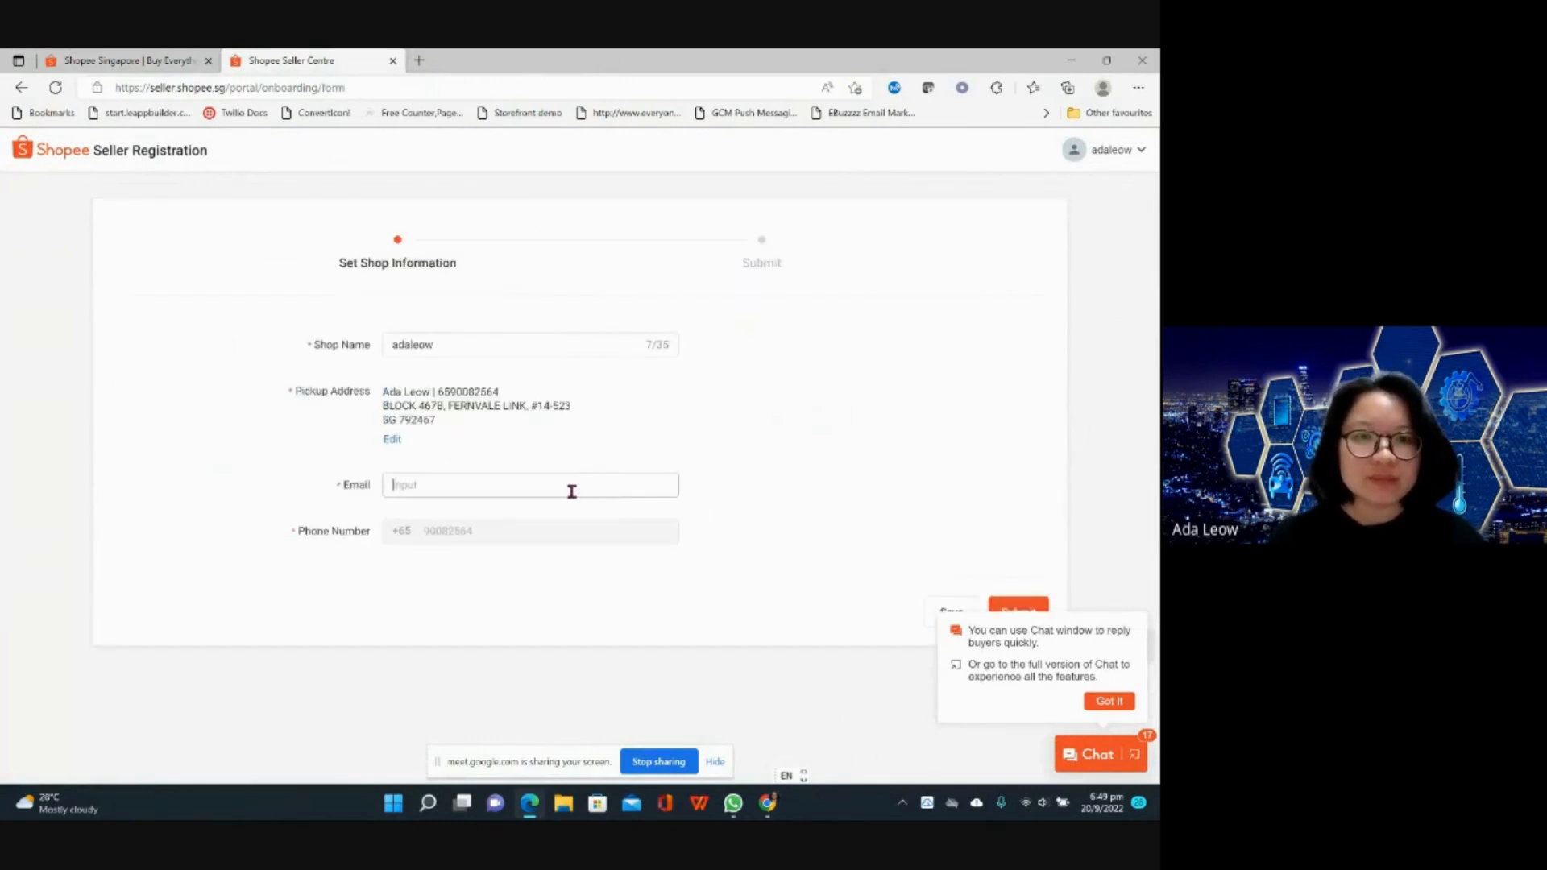
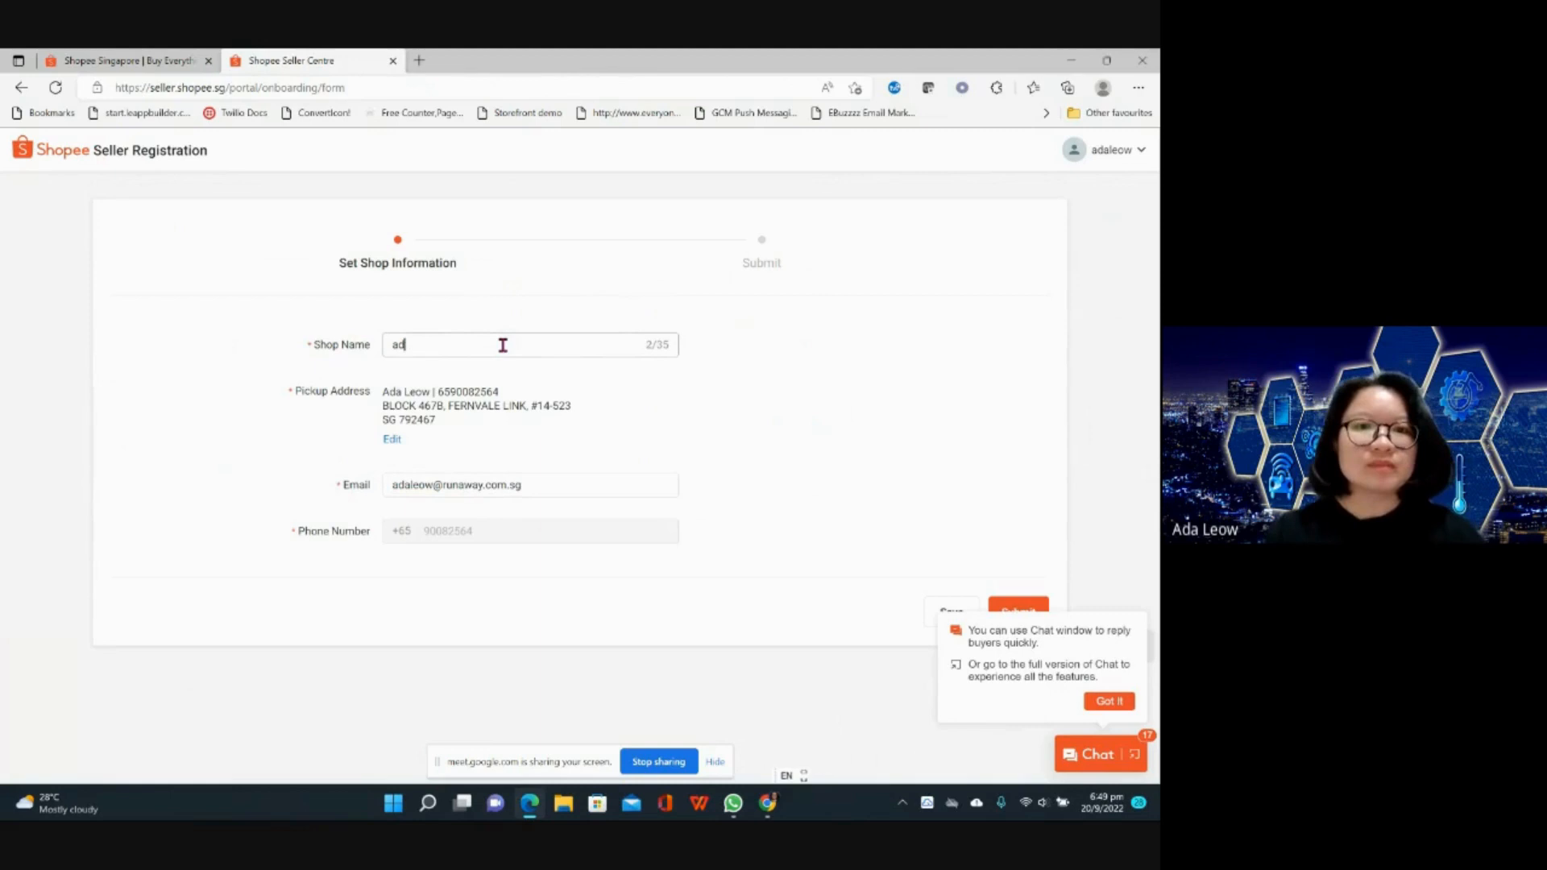
pyautogui.write('Ri')
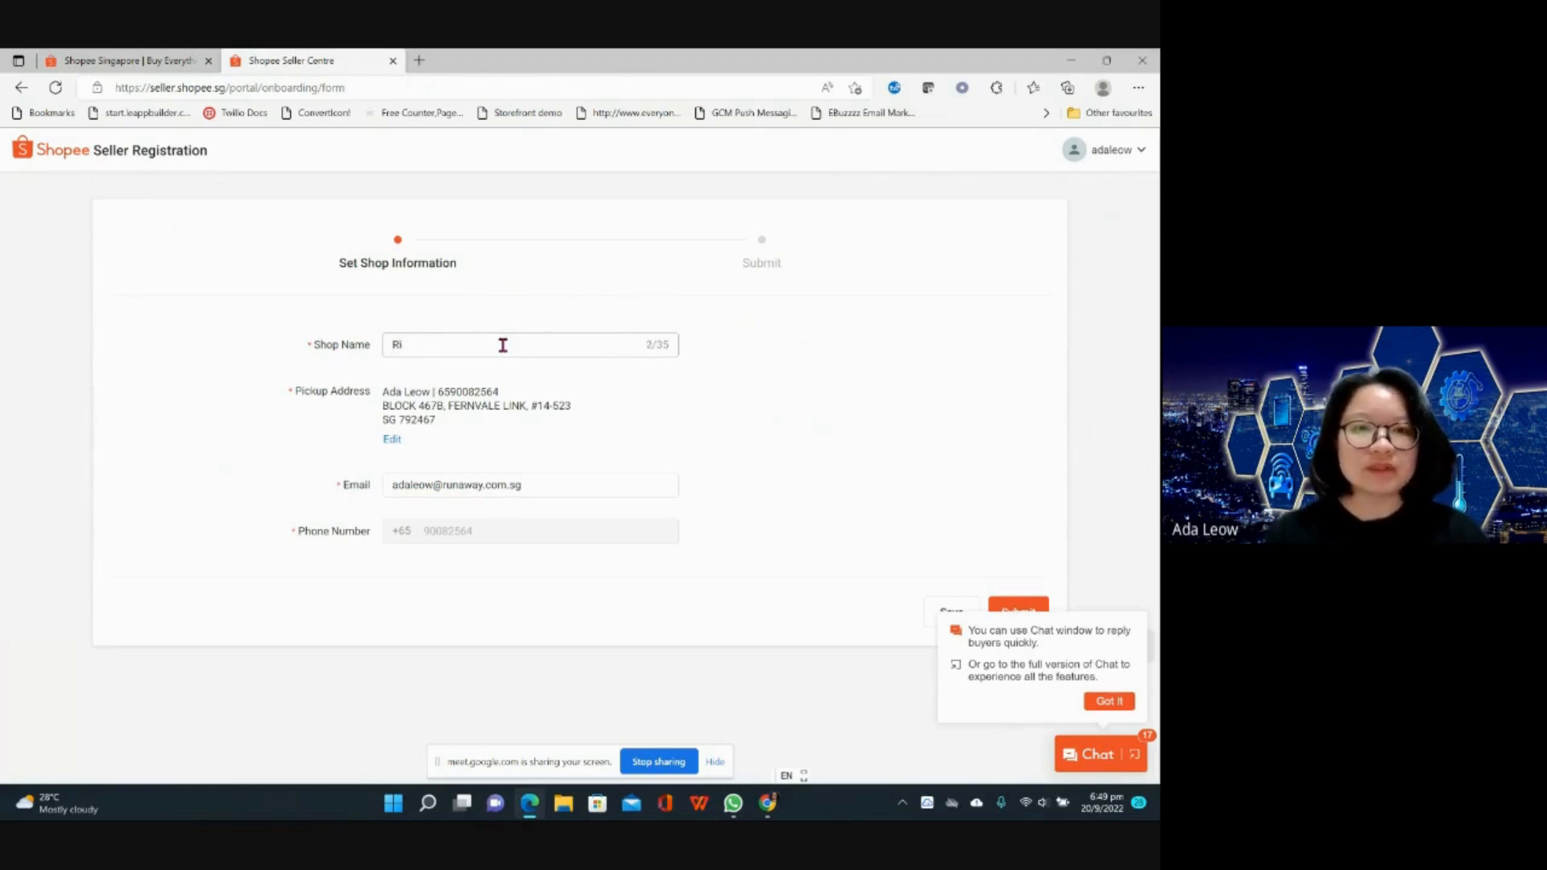
pyautogui.write('unaway')
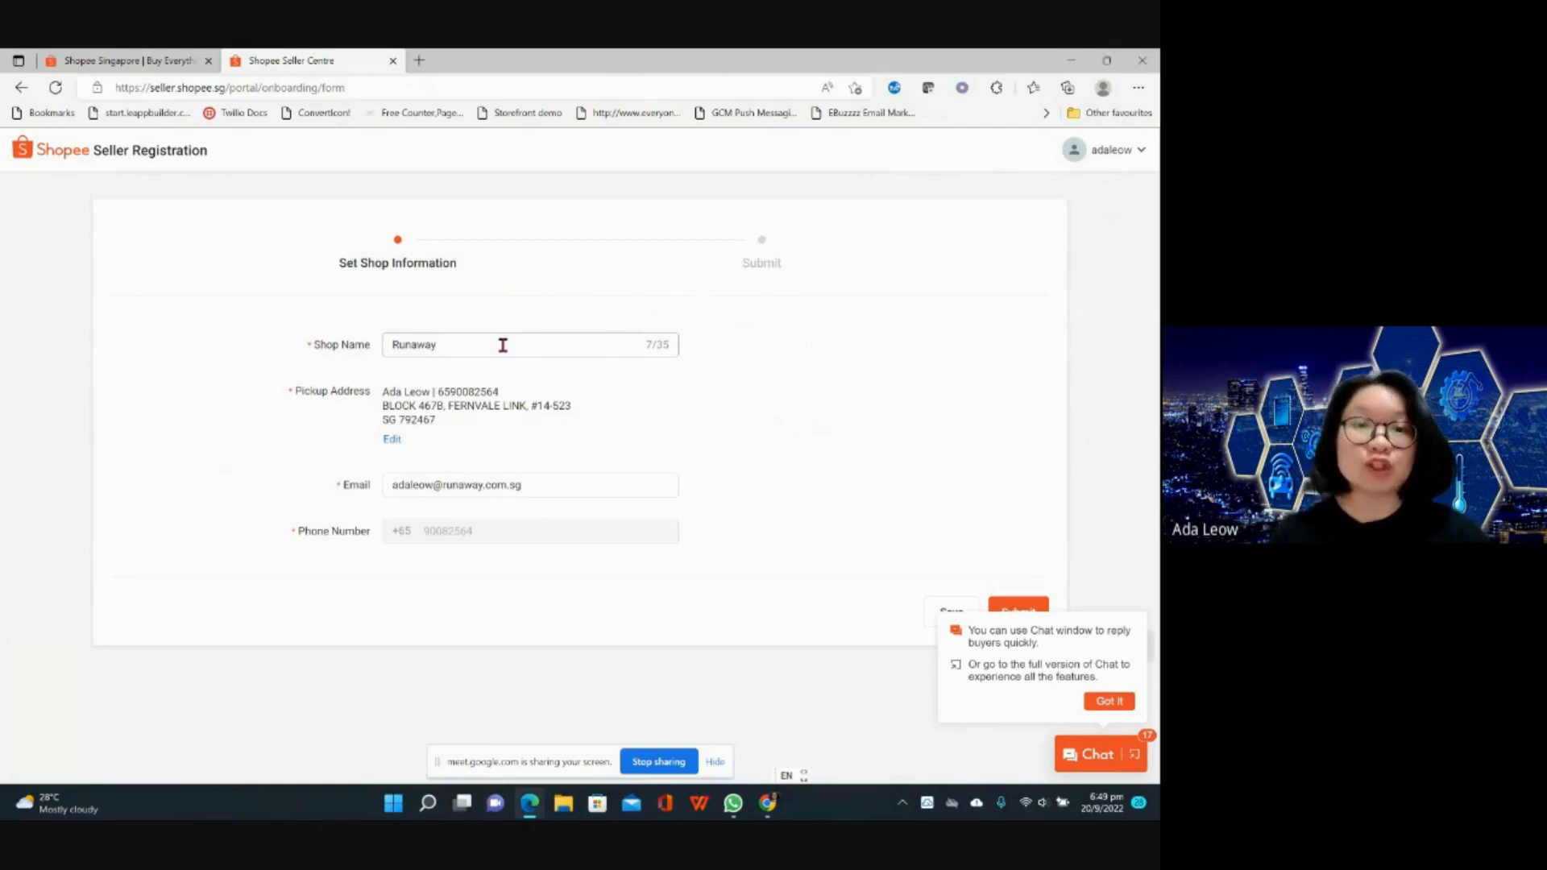
pyautogui.write('SG')
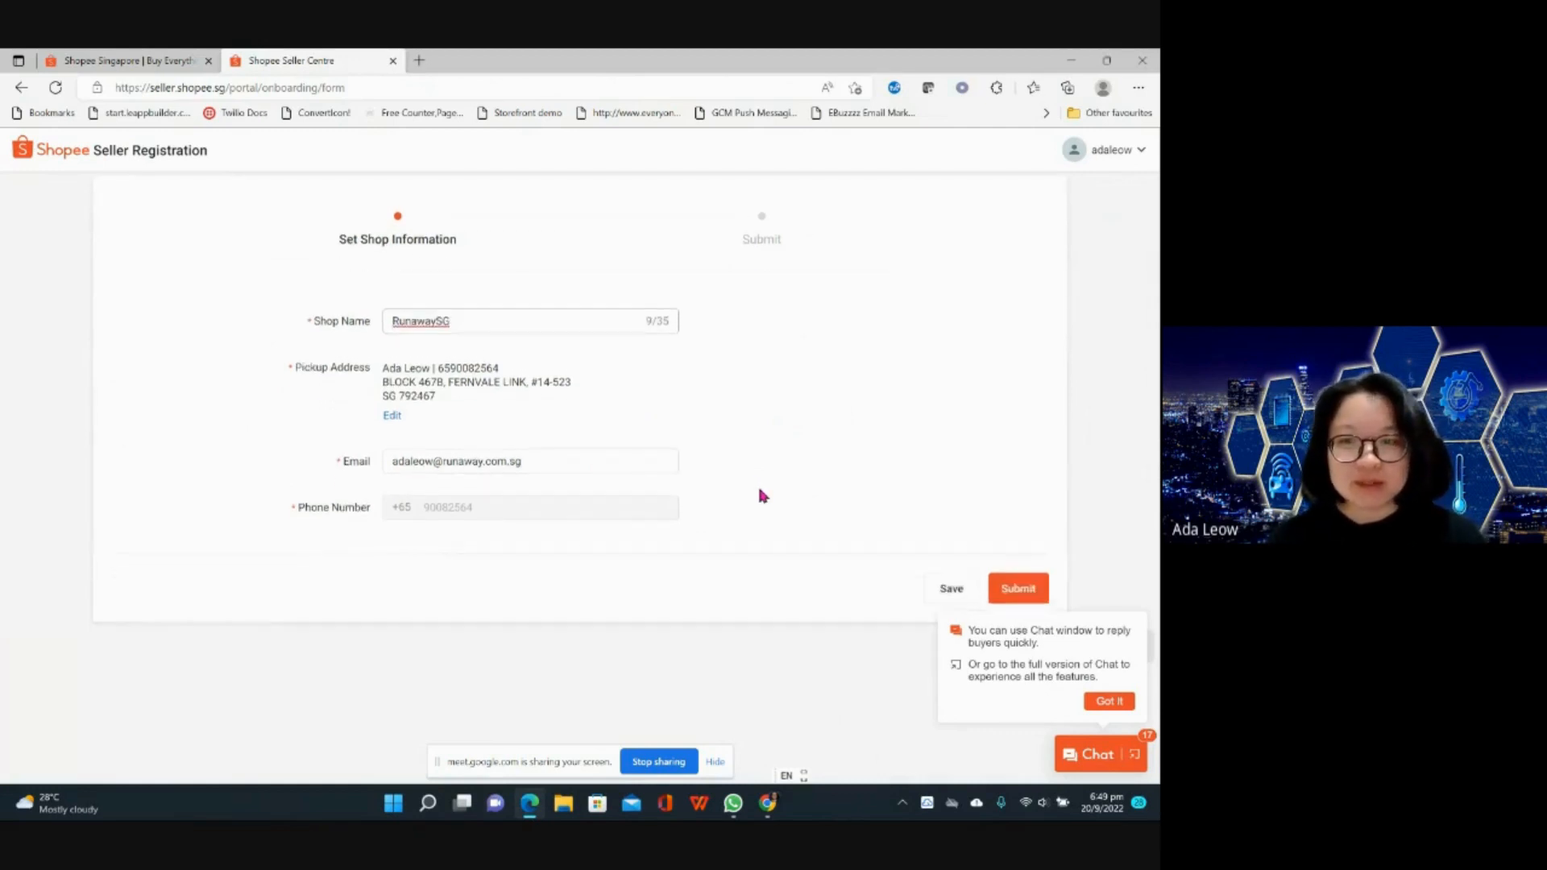
pyautogui.click(1109, 700)
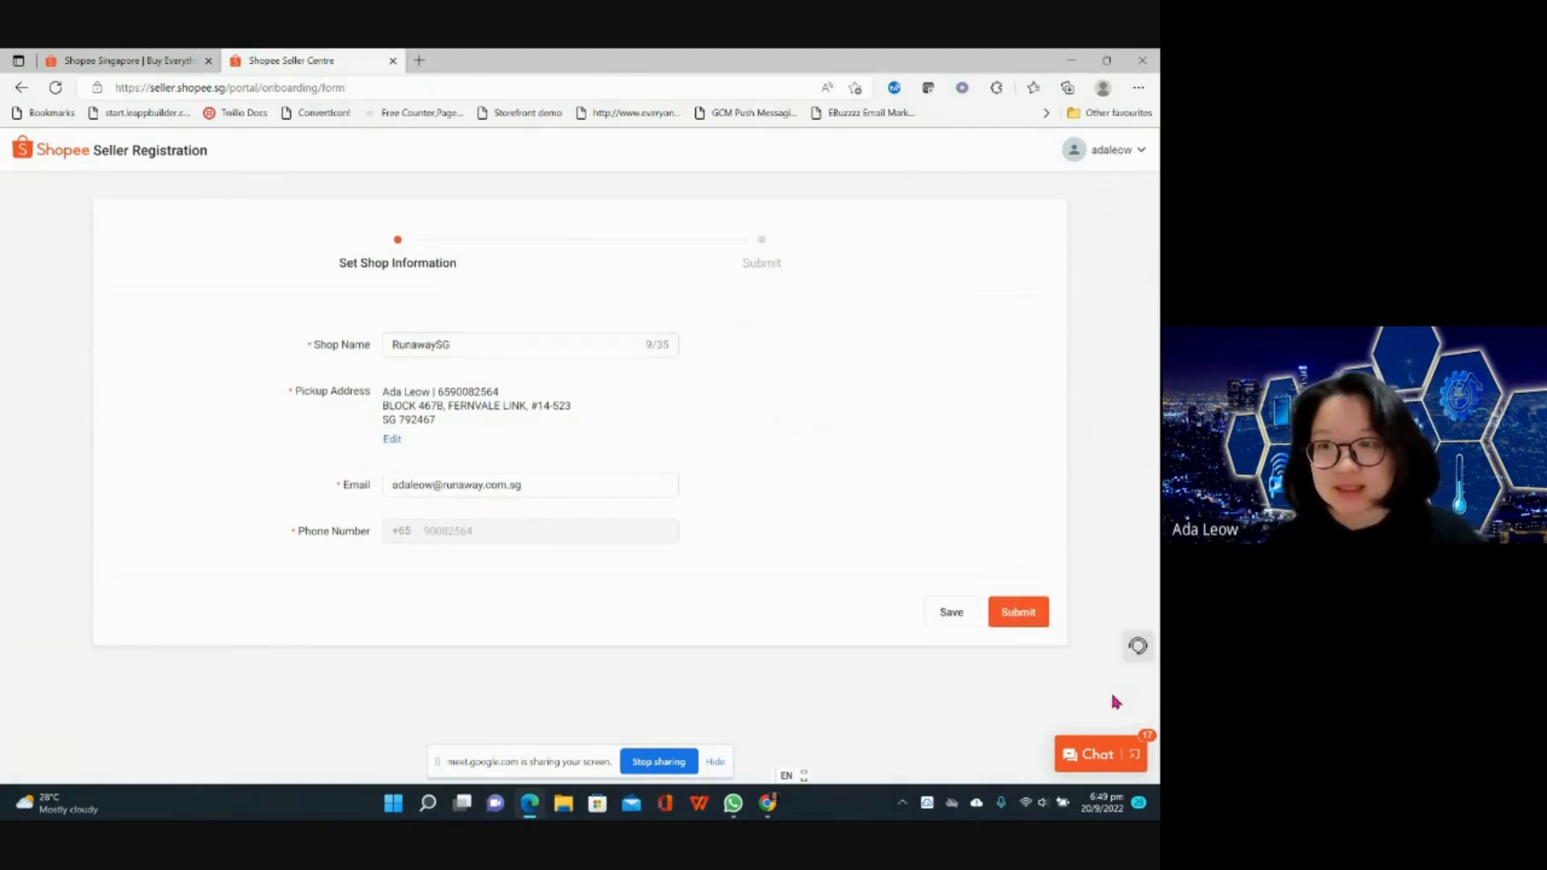
pyautogui.click(1017, 612)
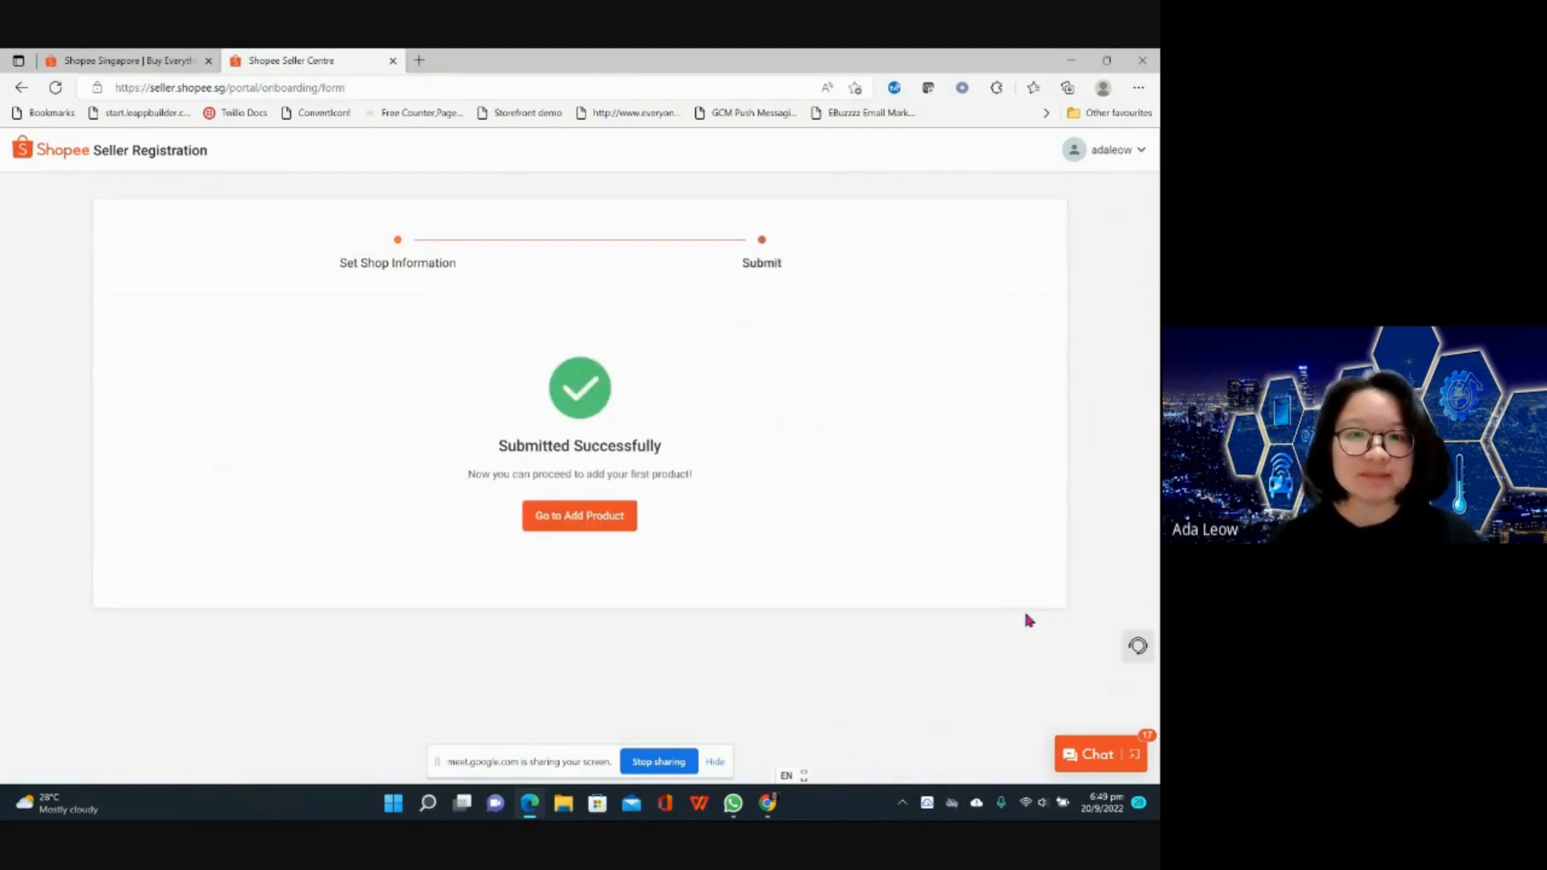
# - Go to Add Product from the registration success screen
pyautogui.click(580, 515)
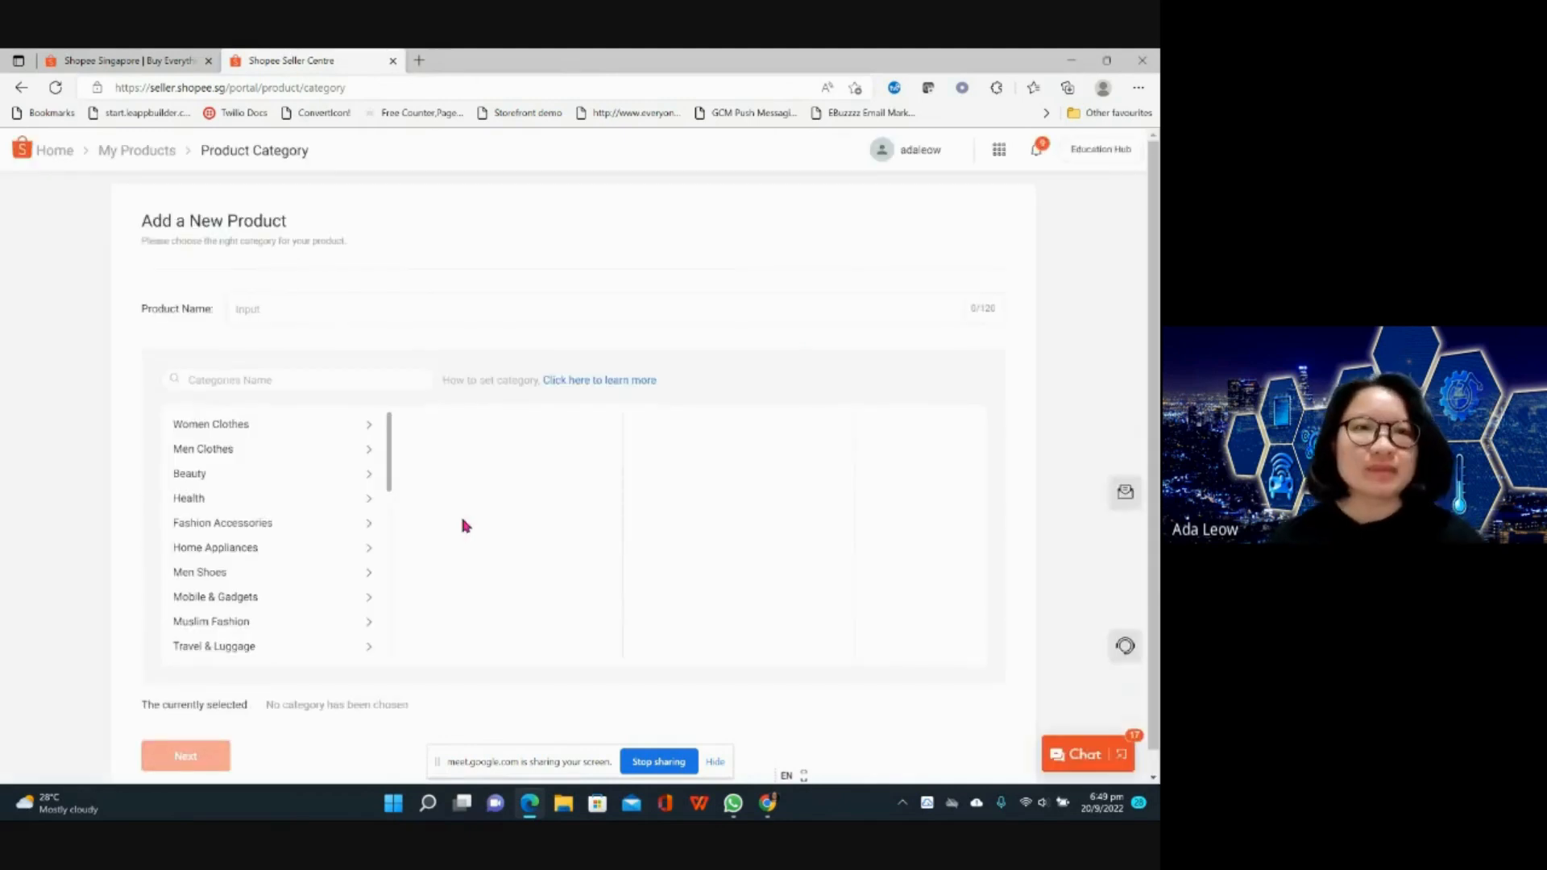
pyautogui.moveTo(158, 188)
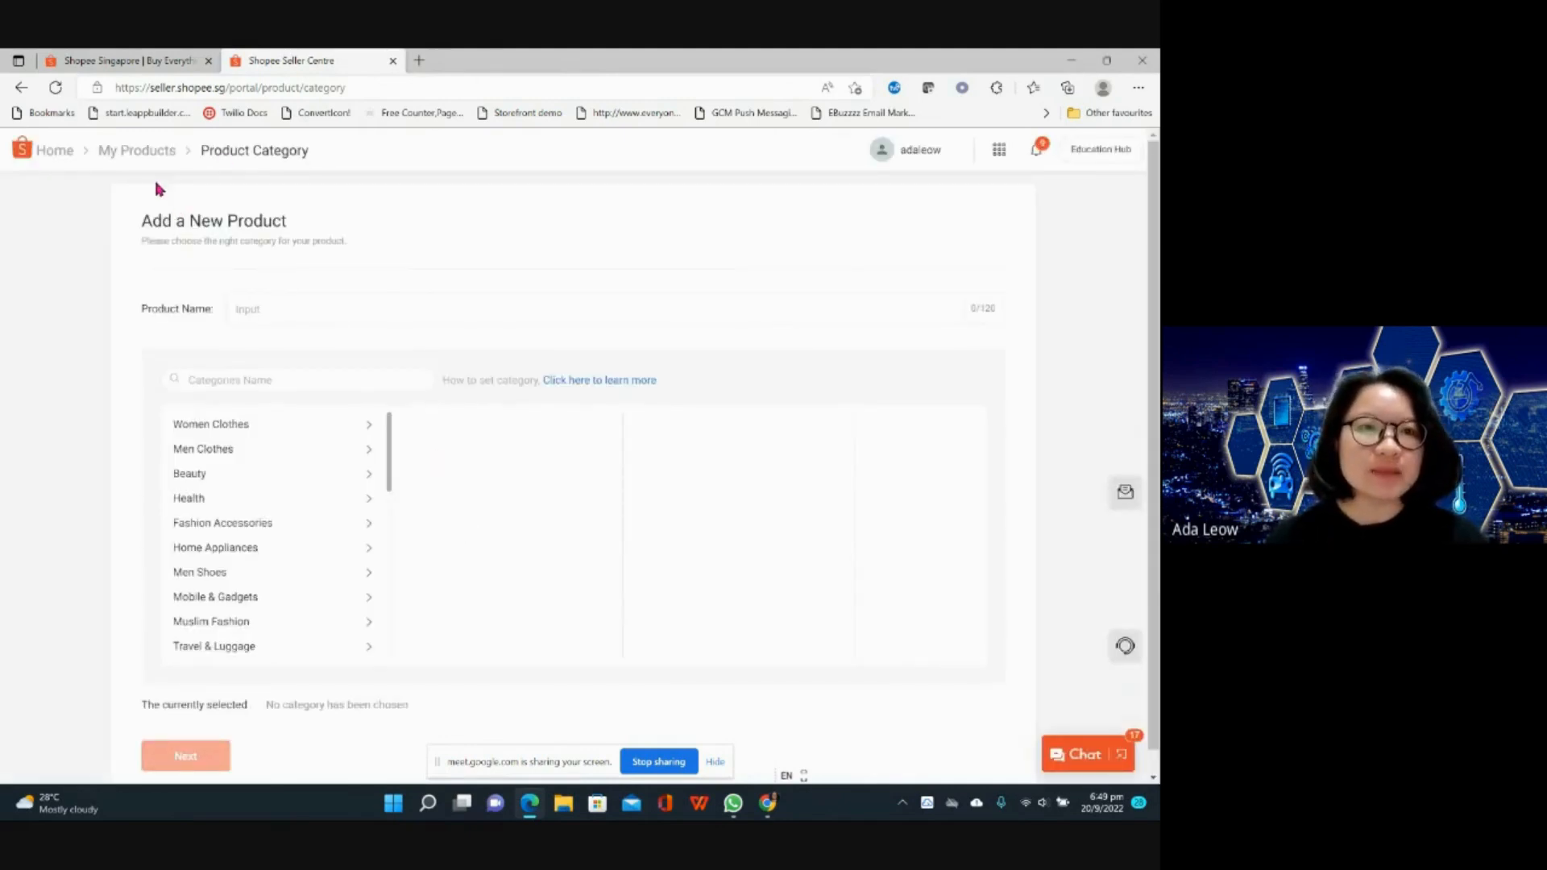
pyautogui.moveTo(299, 280)
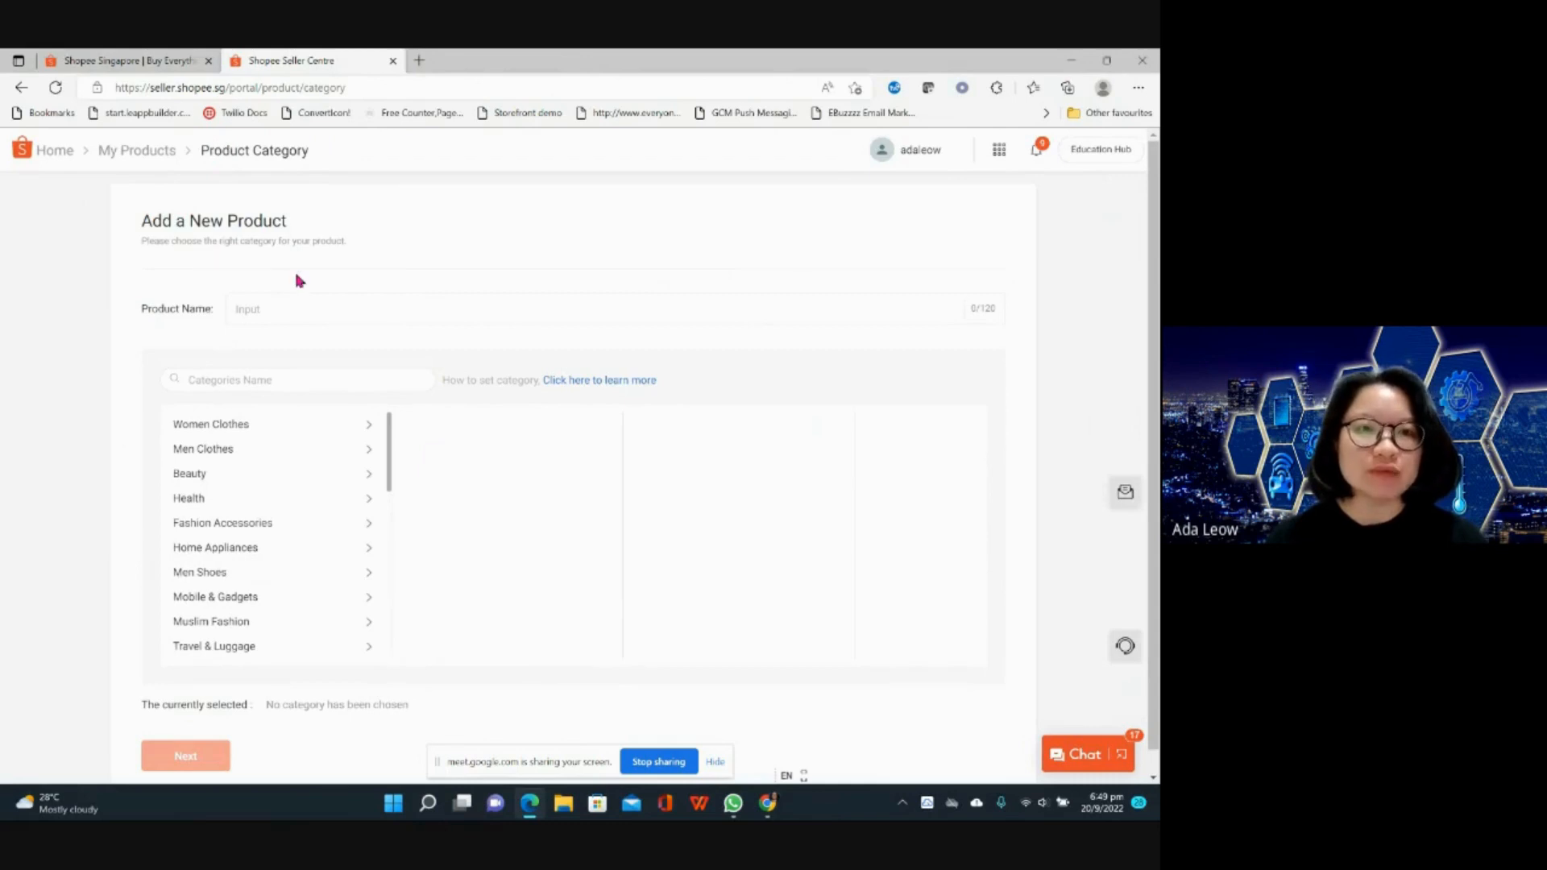
pyautogui.moveTo(416, 462)
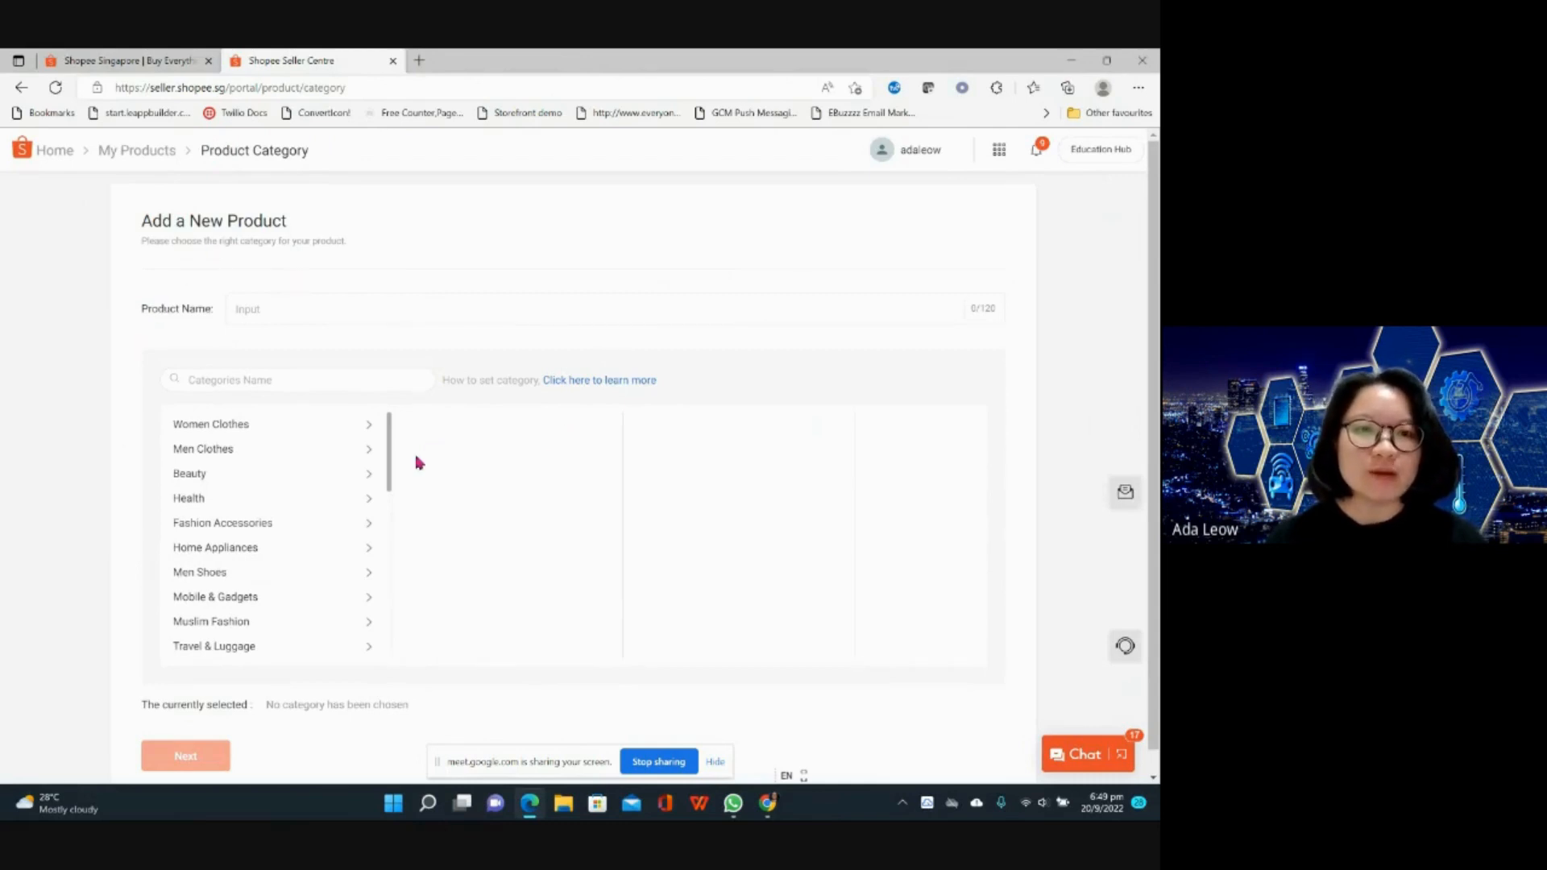
pyautogui.moveTo(329, 262)
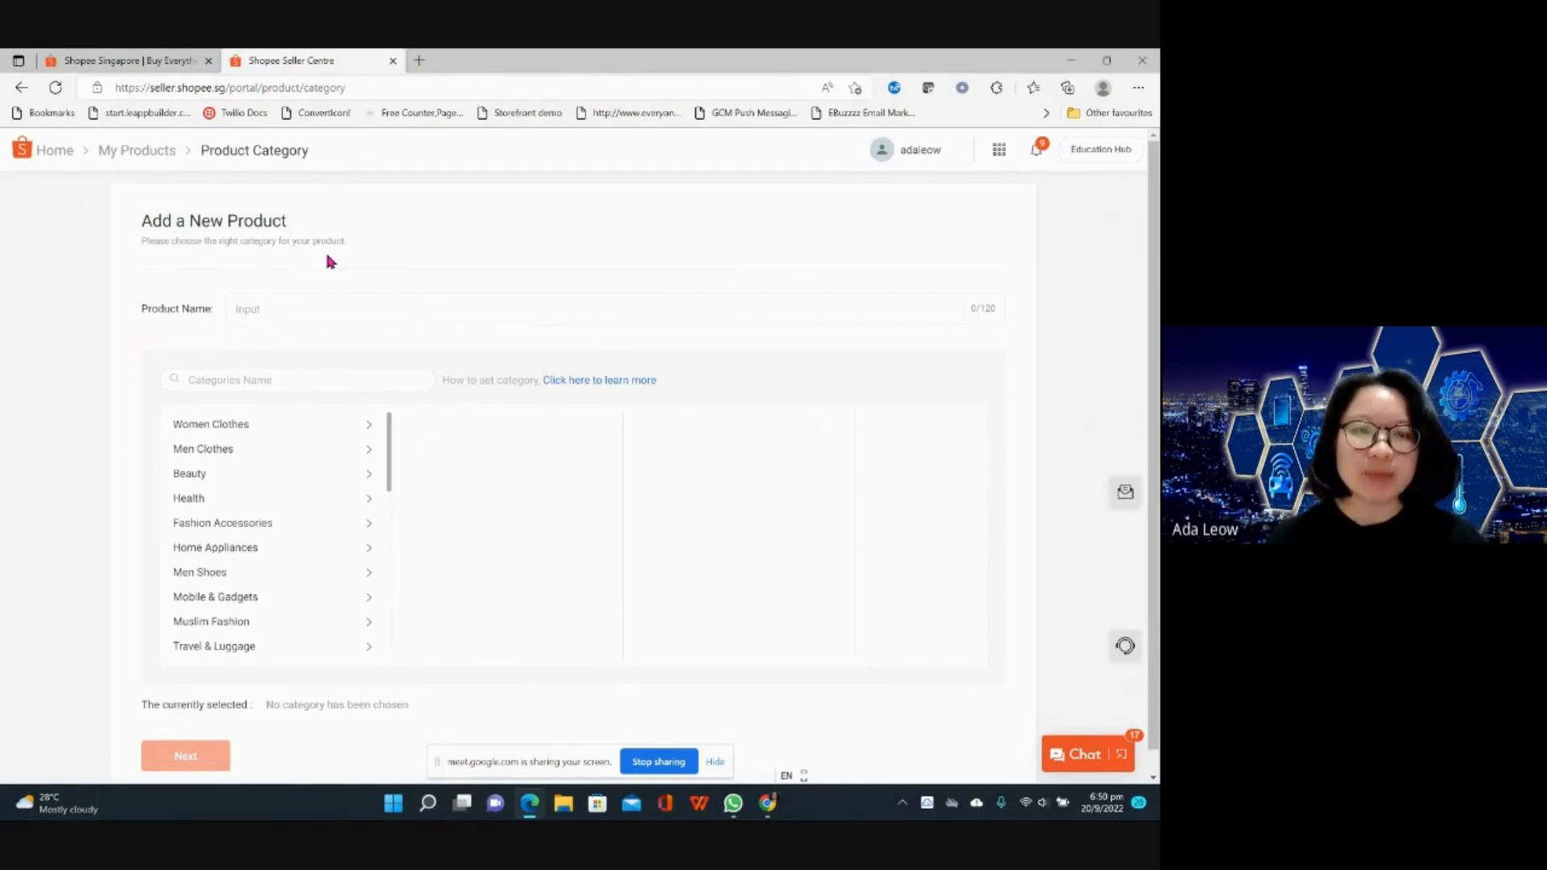
pyautogui.moveTo(254, 150)
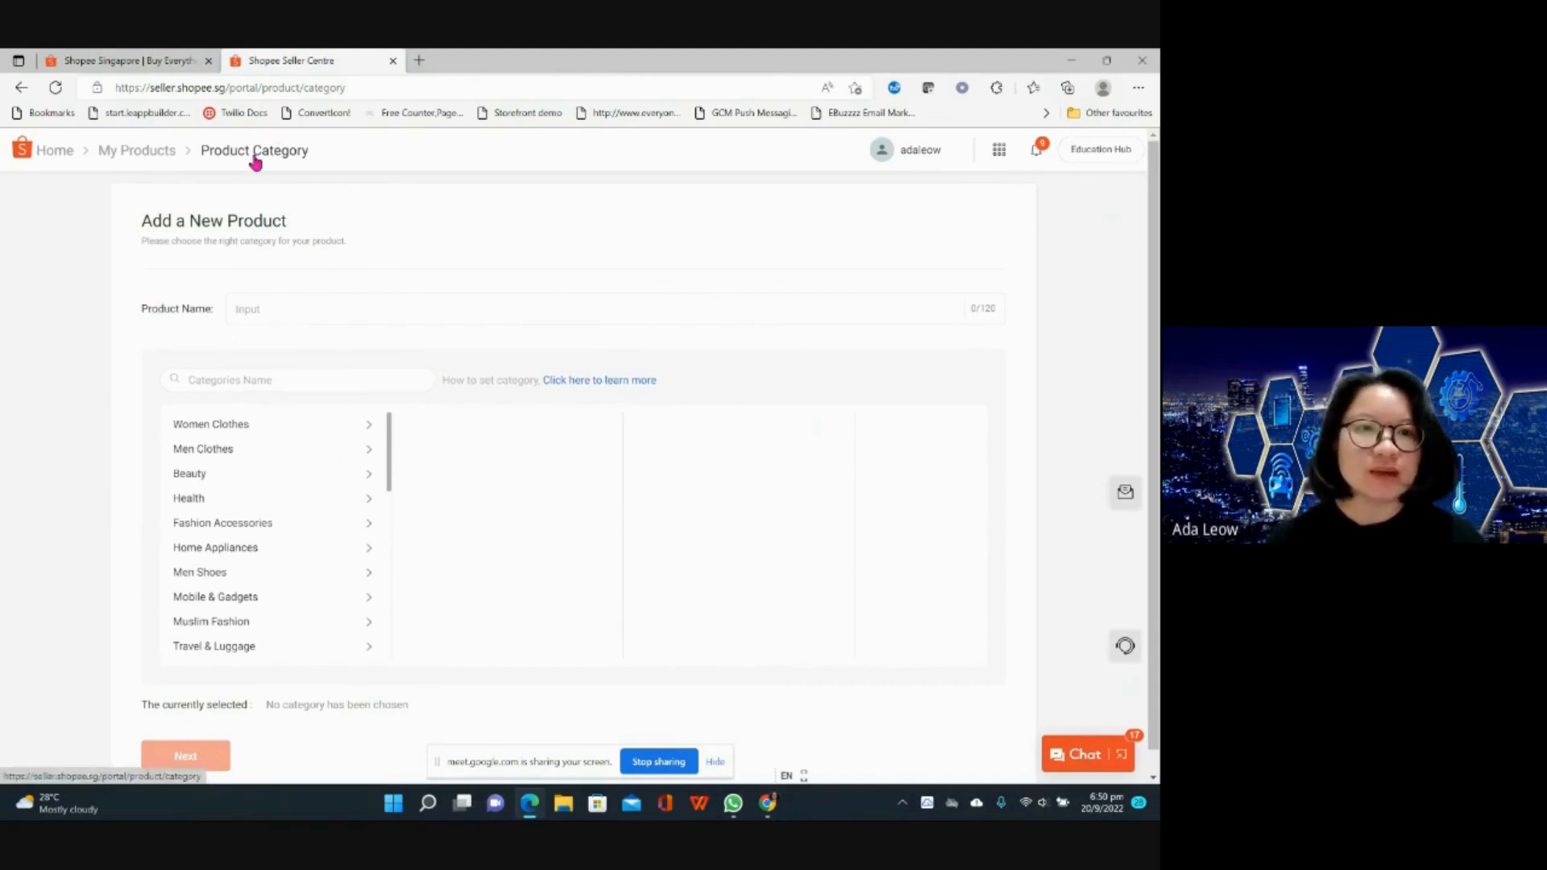
pyautogui.moveTo(107, 167)
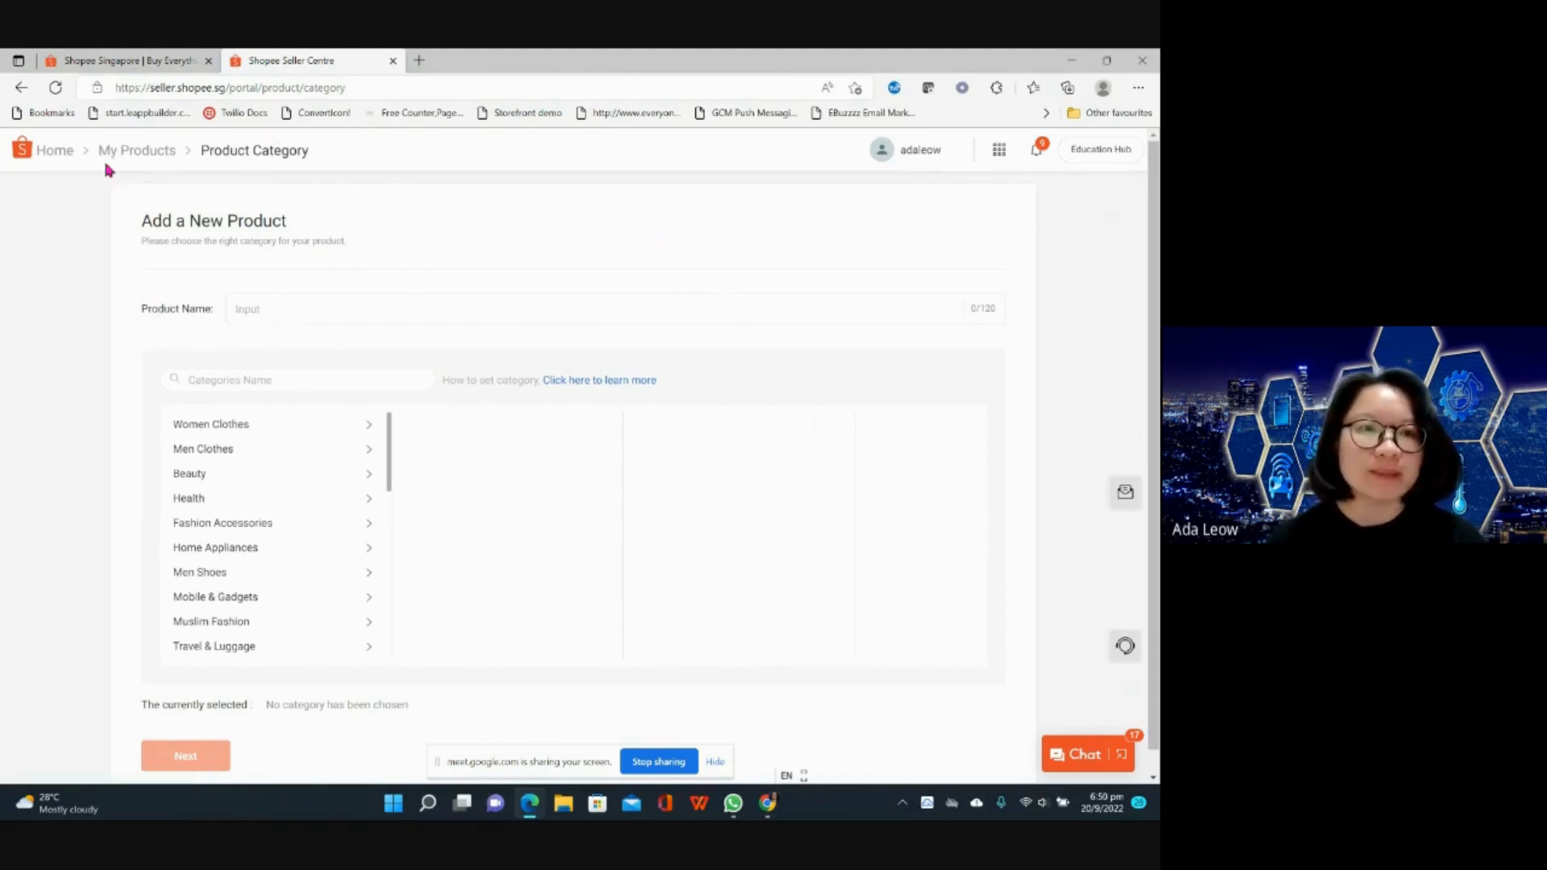
# - Return to the Home dashboard, close the ShopeeAds popup, and expand Shipment in the sidebar
pyautogui.click(19, 150)
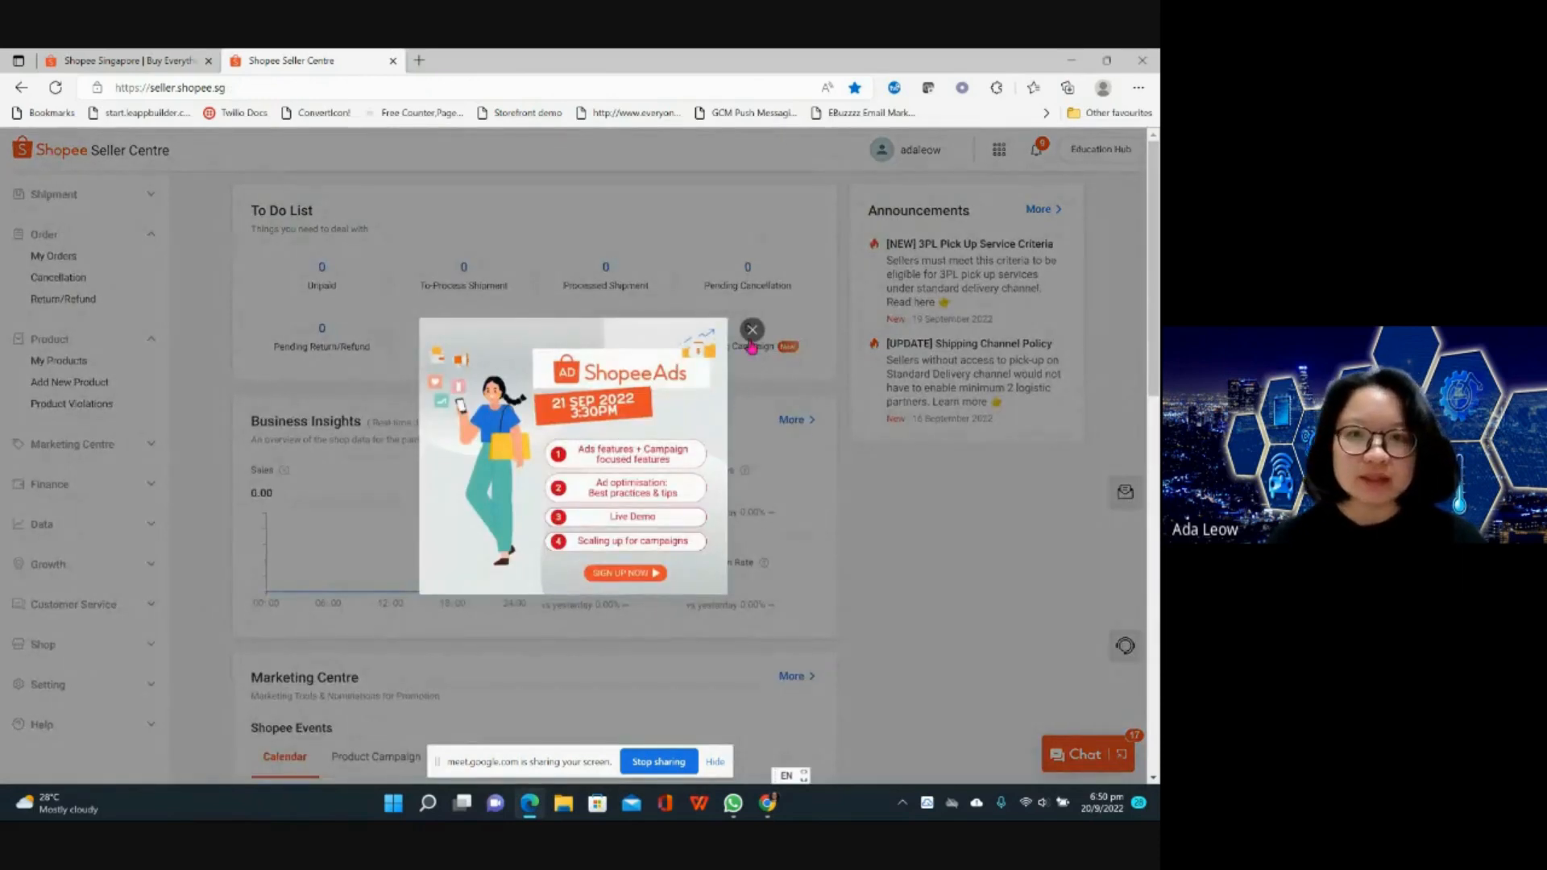
pyautogui.click(751, 329)
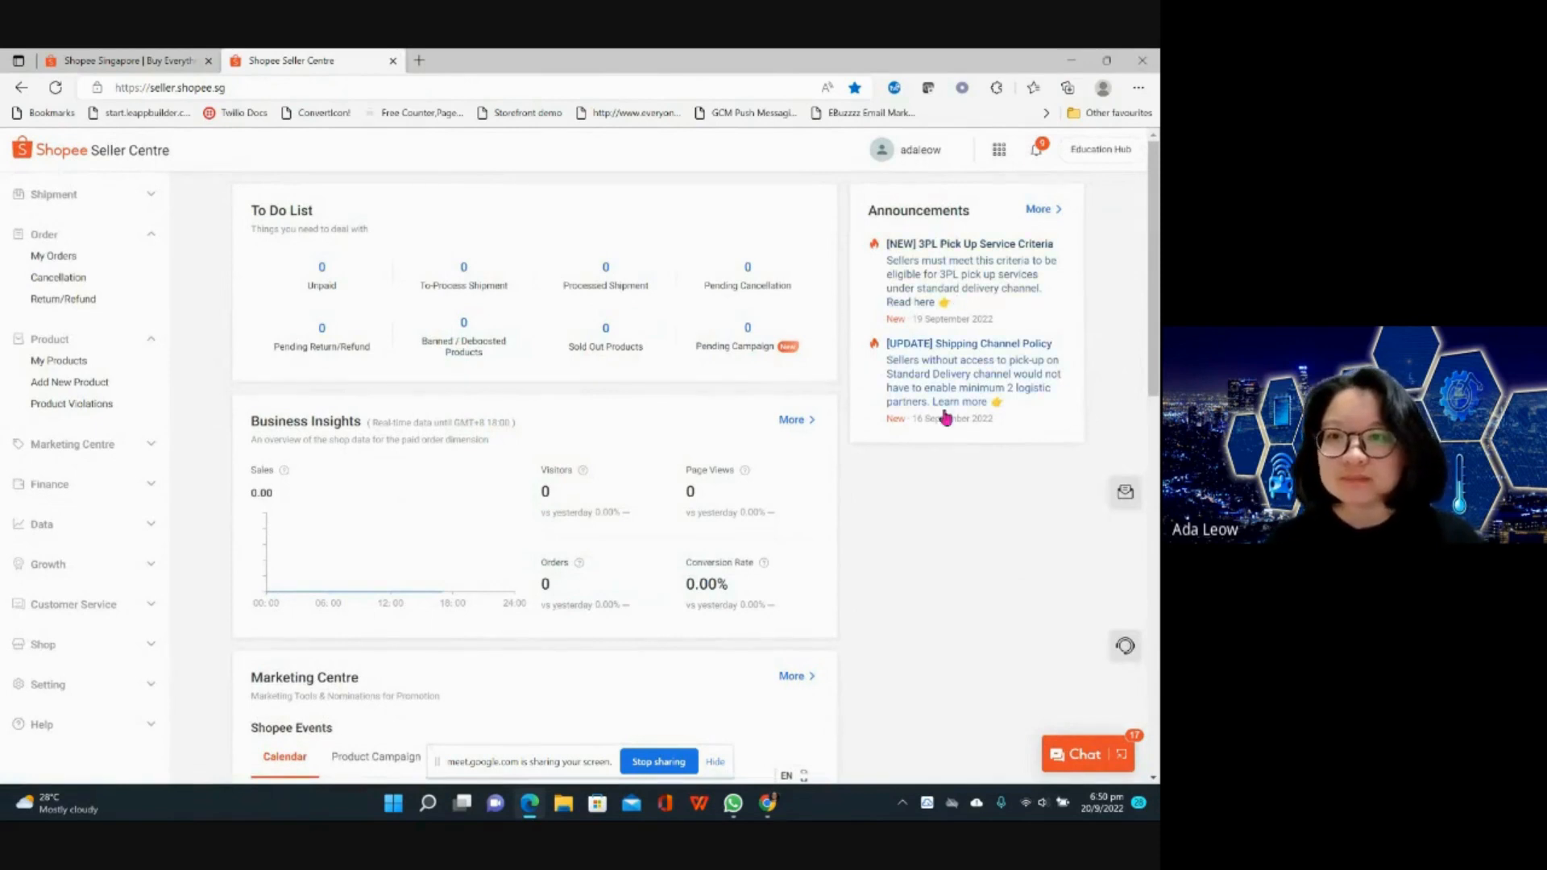
pyautogui.scroll(-3)
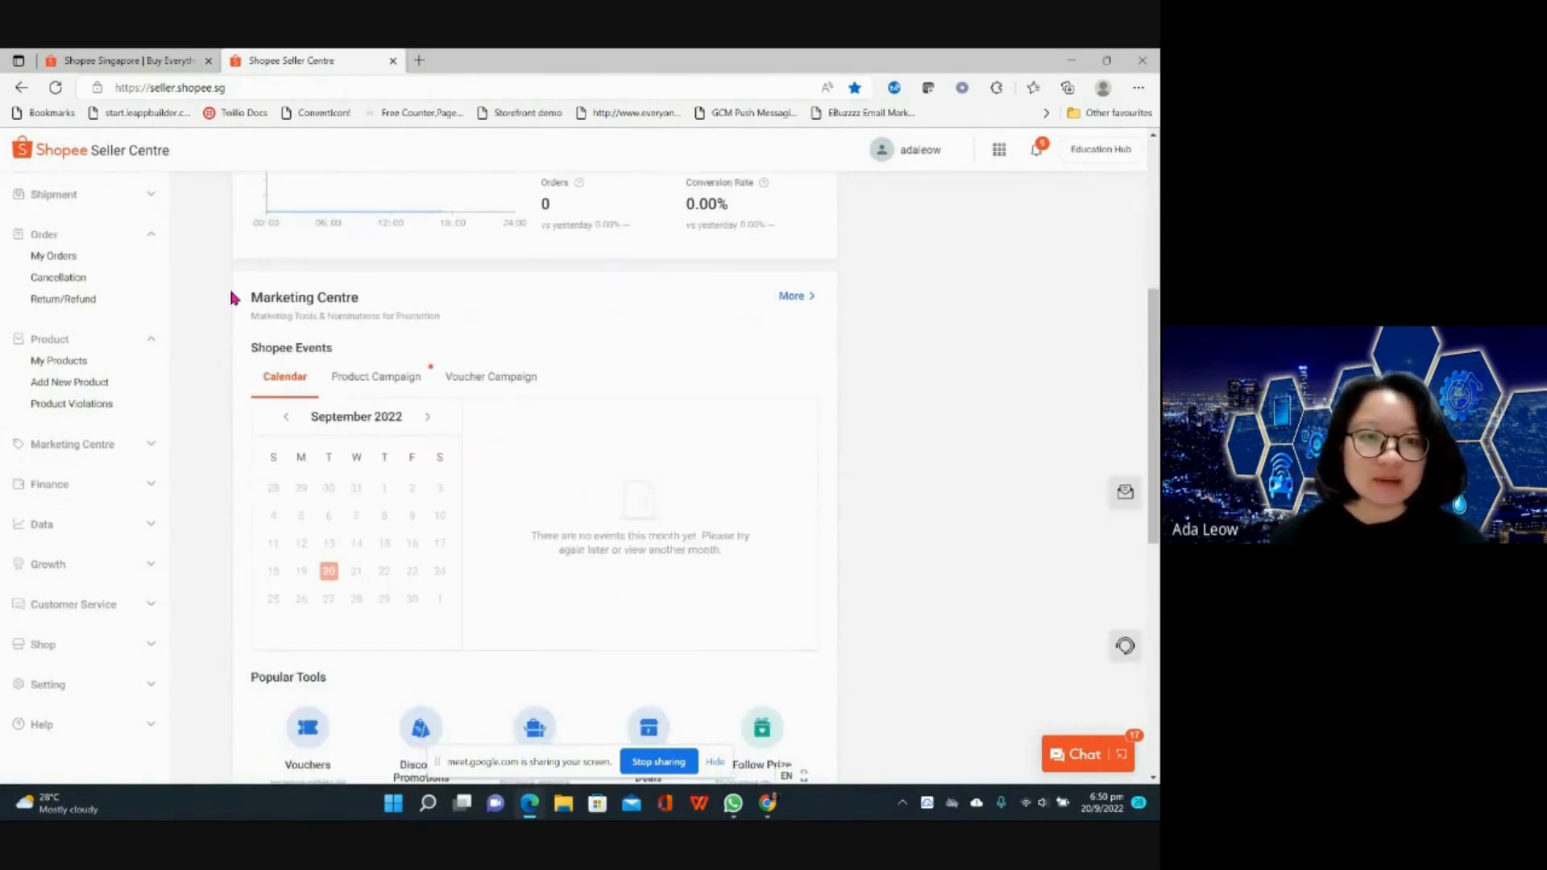
pyautogui.scroll(-3)
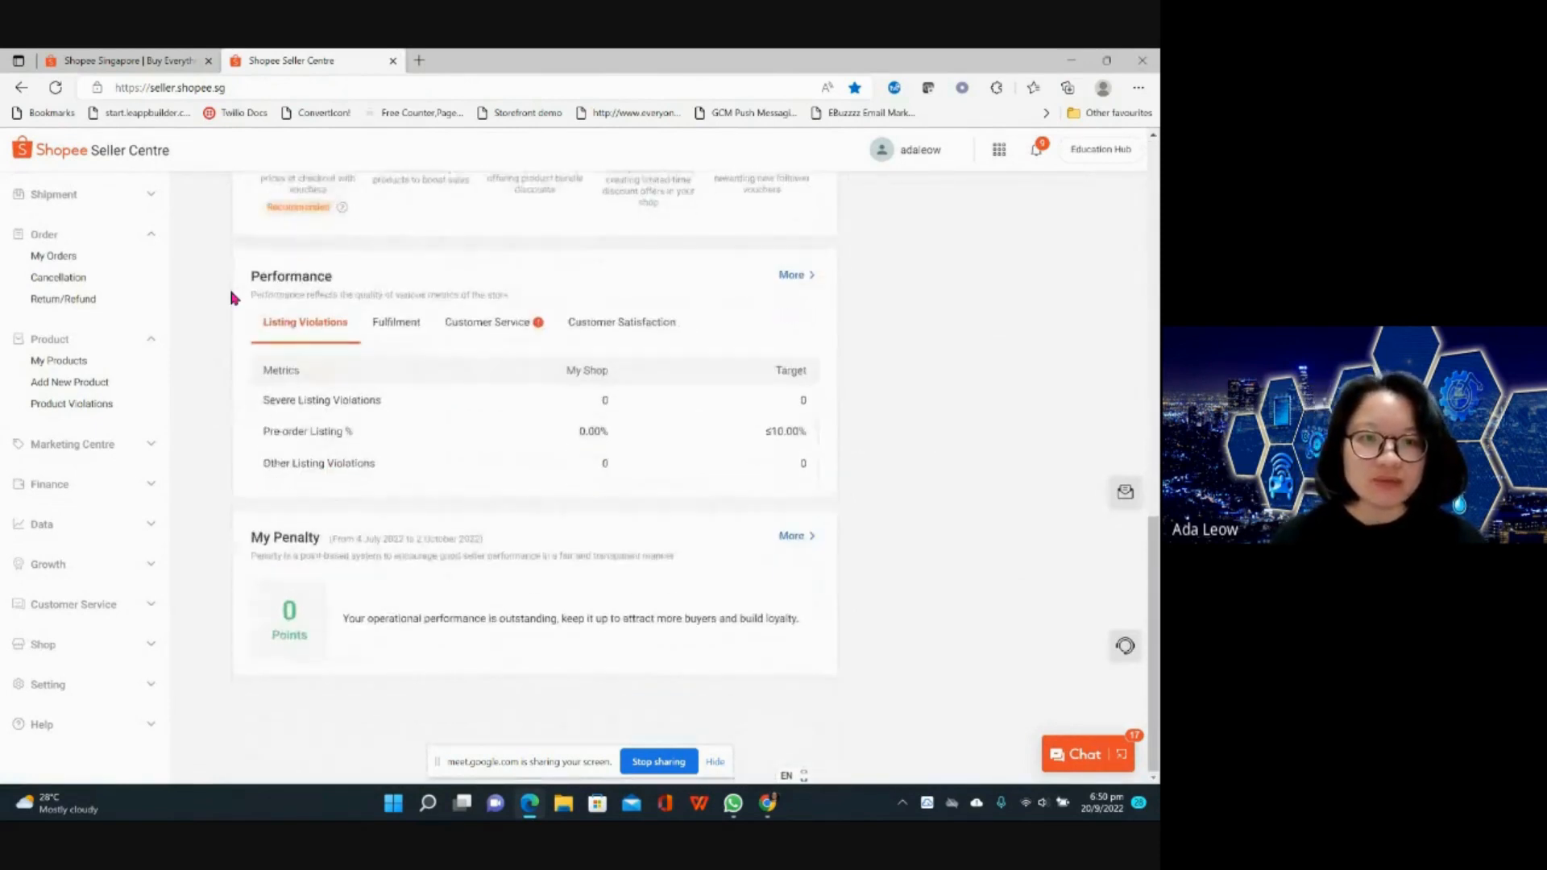
pyautogui.scroll(3)
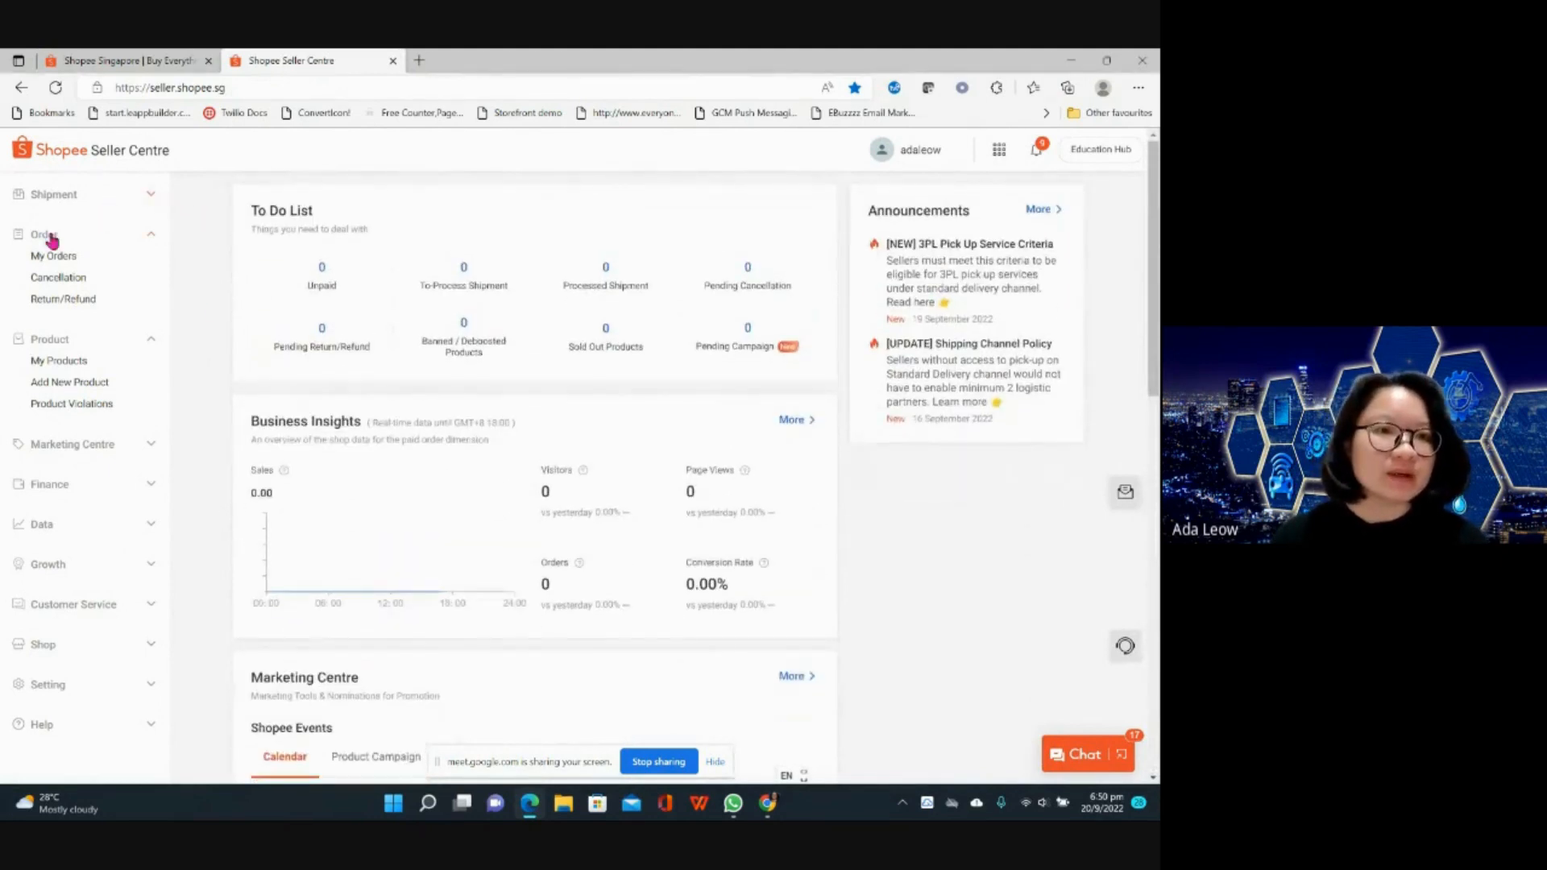
pyautogui.click(53, 194)
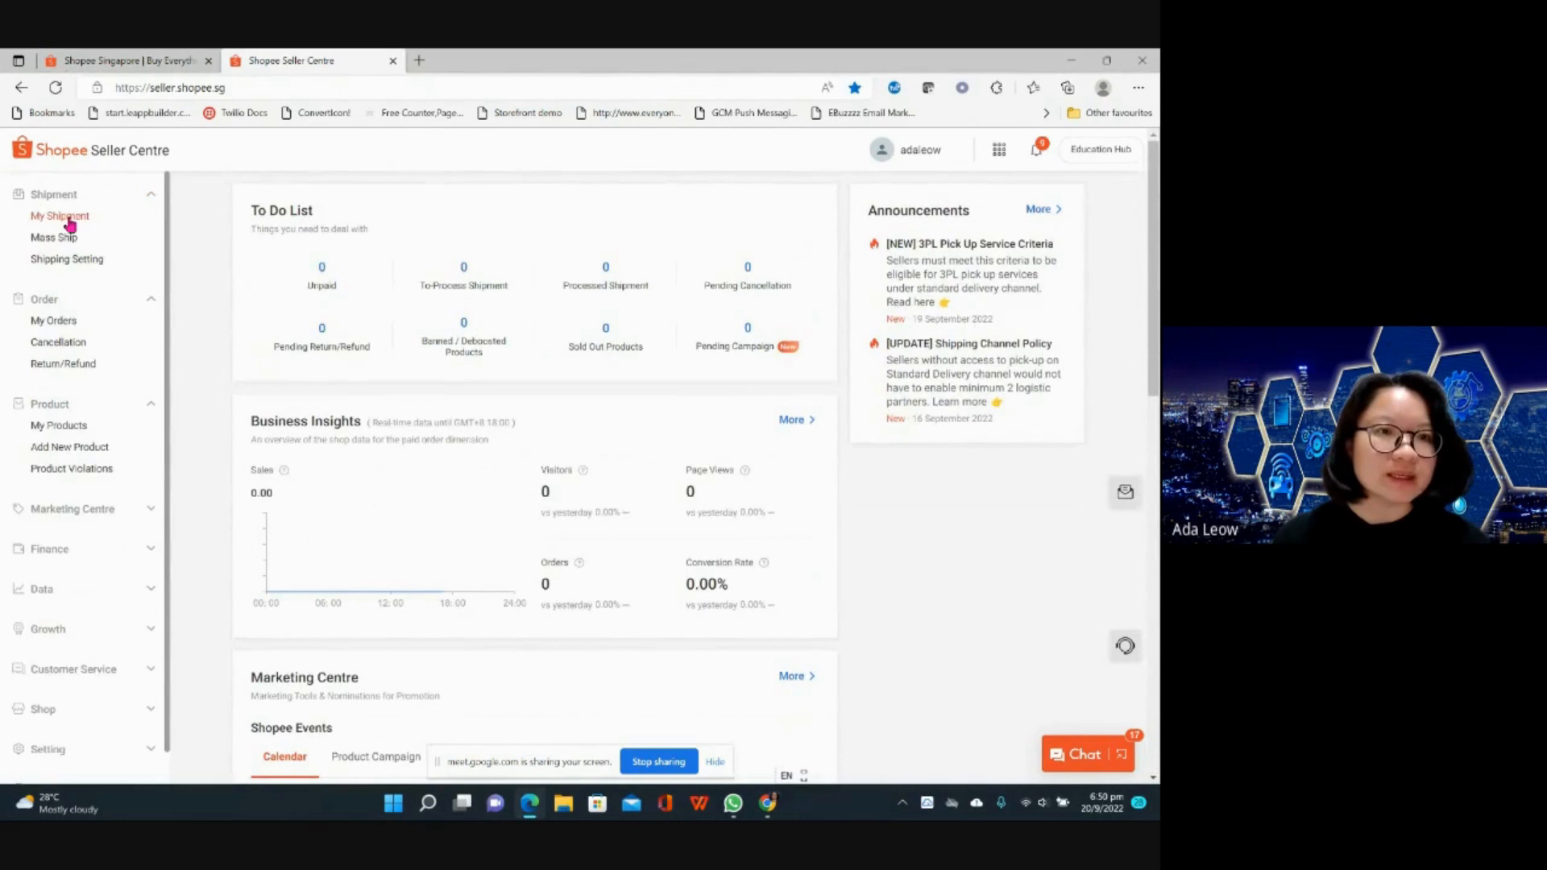
pyautogui.moveTo(66, 259)
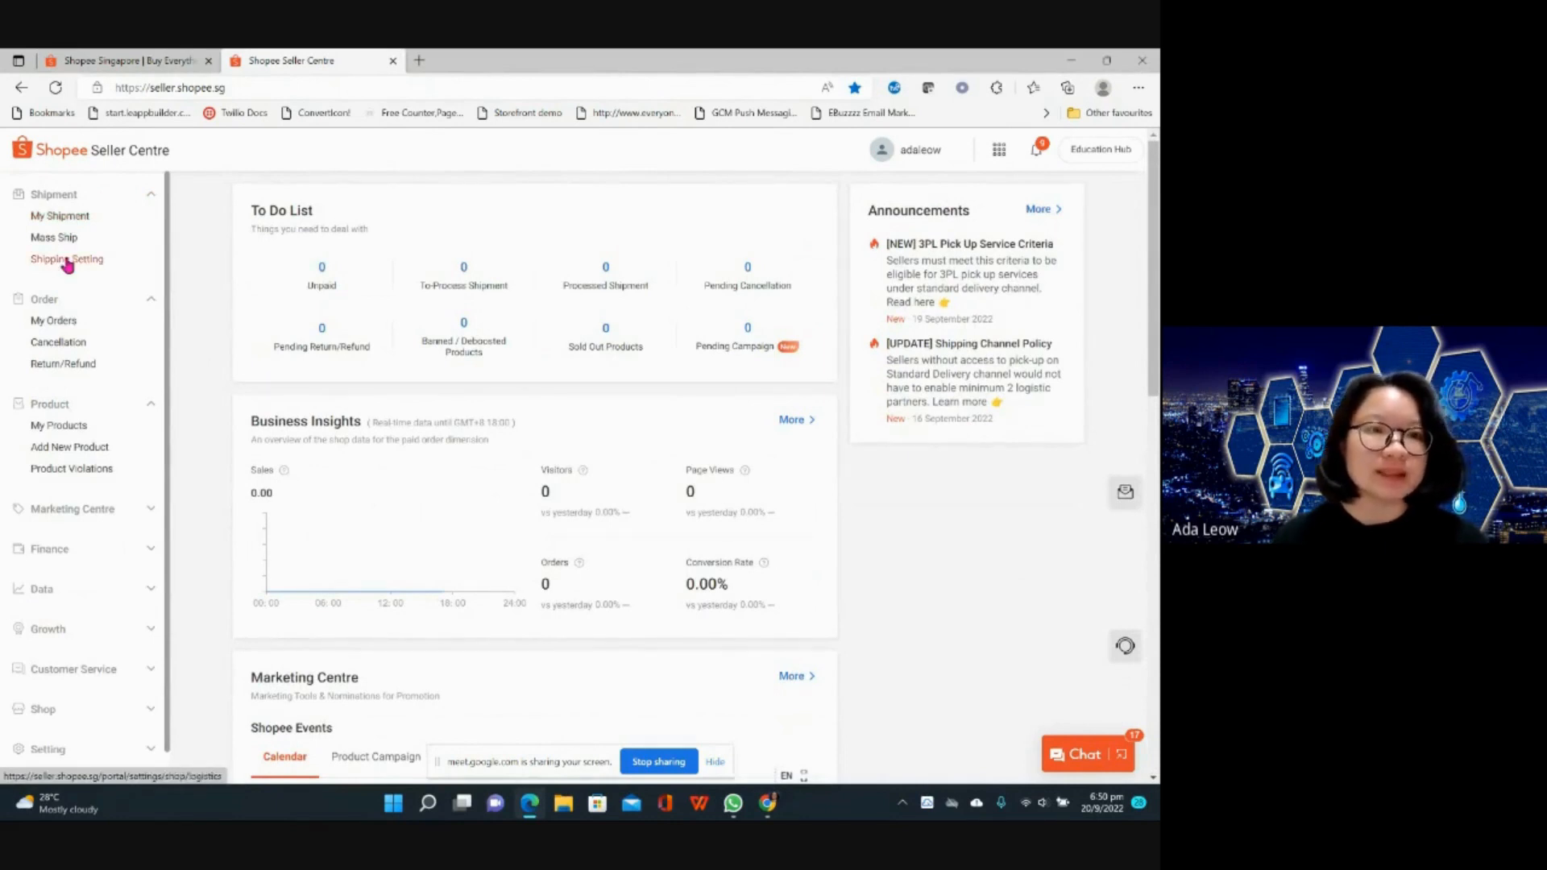
# - Review the Shipping Setting channel list and open the guide to other shipping channels
pyautogui.click(67, 259)
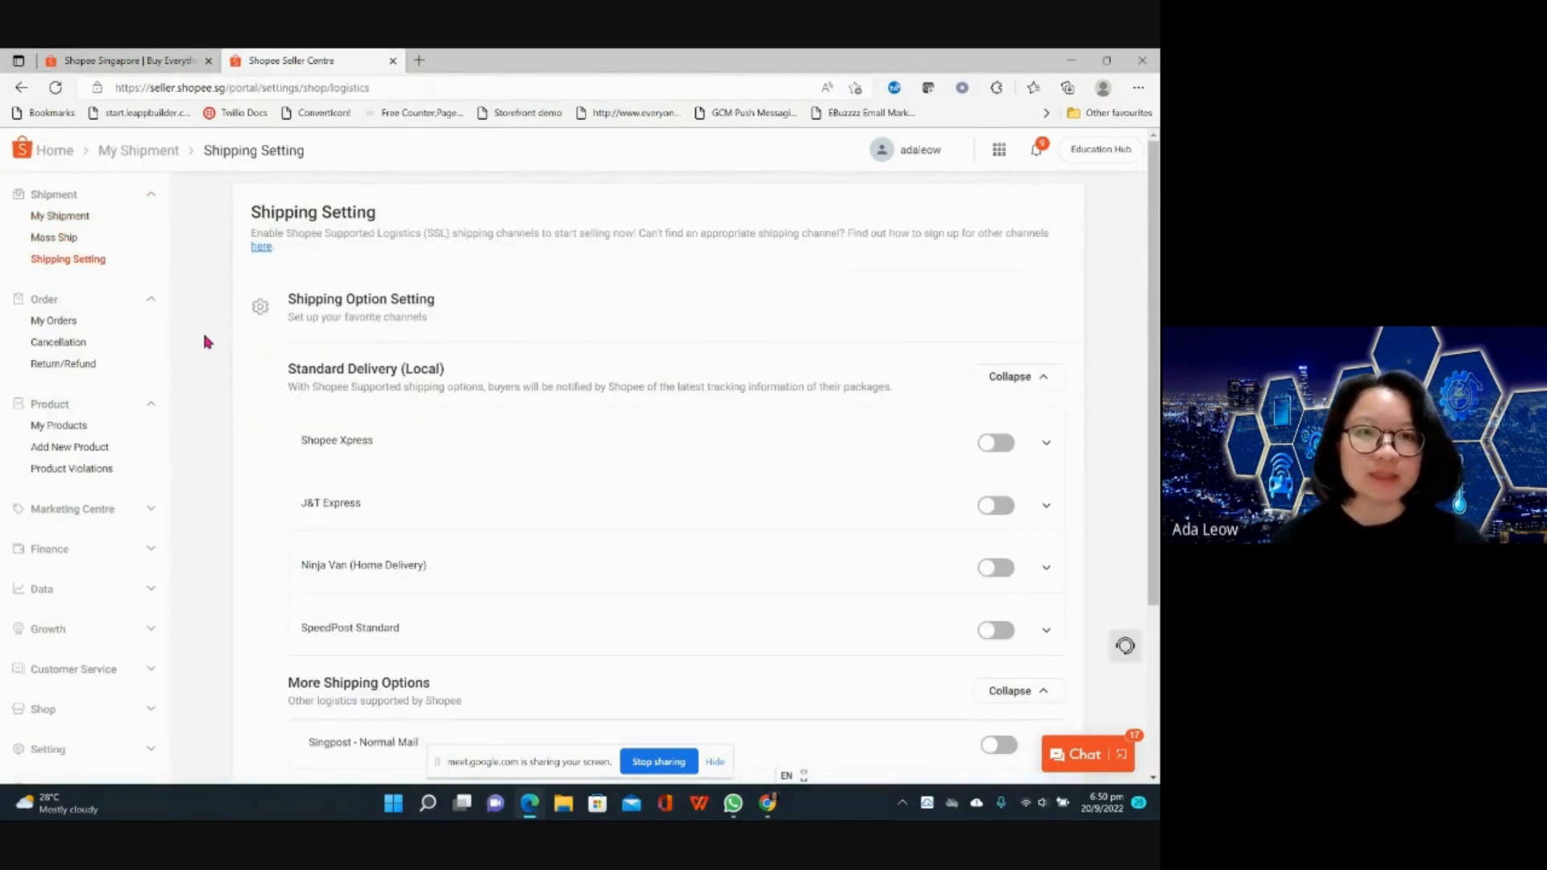
pyautogui.moveTo(216, 240)
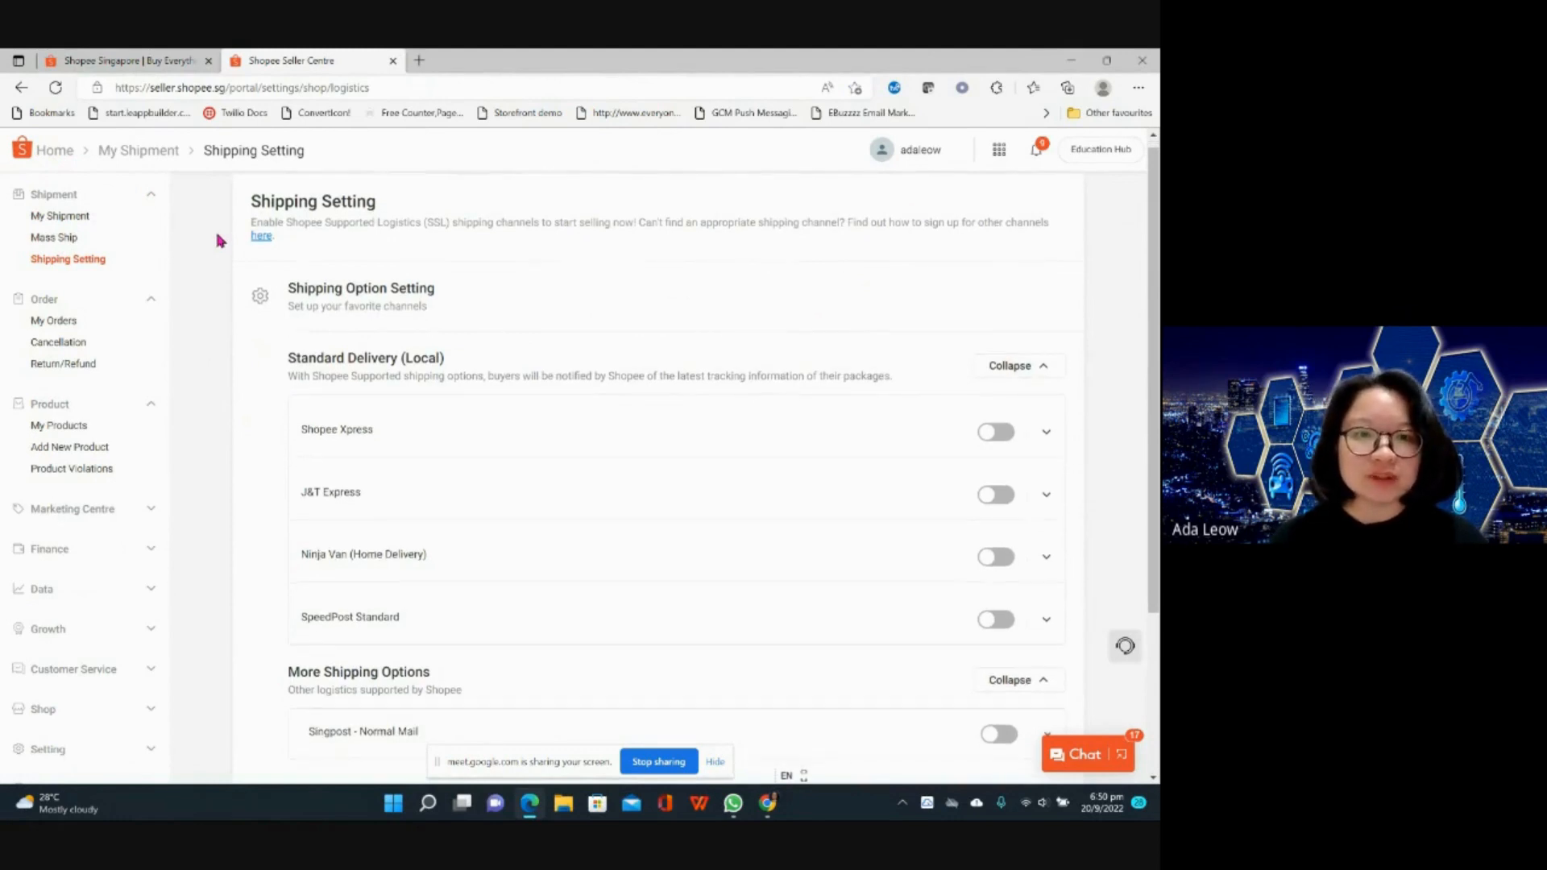
pyautogui.scroll(-3)
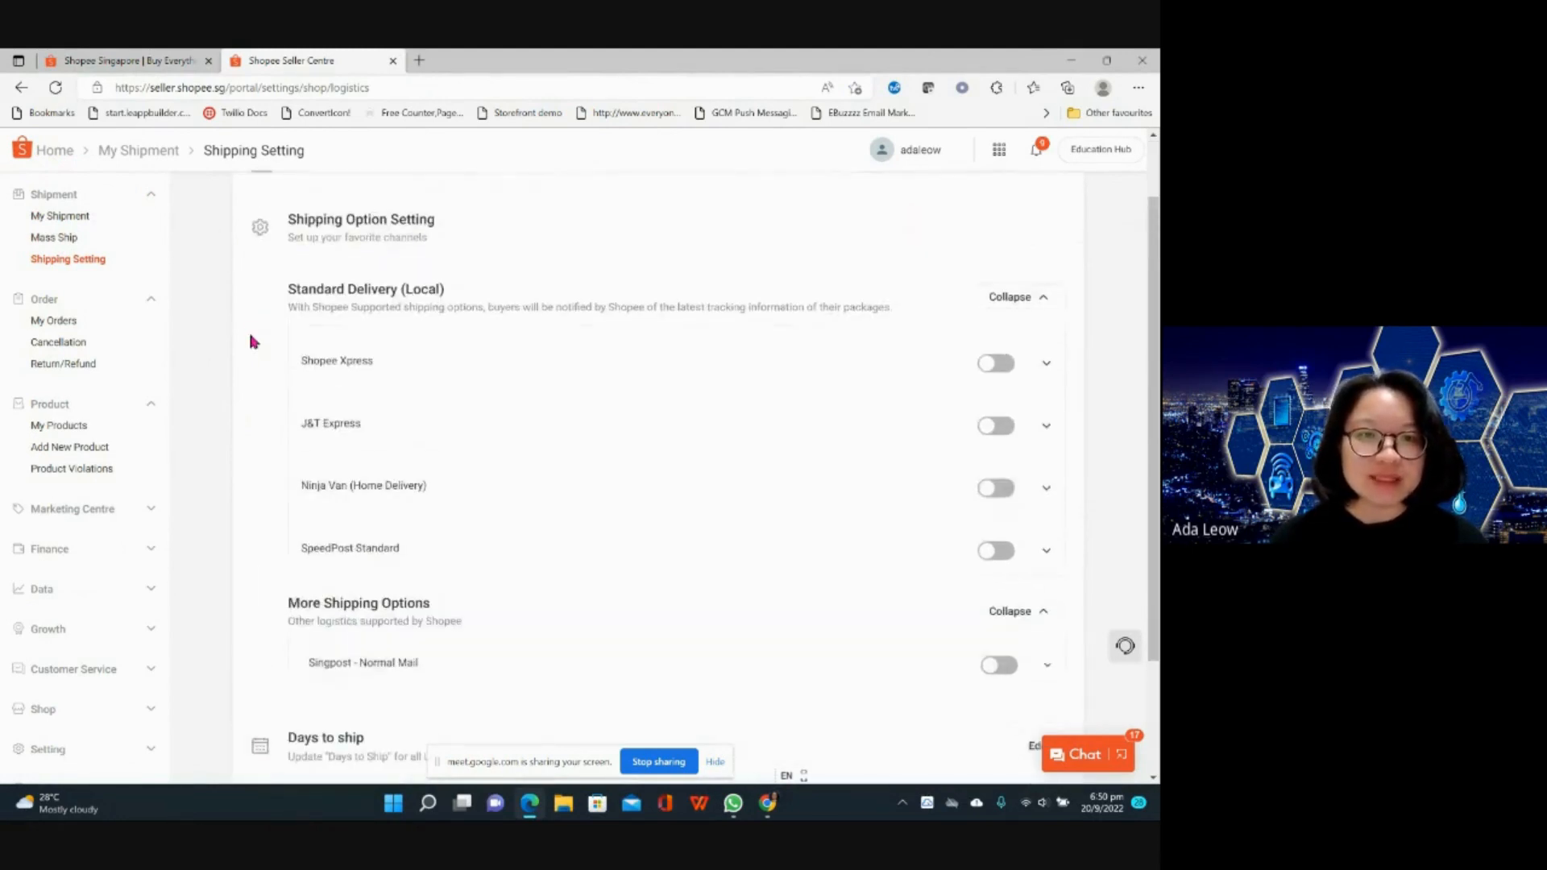
pyautogui.scroll(3)
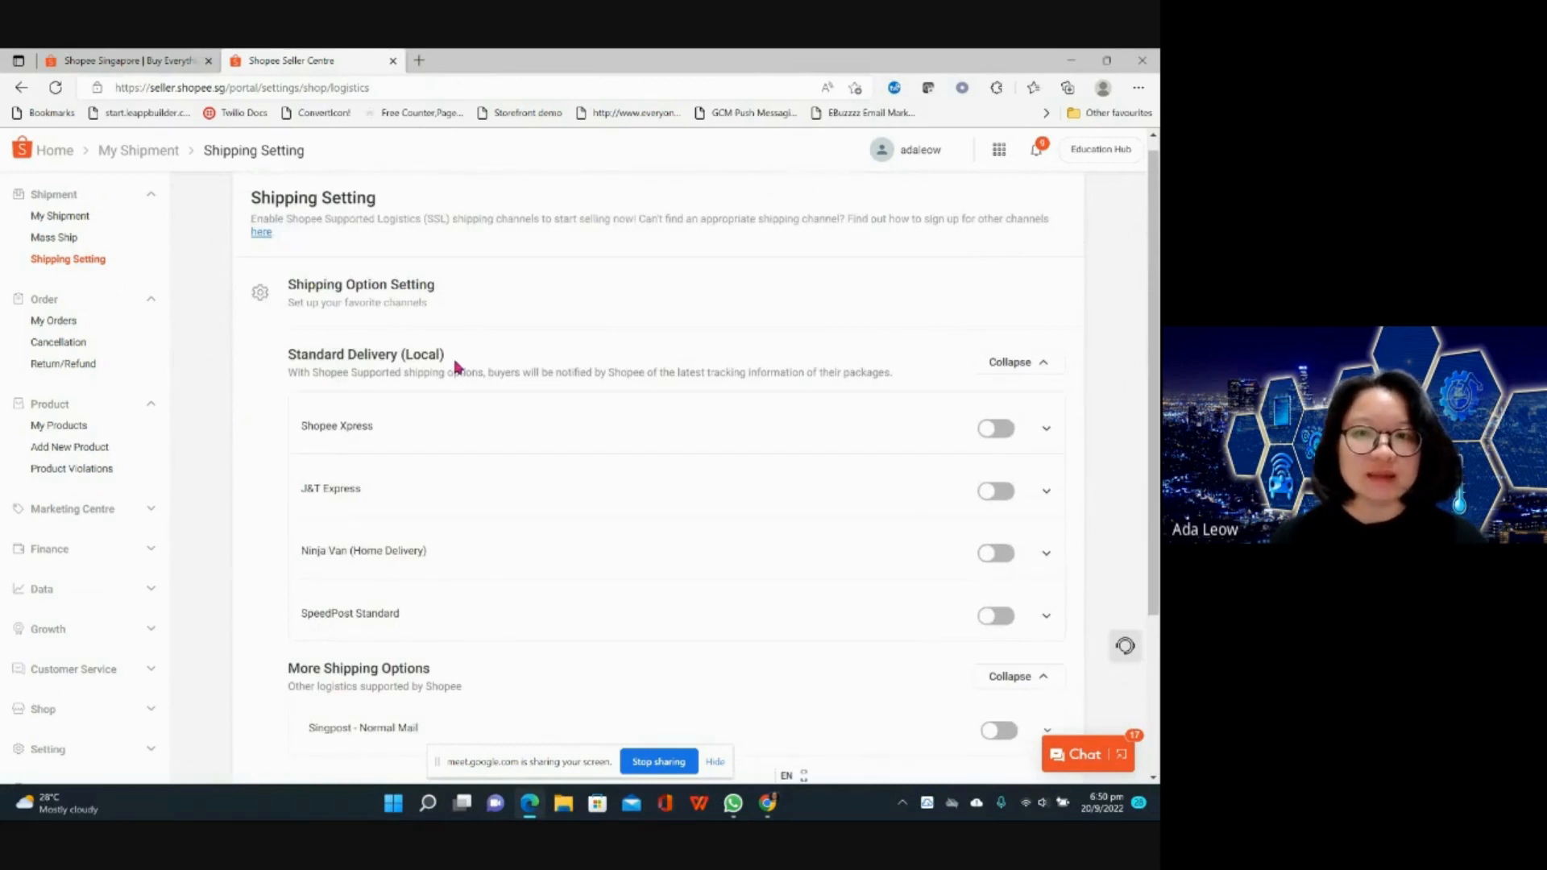
pyautogui.moveTo(343, 457)
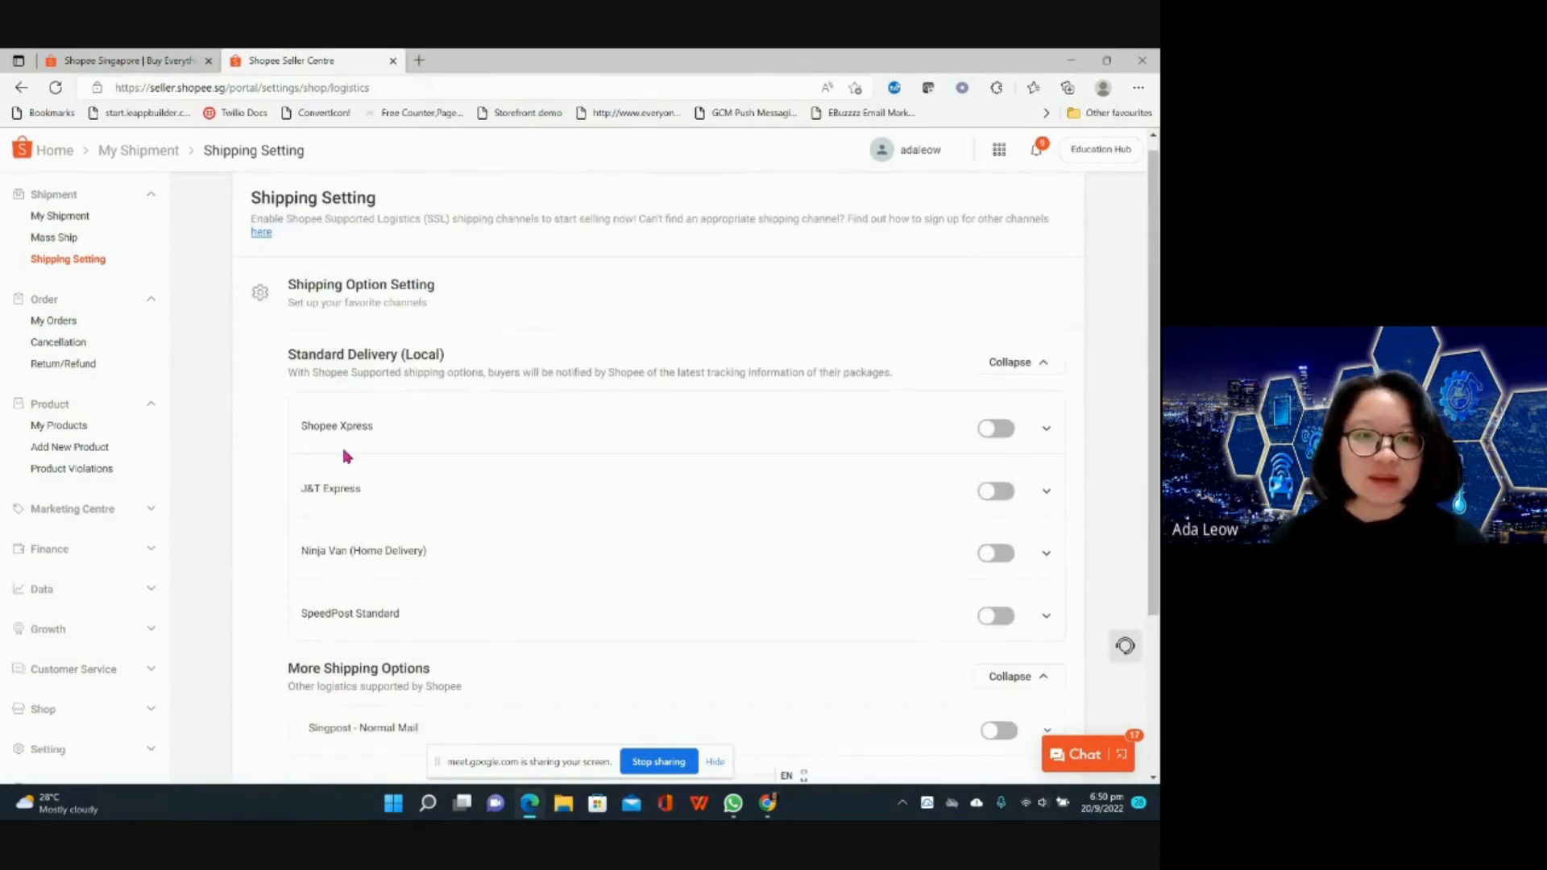
pyautogui.moveTo(375, 576)
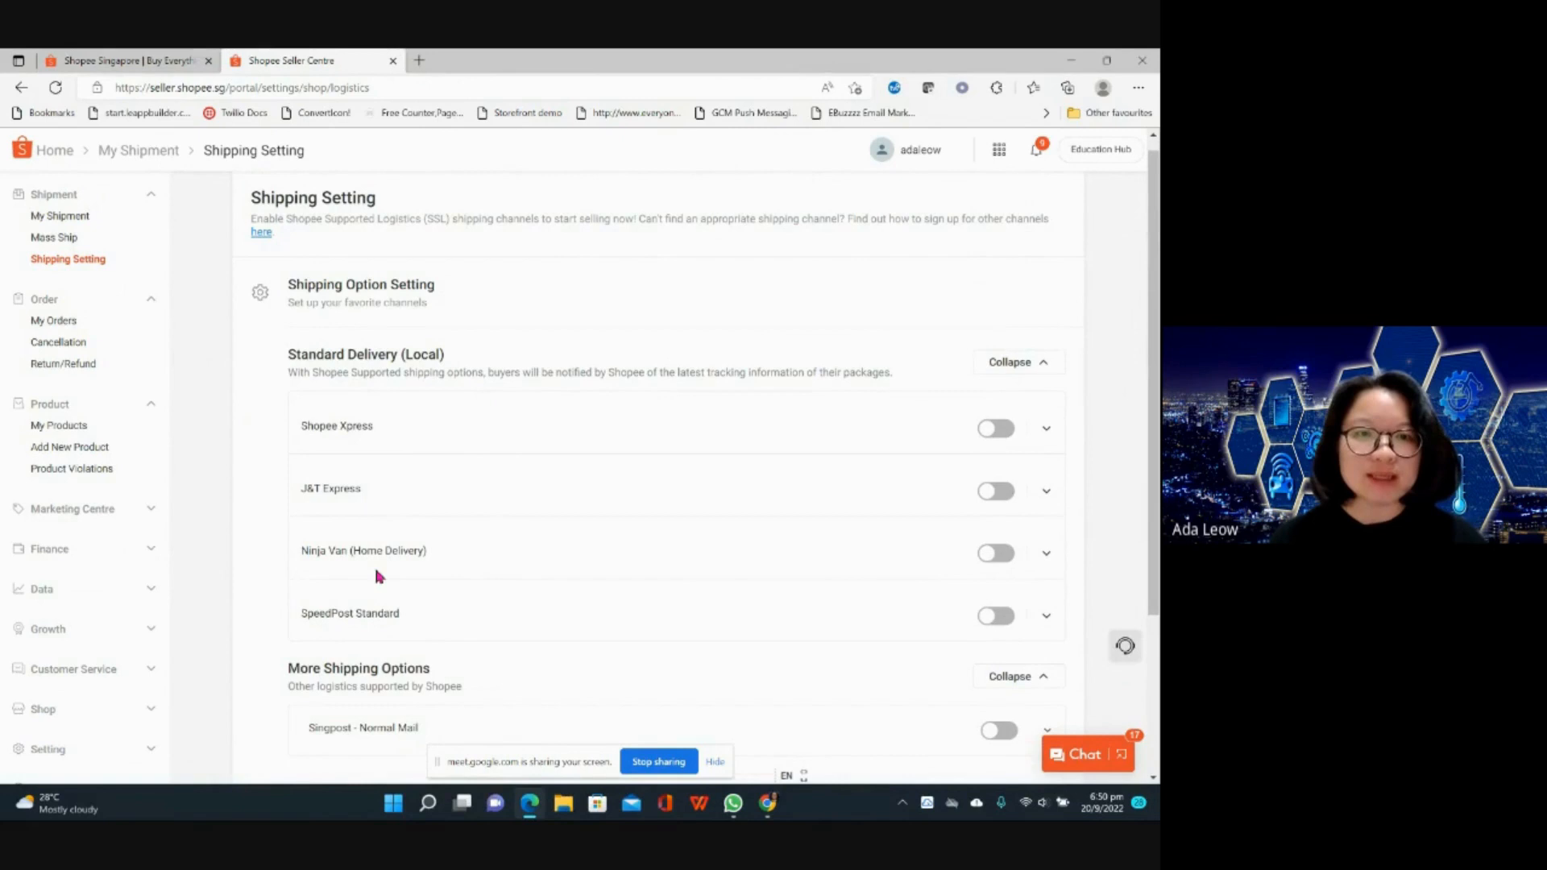
pyautogui.moveTo(414, 633)
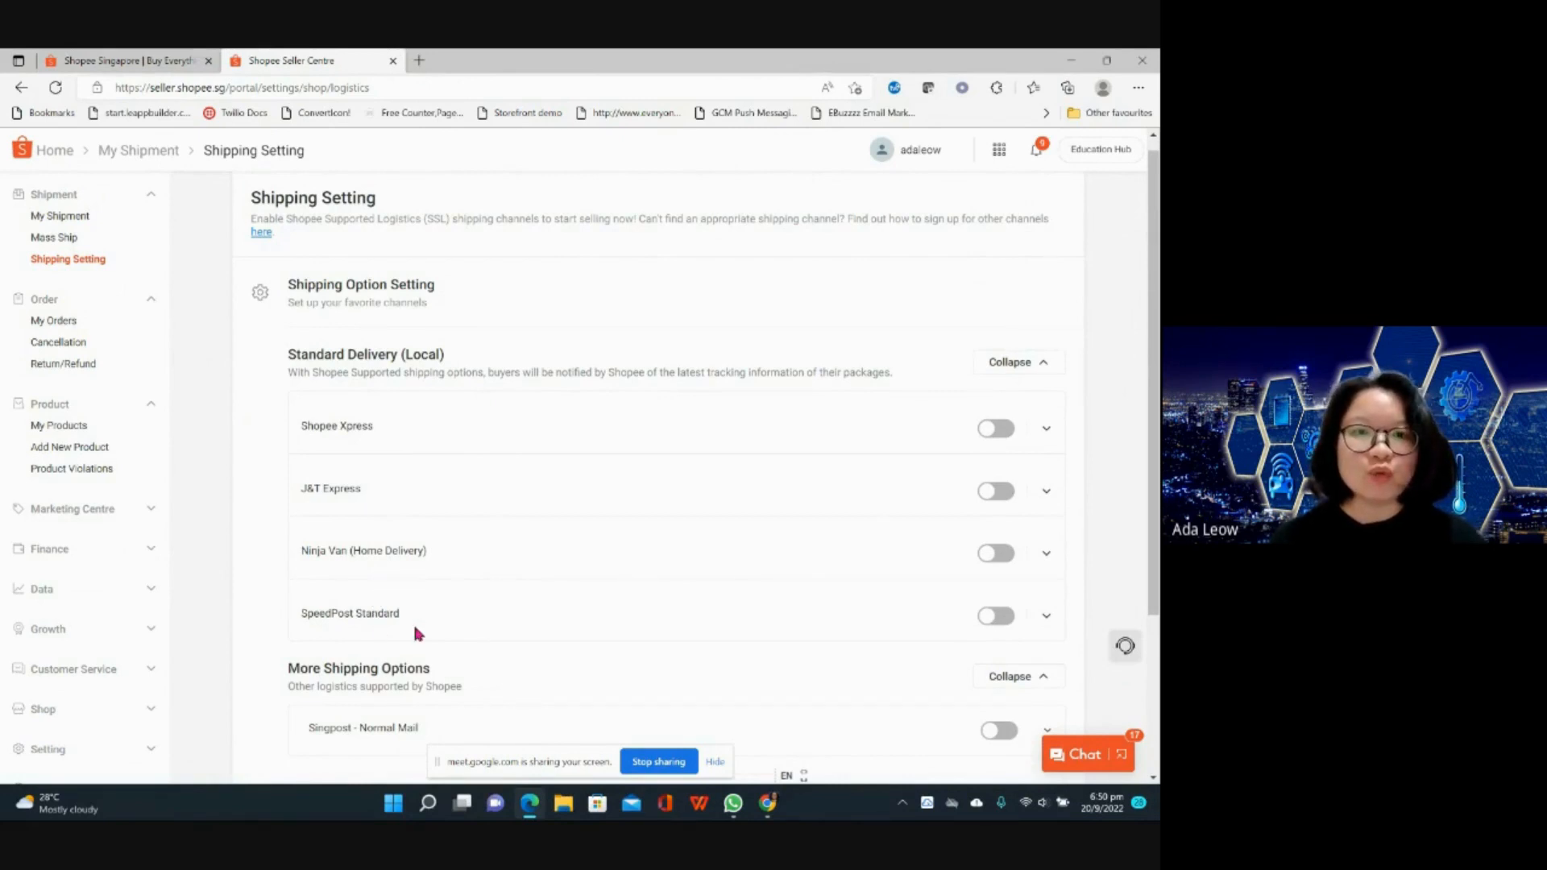
pyautogui.scroll(-3)
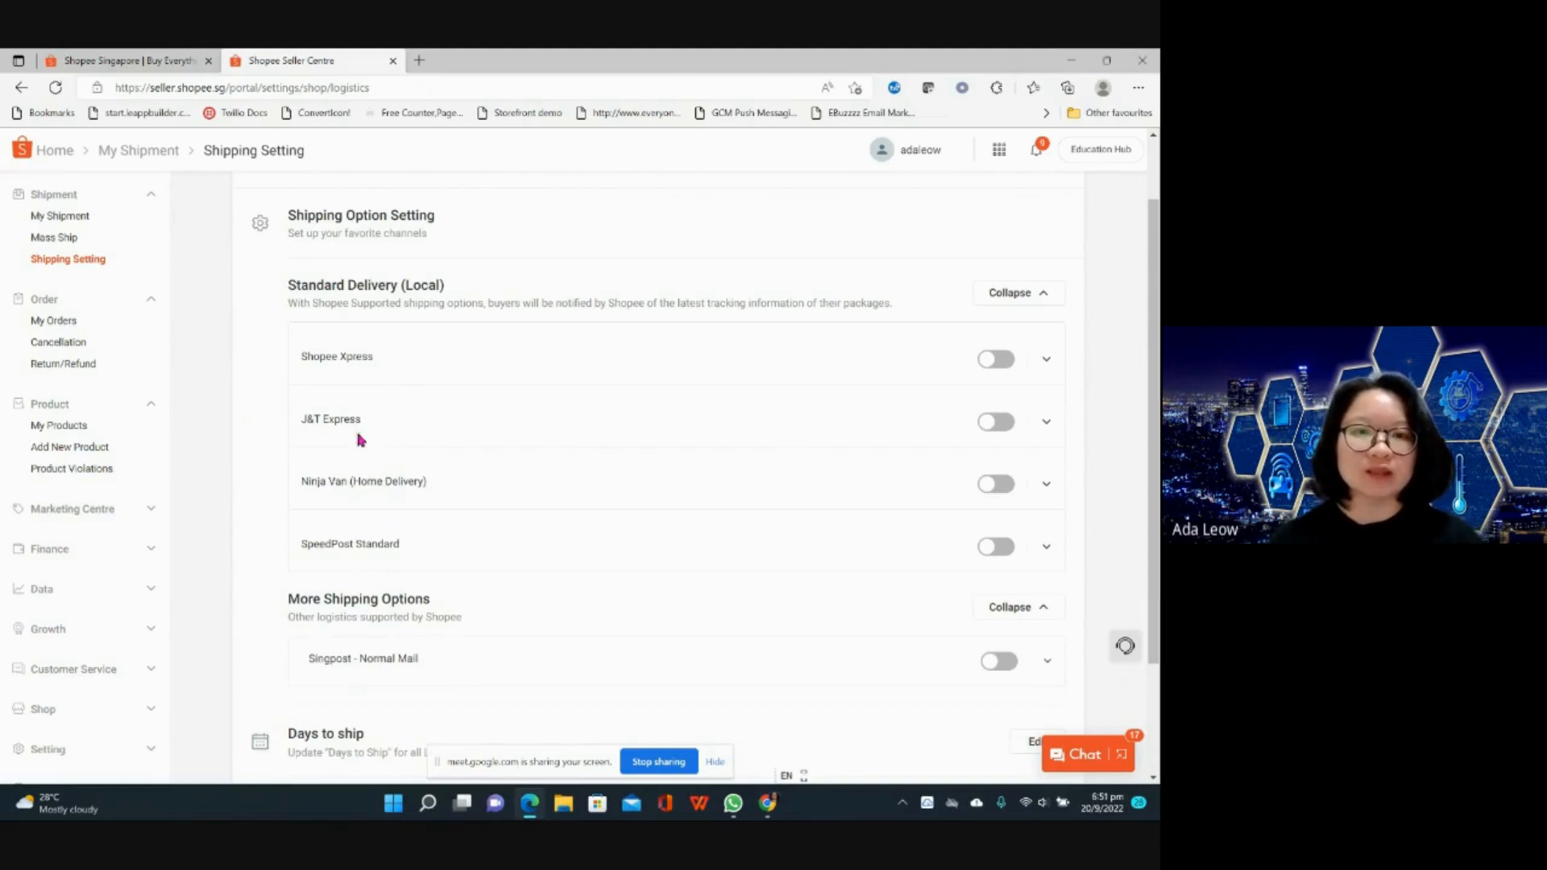
pyautogui.moveTo(340, 542)
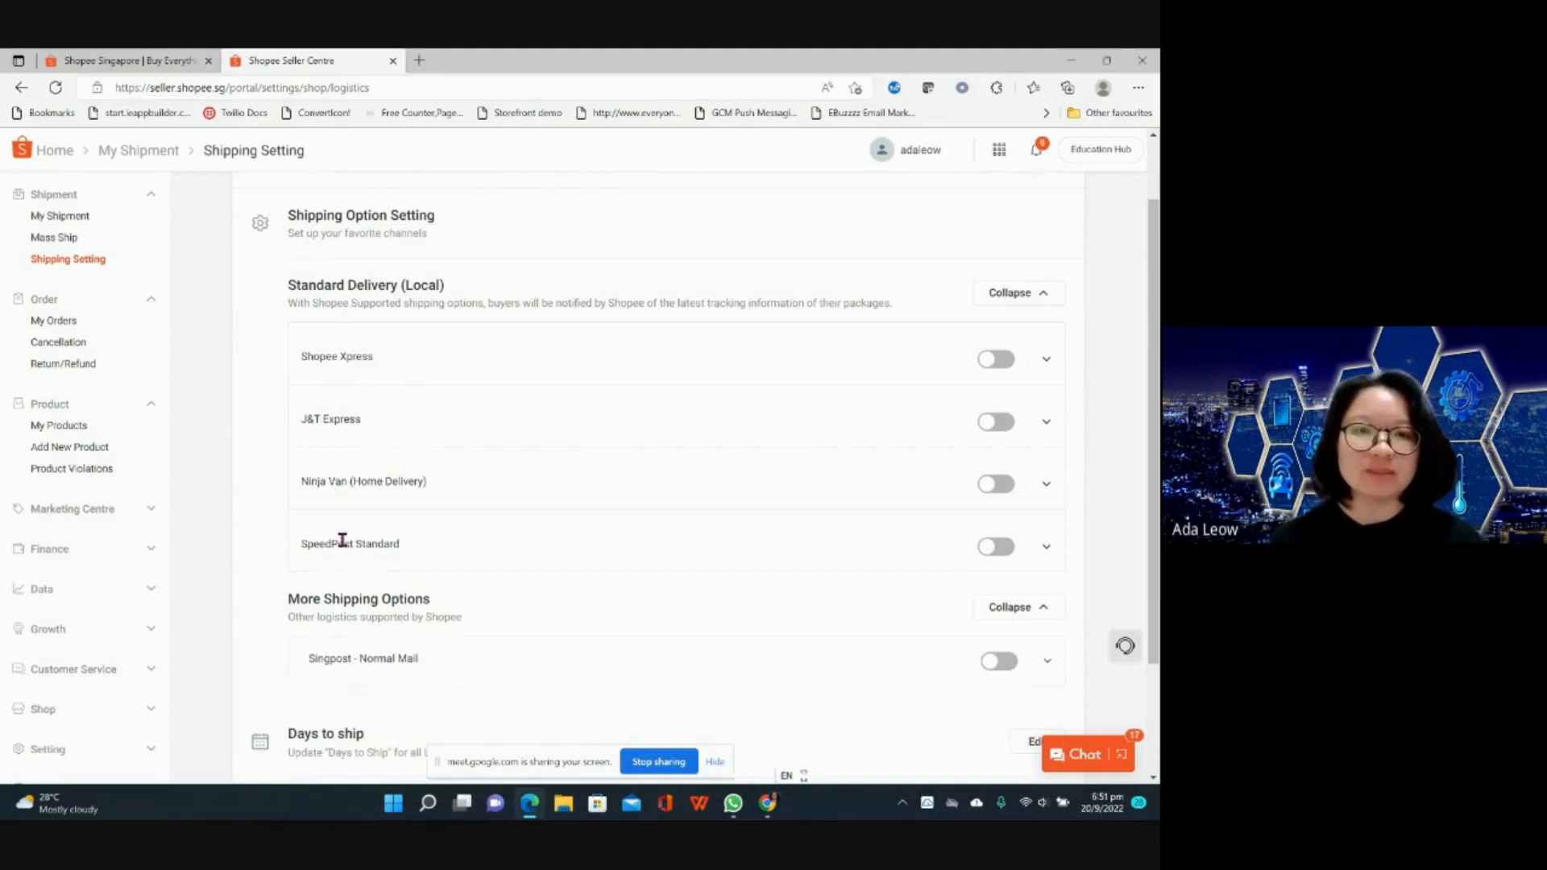
pyautogui.scroll(-3)
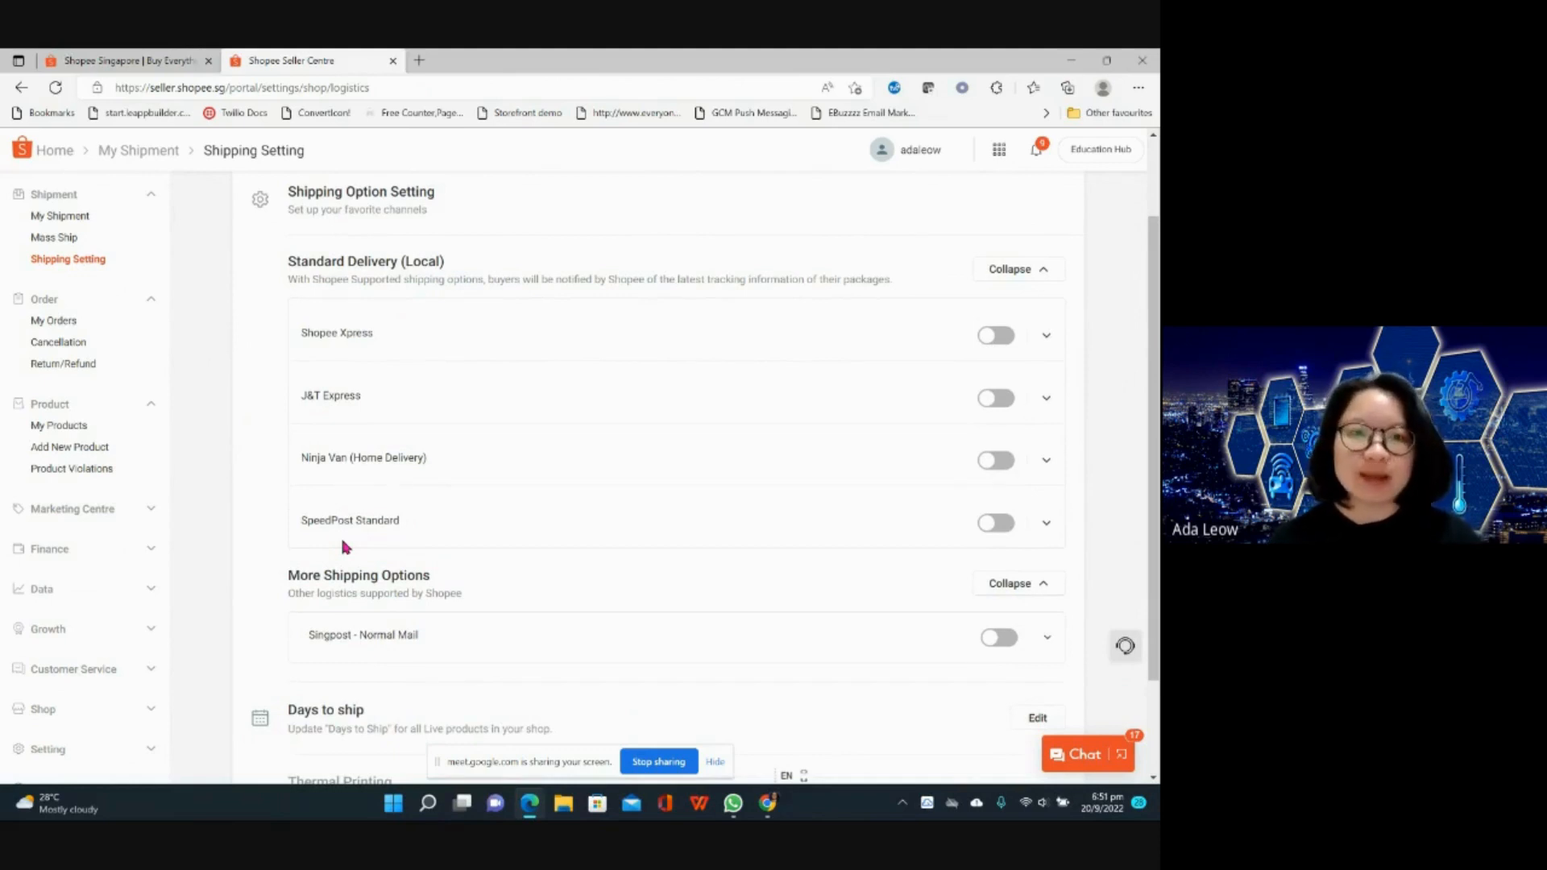
pyautogui.scroll(-3)
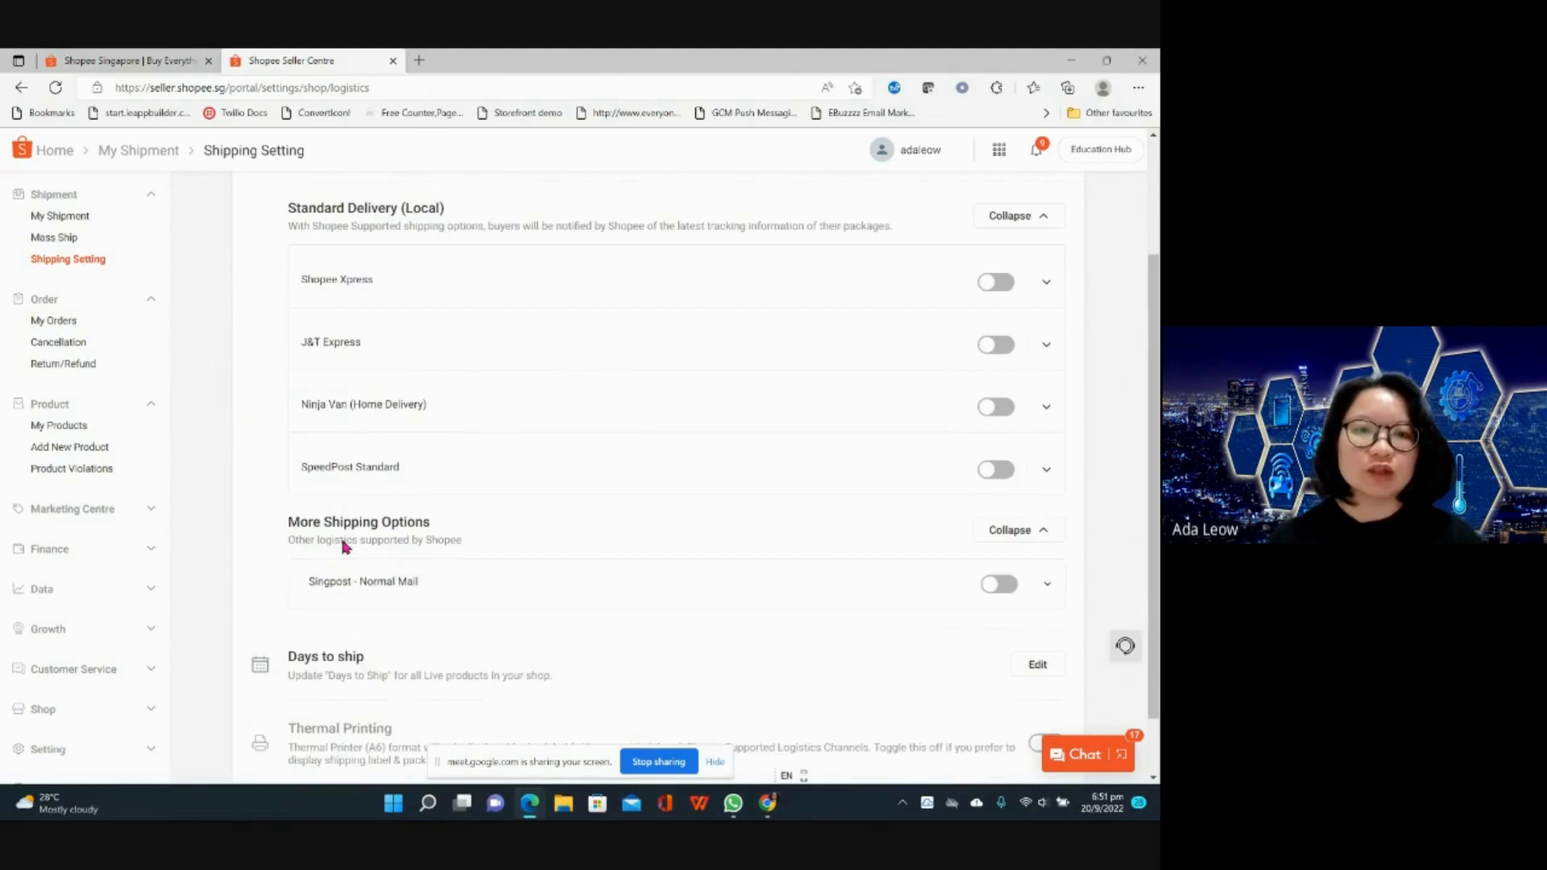
pyautogui.scroll(-3)
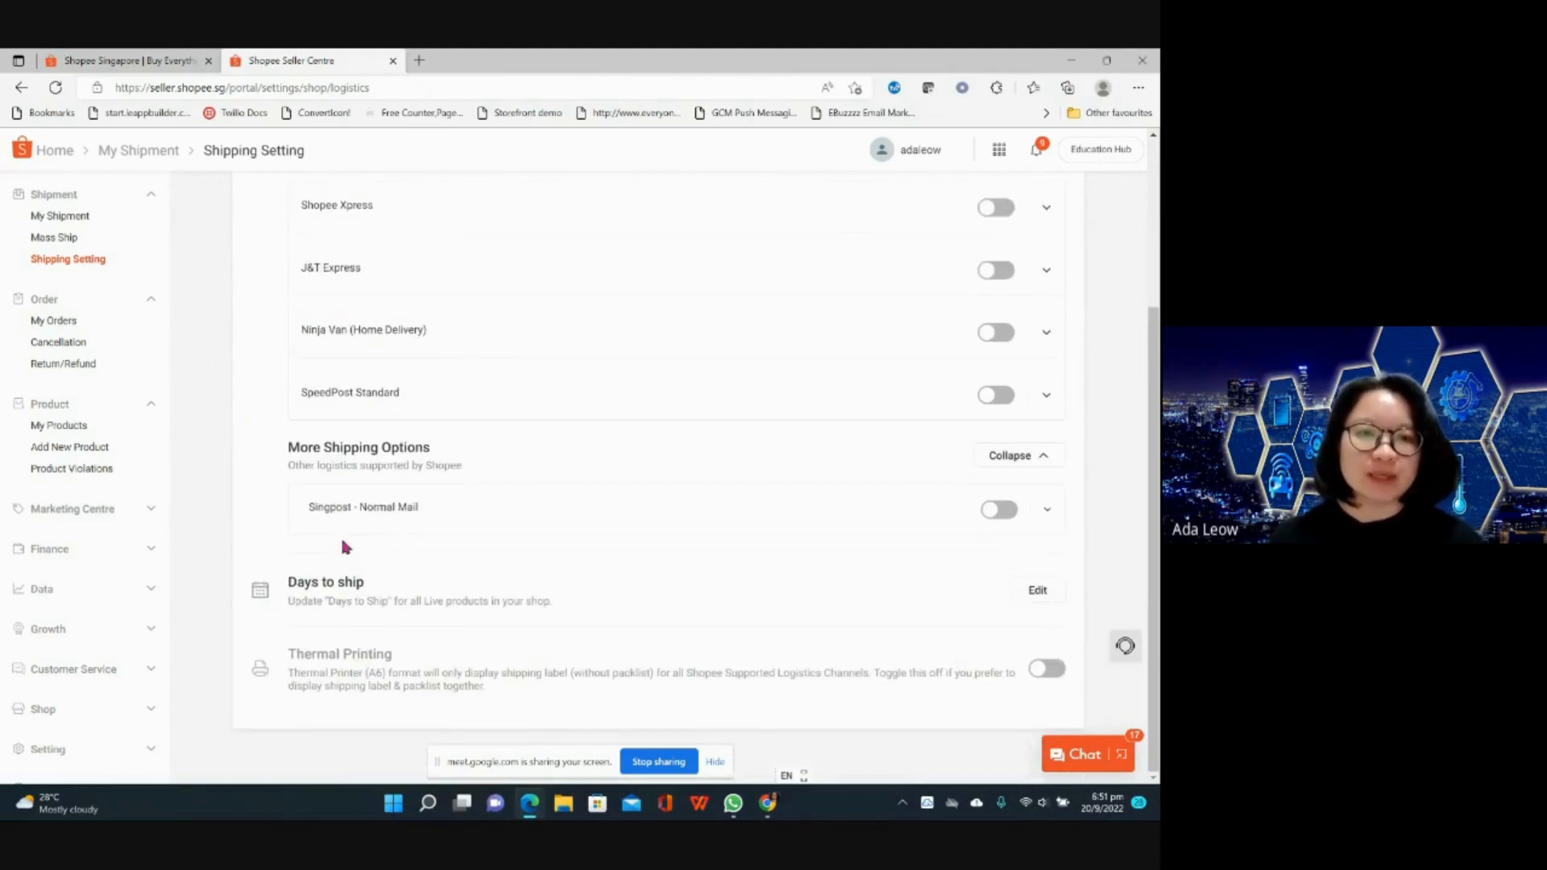
pyautogui.scroll(3)
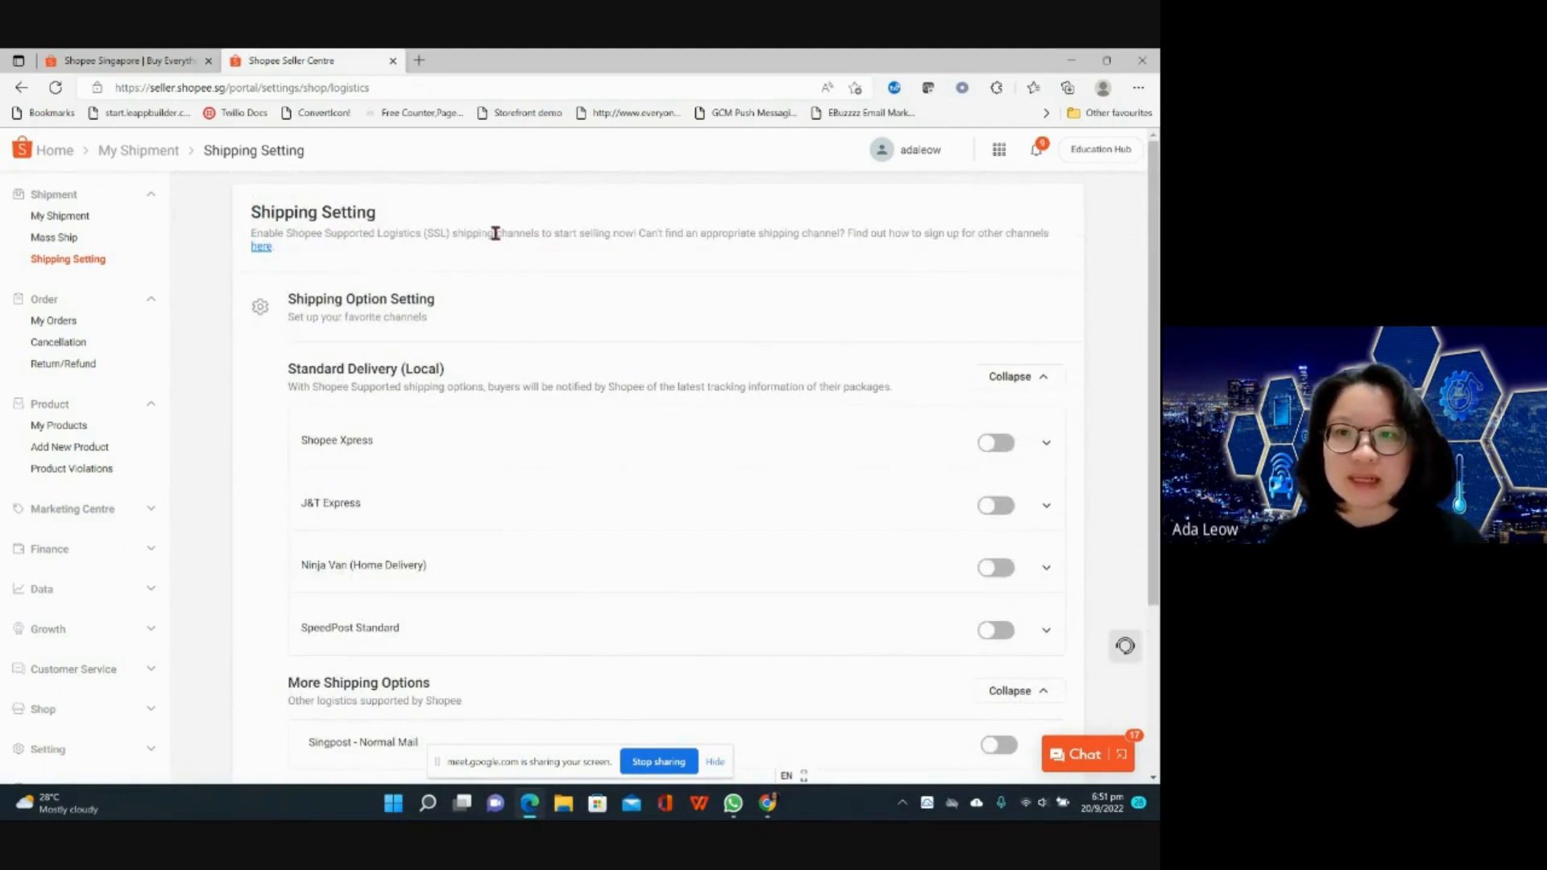
pyautogui.click(1098, 149)
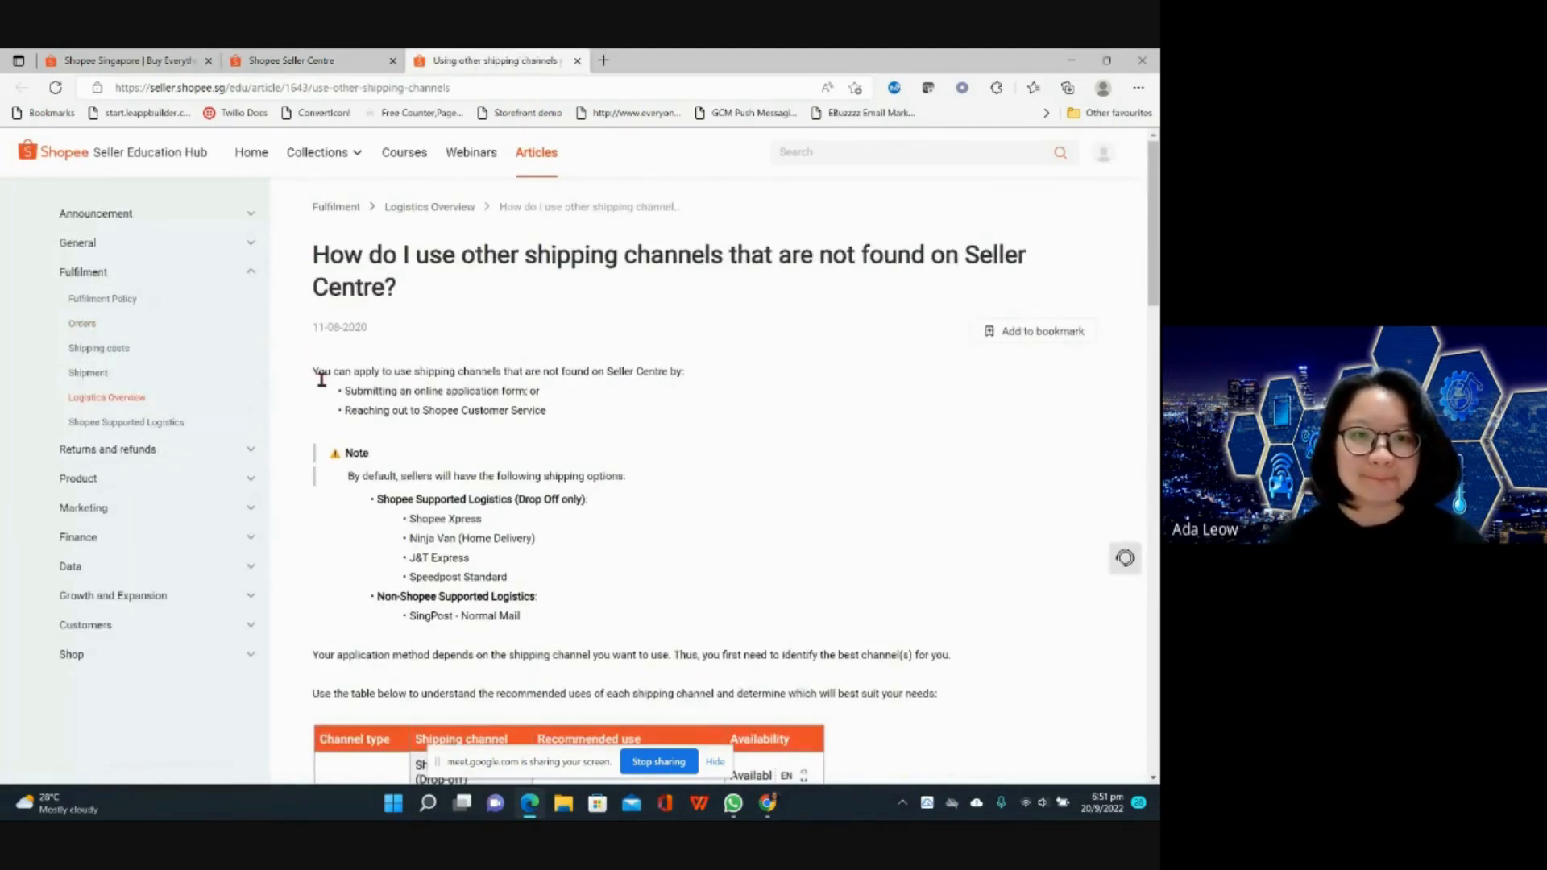
# - Scroll Shipping Setting down to More Shipping Options, showing Singpost - Normal Mail
pyautogui.scroll(-3)
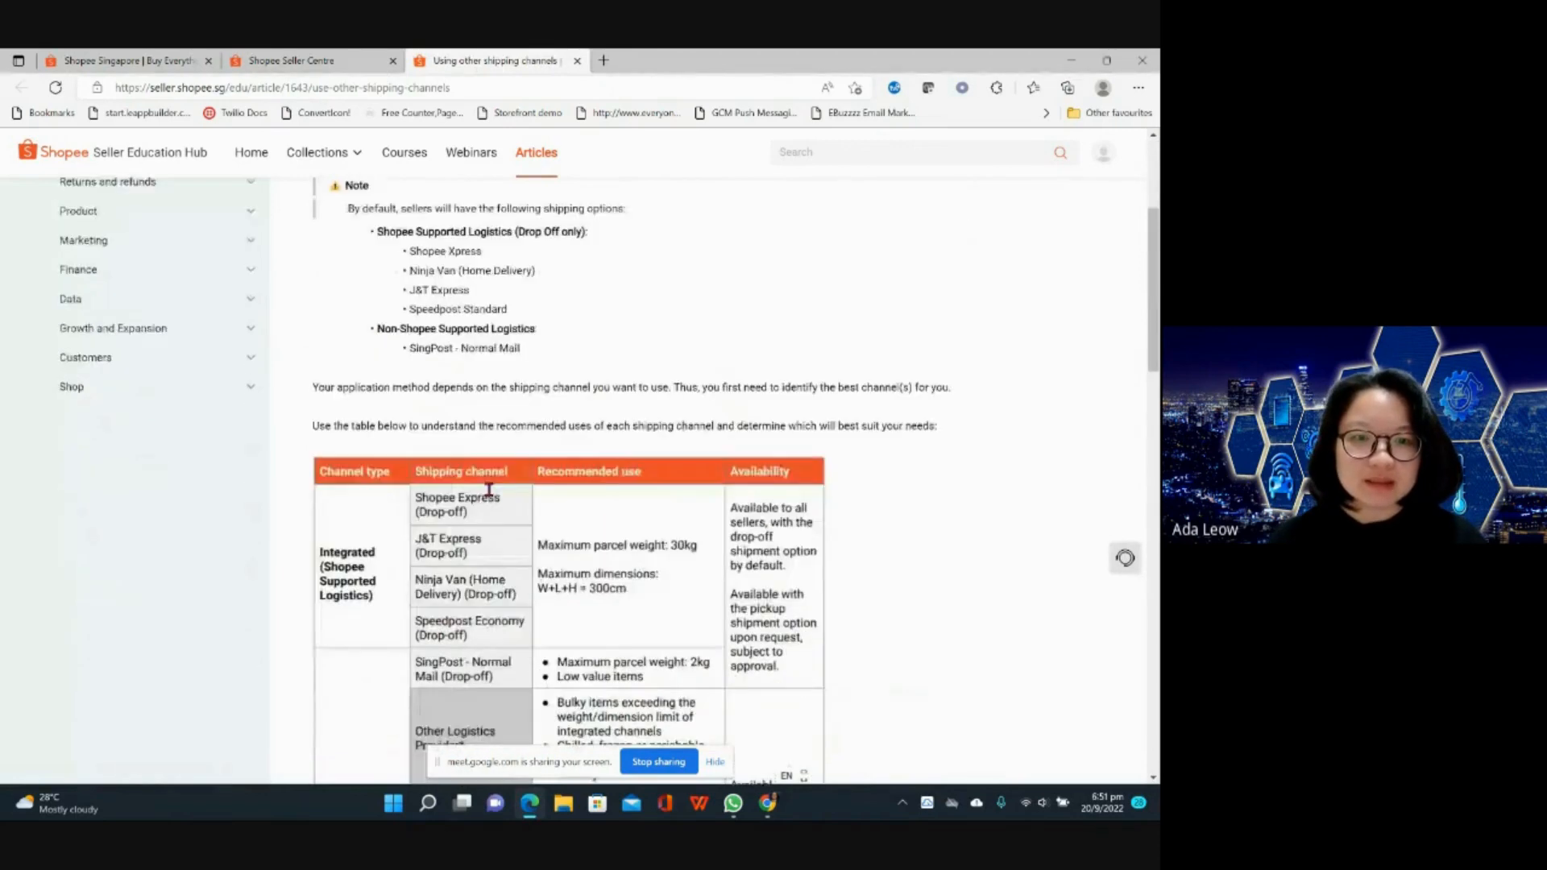
pyautogui.scroll(-3)
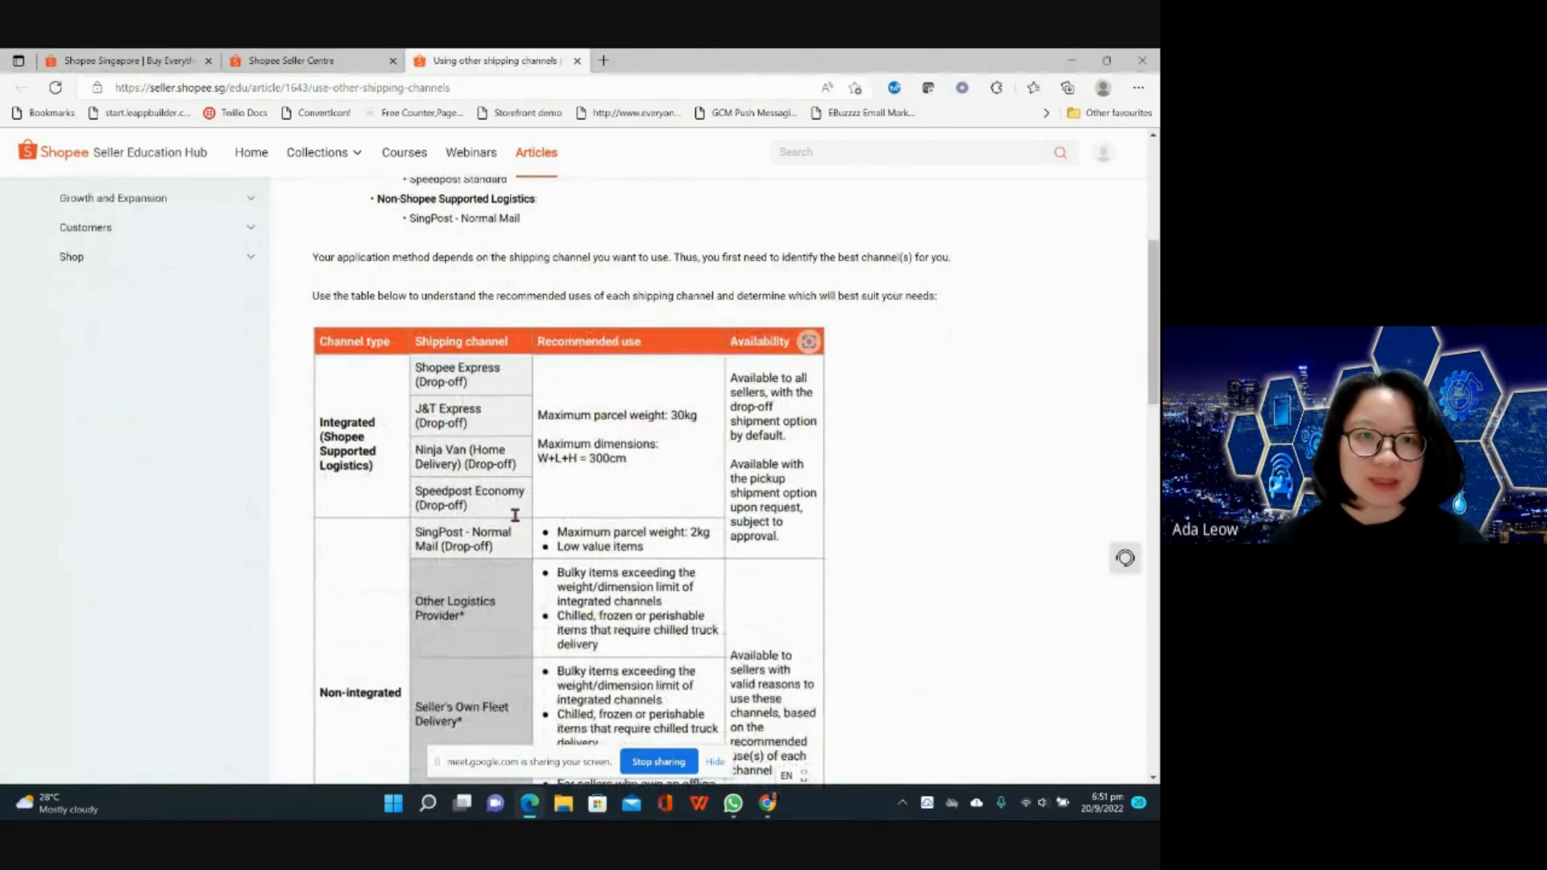
pyautogui.scroll(-3)
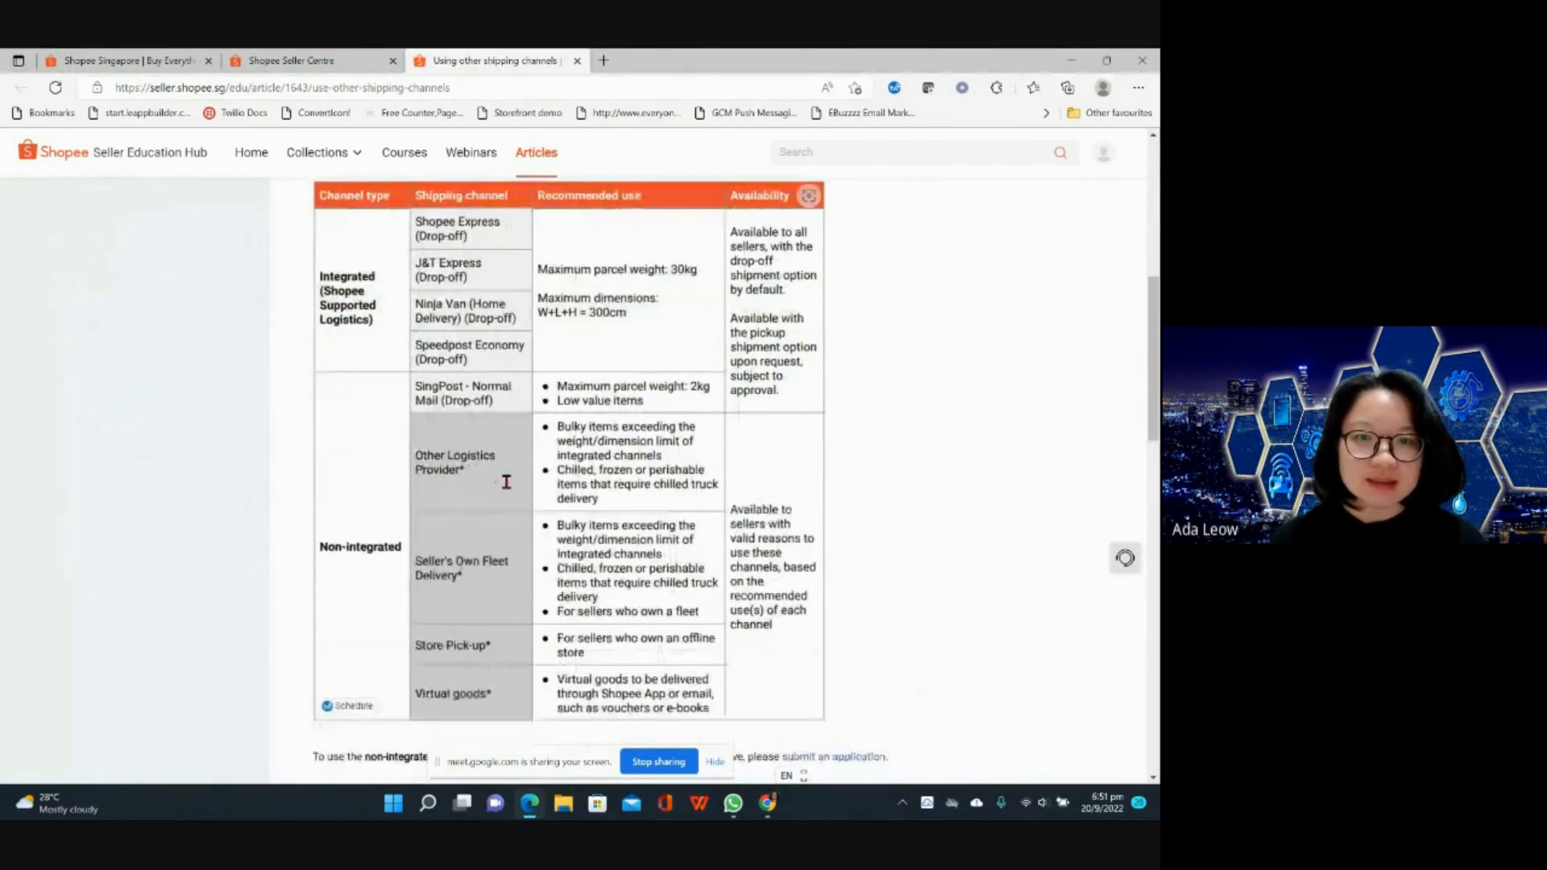
pyautogui.moveTo(524, 454)
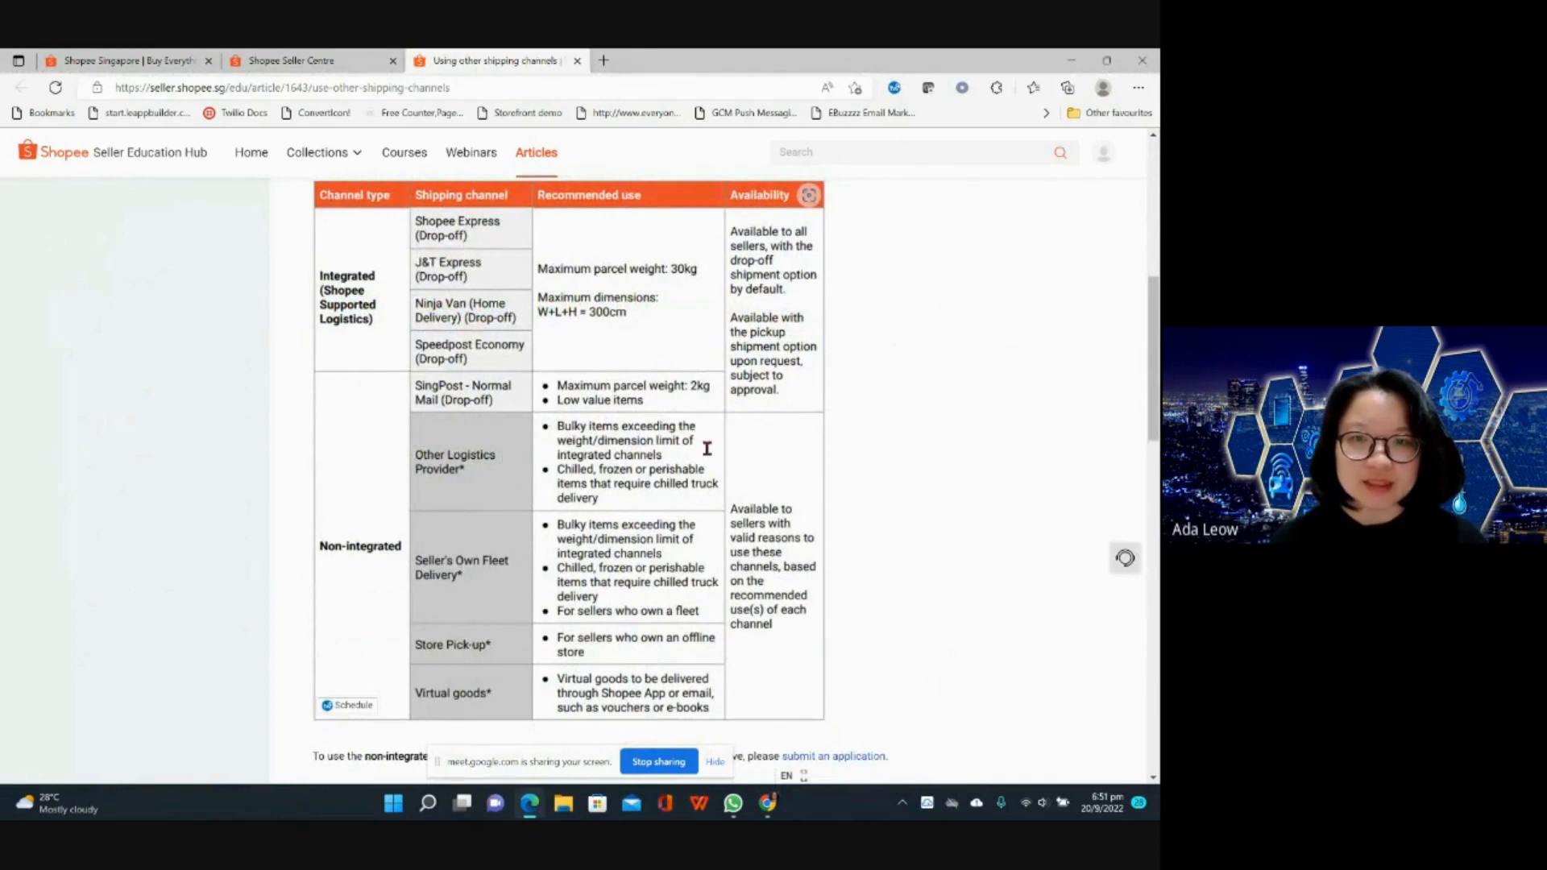
pyautogui.scroll(-3)
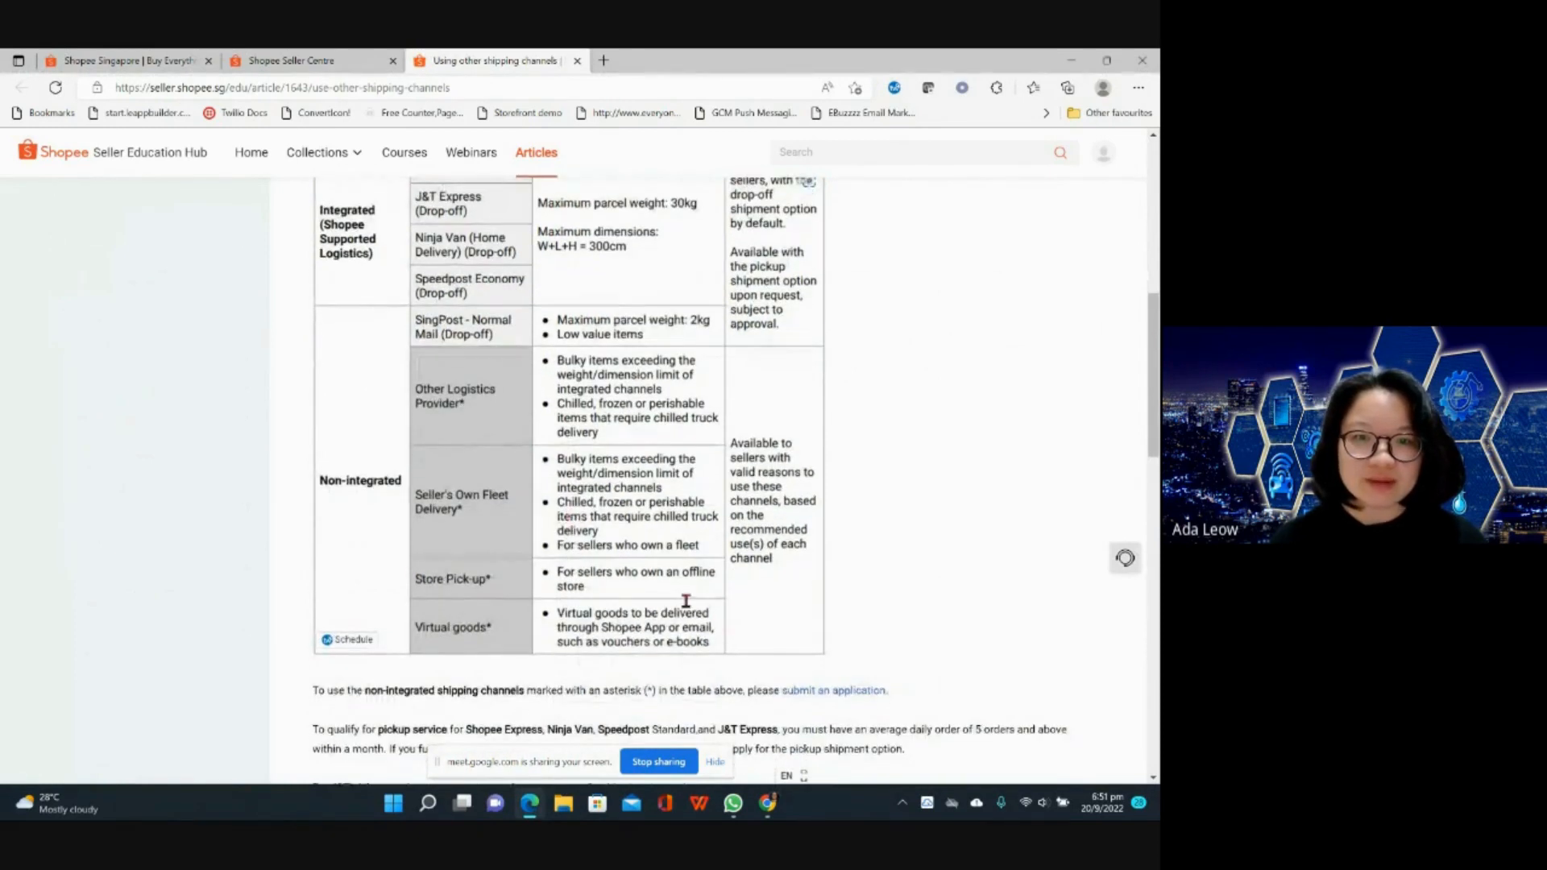
pyautogui.moveTo(609, 572)
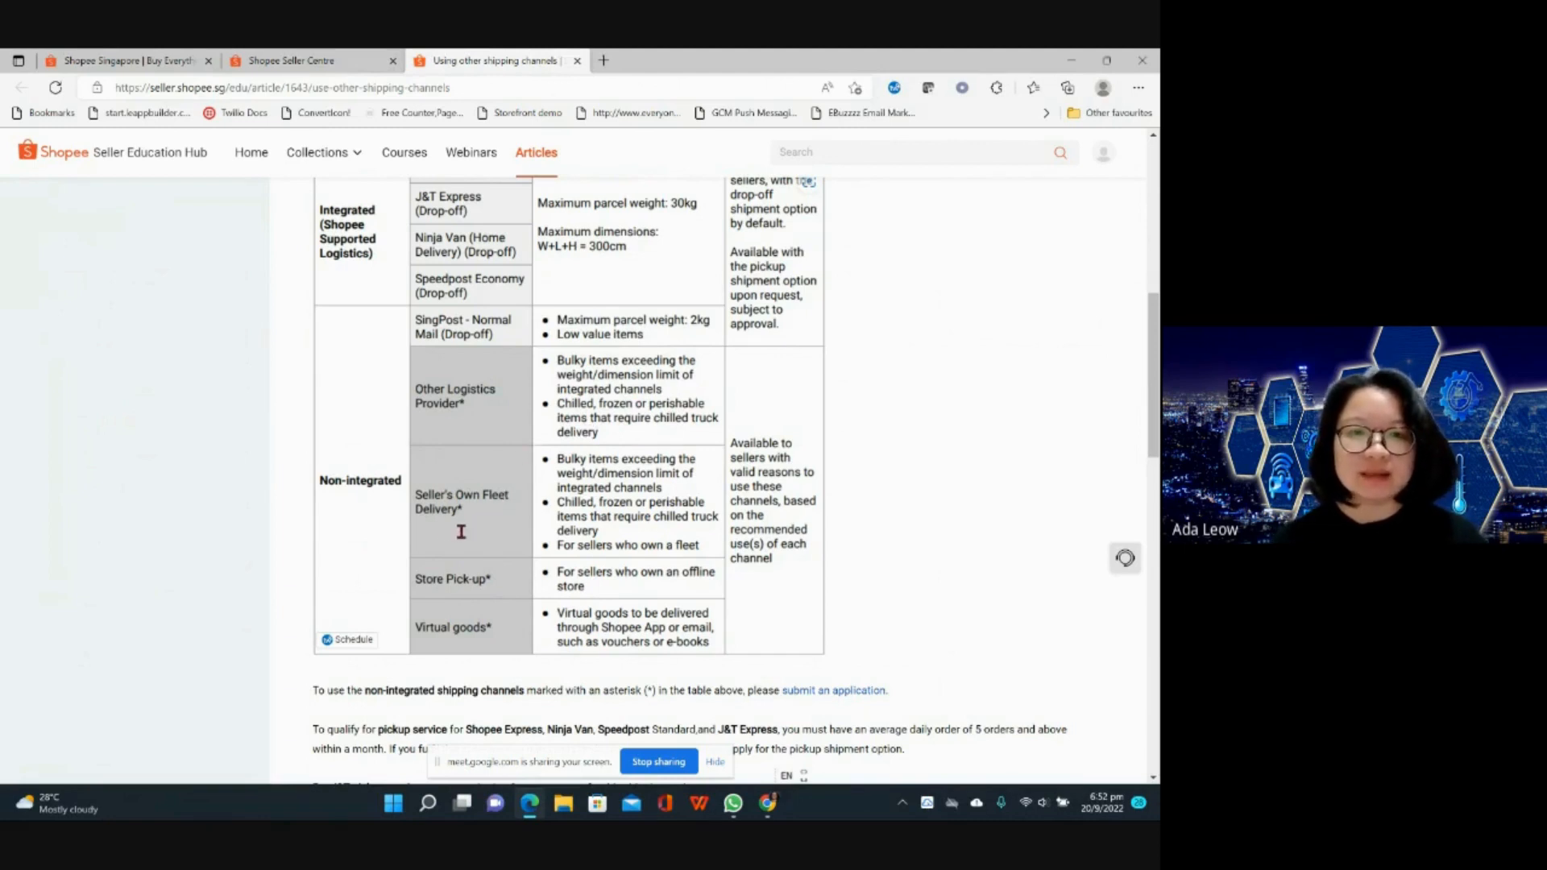
pyautogui.scroll(-3)
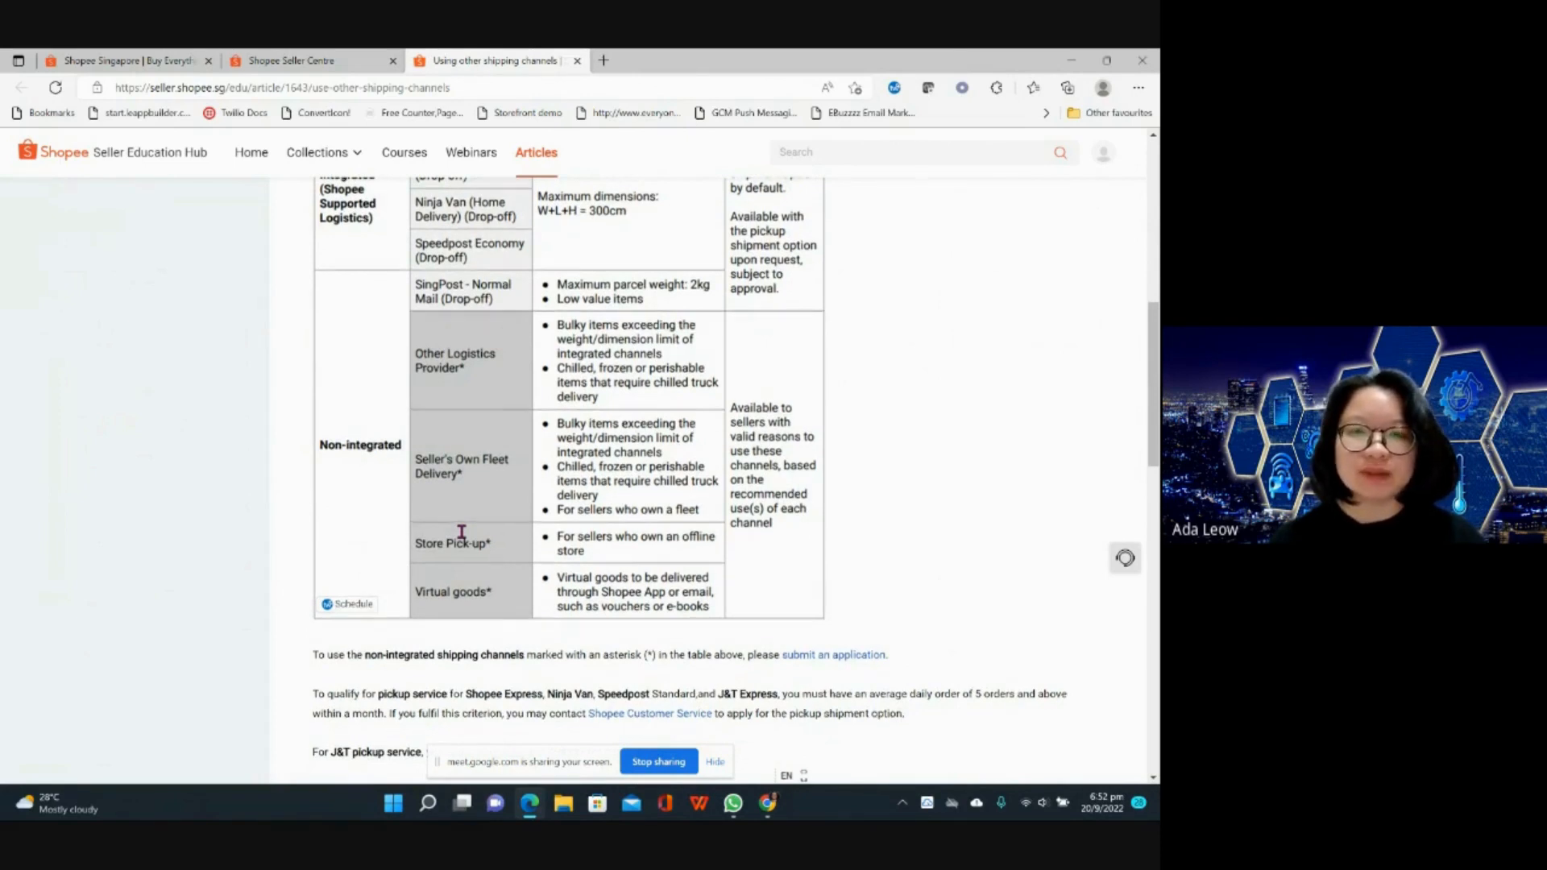
pyautogui.moveTo(478, 482)
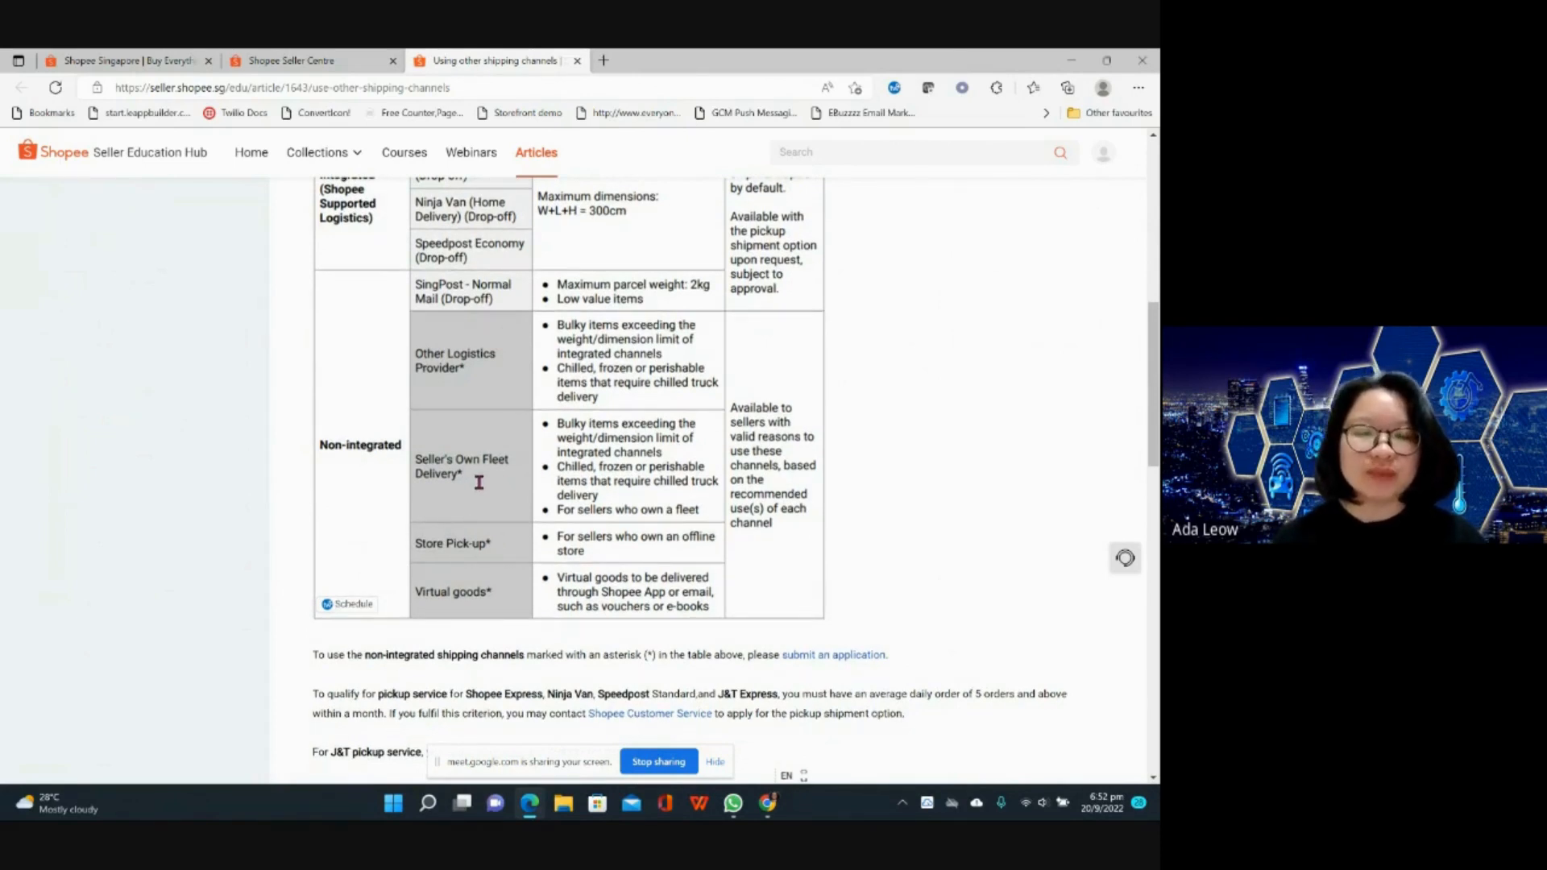
pyautogui.scroll(-3)
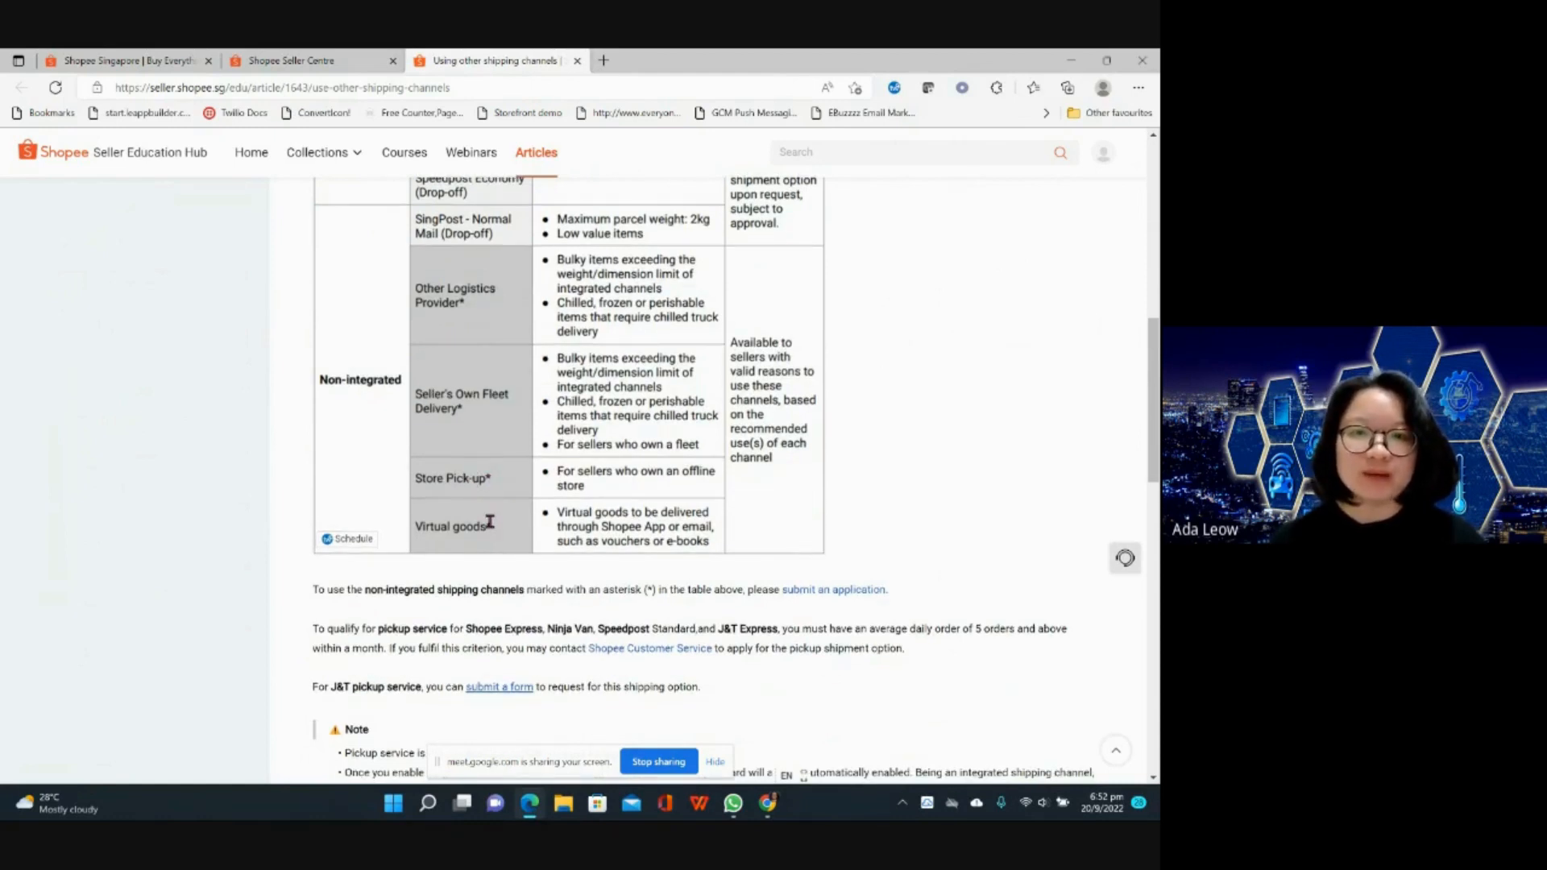
pyautogui.scroll(-3)
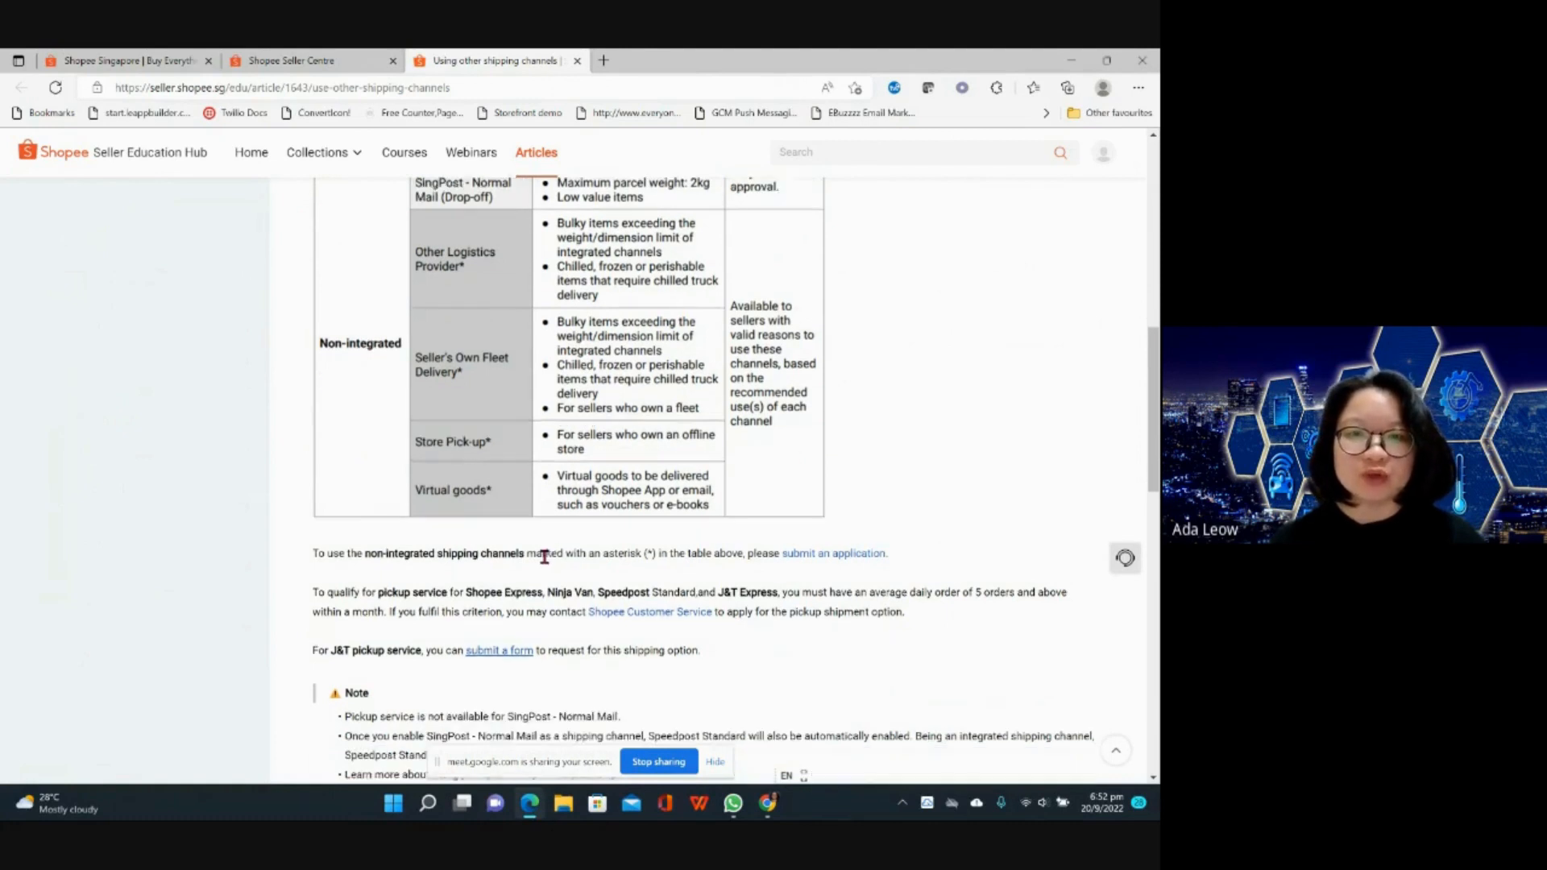
pyautogui.scroll(-3)
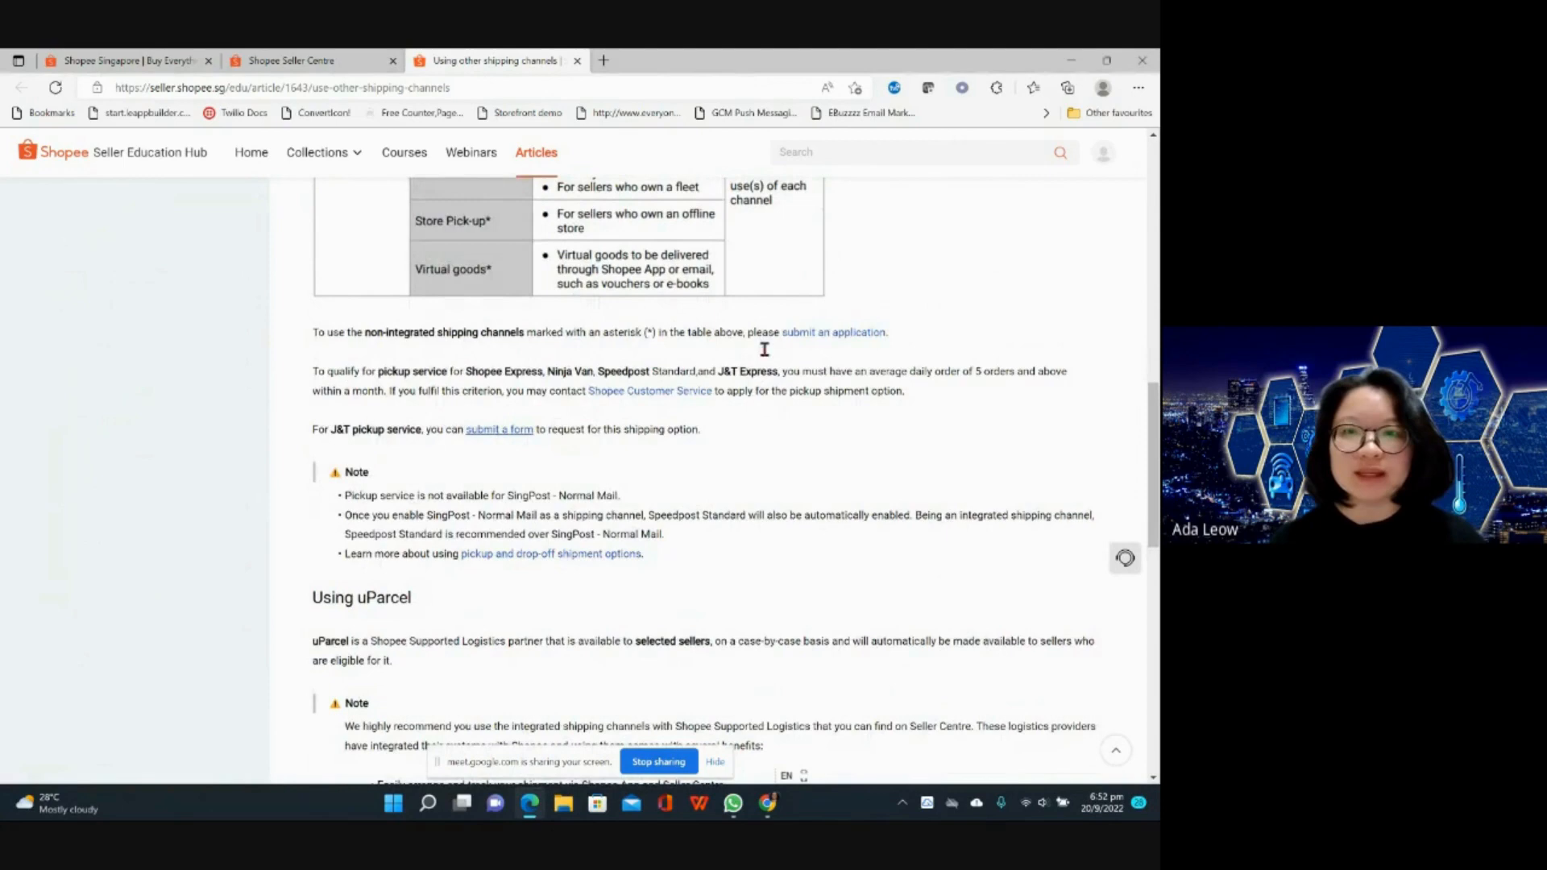
pyautogui.moveTo(567, 408)
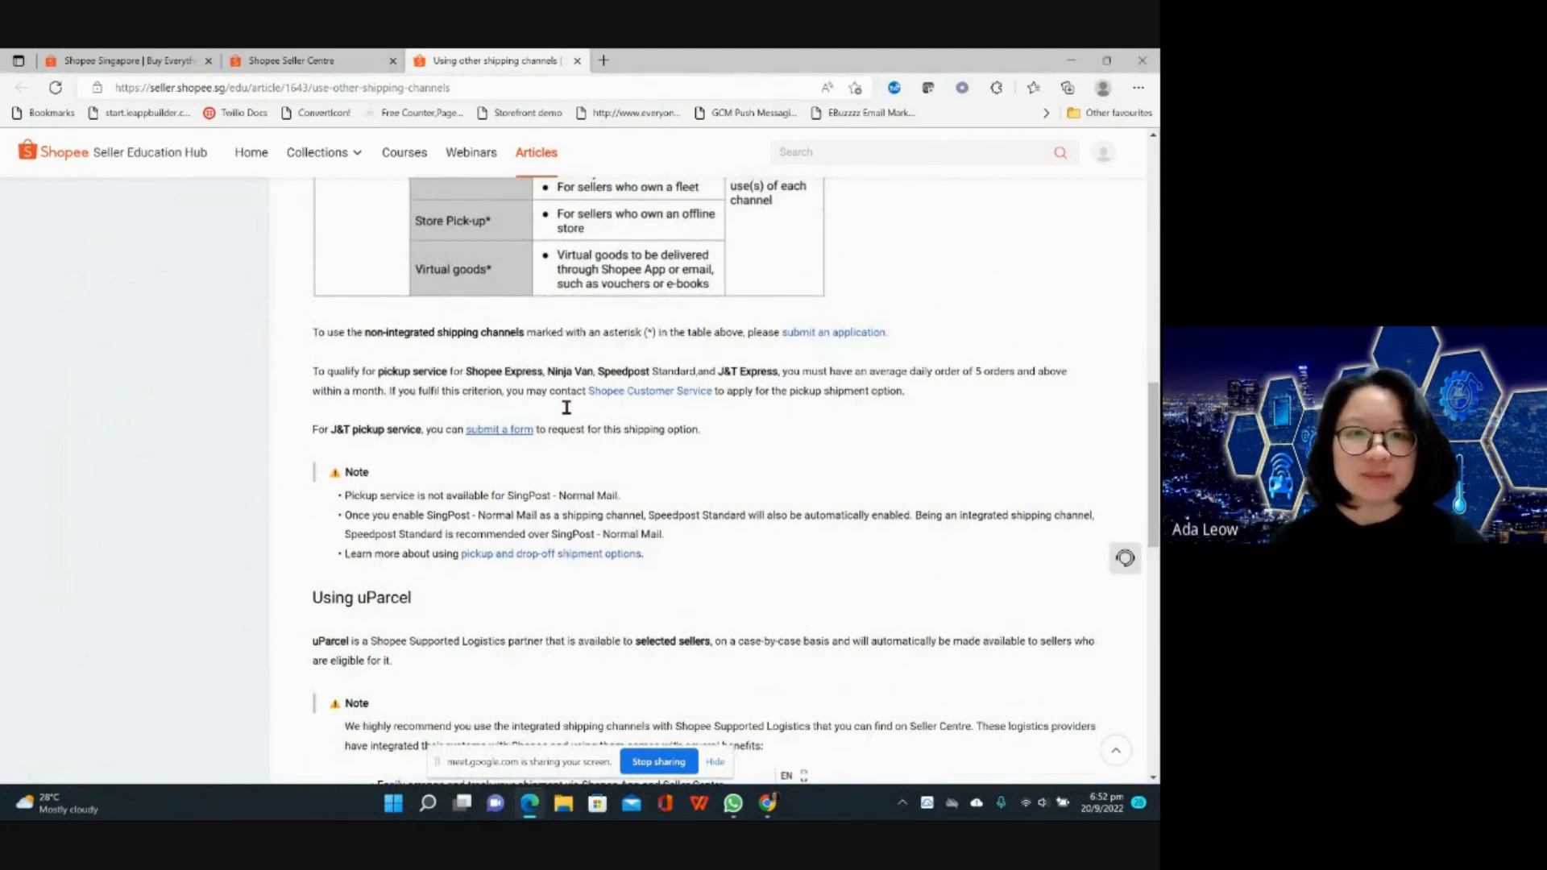
pyautogui.scroll(-3)
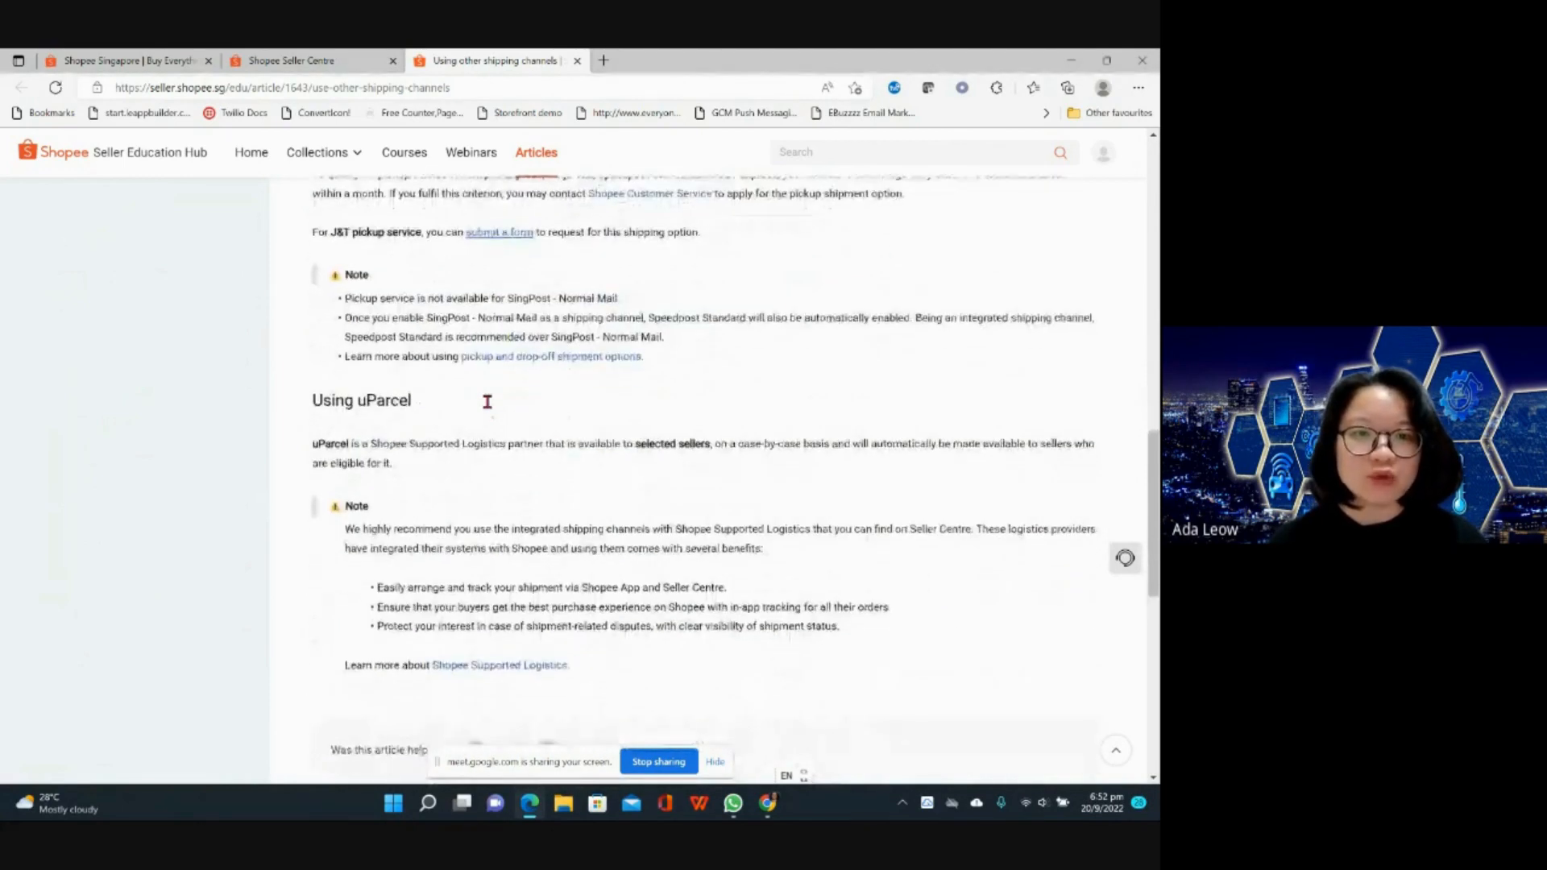
pyautogui.scroll(-3)
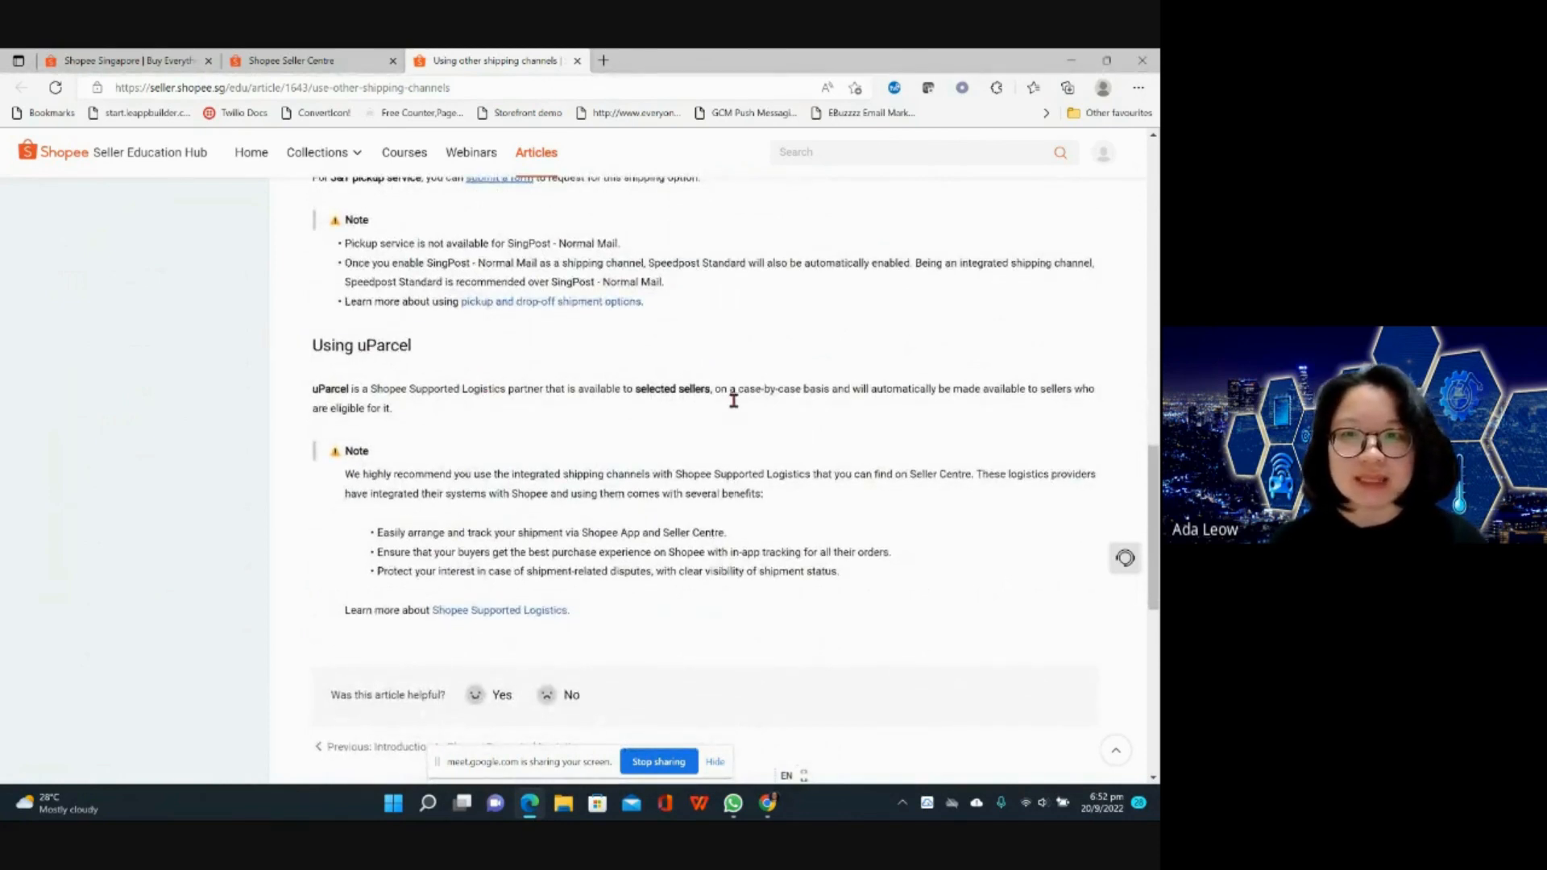
pyautogui.scroll(-3)
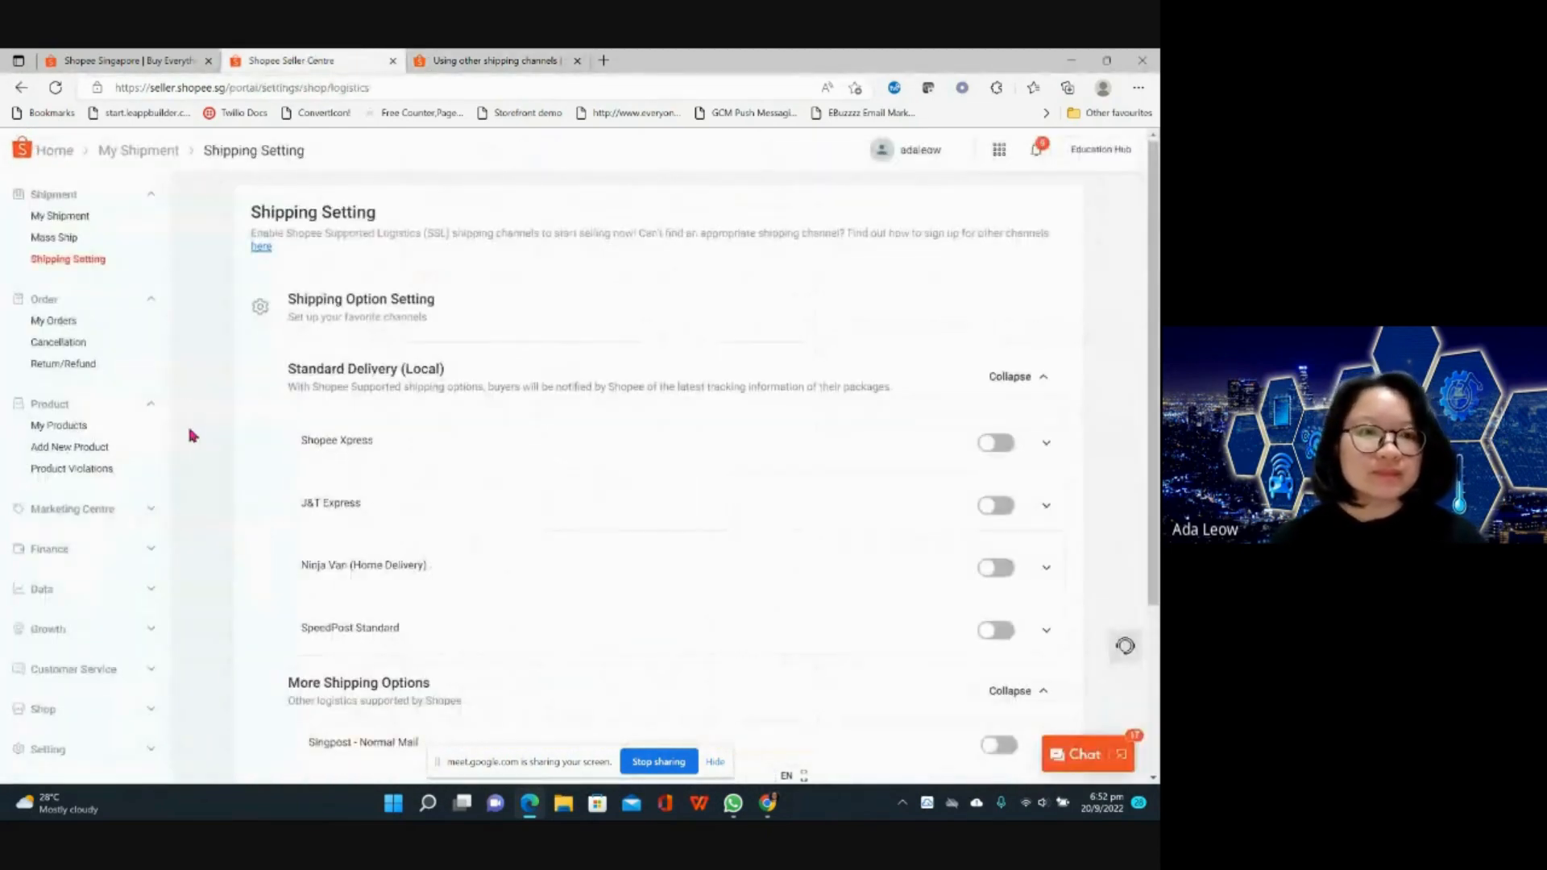
pyautogui.scroll(-3)
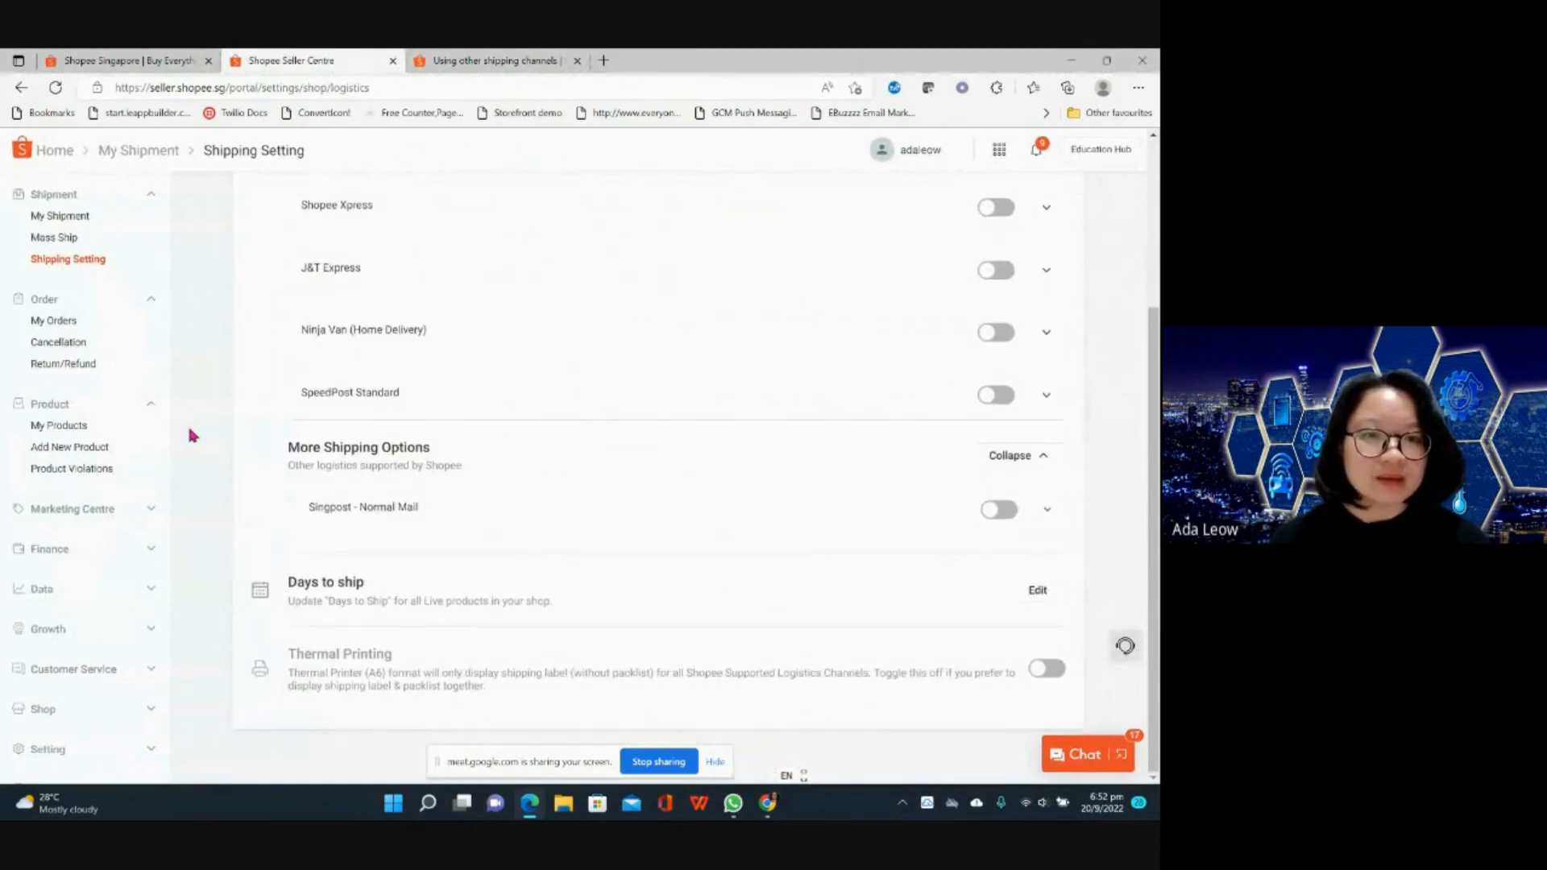
pyautogui.moveTo(53, 320)
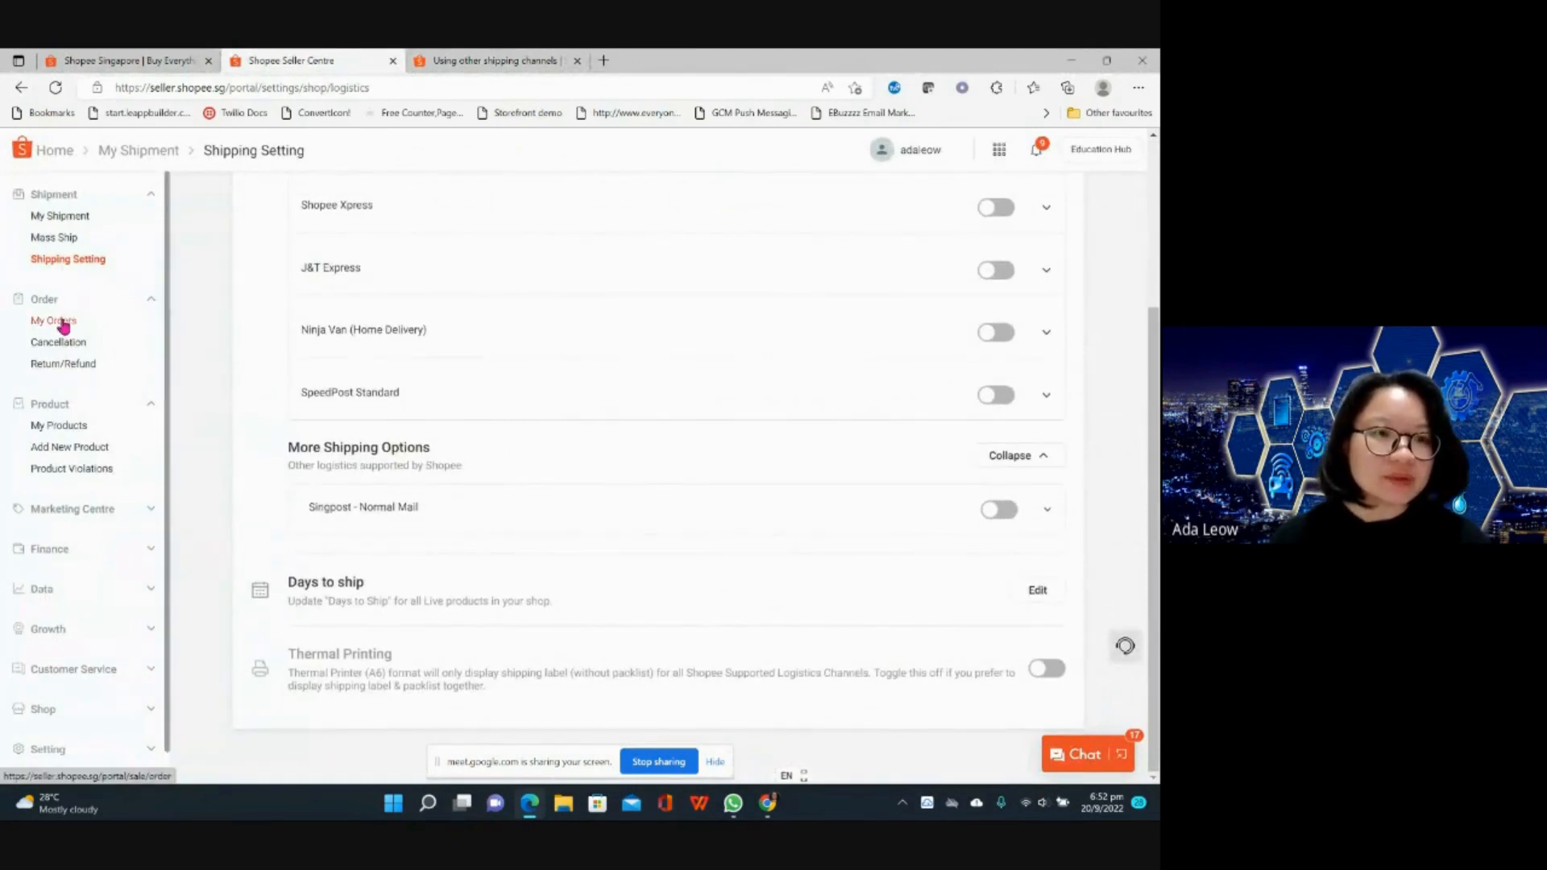
# - Open My Orders showing 0 orders and dismiss the Search Component Optimization tip
pyautogui.click(53, 320)
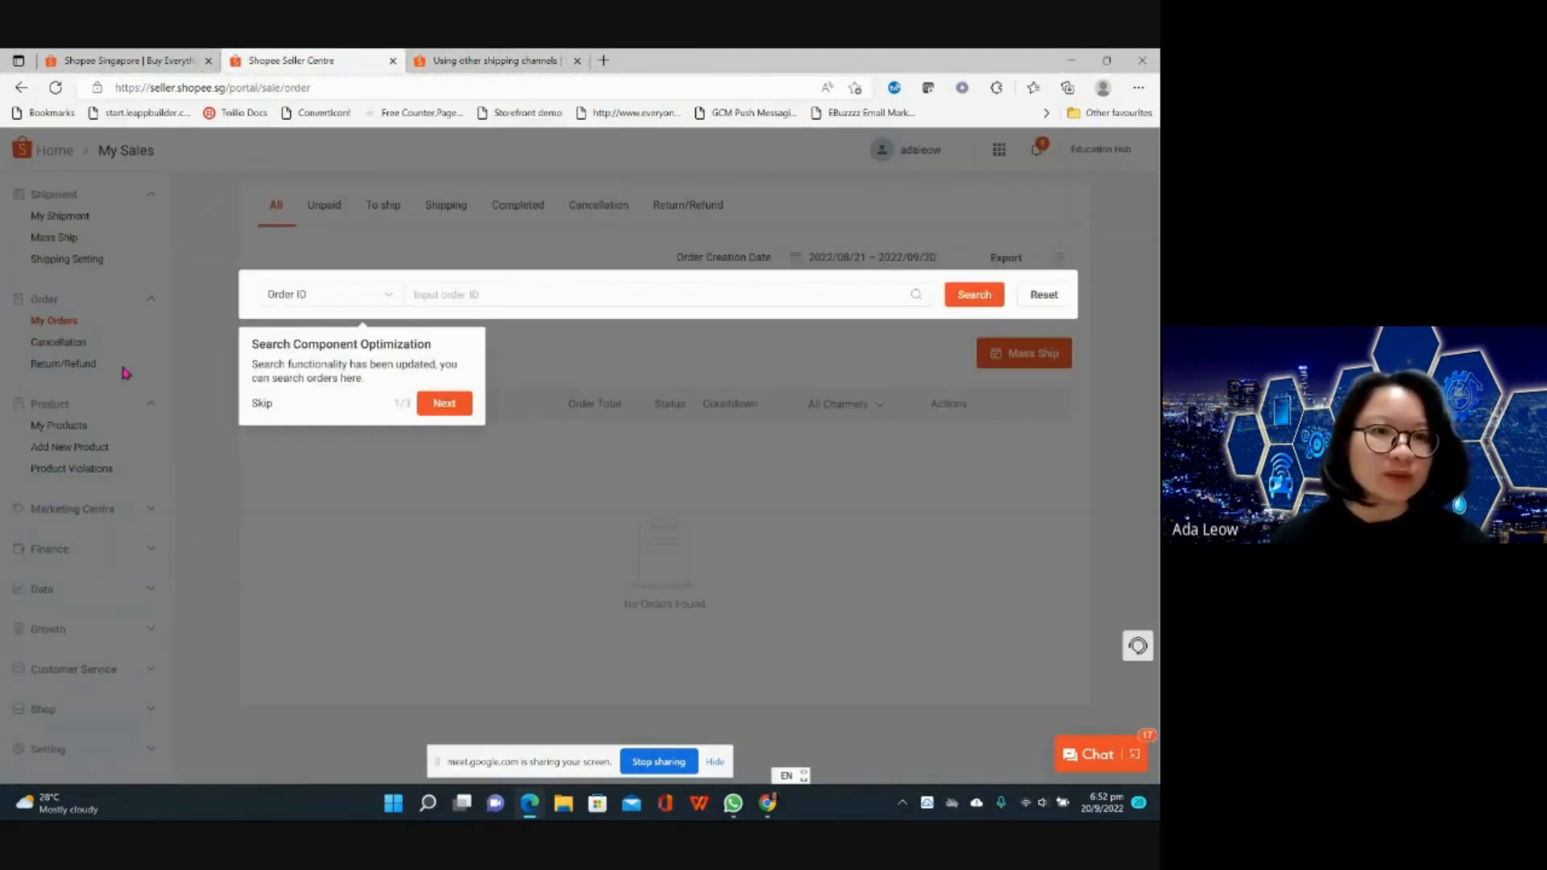
pyautogui.moveTo(197, 385)
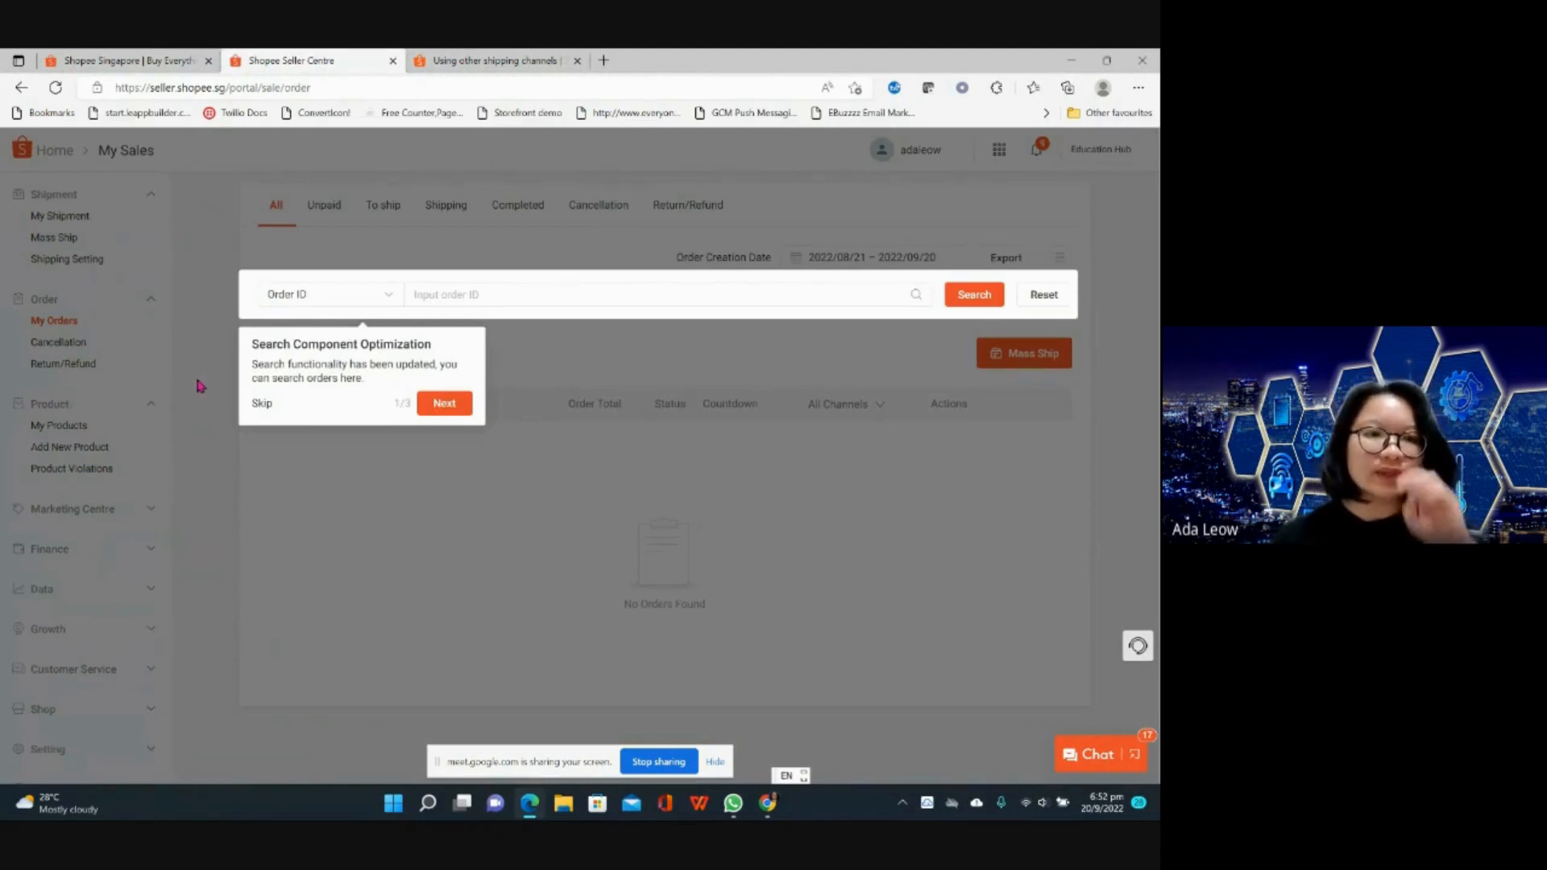
pyautogui.moveTo(66, 391)
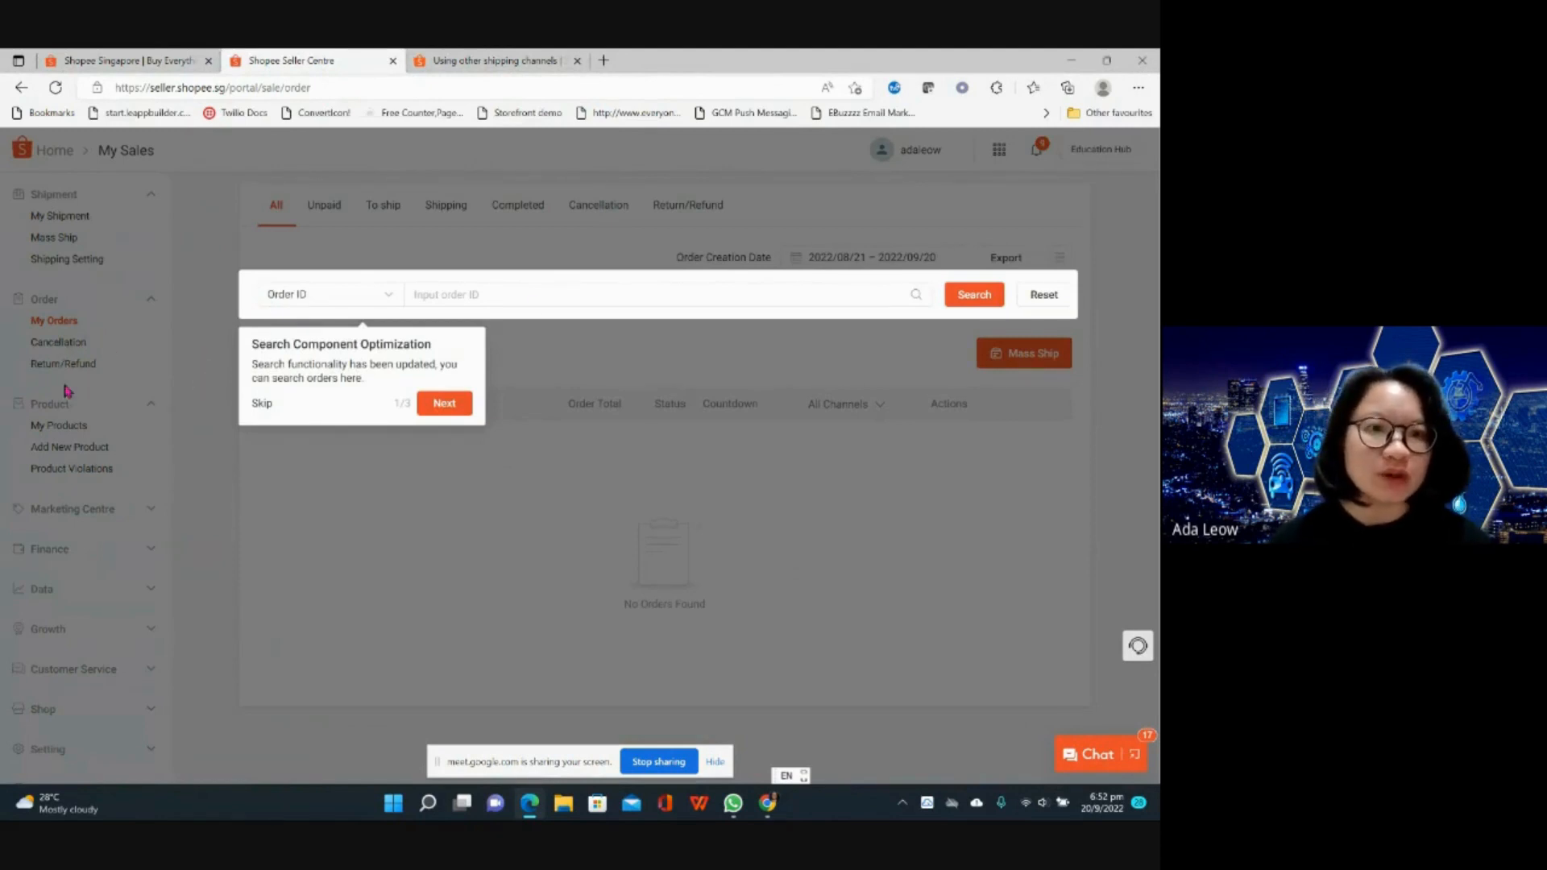
pyautogui.click(444, 403)
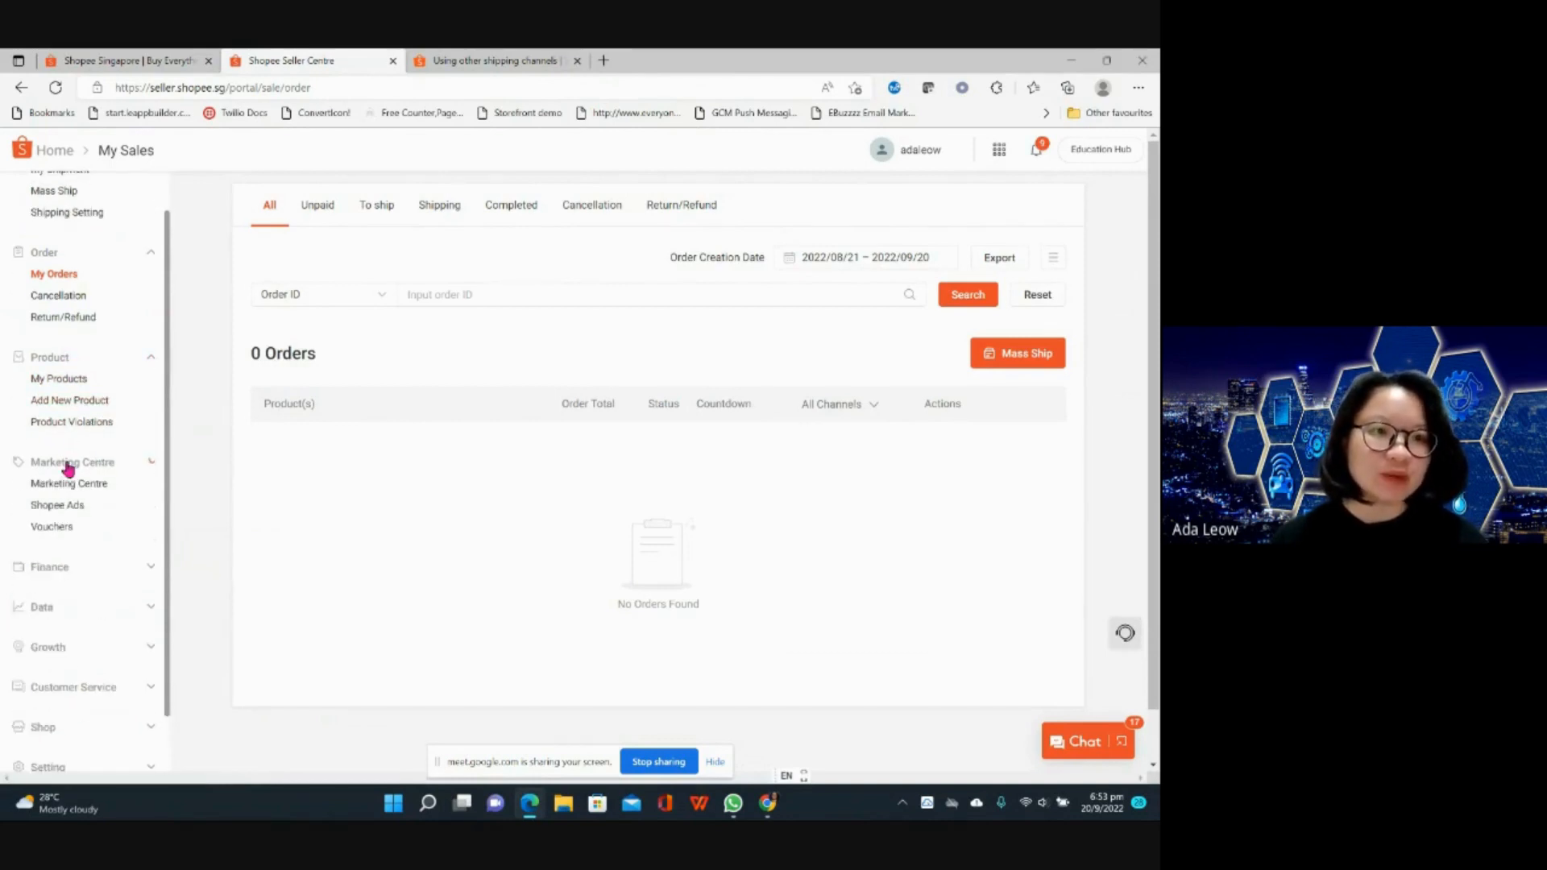
# - Expand the Marketing Centre, Finance, Data and Growth sidebar sections, revealing Preferred Seller
pyautogui.scroll(3)
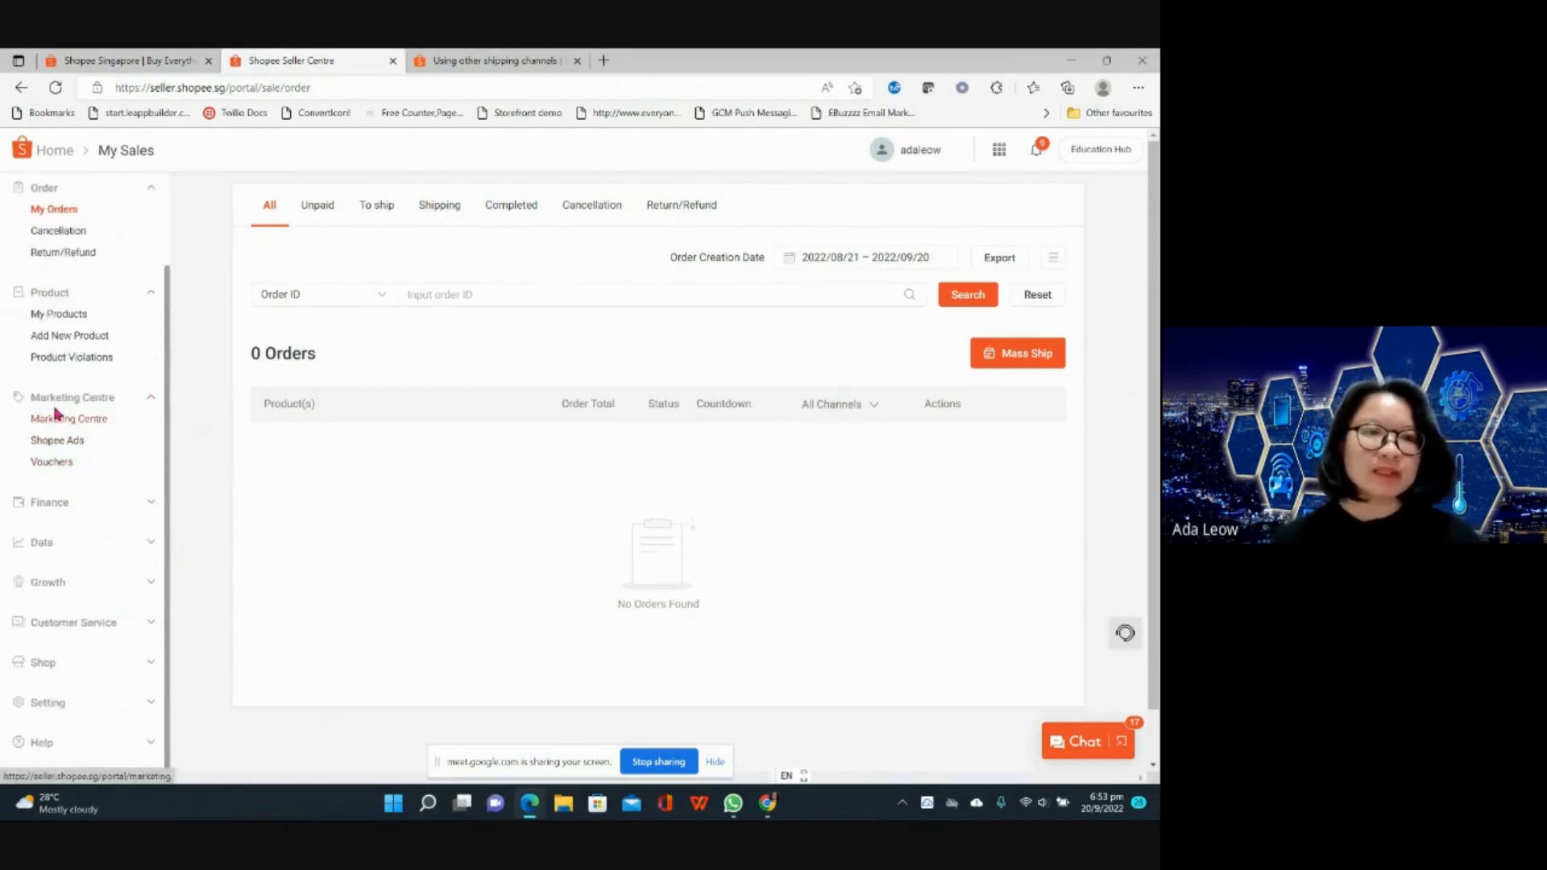
pyautogui.moveTo(81, 475)
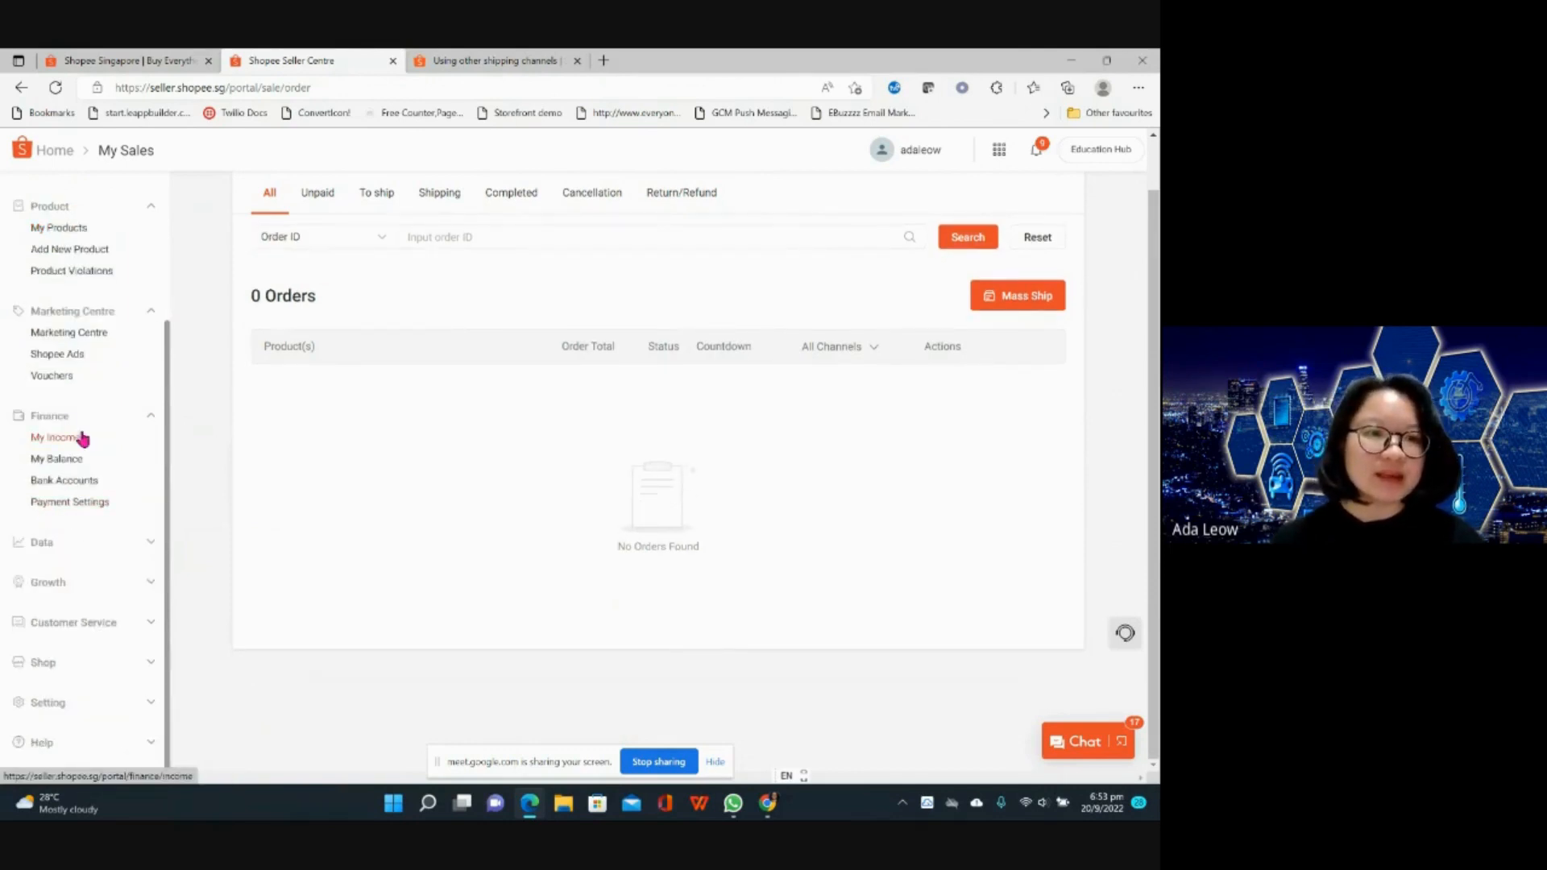
pyautogui.moveTo(69, 501)
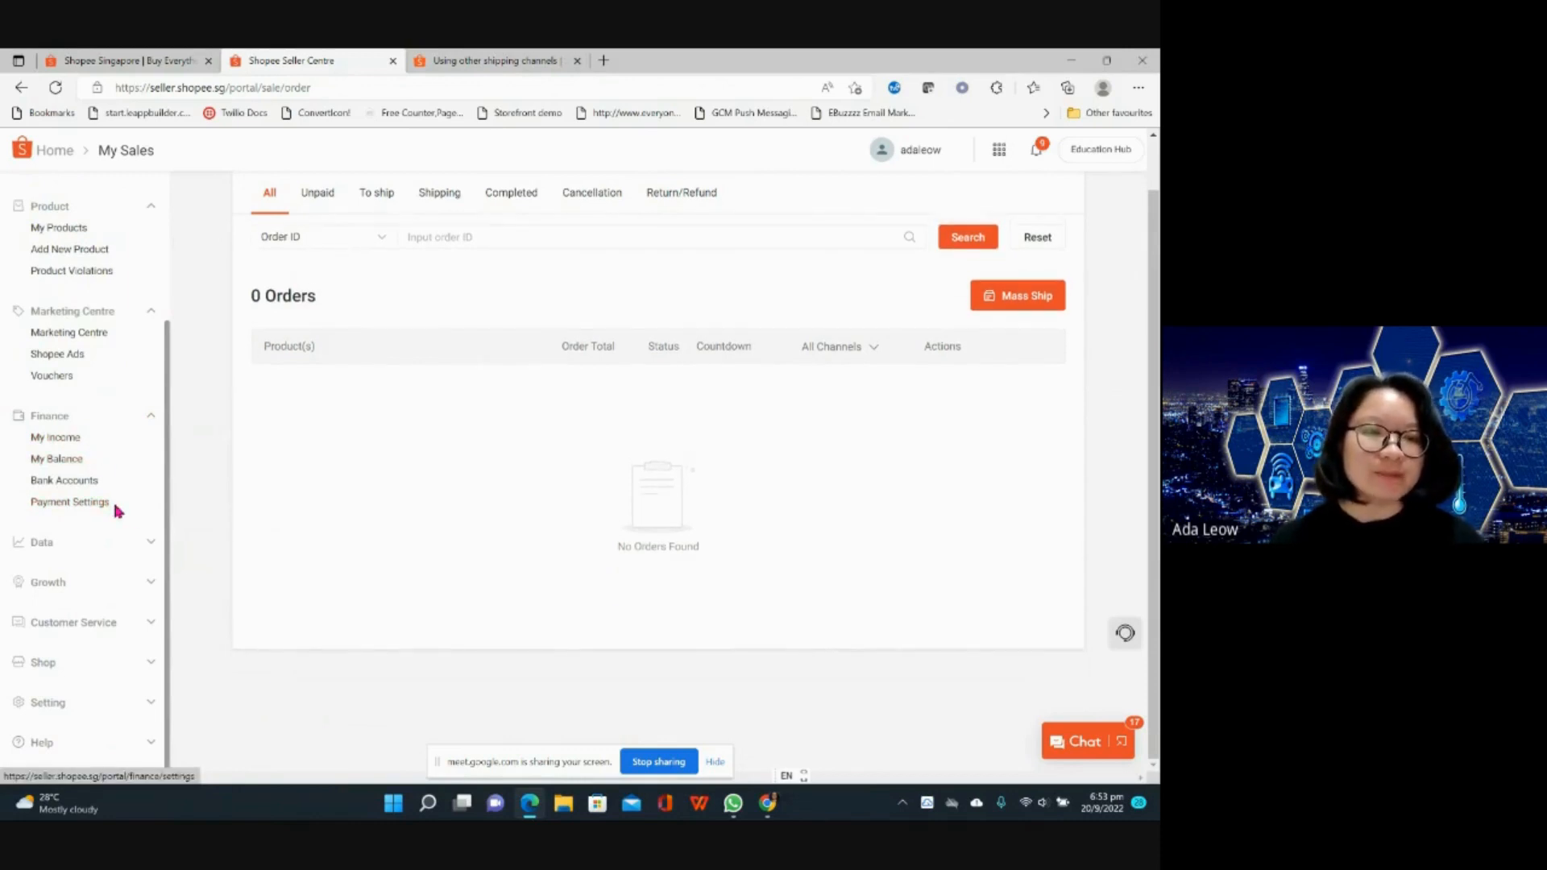
pyautogui.moveTo(122, 481)
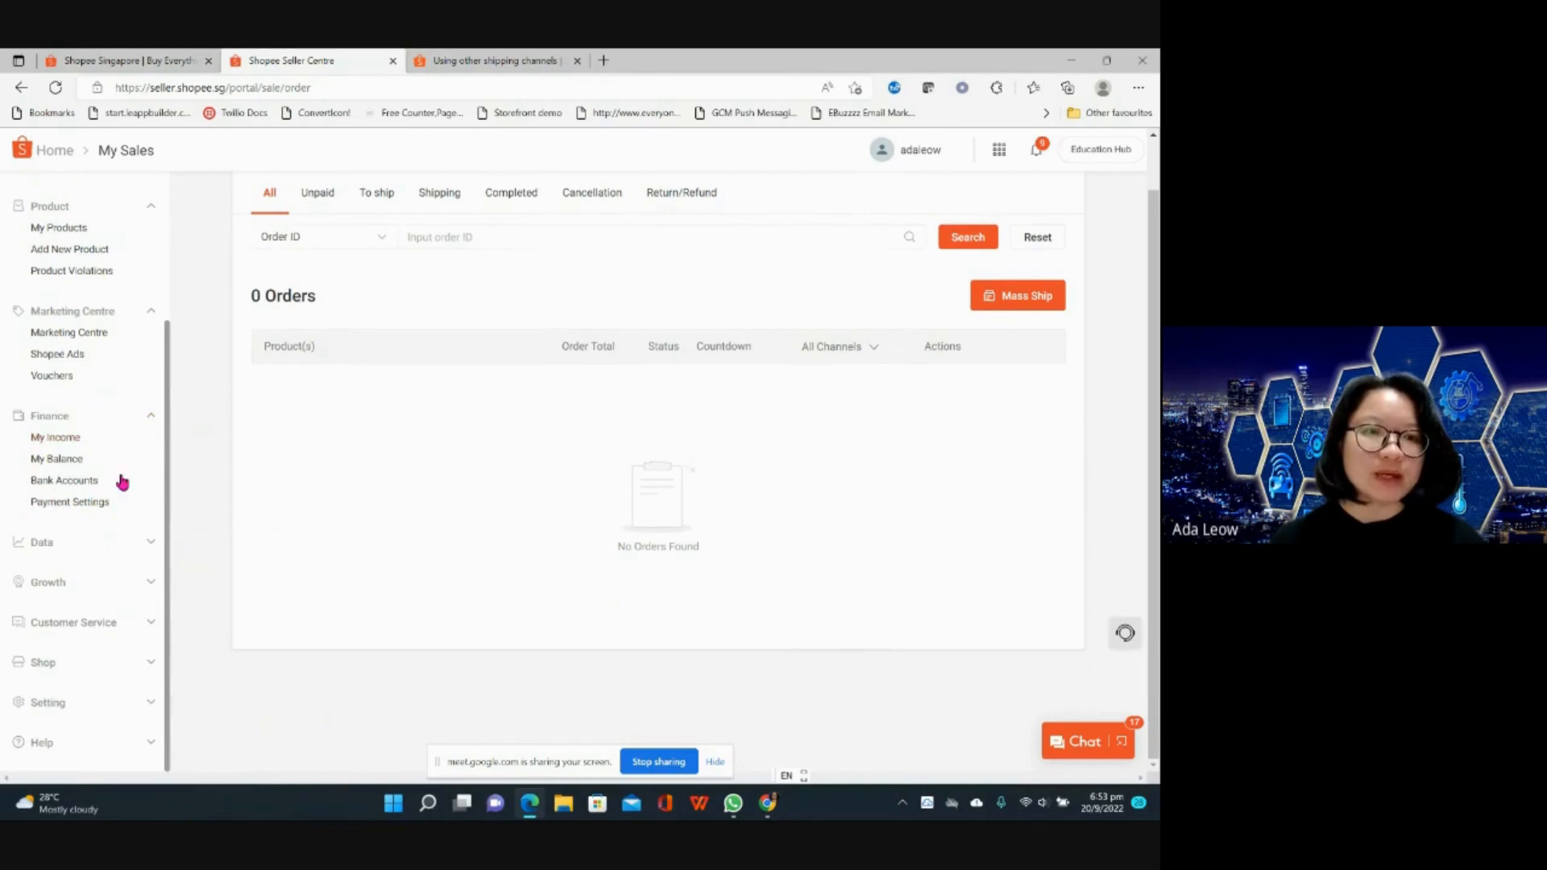
pyautogui.moveTo(57, 458)
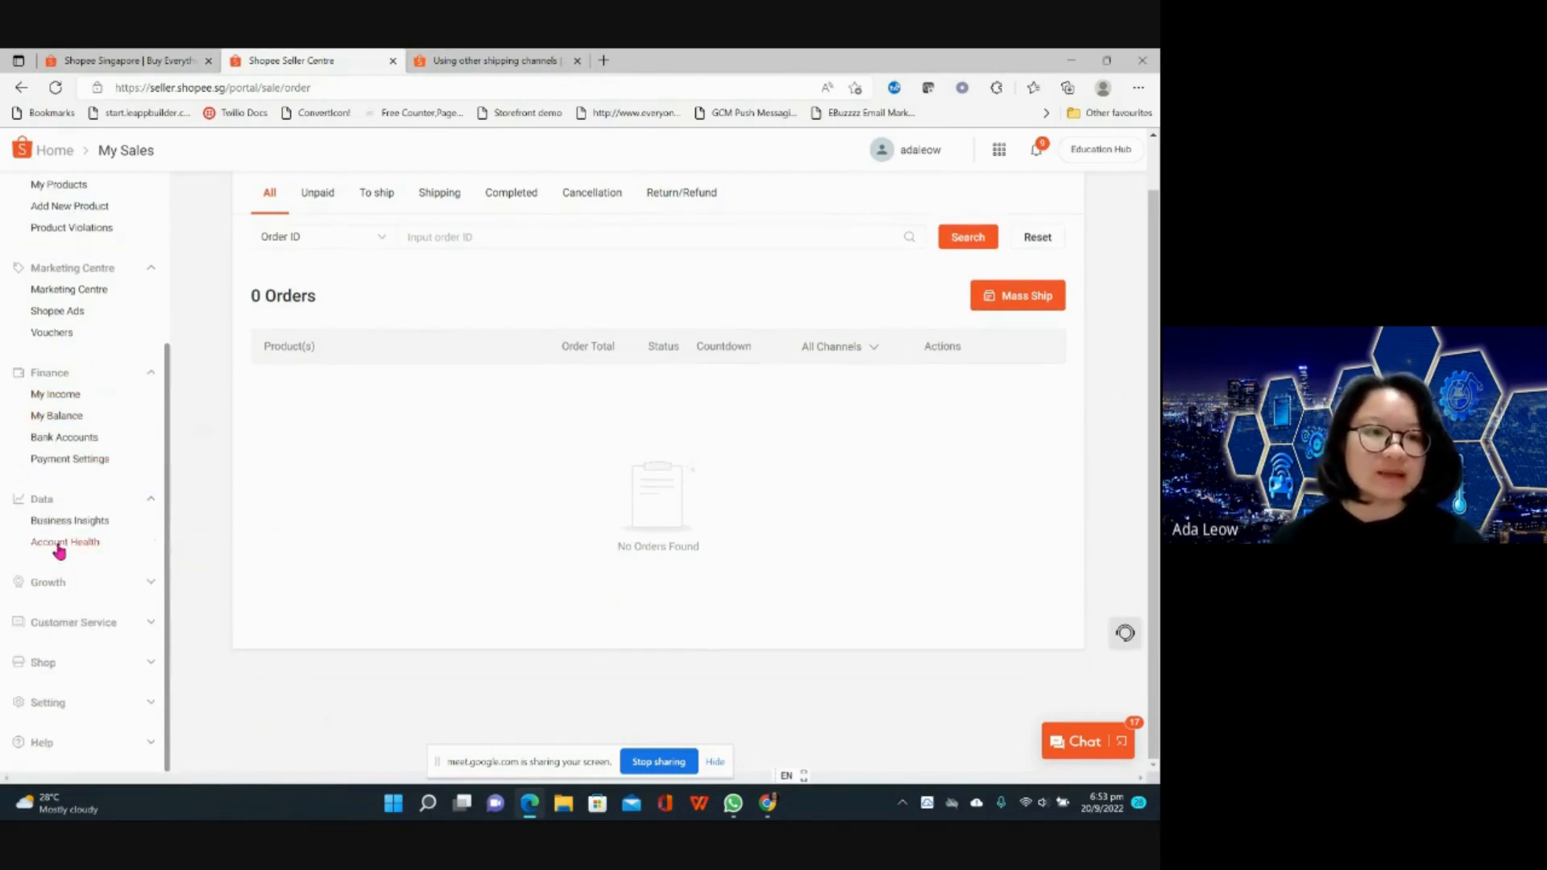
pyautogui.moveTo(118, 553)
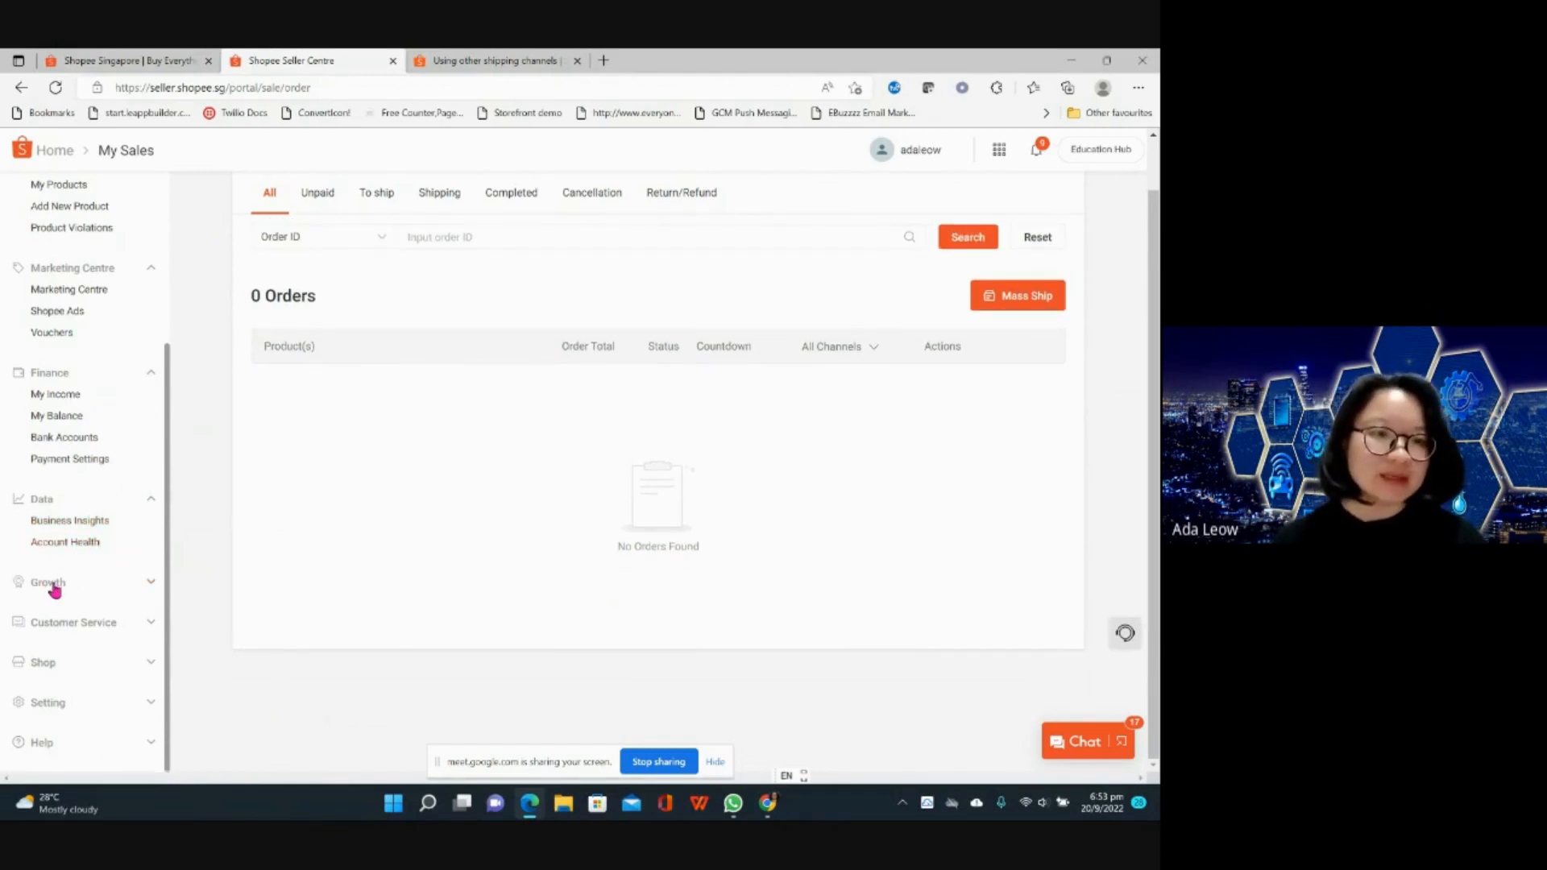
pyautogui.click(48, 582)
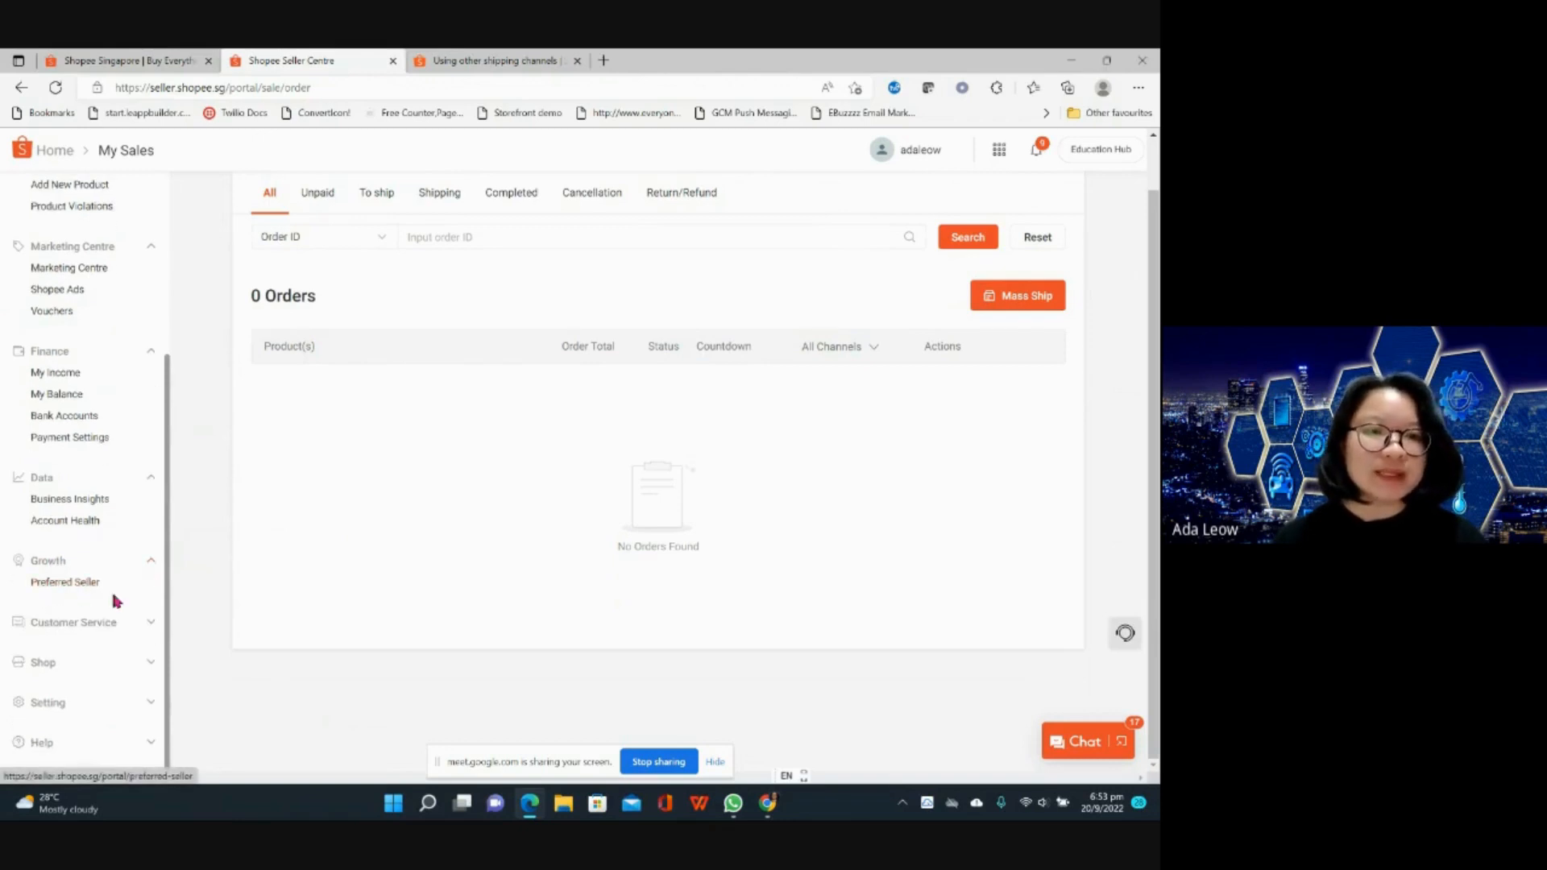
pyautogui.moveTo(65, 587)
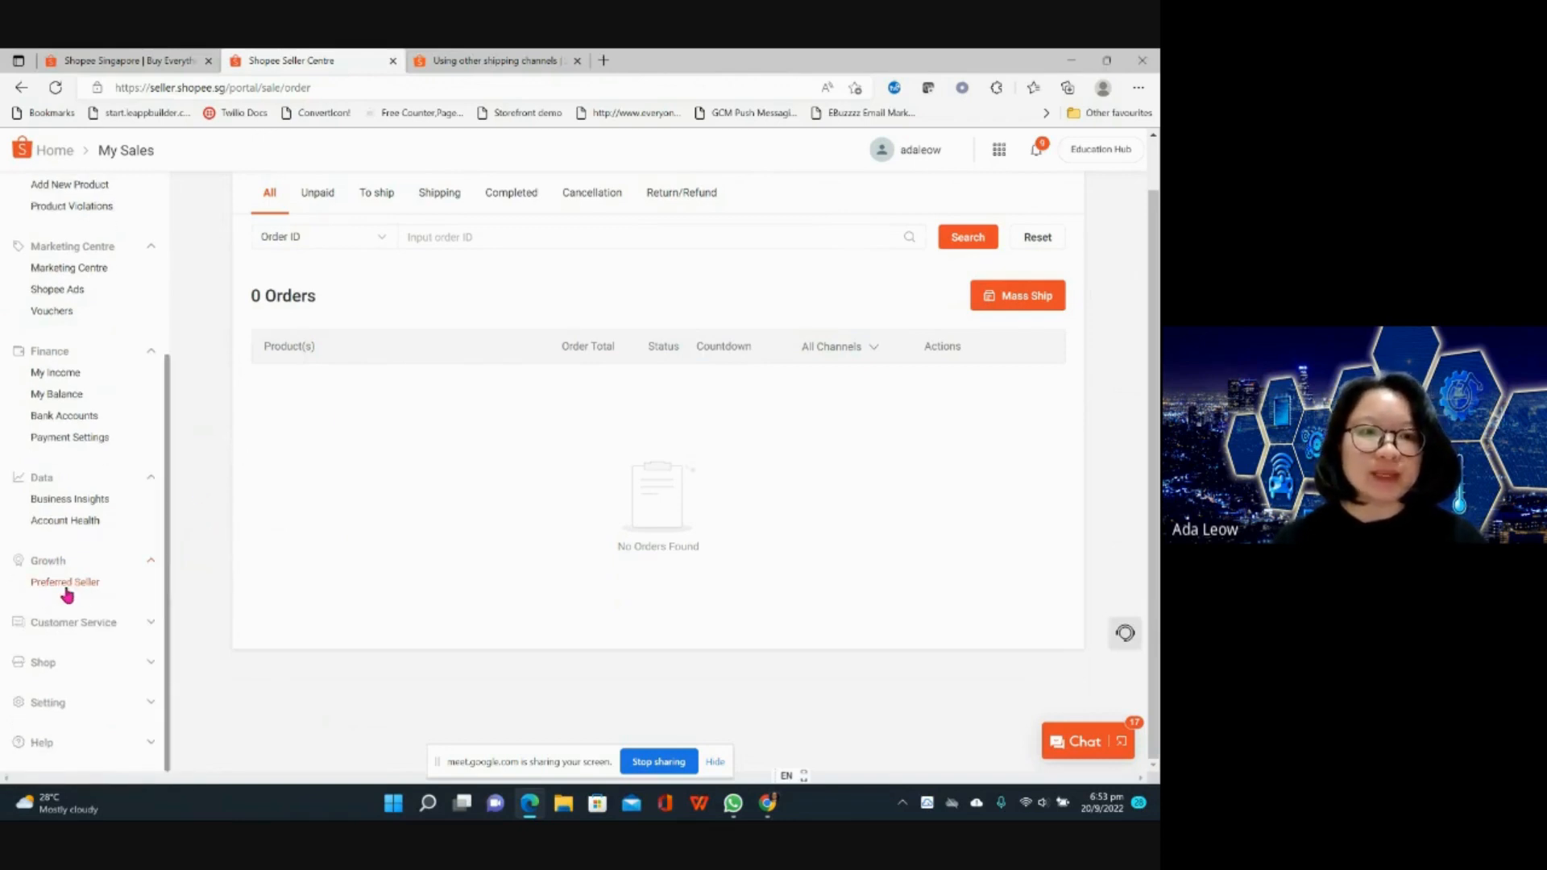
pyautogui.moveTo(249, 559)
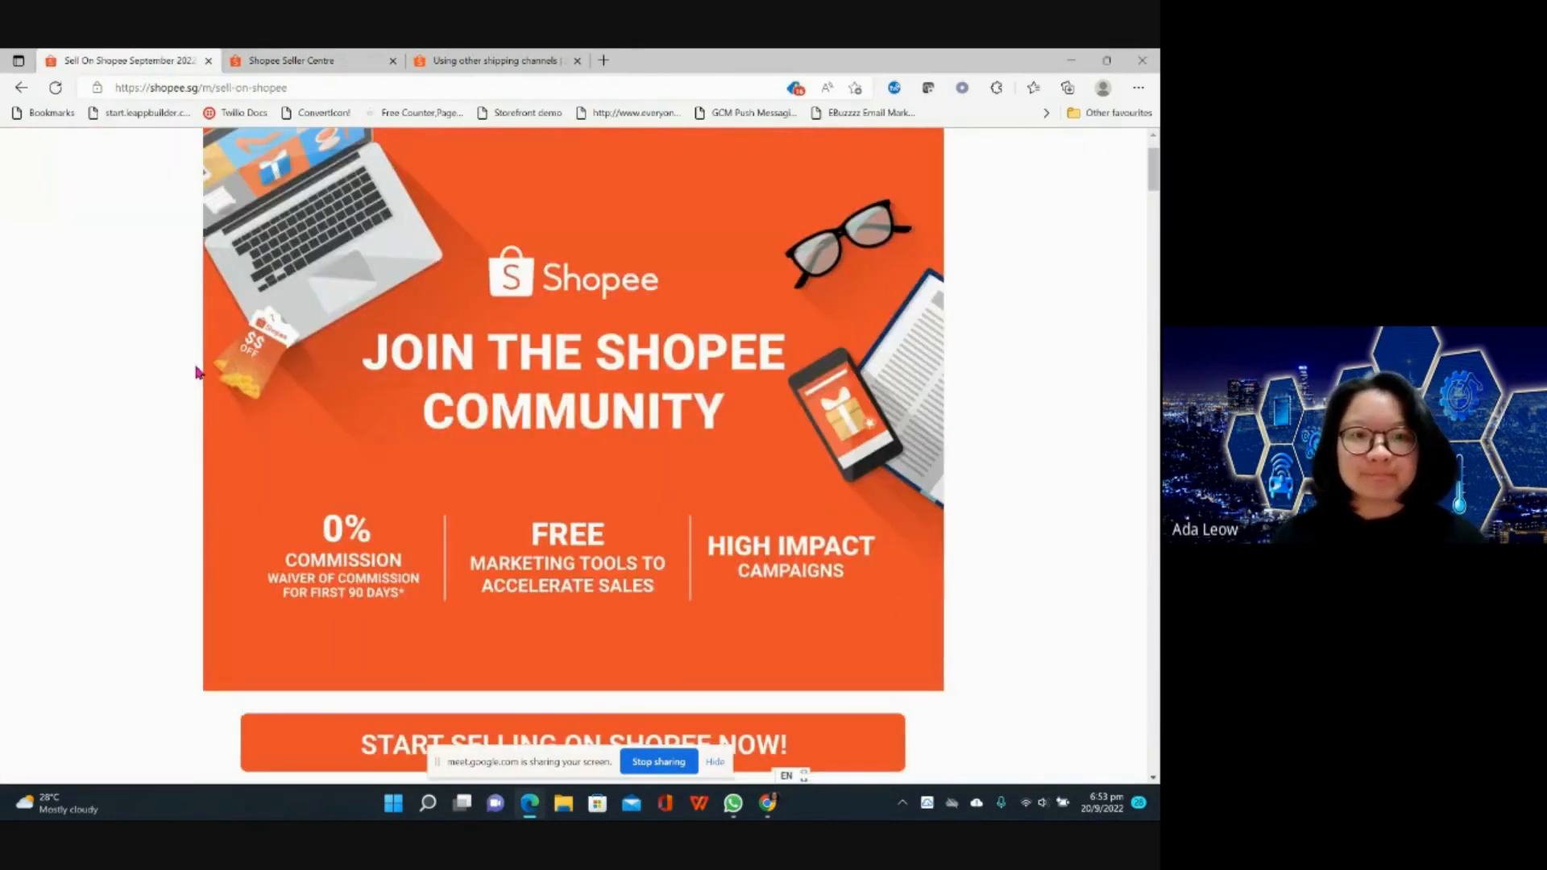
# - Browse the Sell On Shopee benefits page, then return to Seller Centre
pyautogui.scroll(-3)
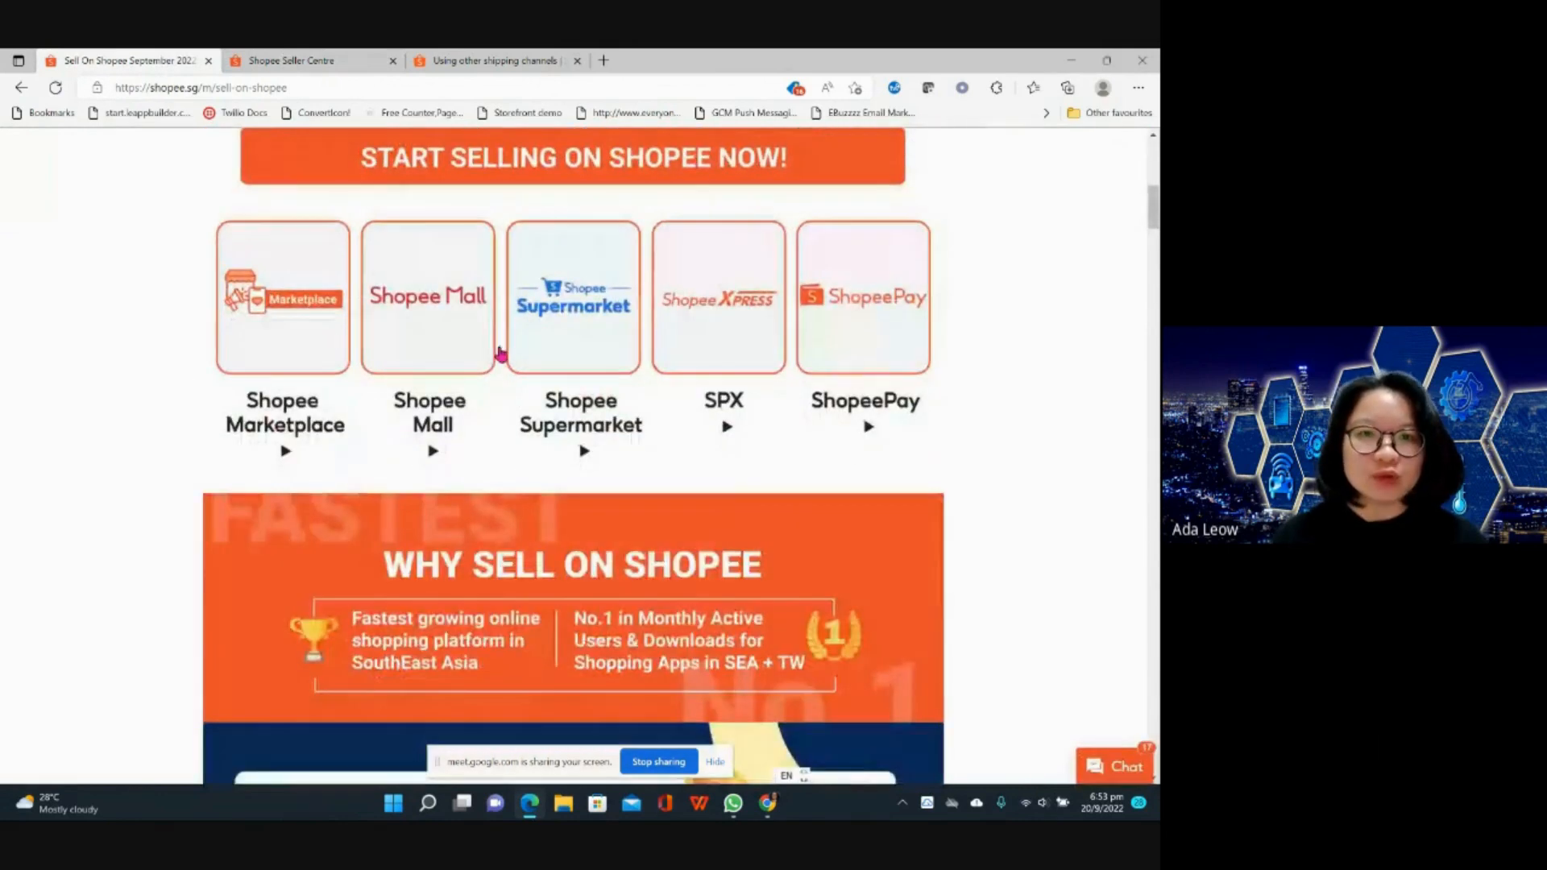
pyautogui.moveTo(454, 352)
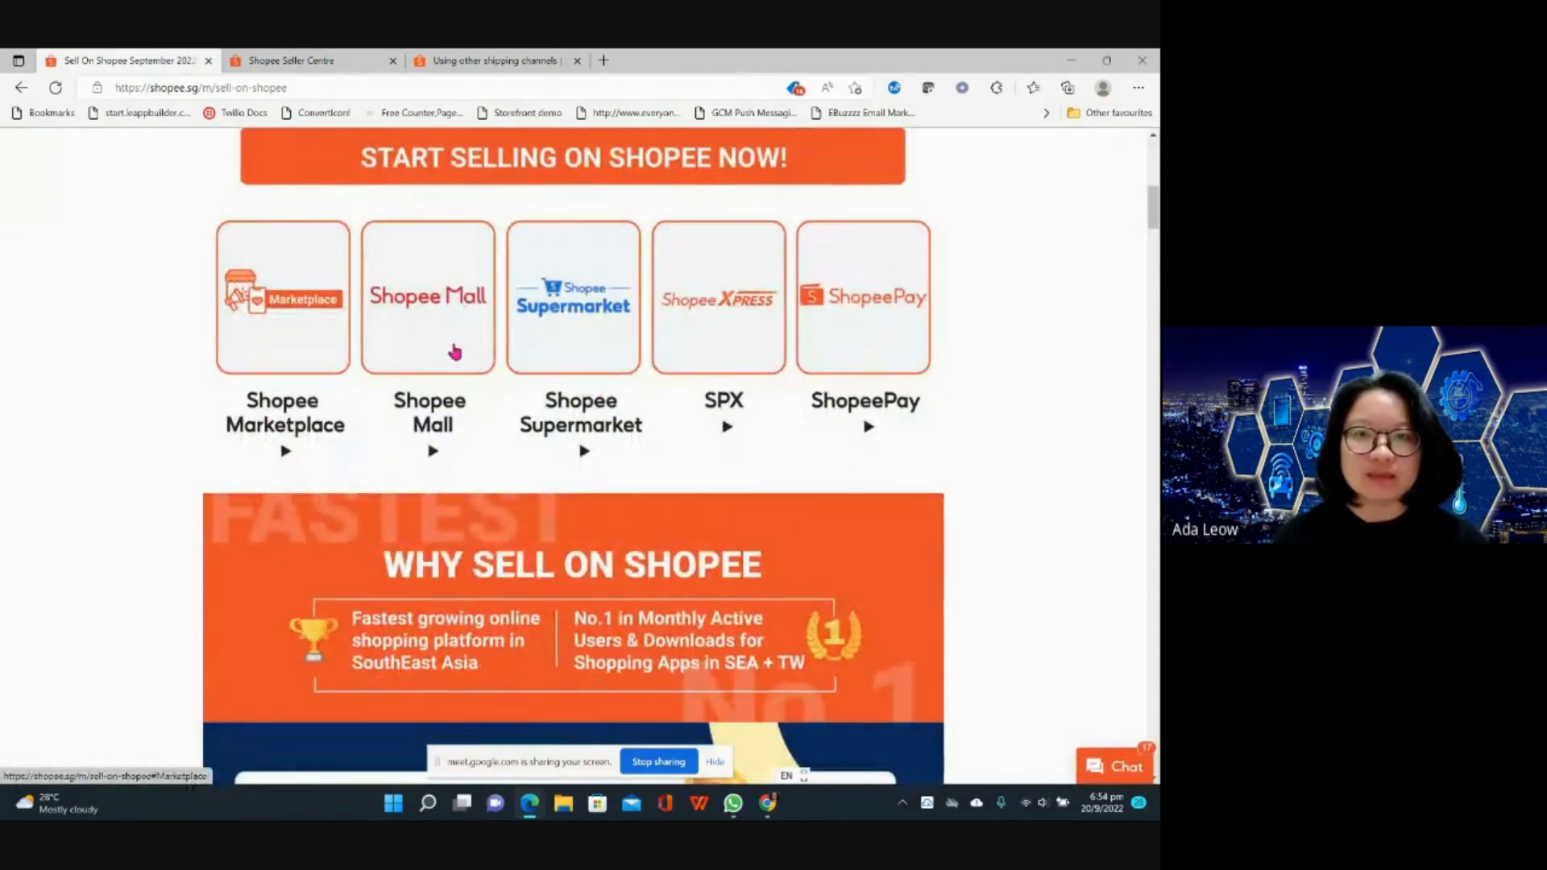
pyautogui.scroll(-3)
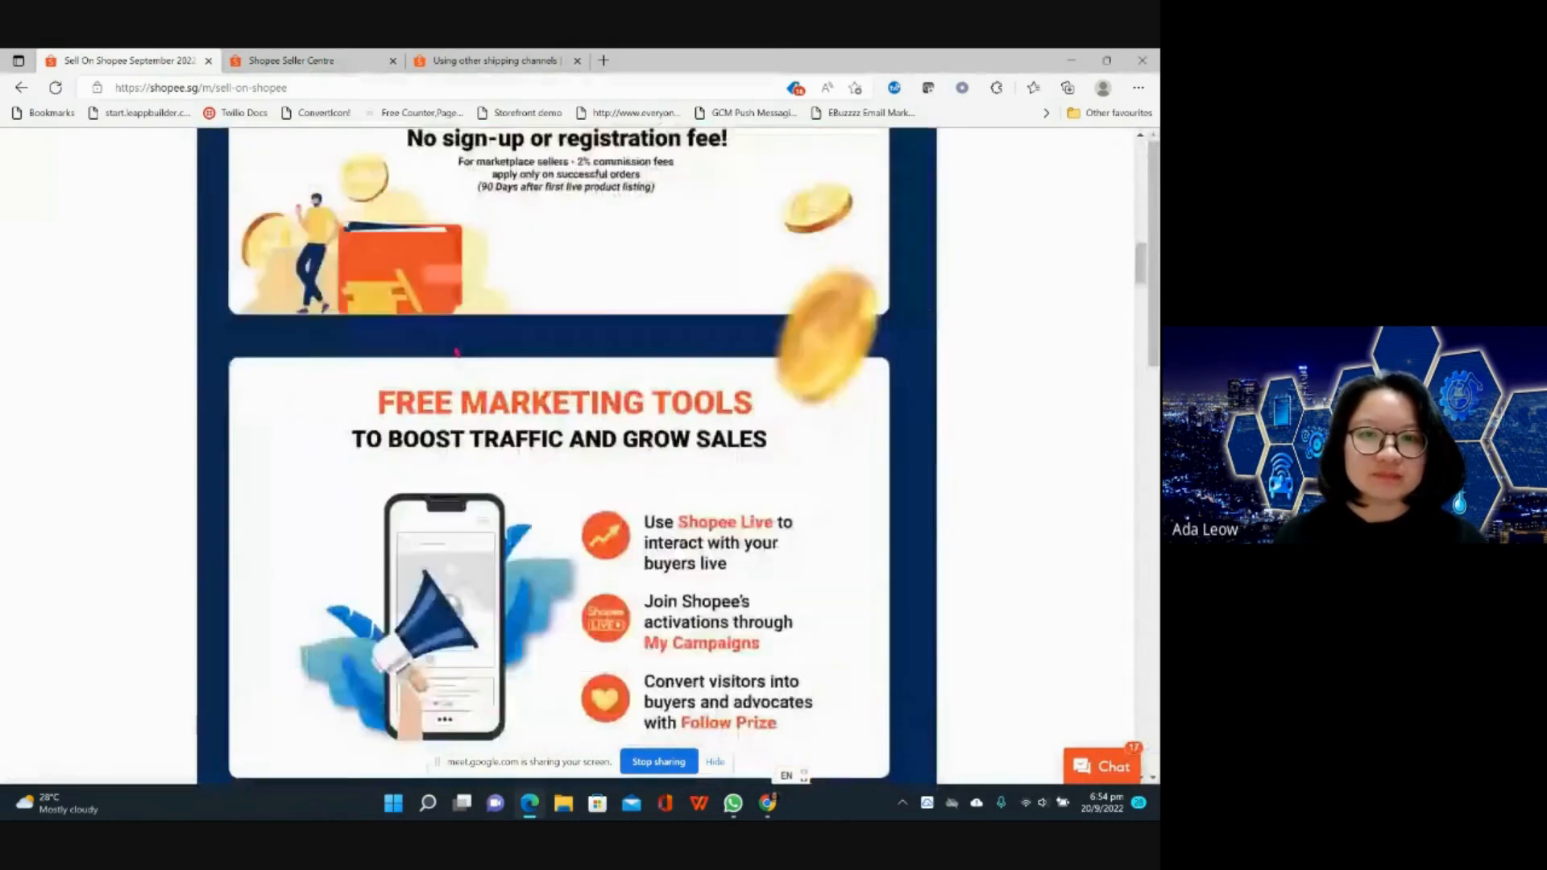
pyautogui.click(296, 61)
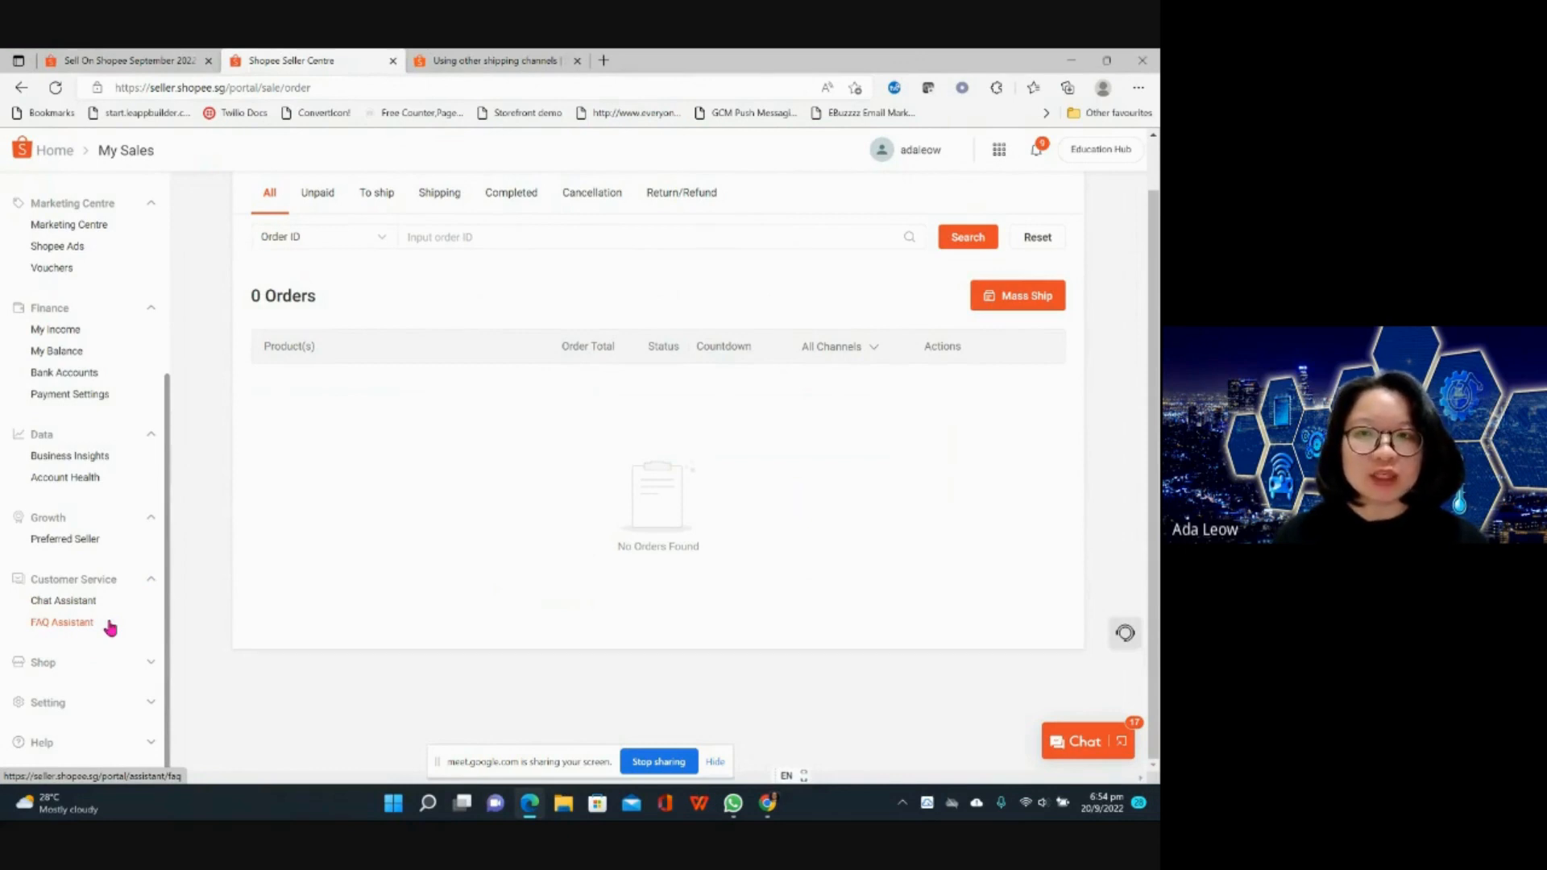
pyautogui.moveTo(63, 599)
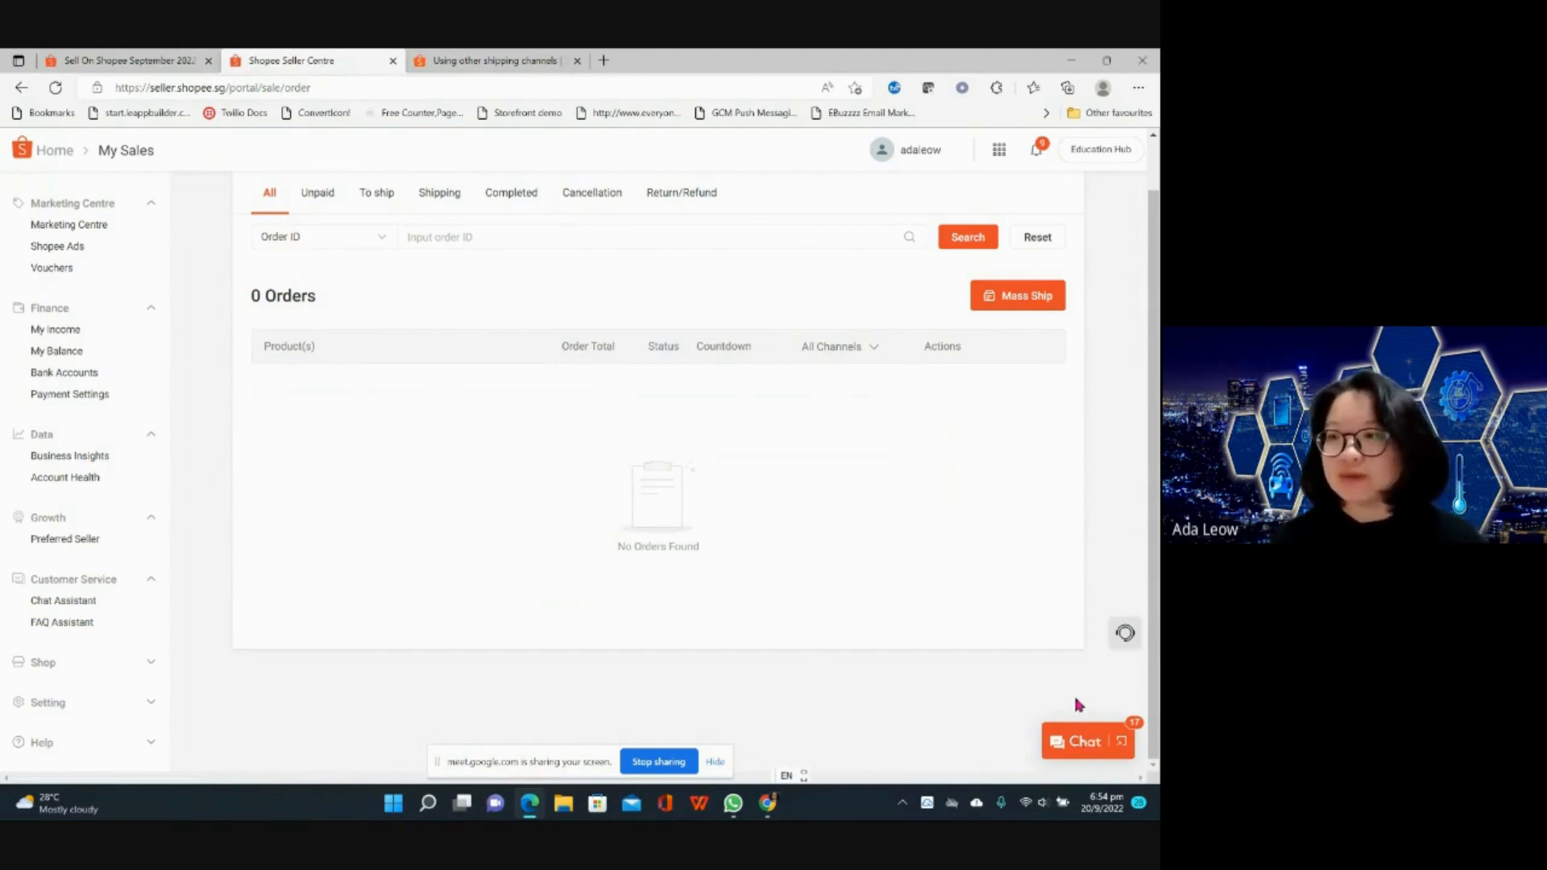
pyautogui.moveTo(674, 561)
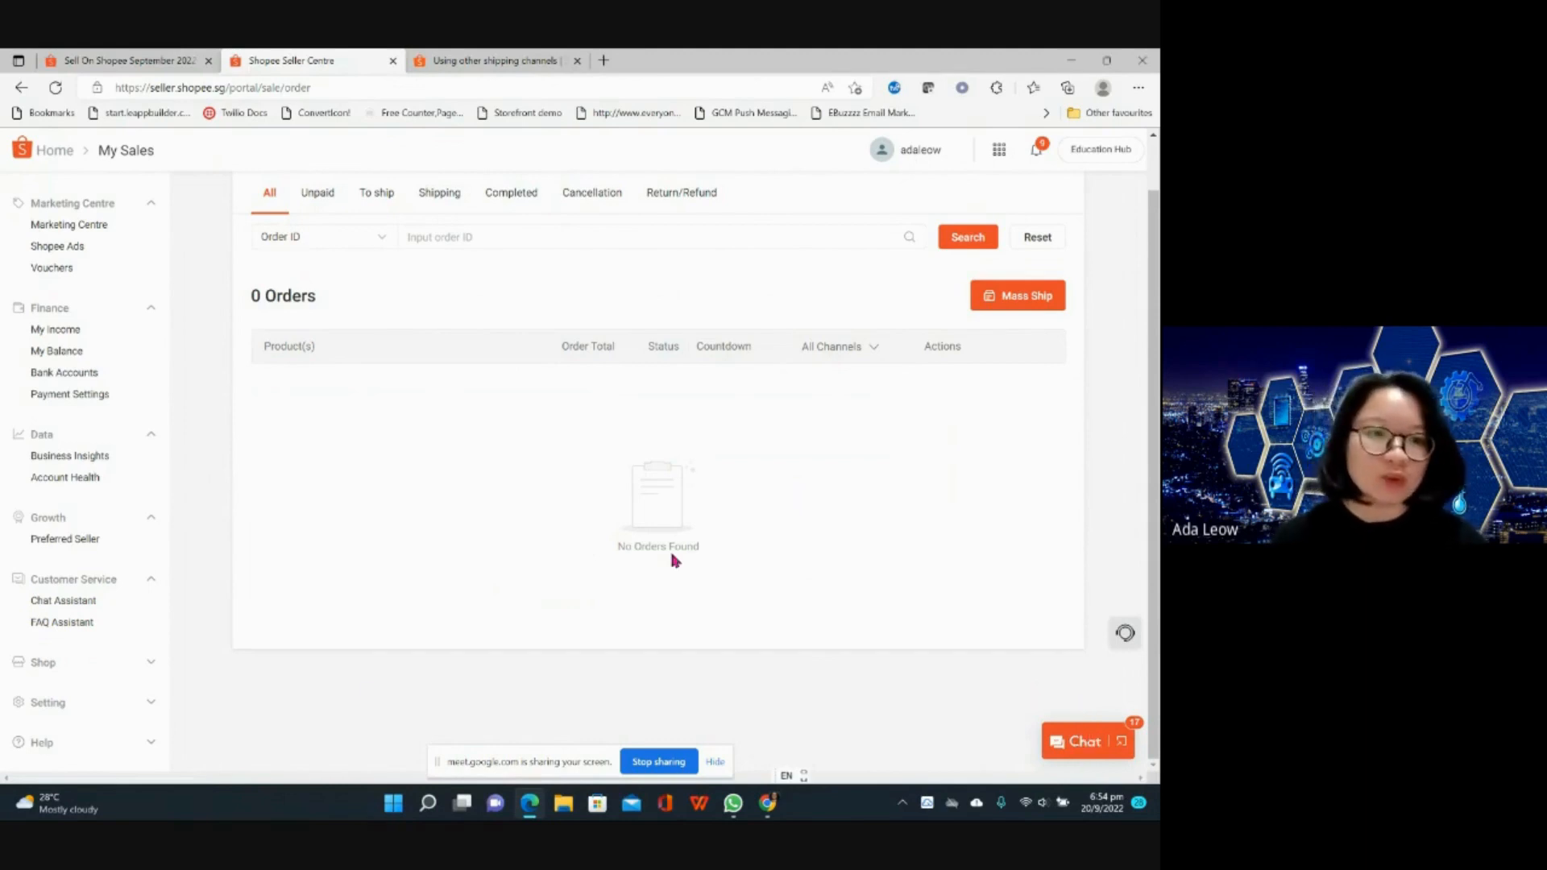
# - Expand Customer Service, Shop and Setting in the sidebar, showing My Addresses and Account
pyautogui.scroll(-3)
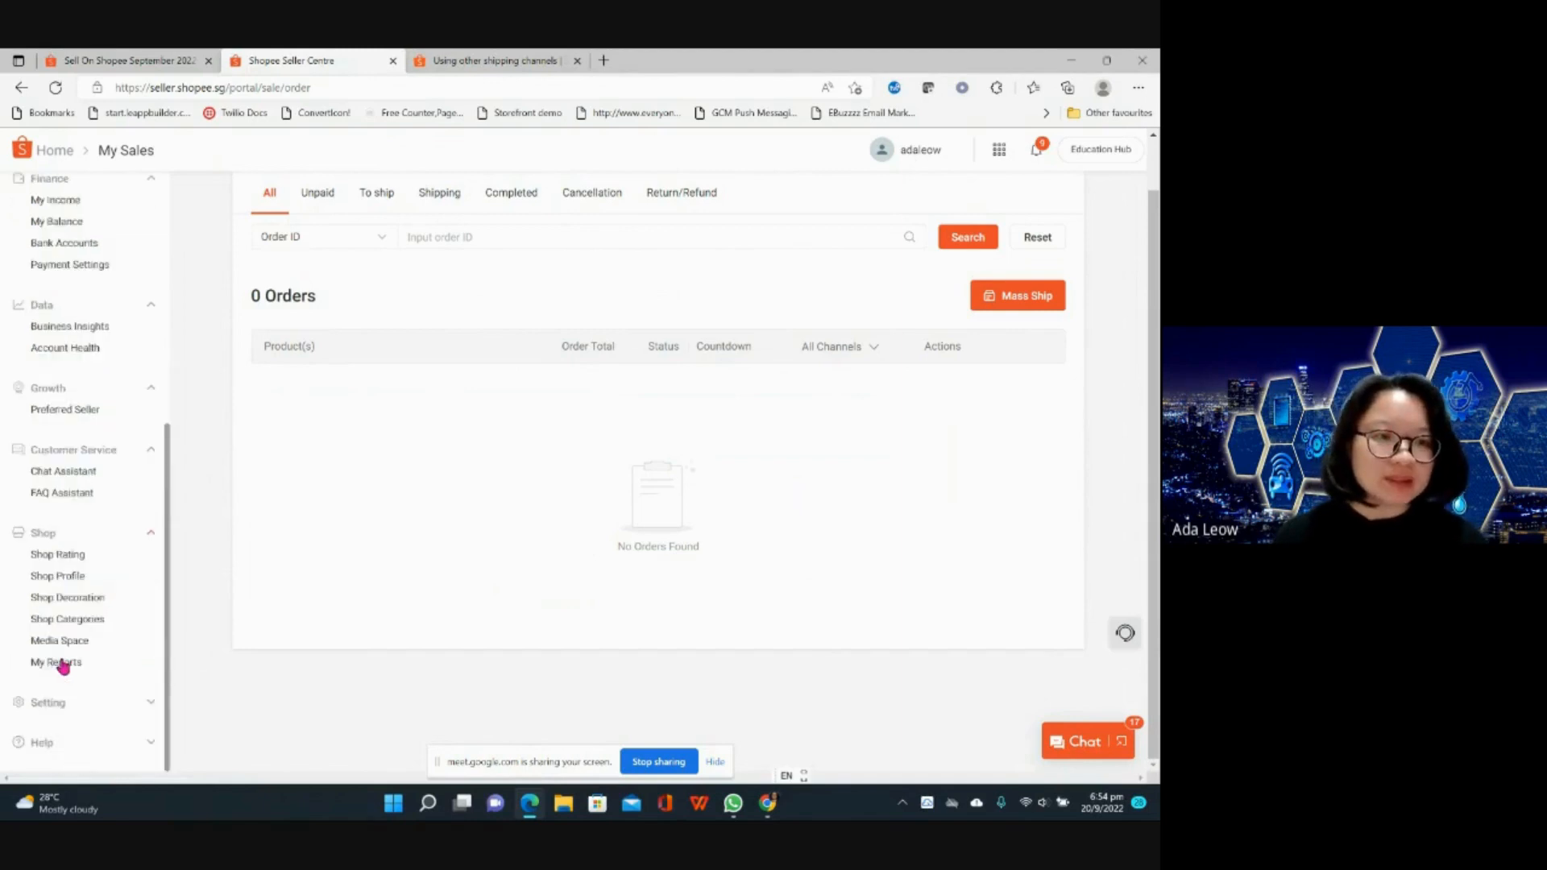
pyautogui.moveTo(67, 597)
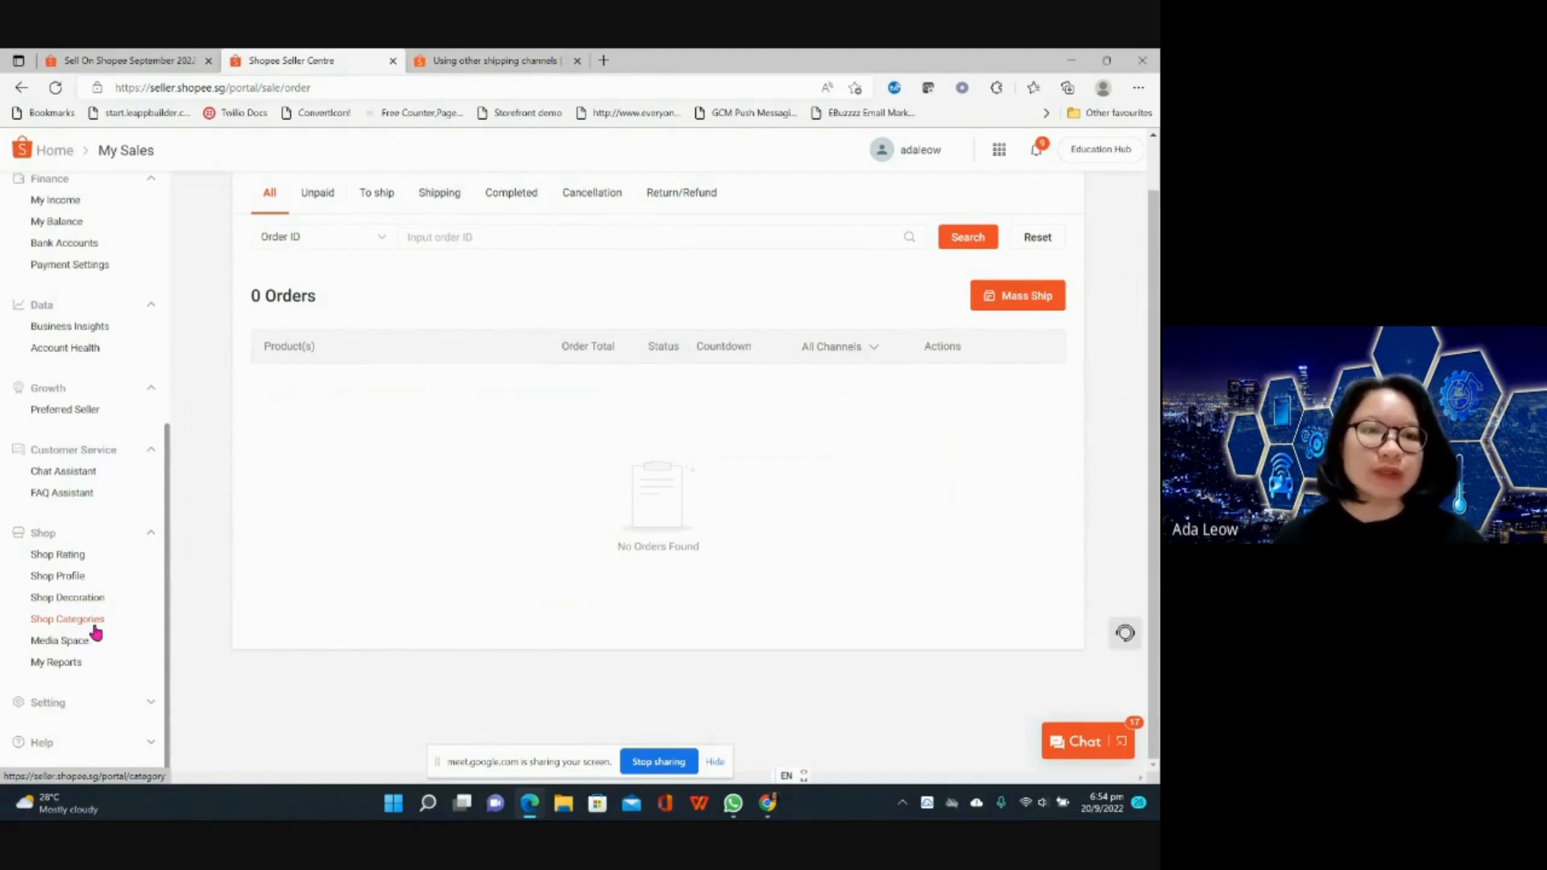
pyautogui.moveTo(59, 639)
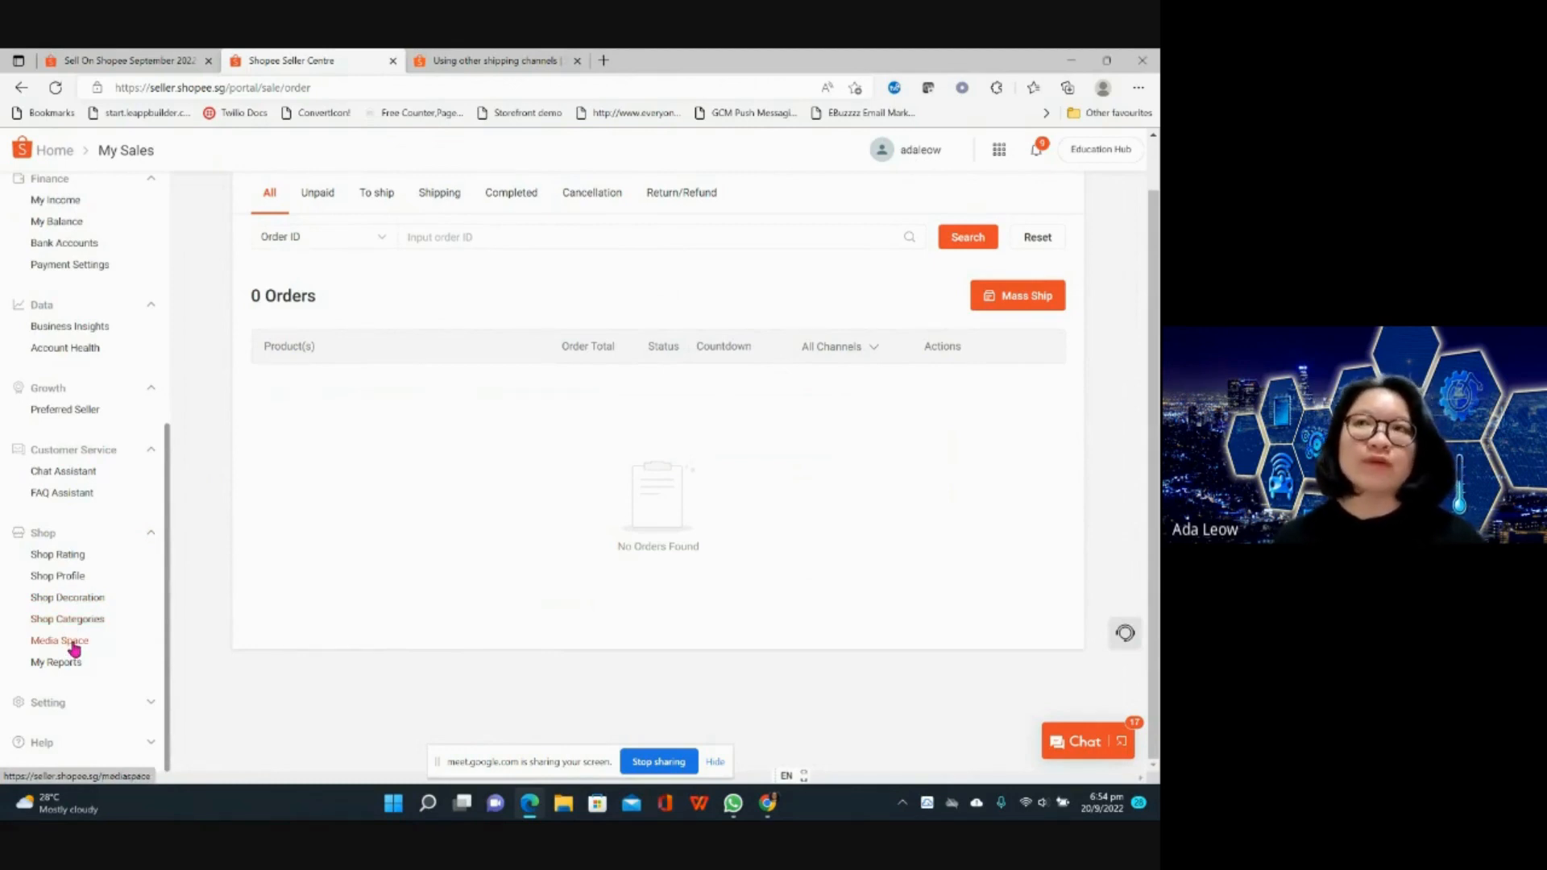
pyautogui.moveTo(50, 705)
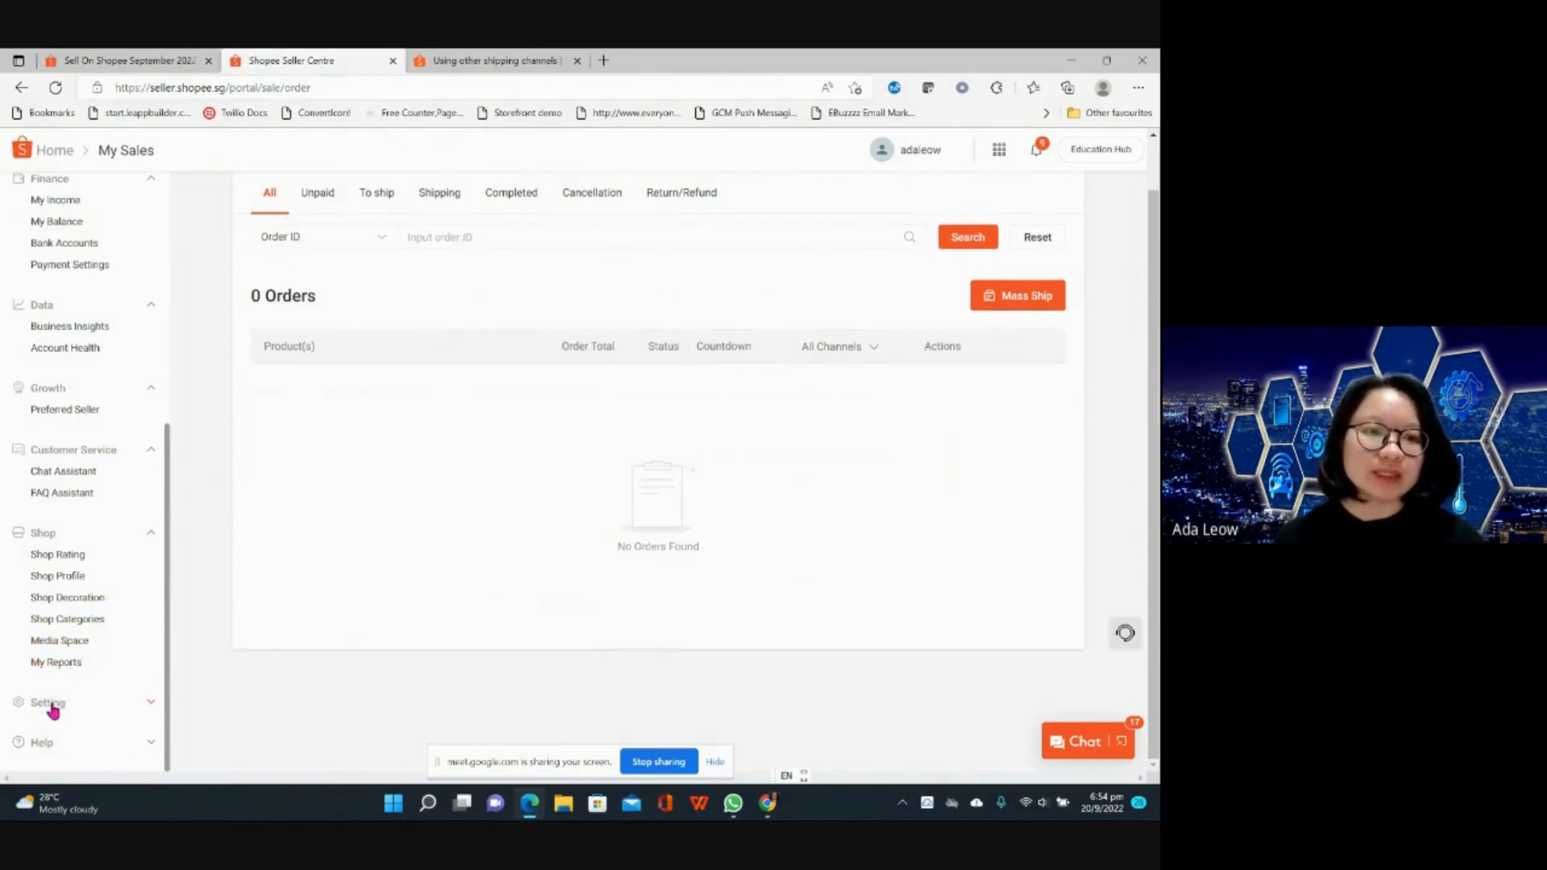
pyautogui.click(48, 703)
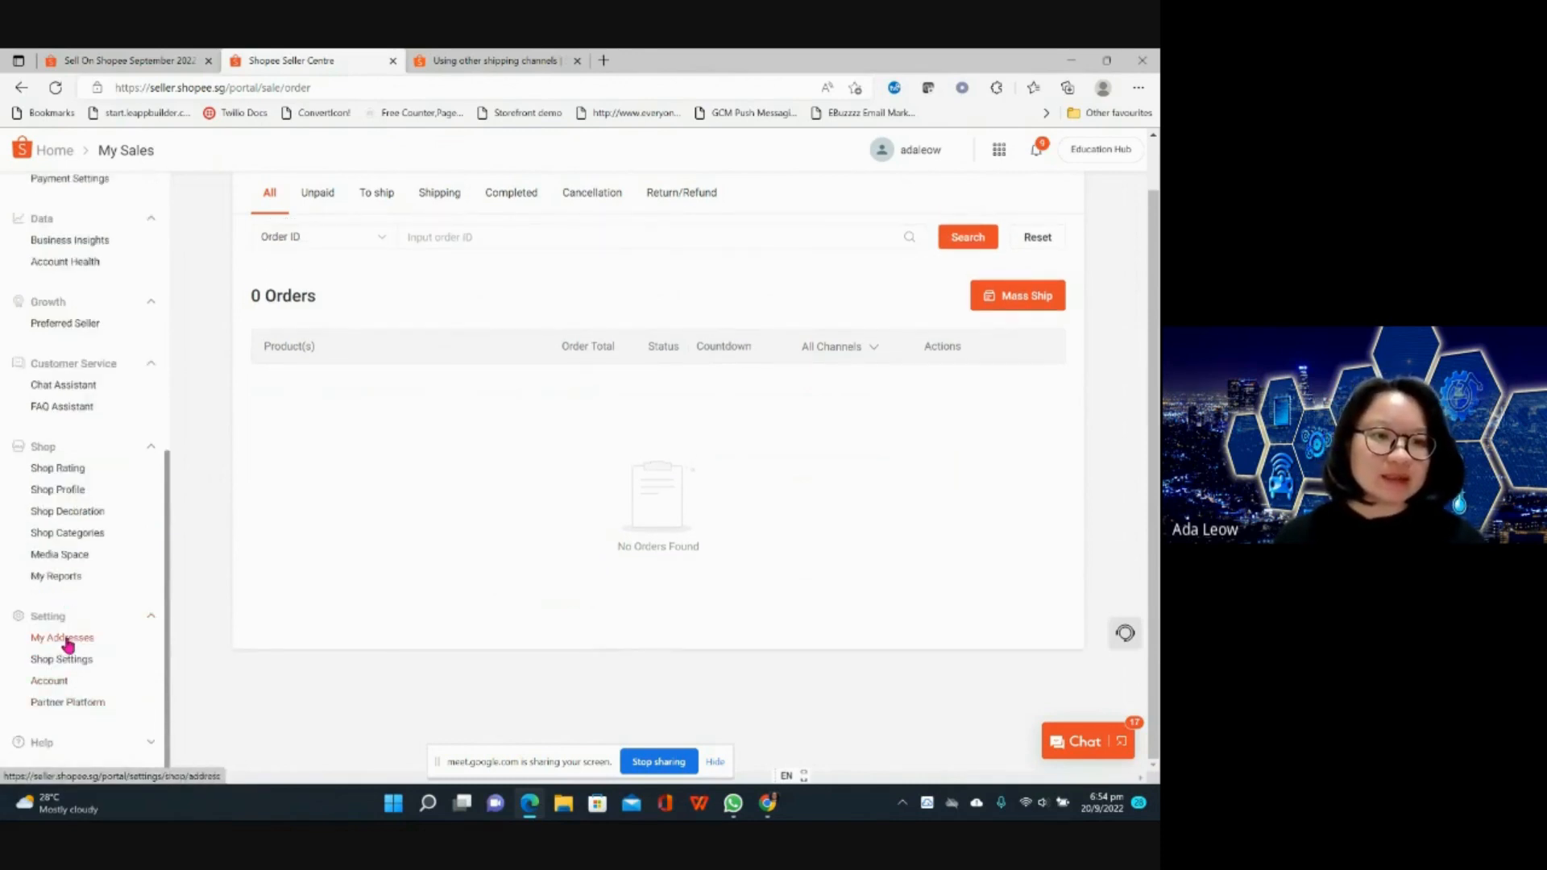
# - In Shop Settings, dismiss the tip and turn off Allow Negotiations under Chat Settings
pyautogui.click(61, 659)
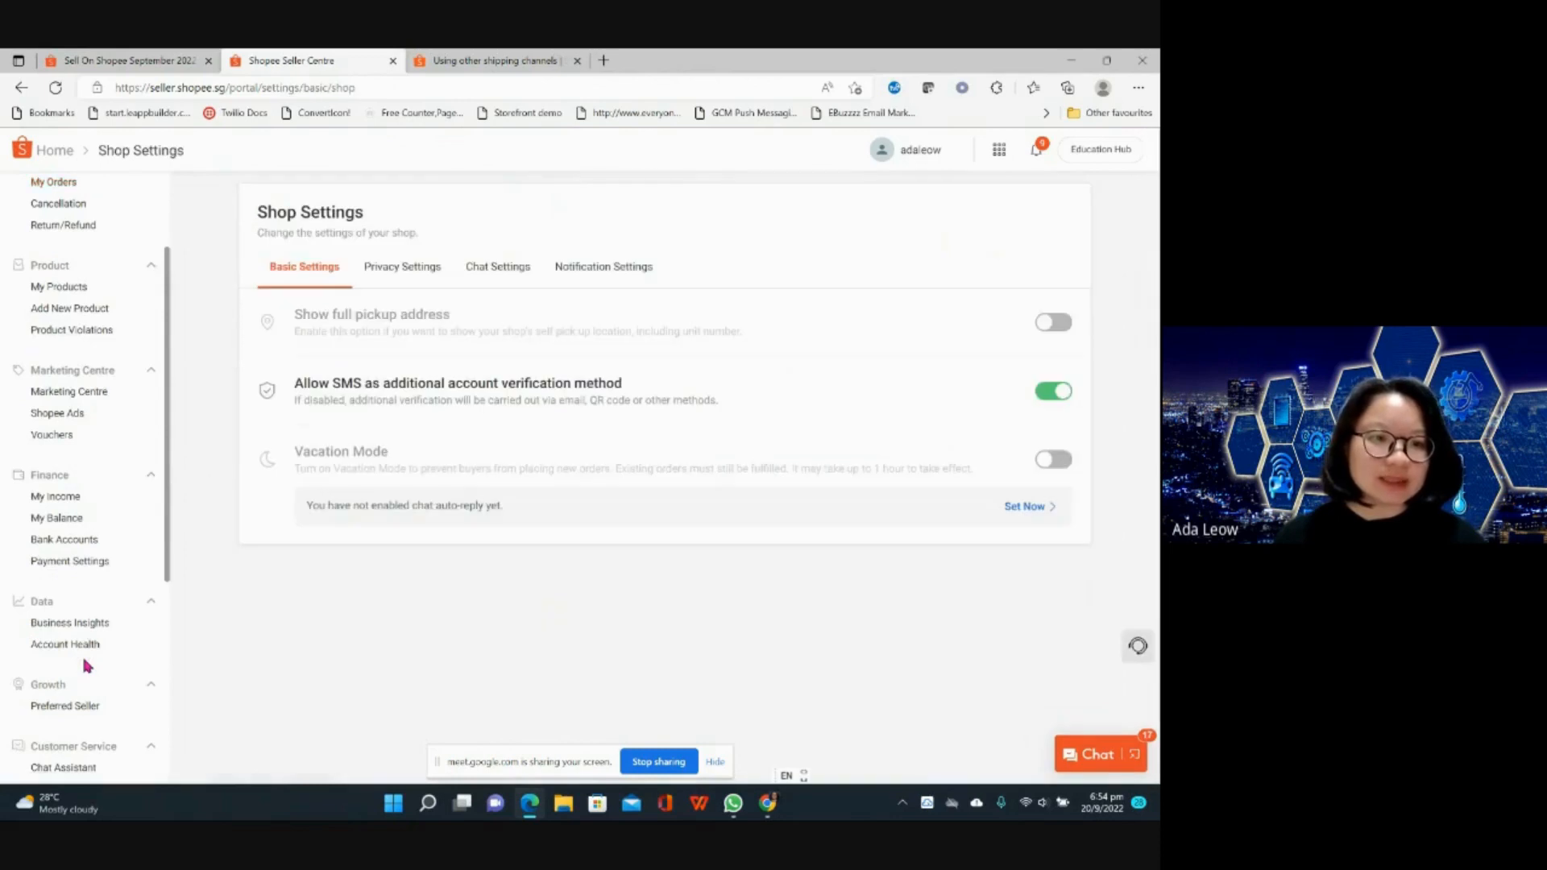
pyautogui.click(497, 267)
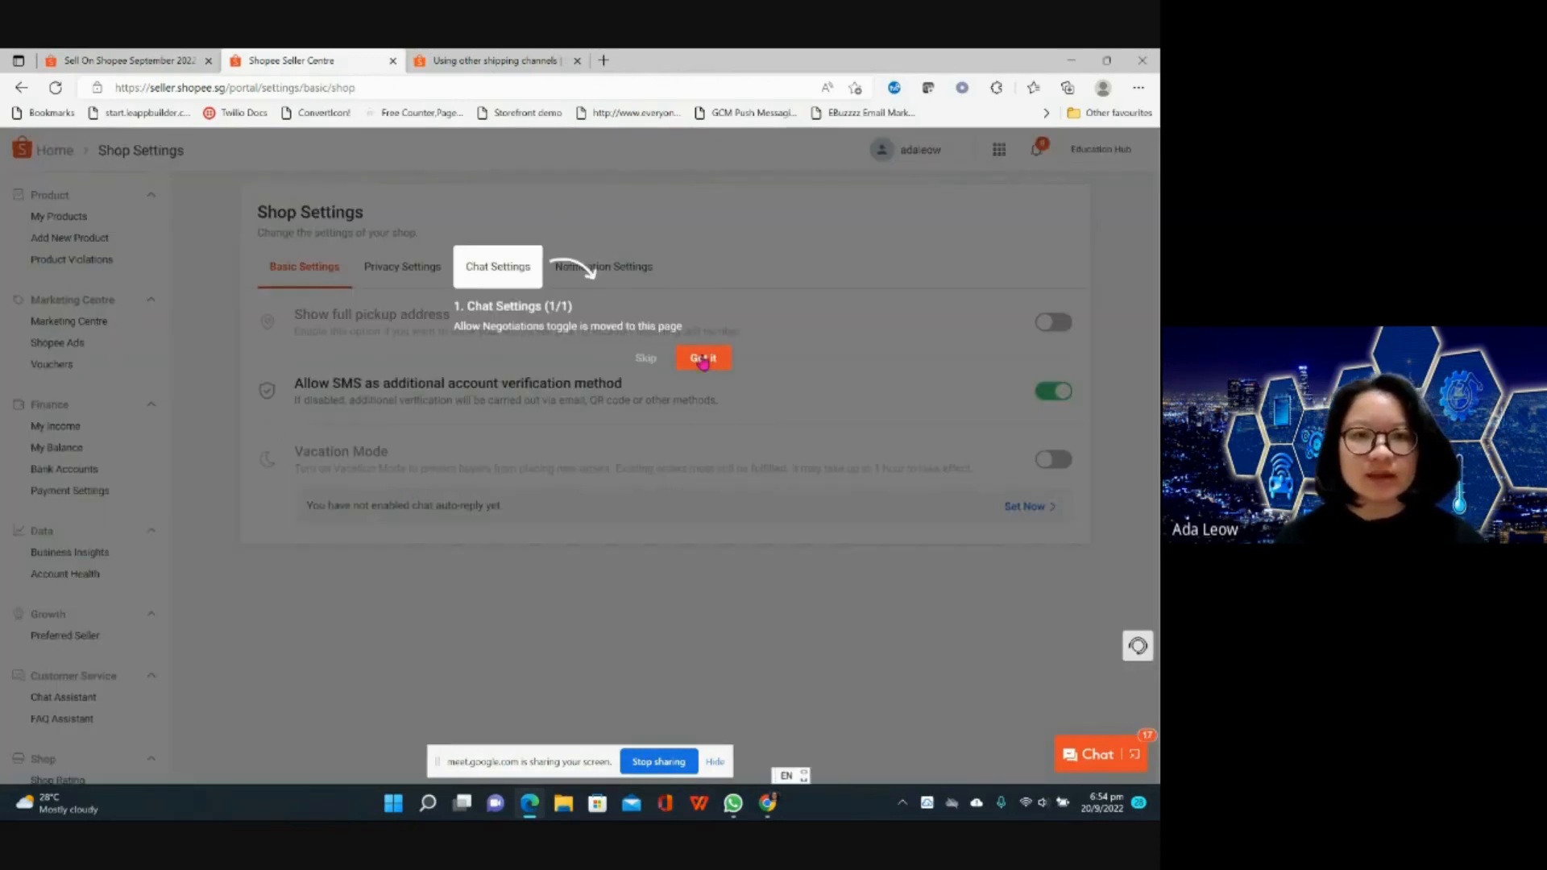
pyautogui.click(702, 357)
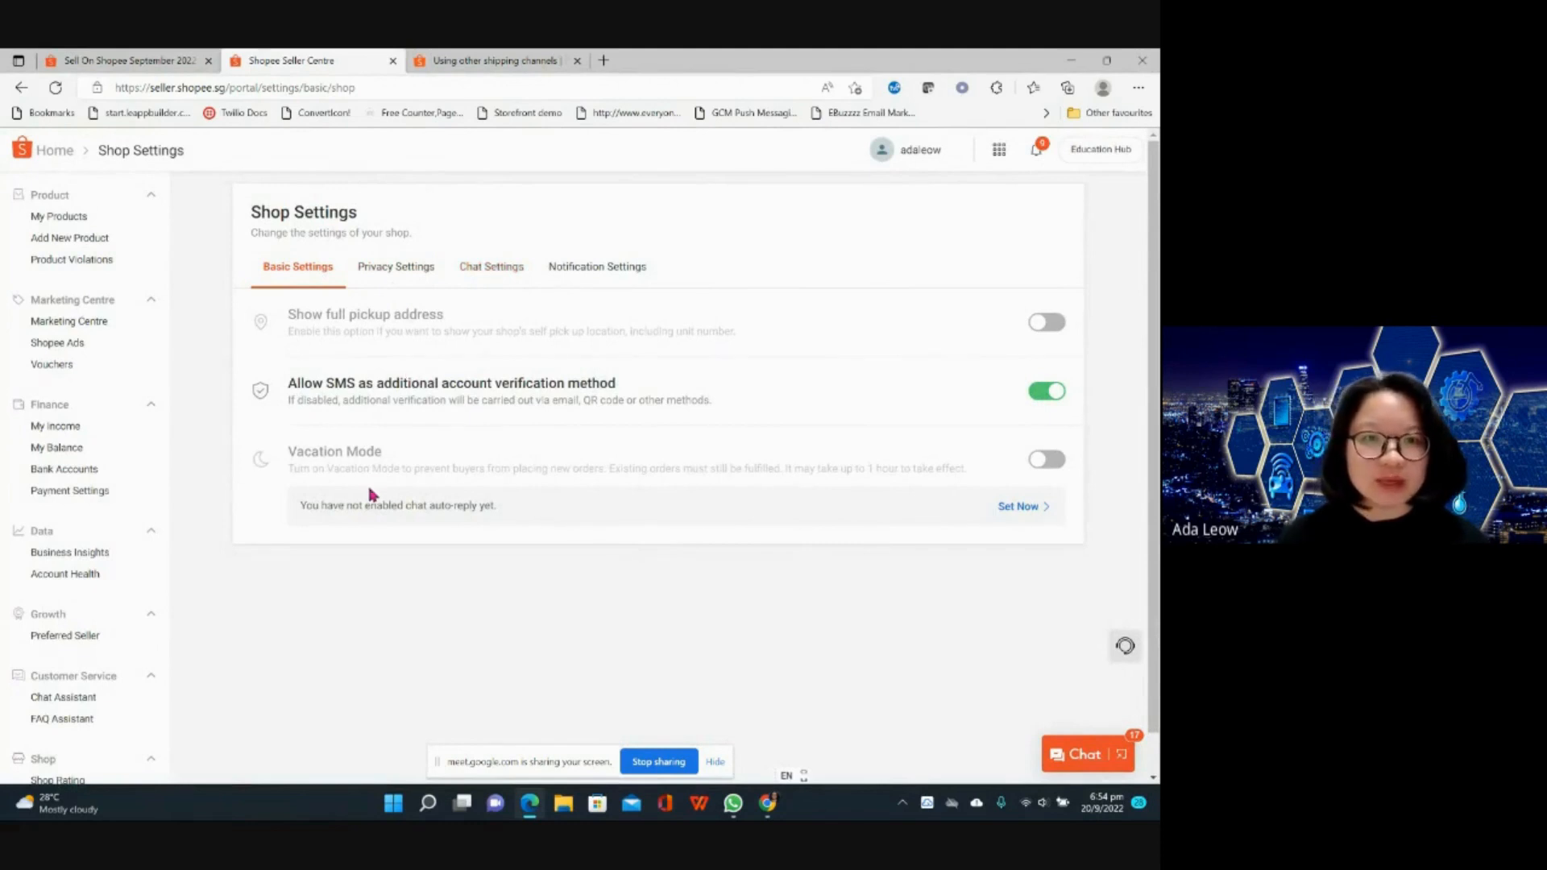
pyautogui.moveTo(498, 379)
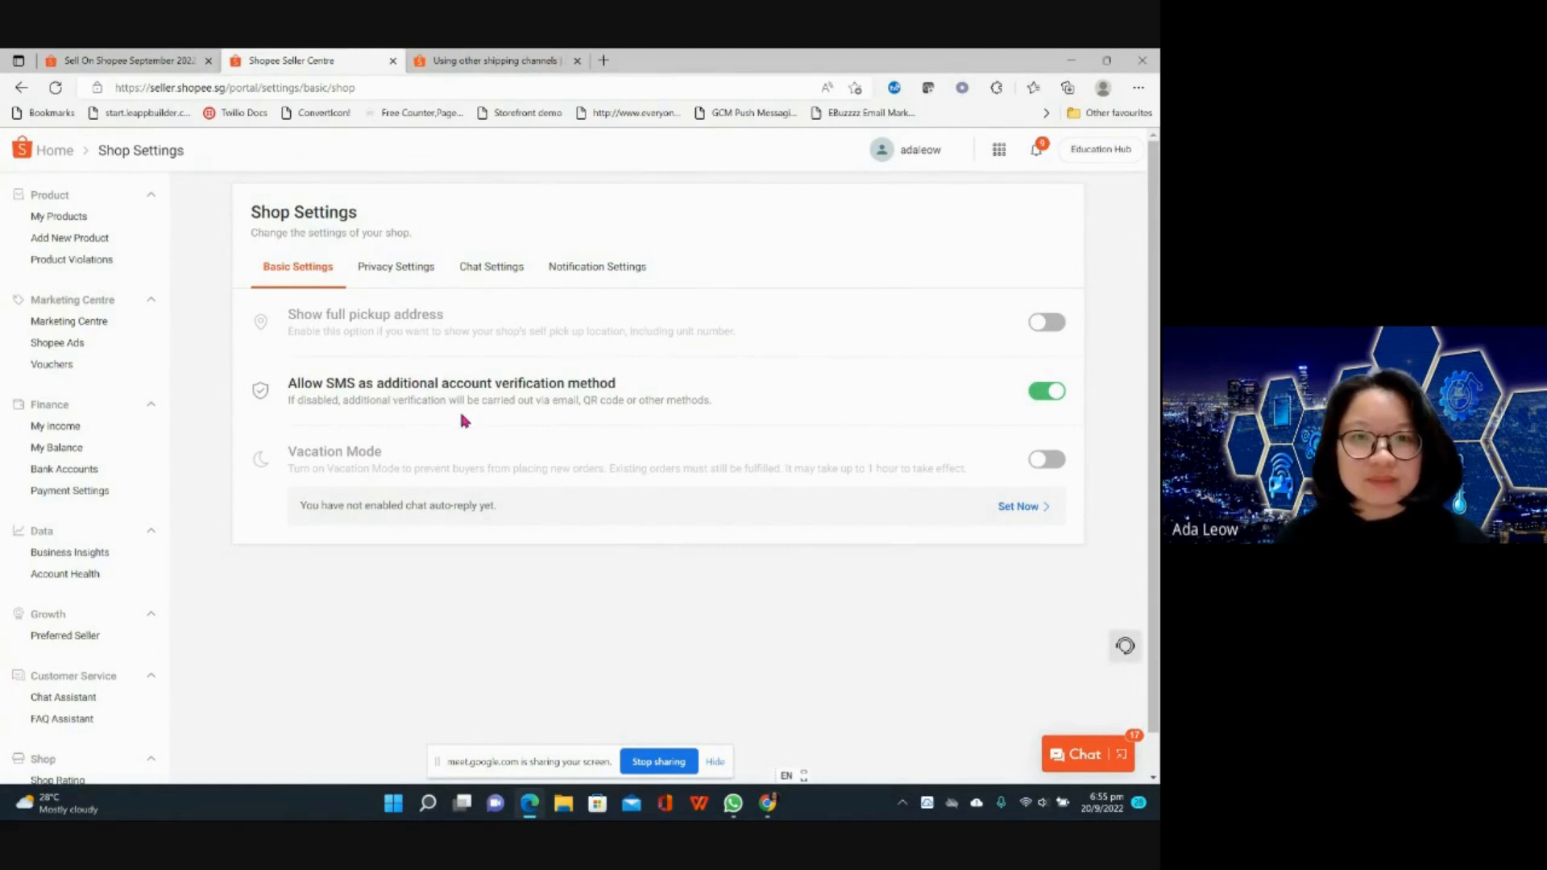
pyautogui.click(395, 267)
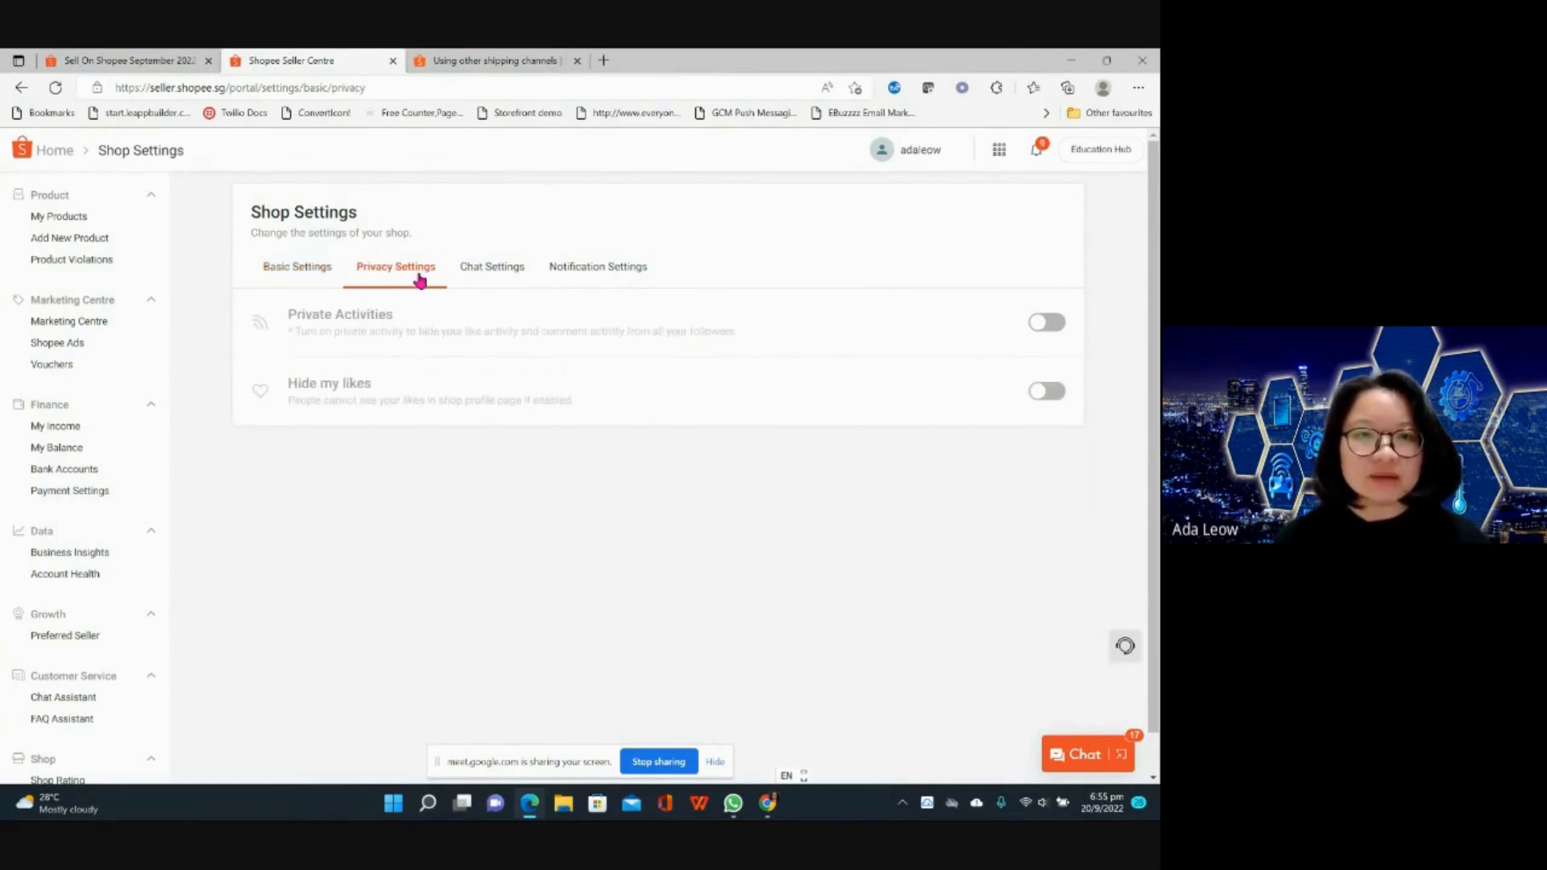
pyautogui.click(491, 267)
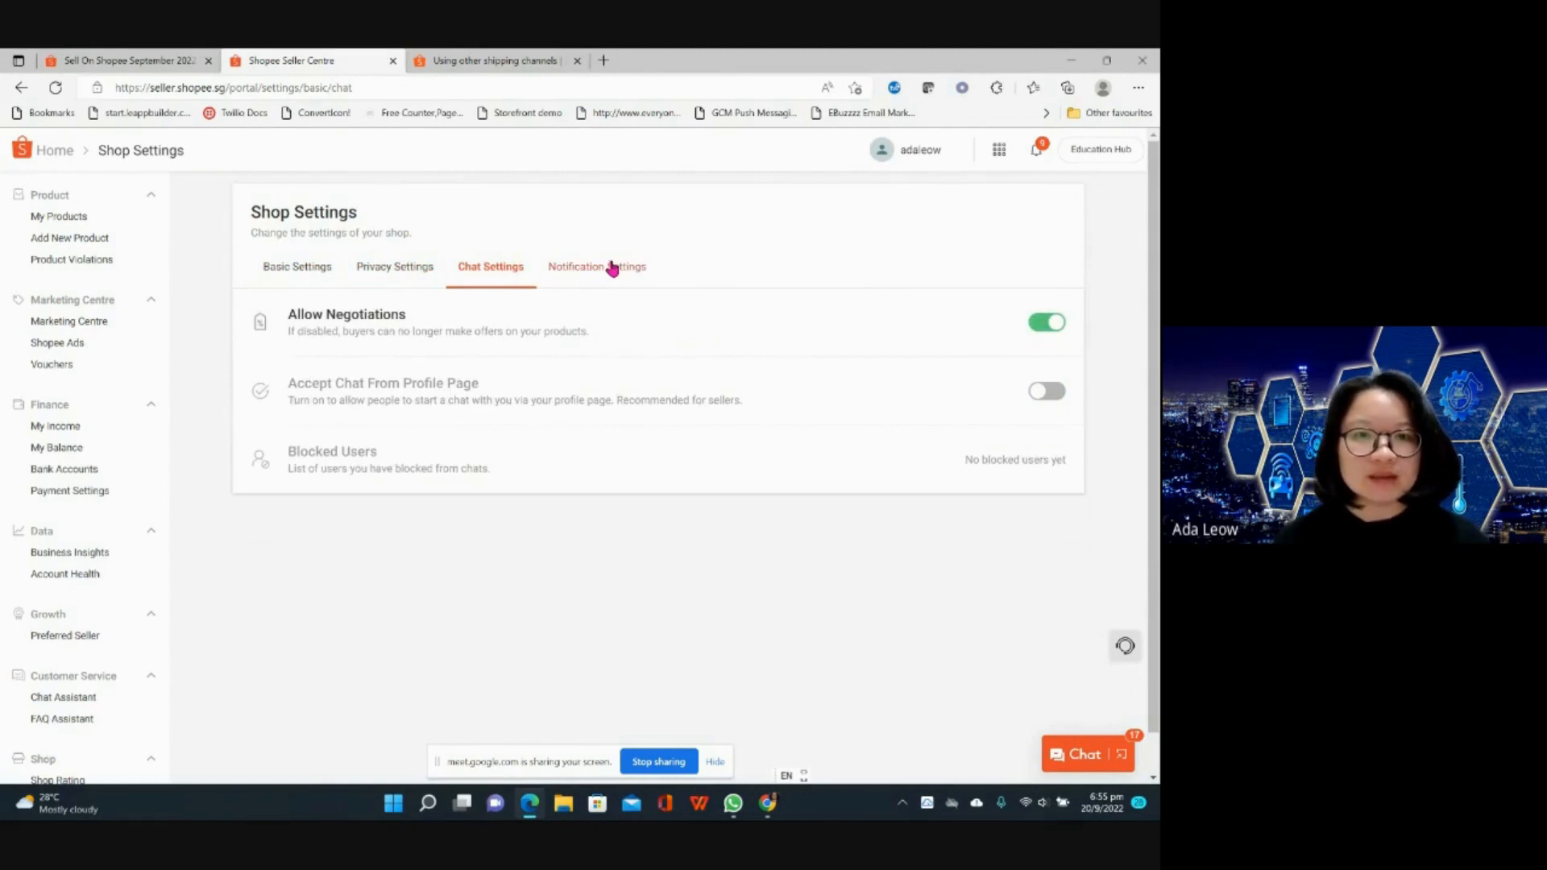
pyautogui.moveTo(589, 351)
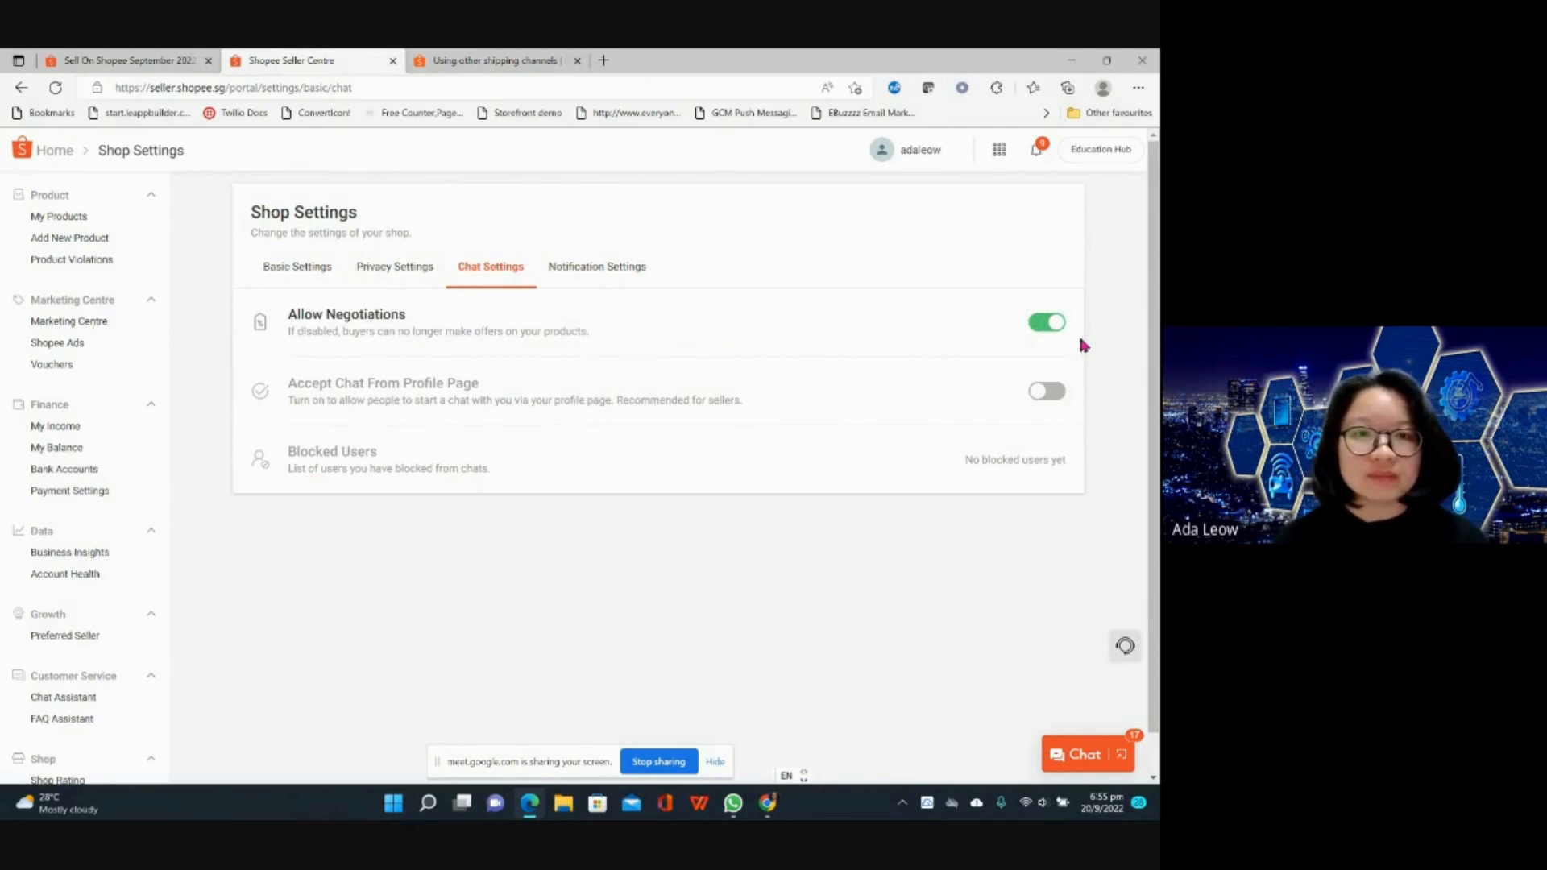
pyautogui.click(1046, 323)
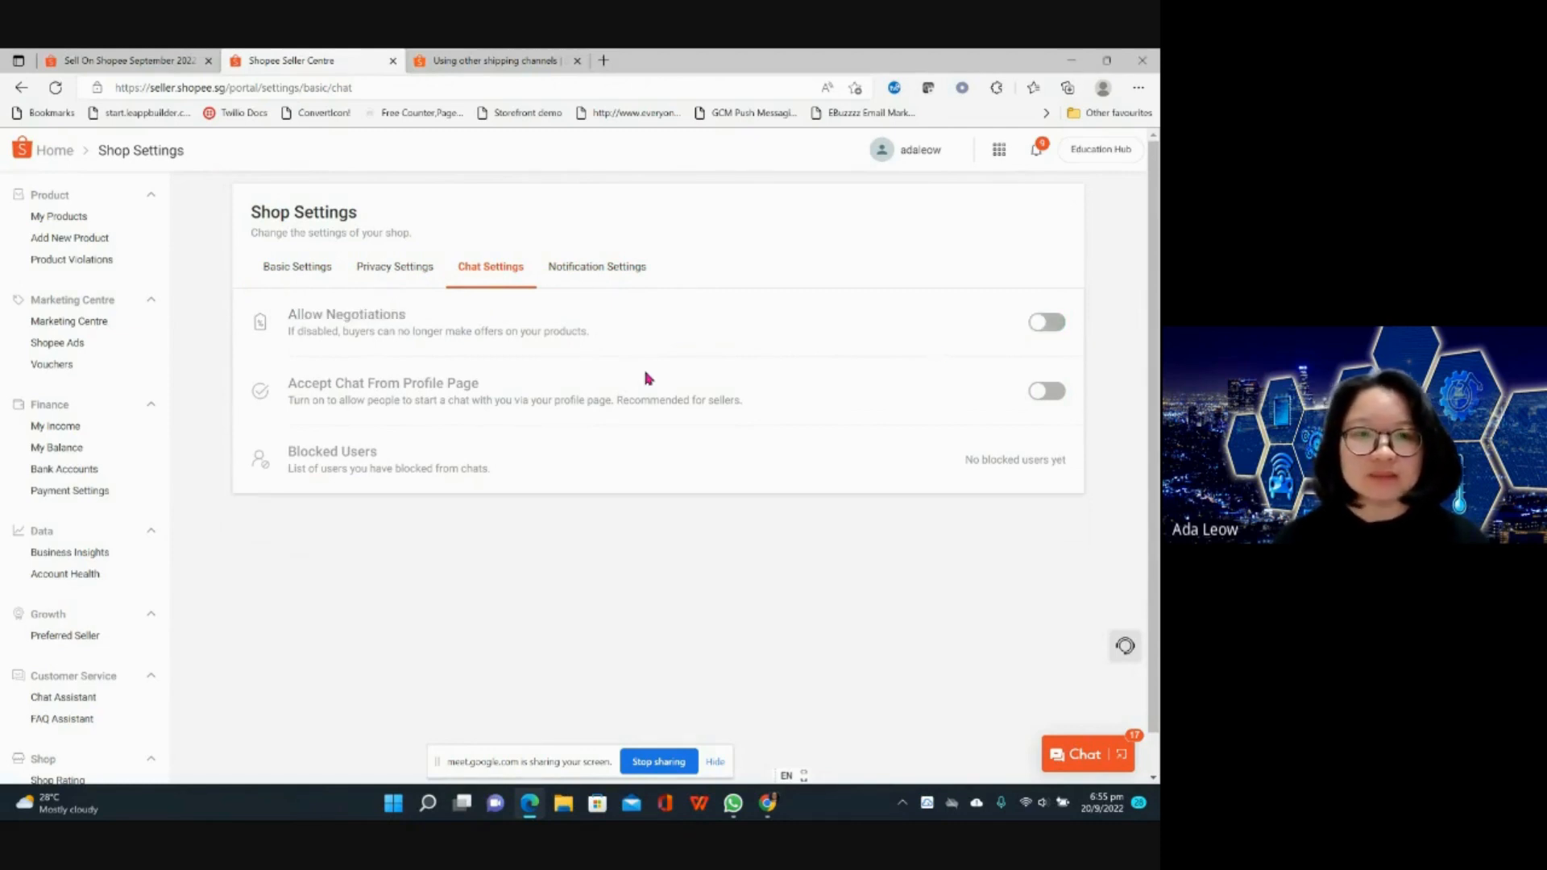
# - Review the Notification Settings email options for orders, listings, personalised updates and newsletter
pyautogui.click(596, 267)
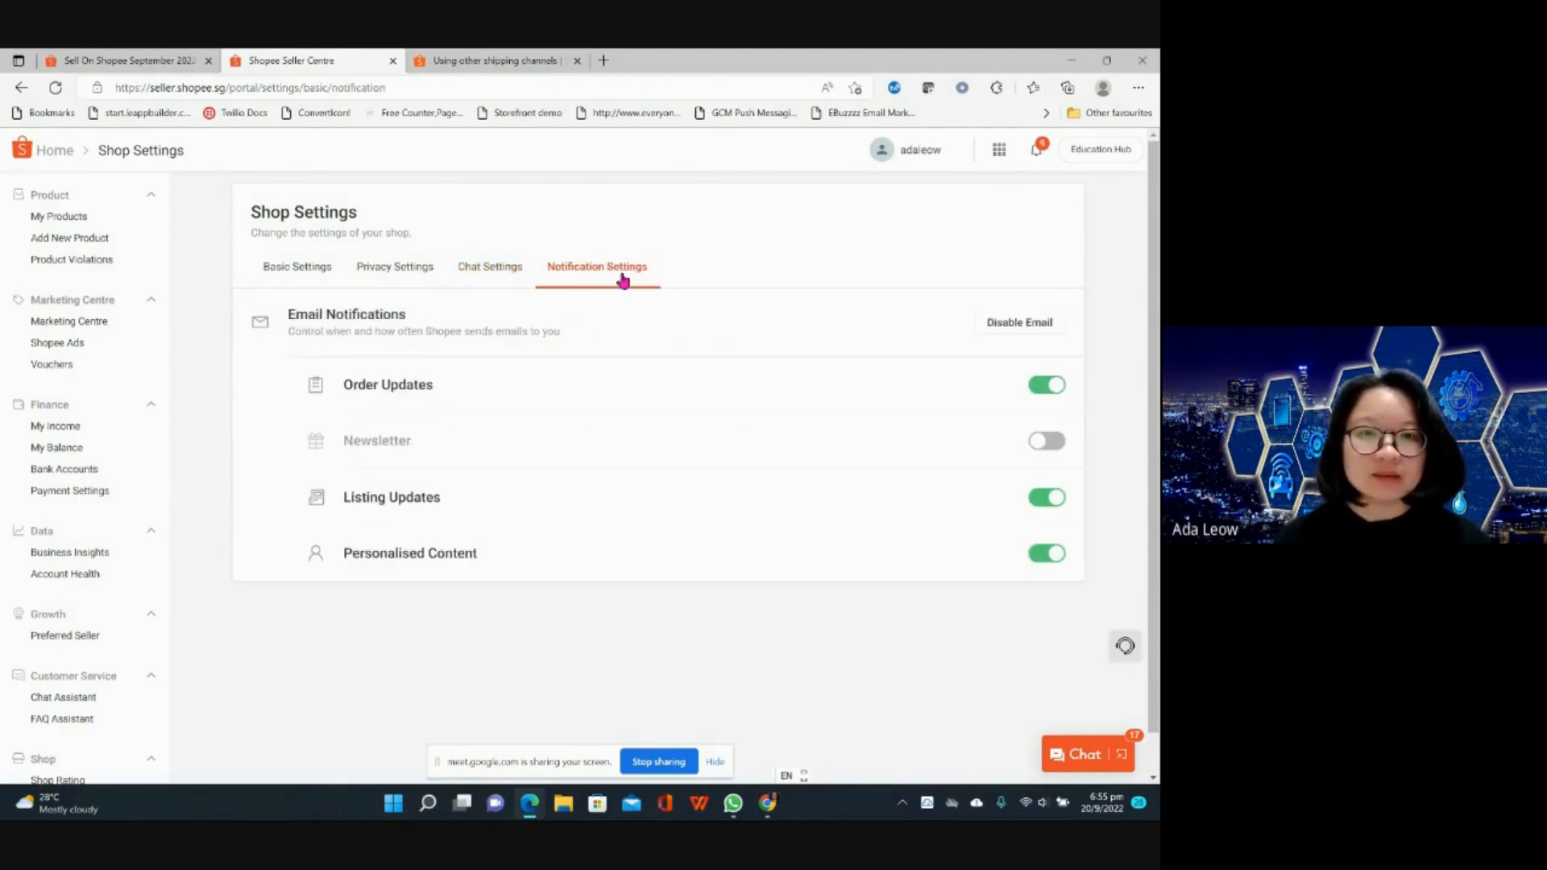
pyautogui.moveTo(537, 316)
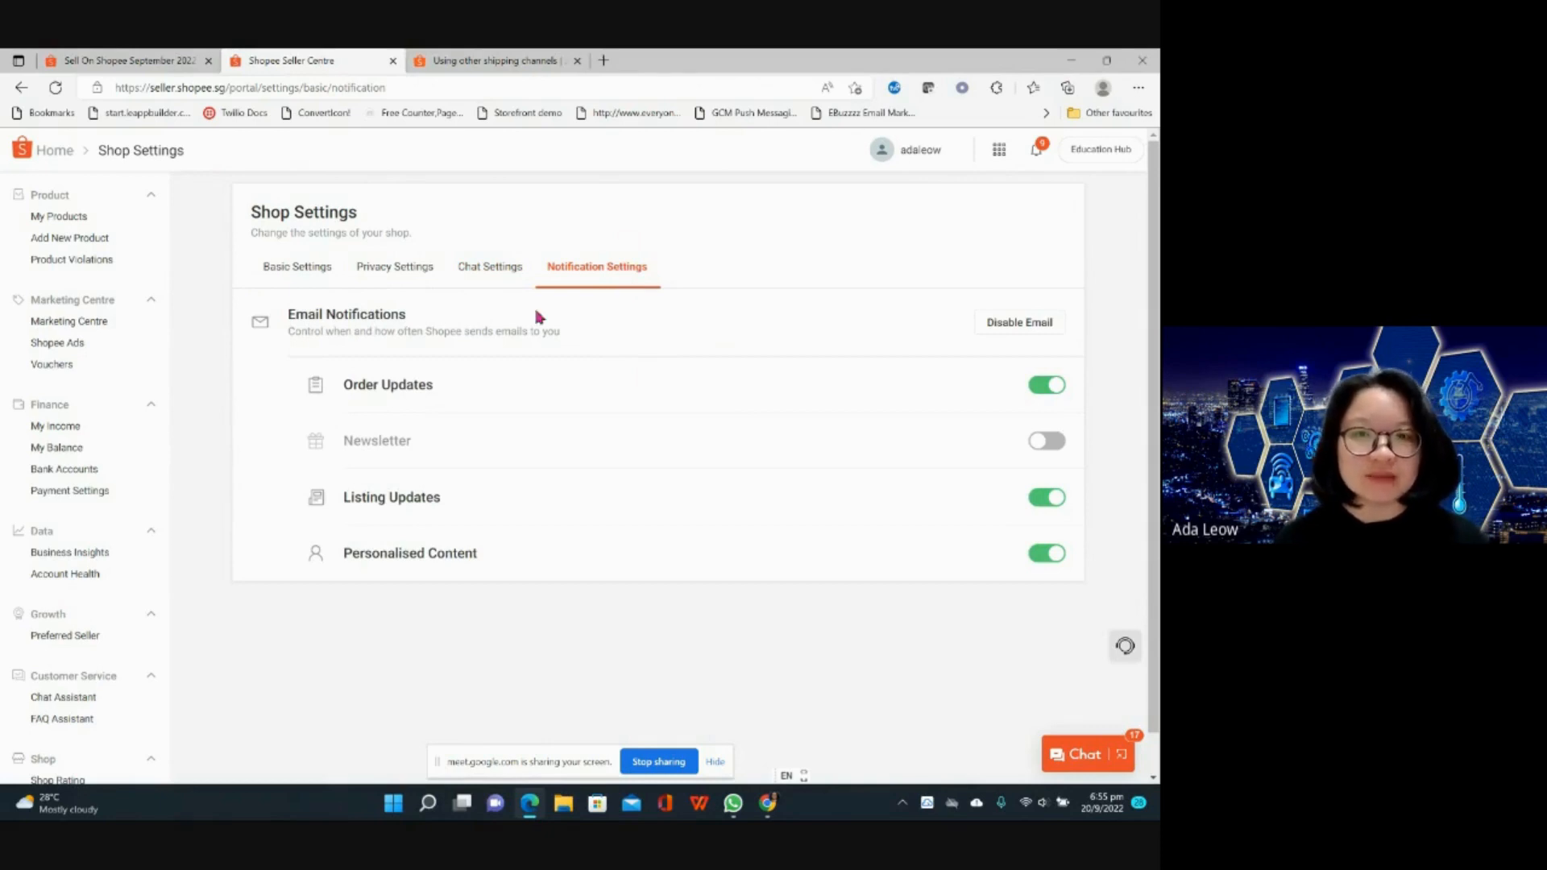
pyautogui.moveTo(408, 579)
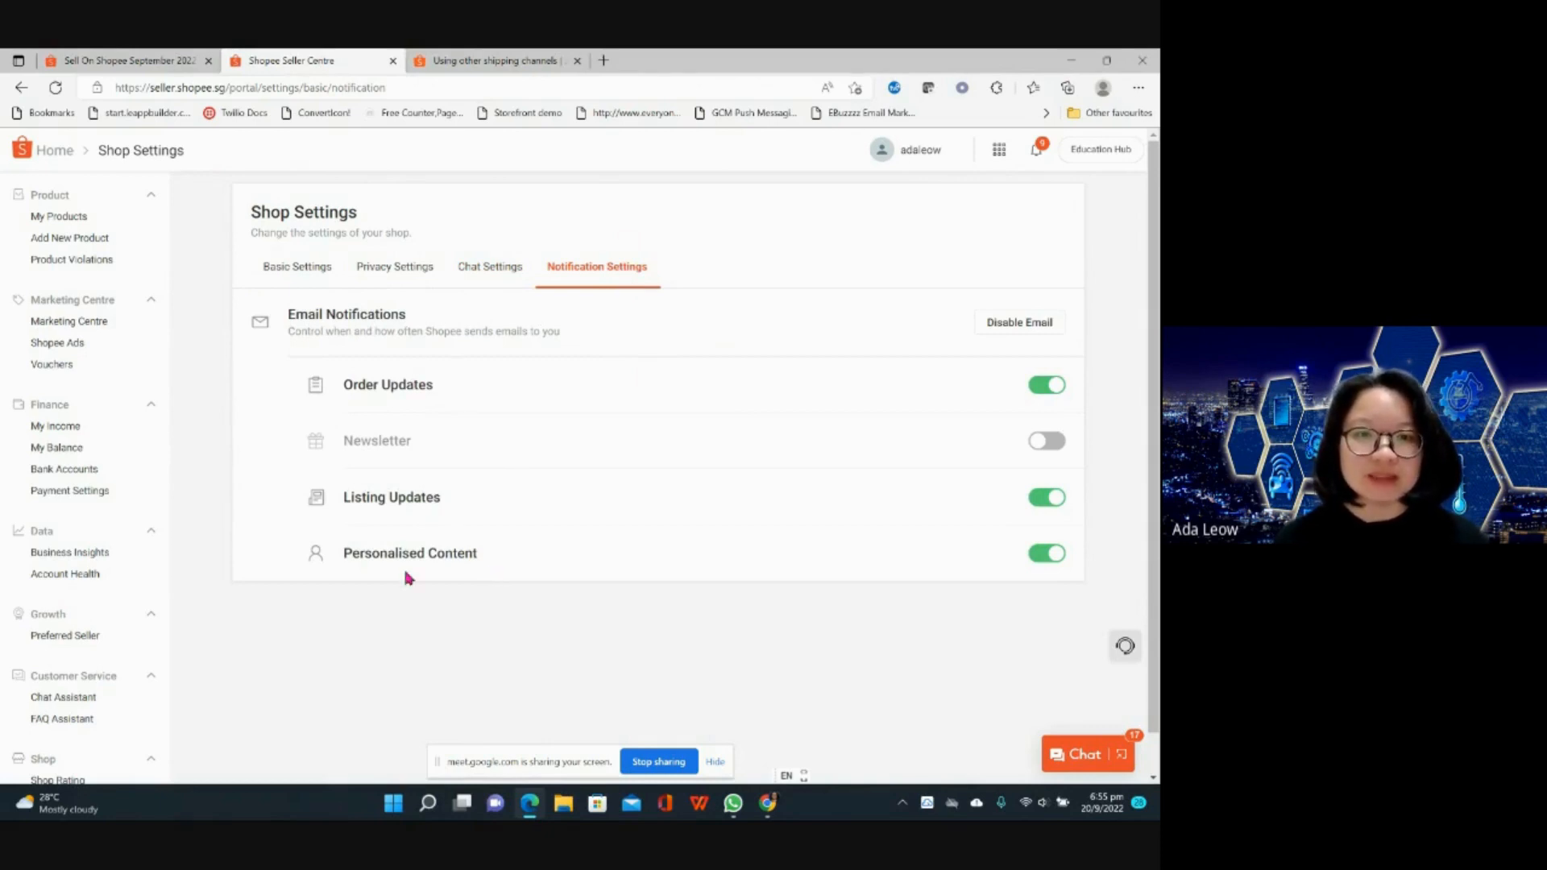
pyautogui.scroll(-3)
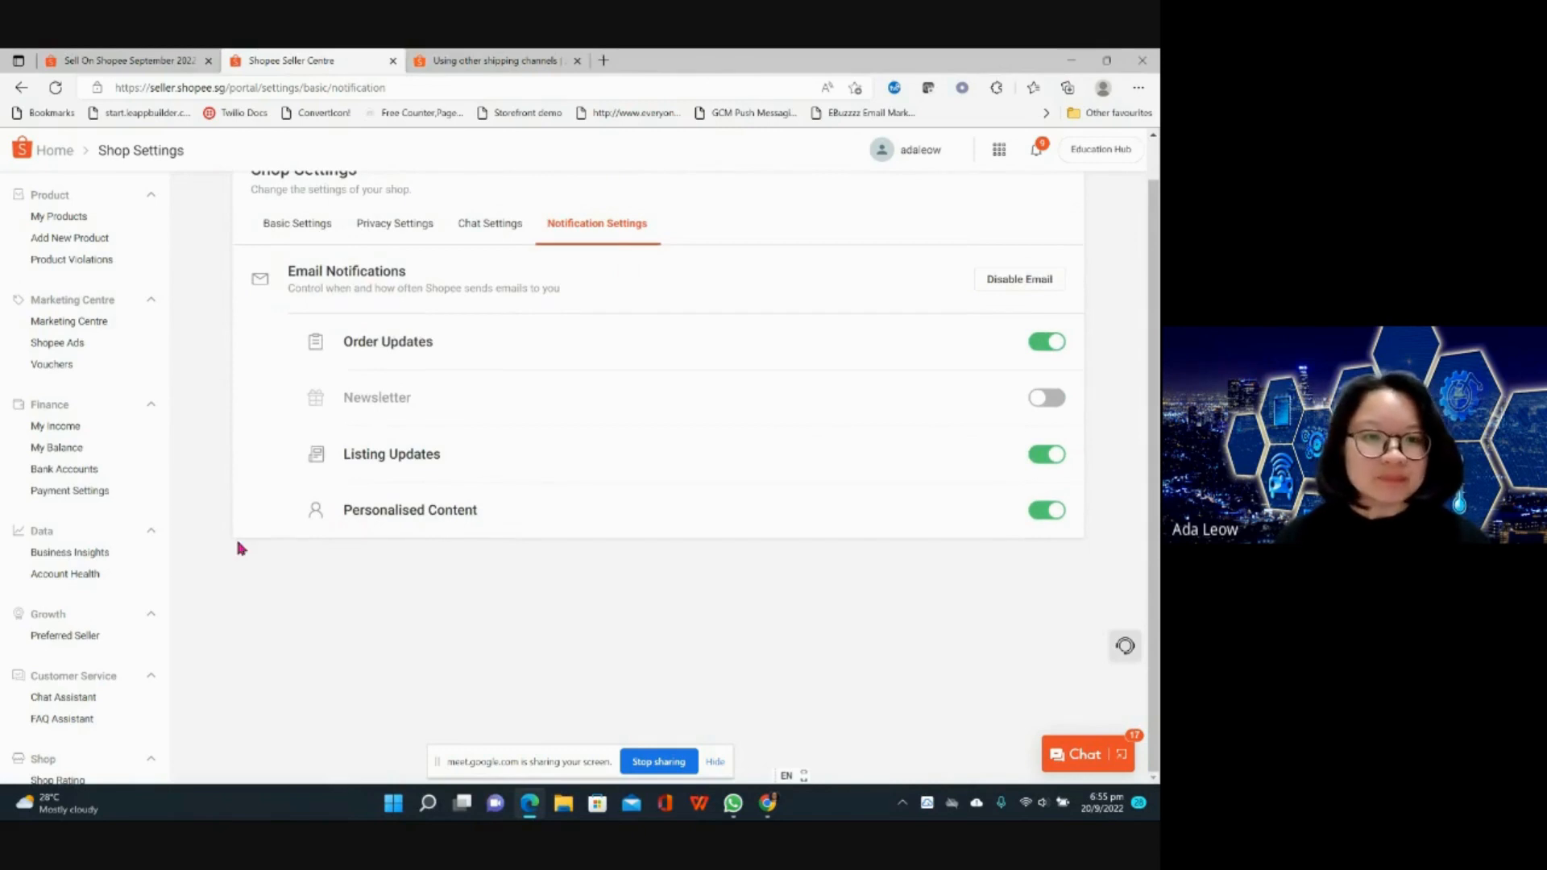
pyautogui.scroll(-3)
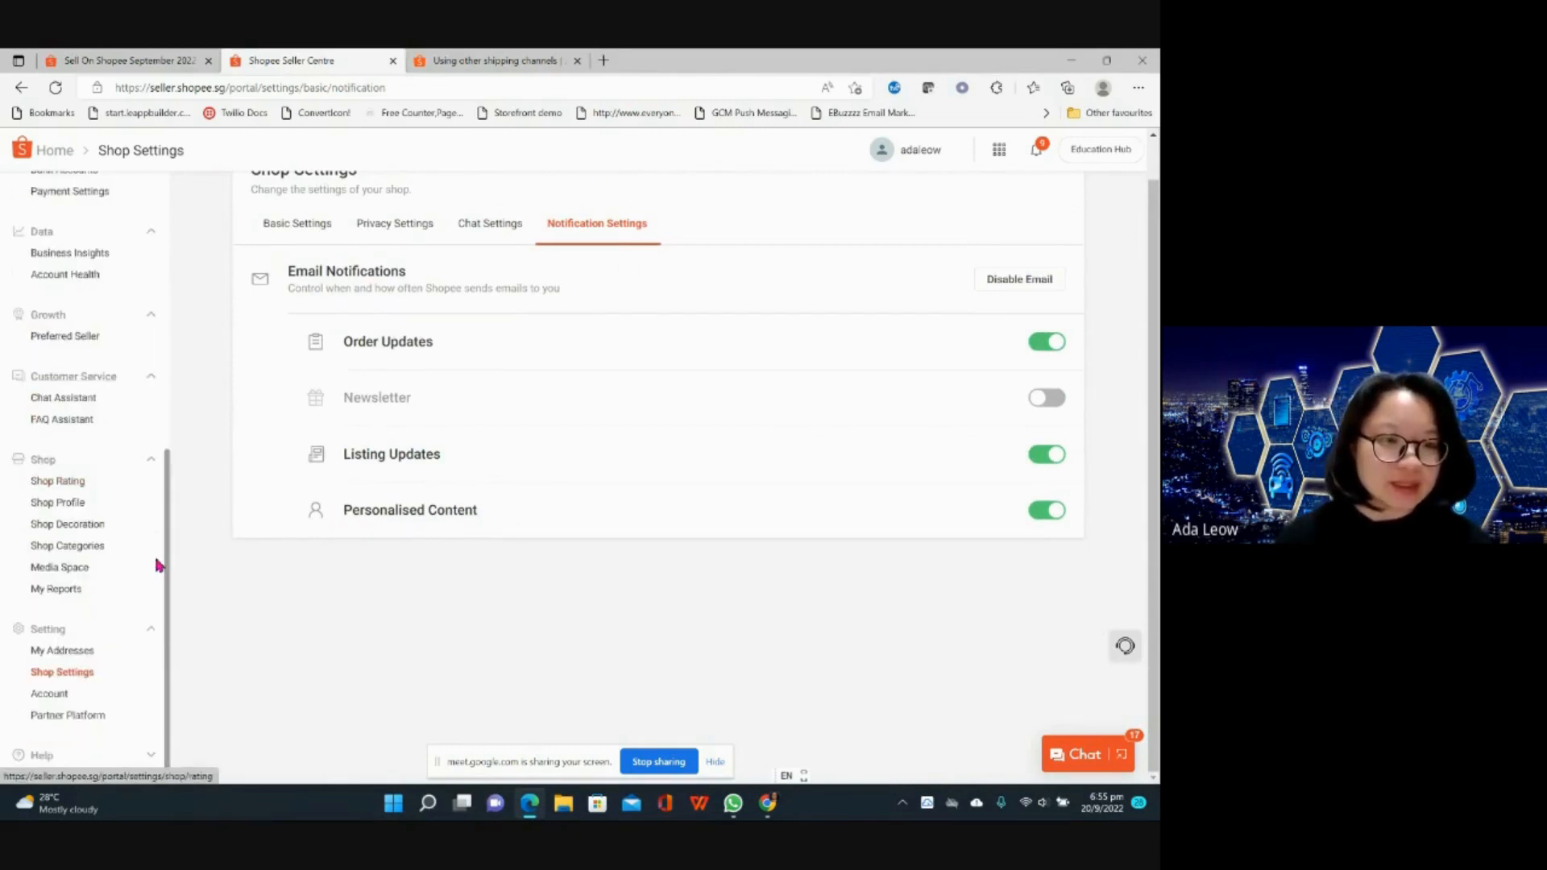
pyautogui.moveTo(62, 650)
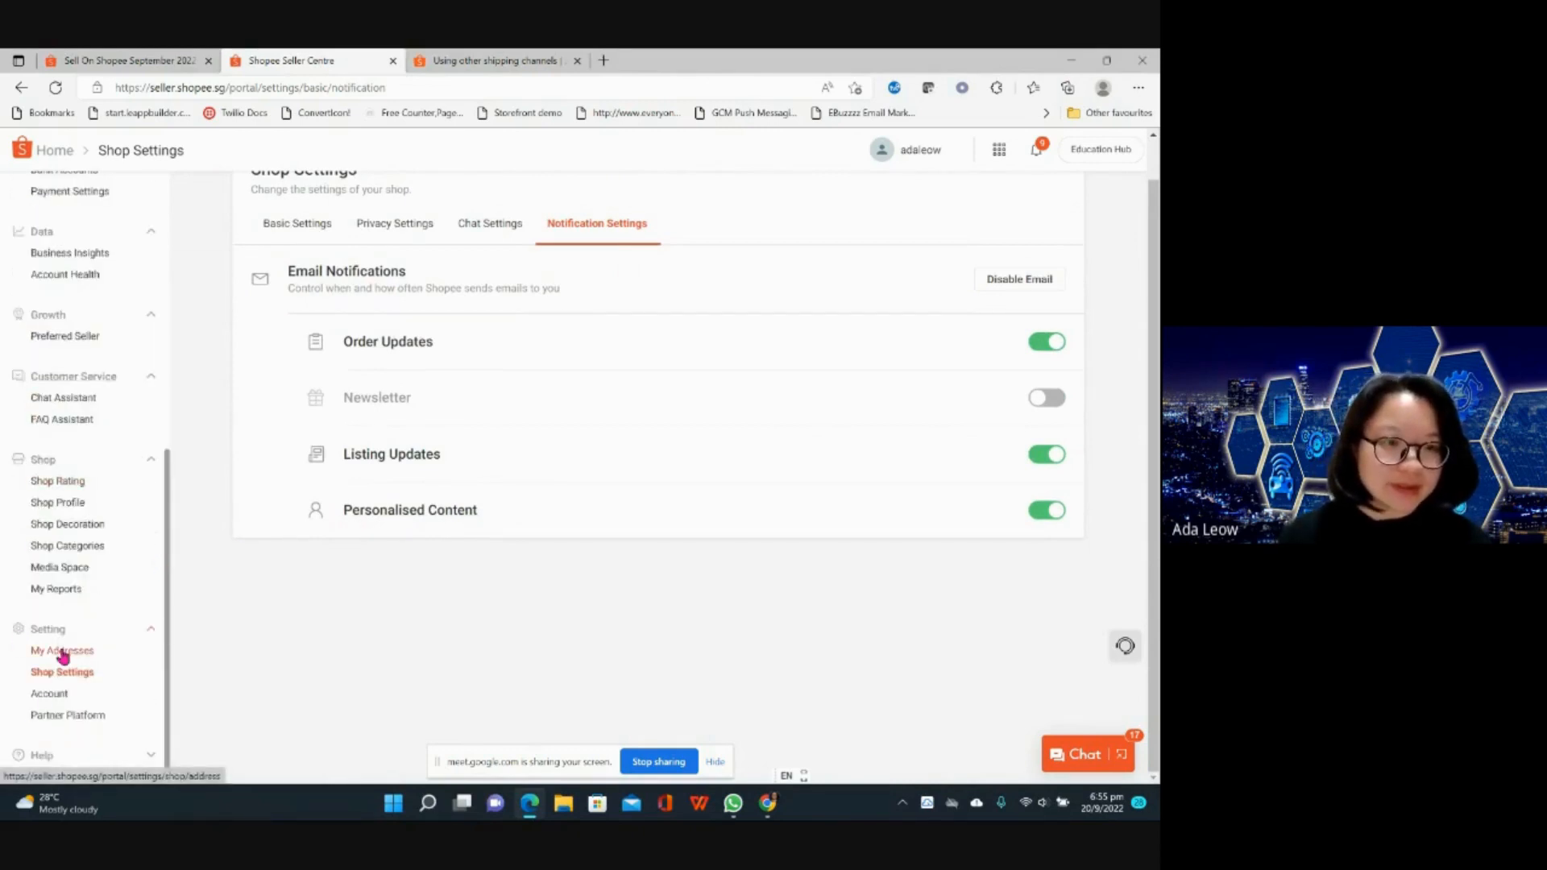
pyautogui.moveTo(67, 714)
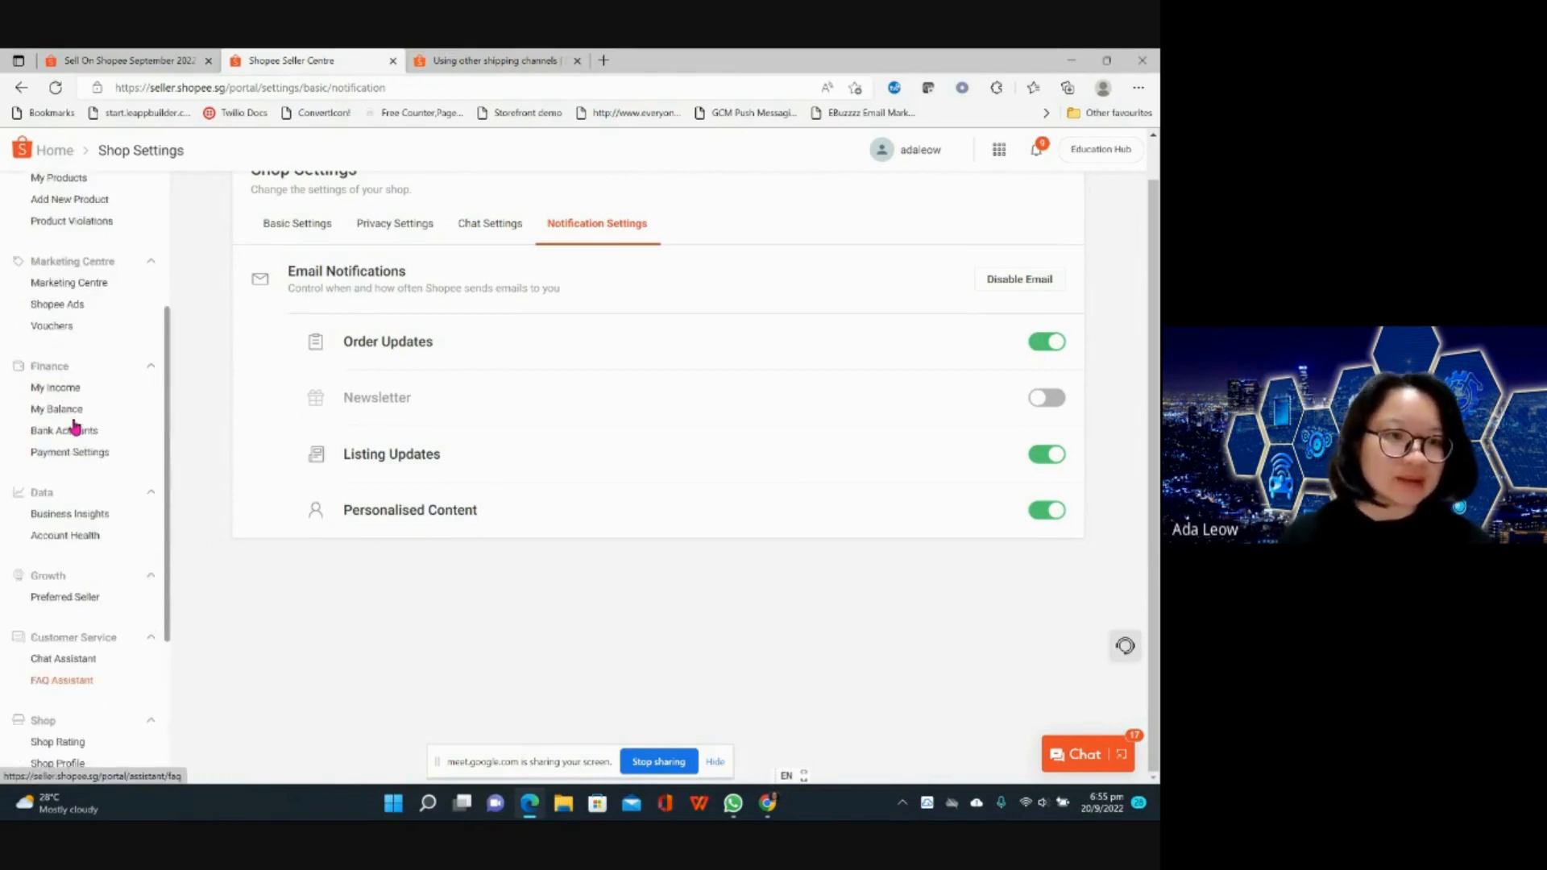
pyautogui.scroll(3)
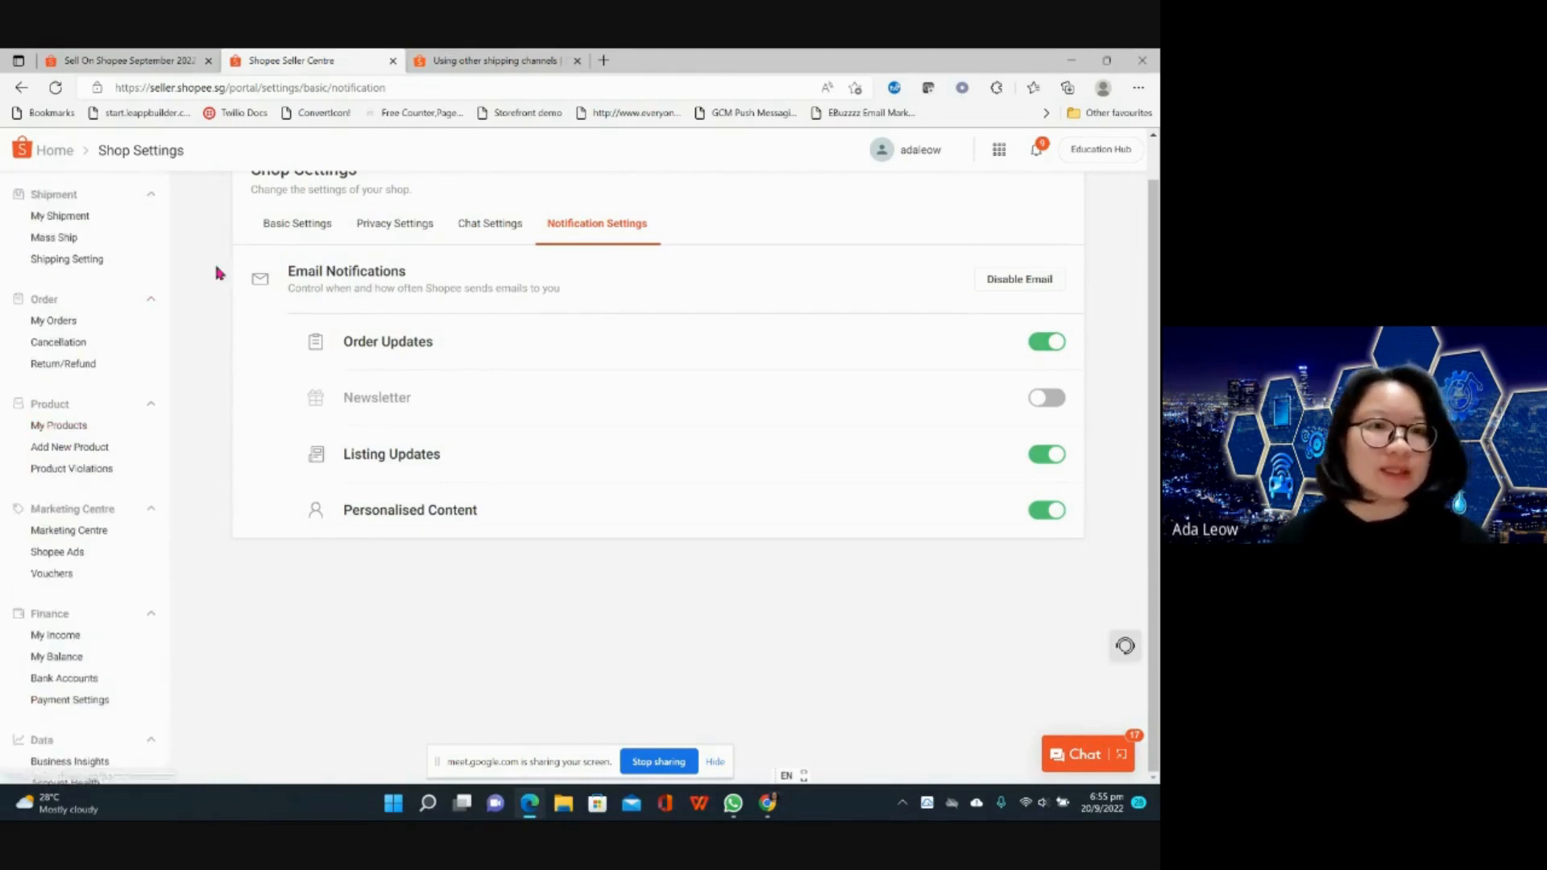
pyautogui.scroll(-3)
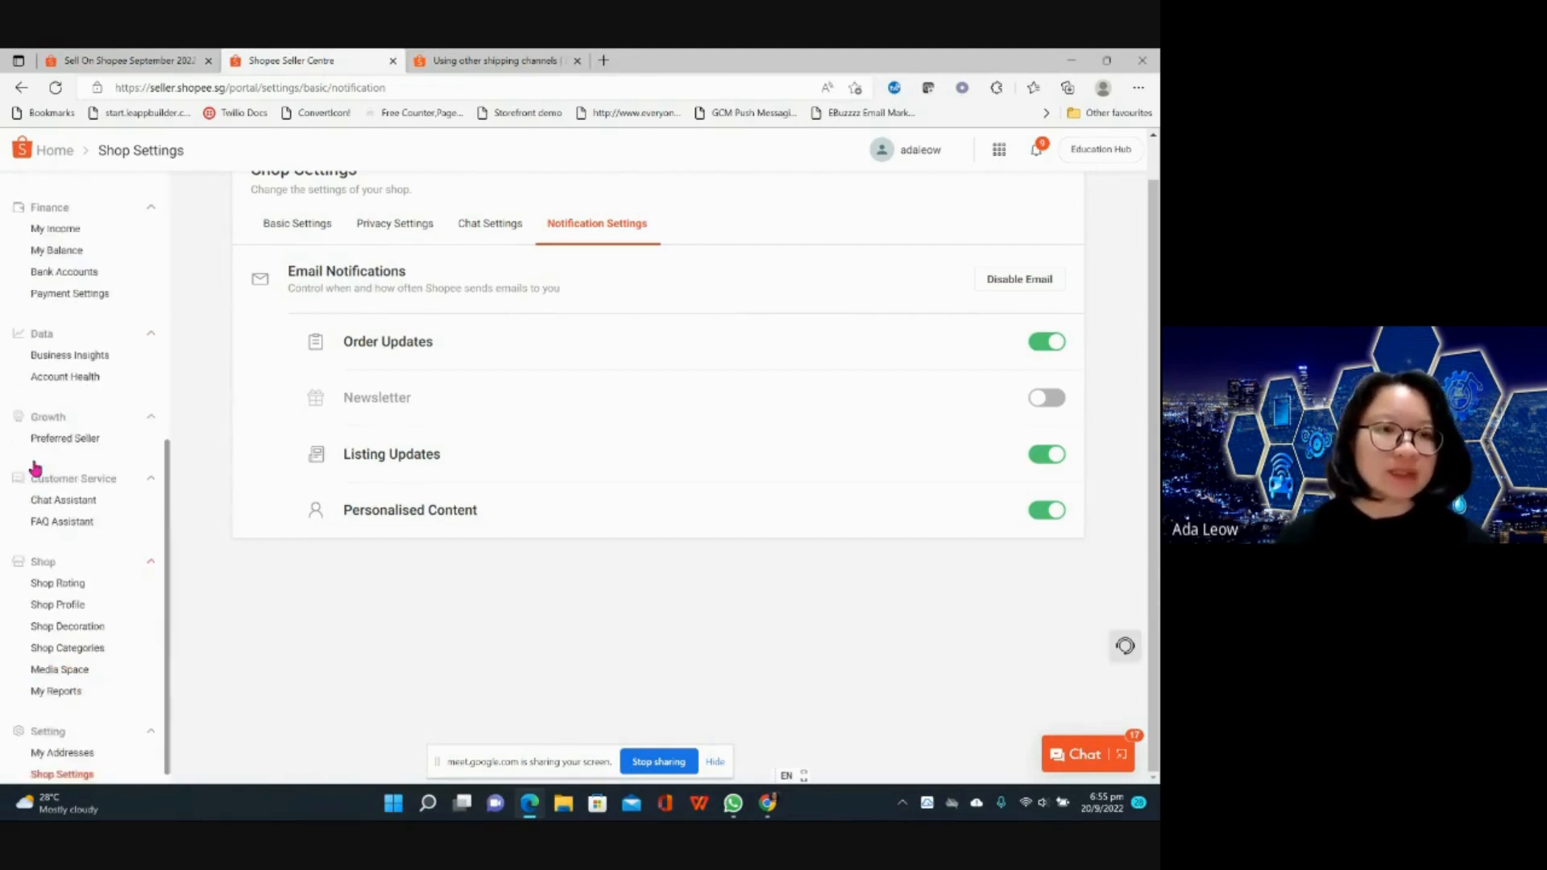
# - Return to the home dashboard and scroll through To Do List, Business Insights, Marketing Centre, Performance and My Penalty
pyautogui.click(96, 150)
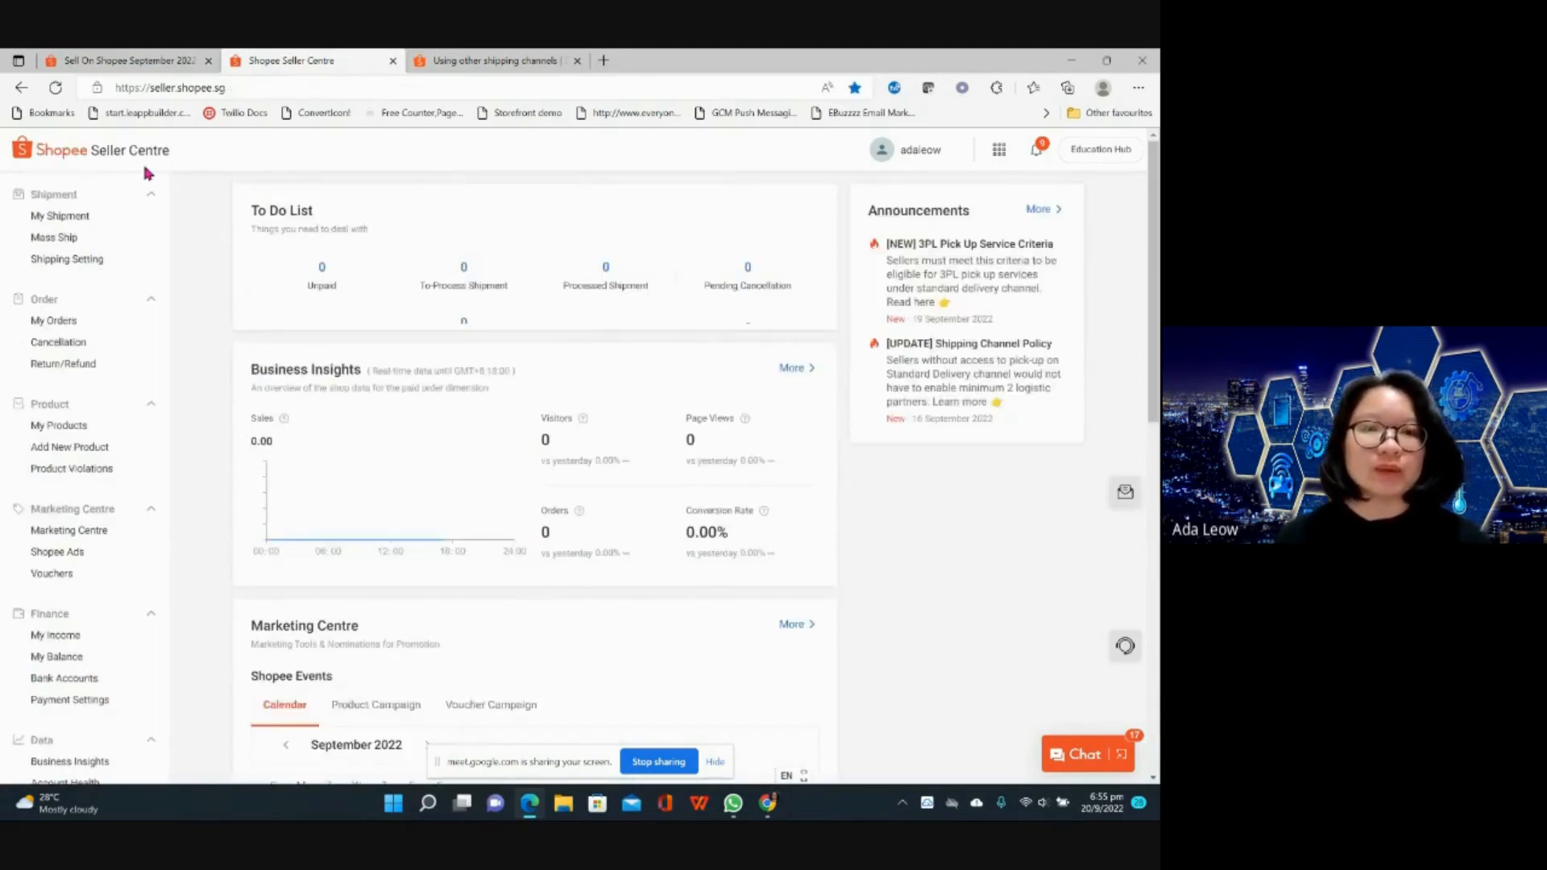
pyautogui.scroll(-3)
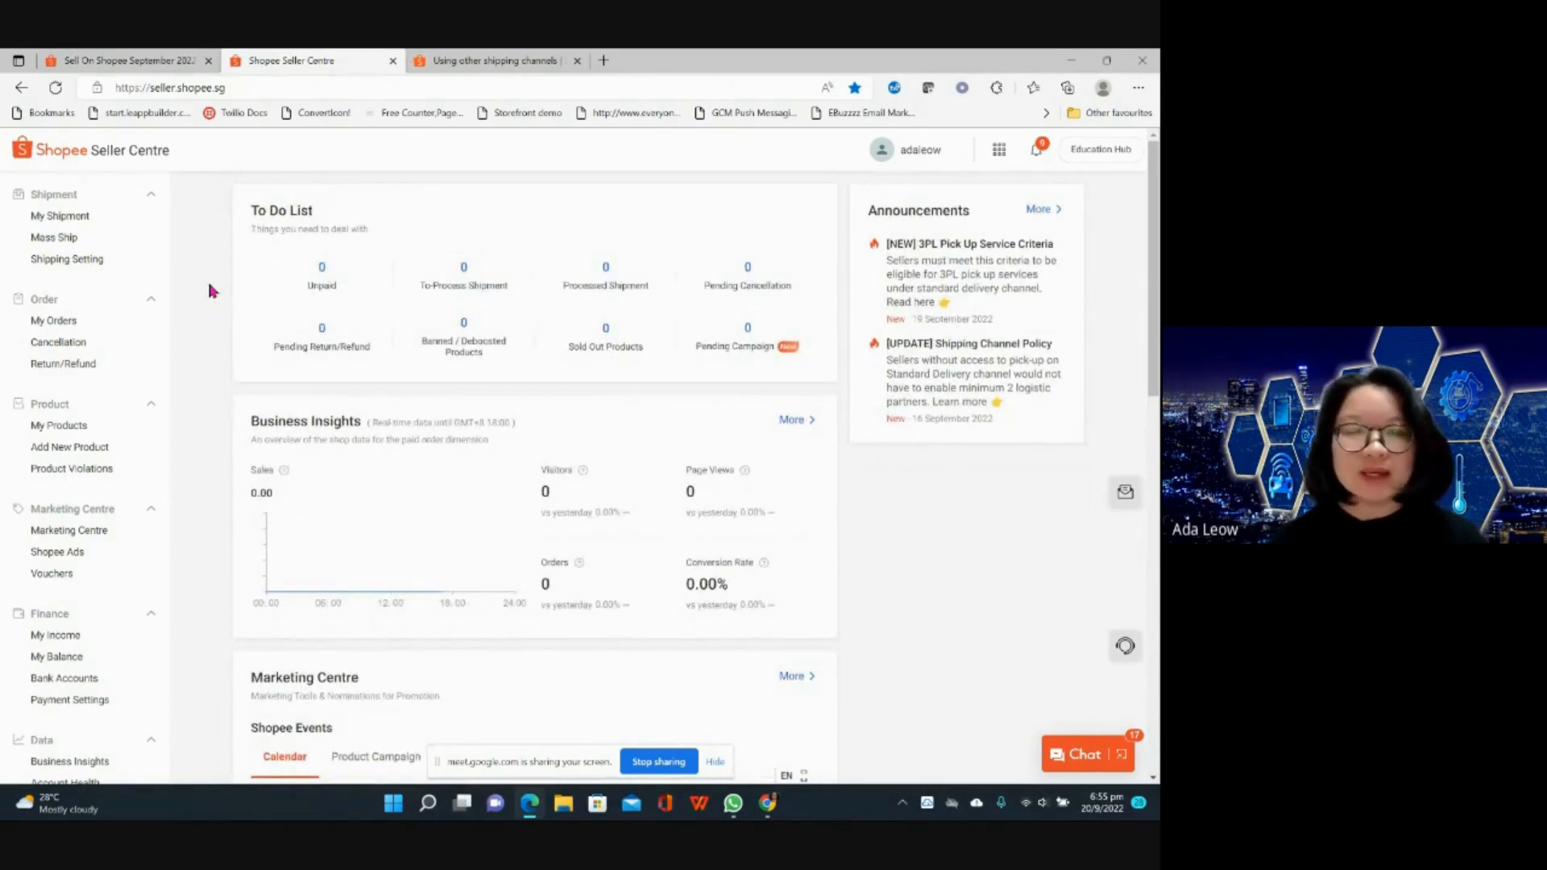
pyautogui.scroll(-3)
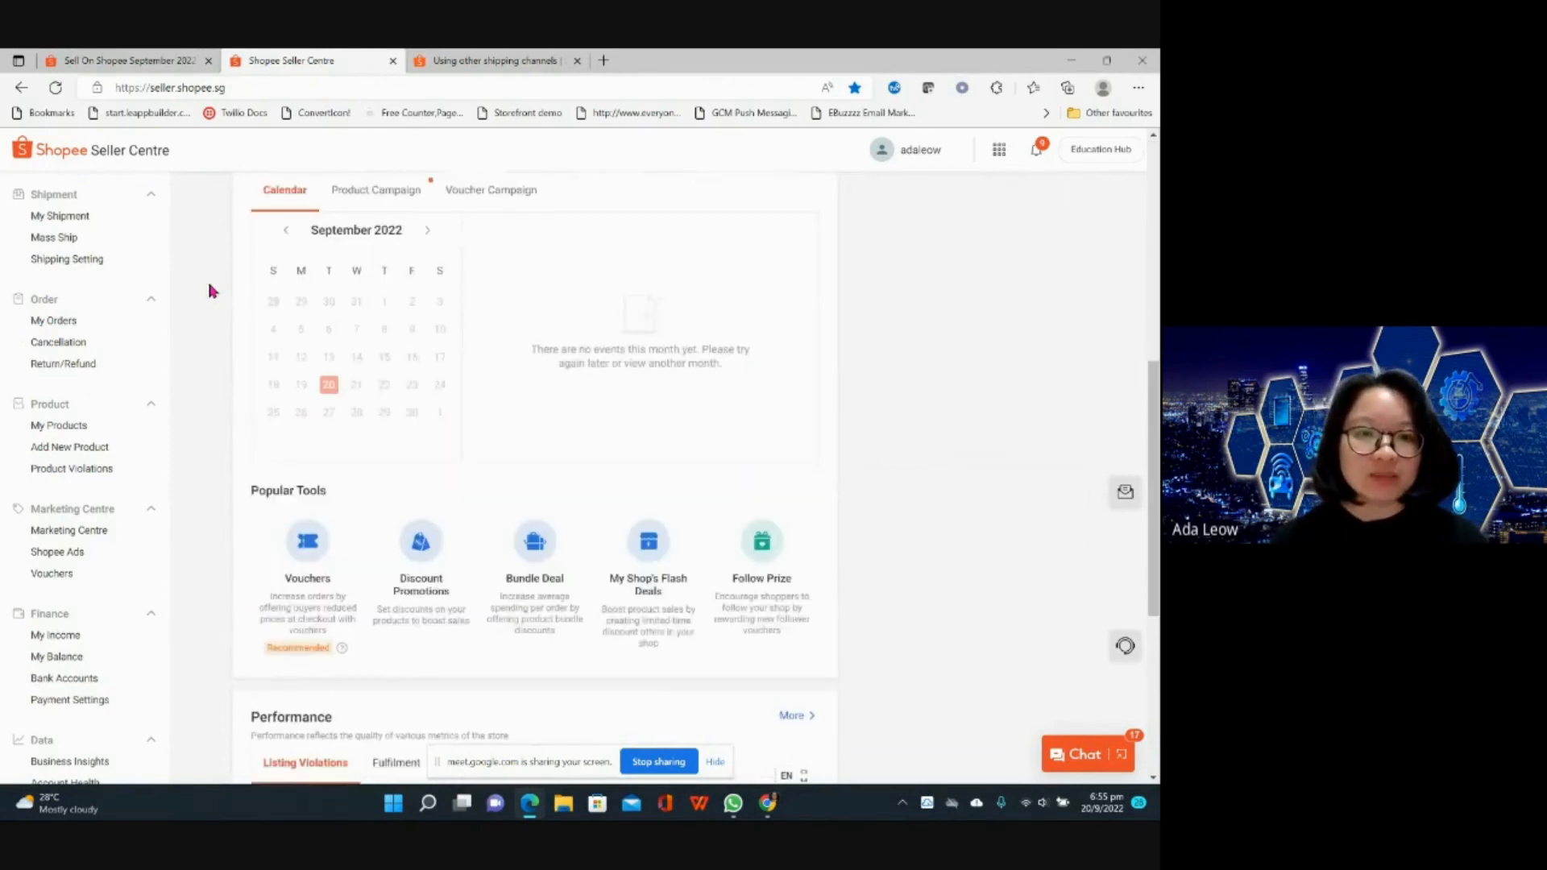
pyautogui.scroll(-3)
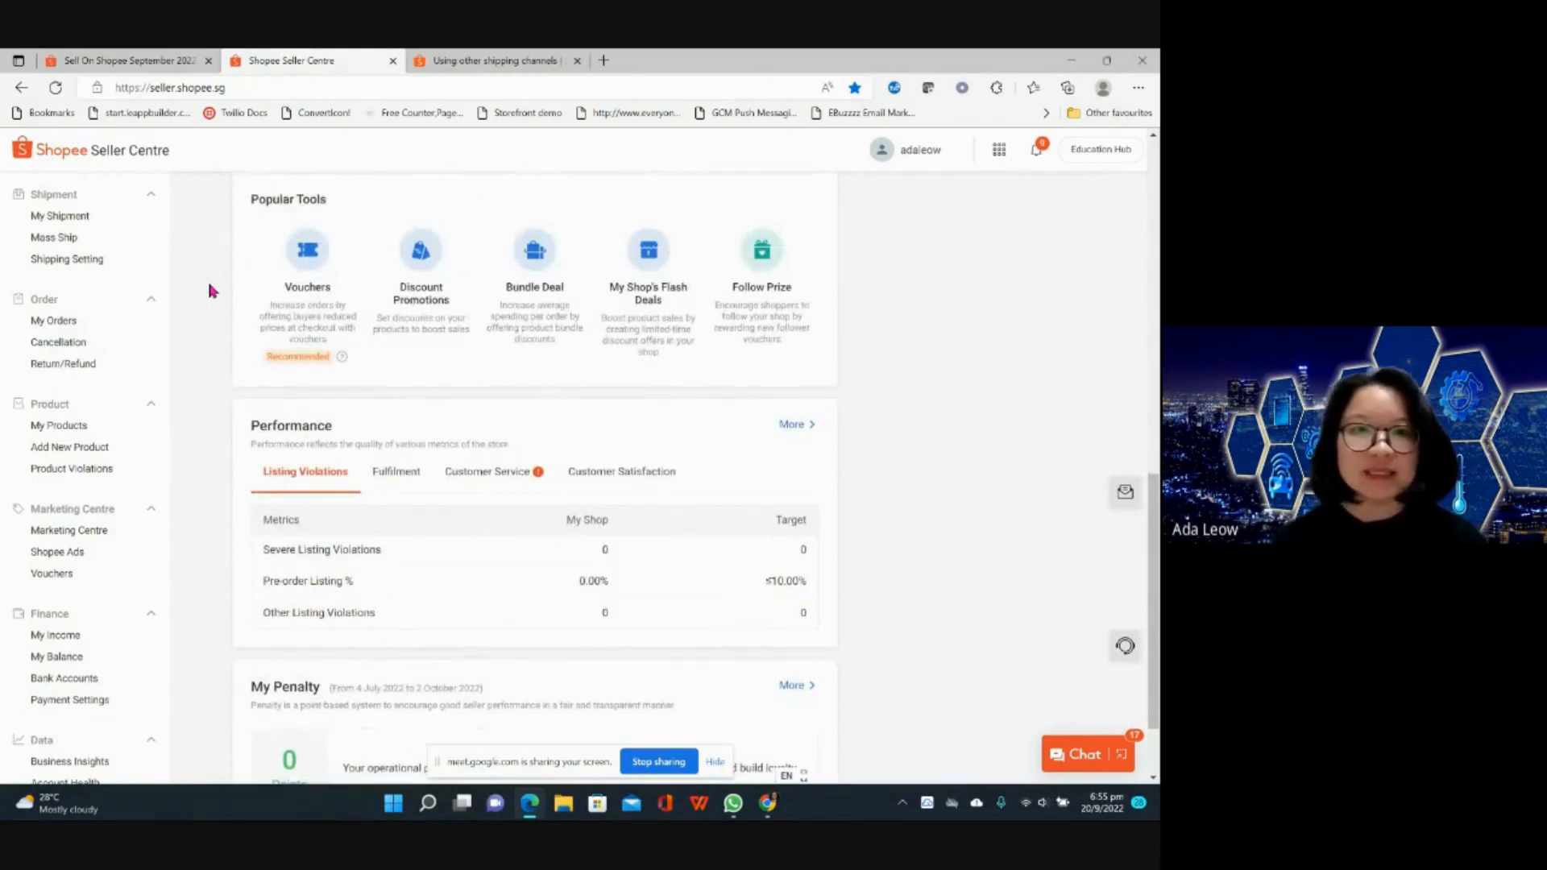
pyautogui.scroll(3)
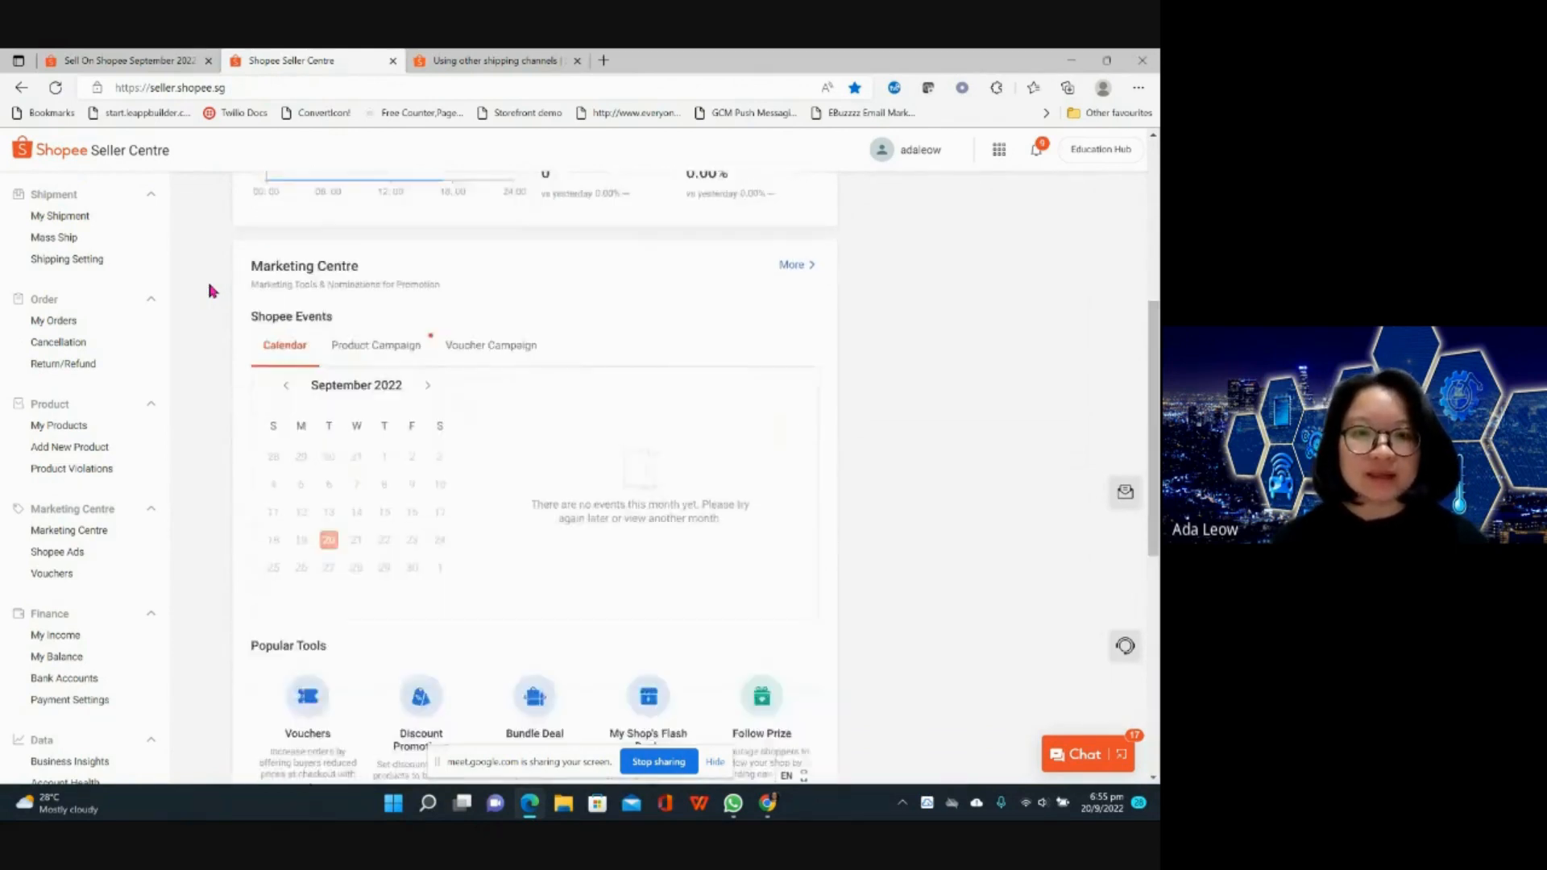
pyautogui.scroll(3)
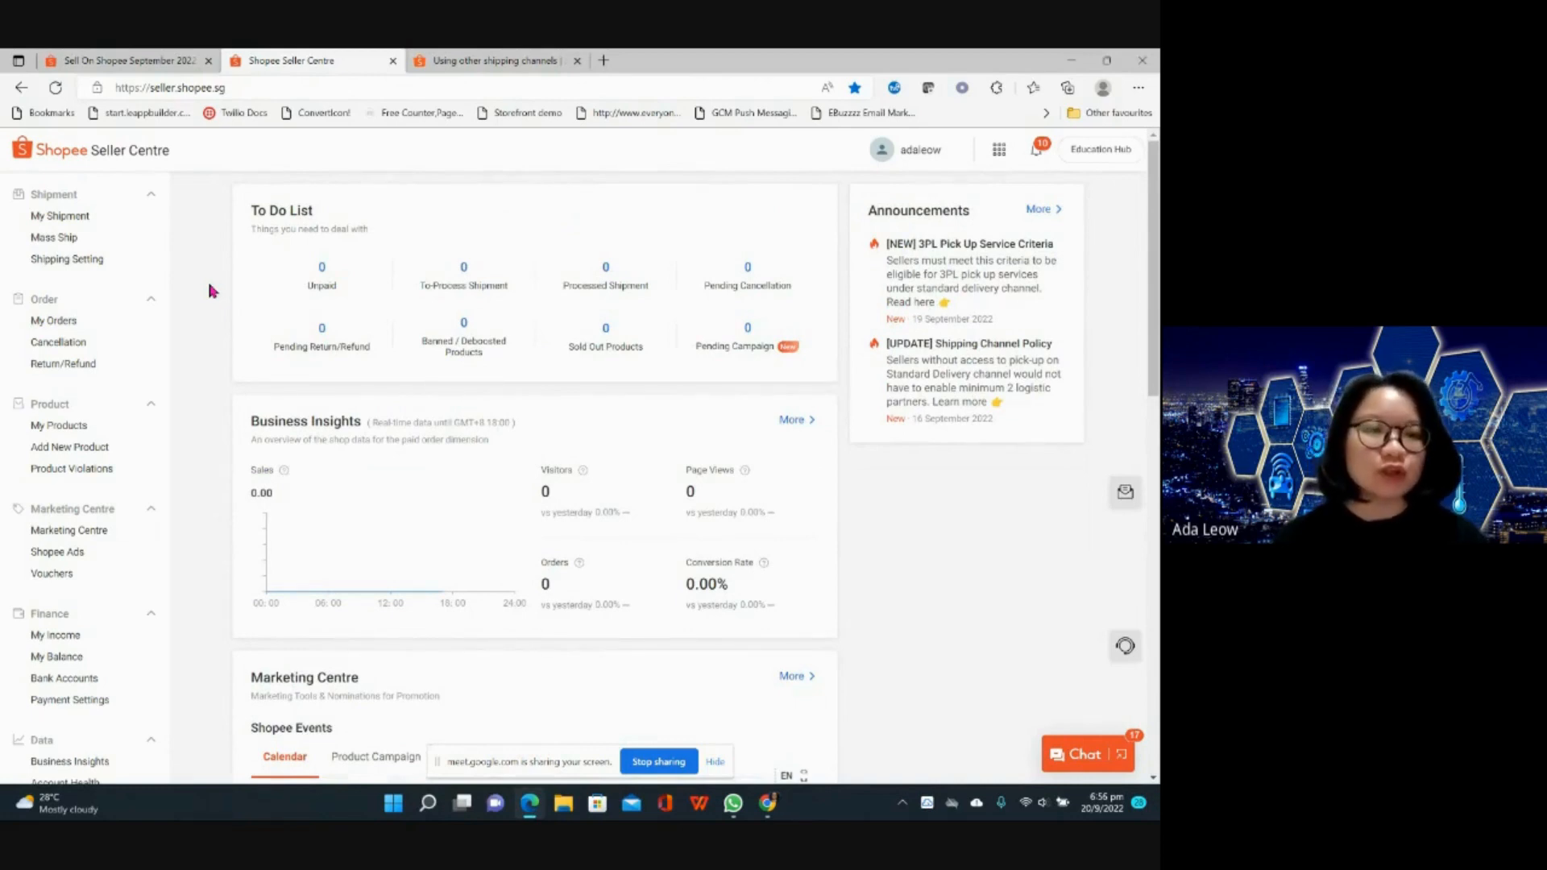
pyautogui.moveTo(203, 386)
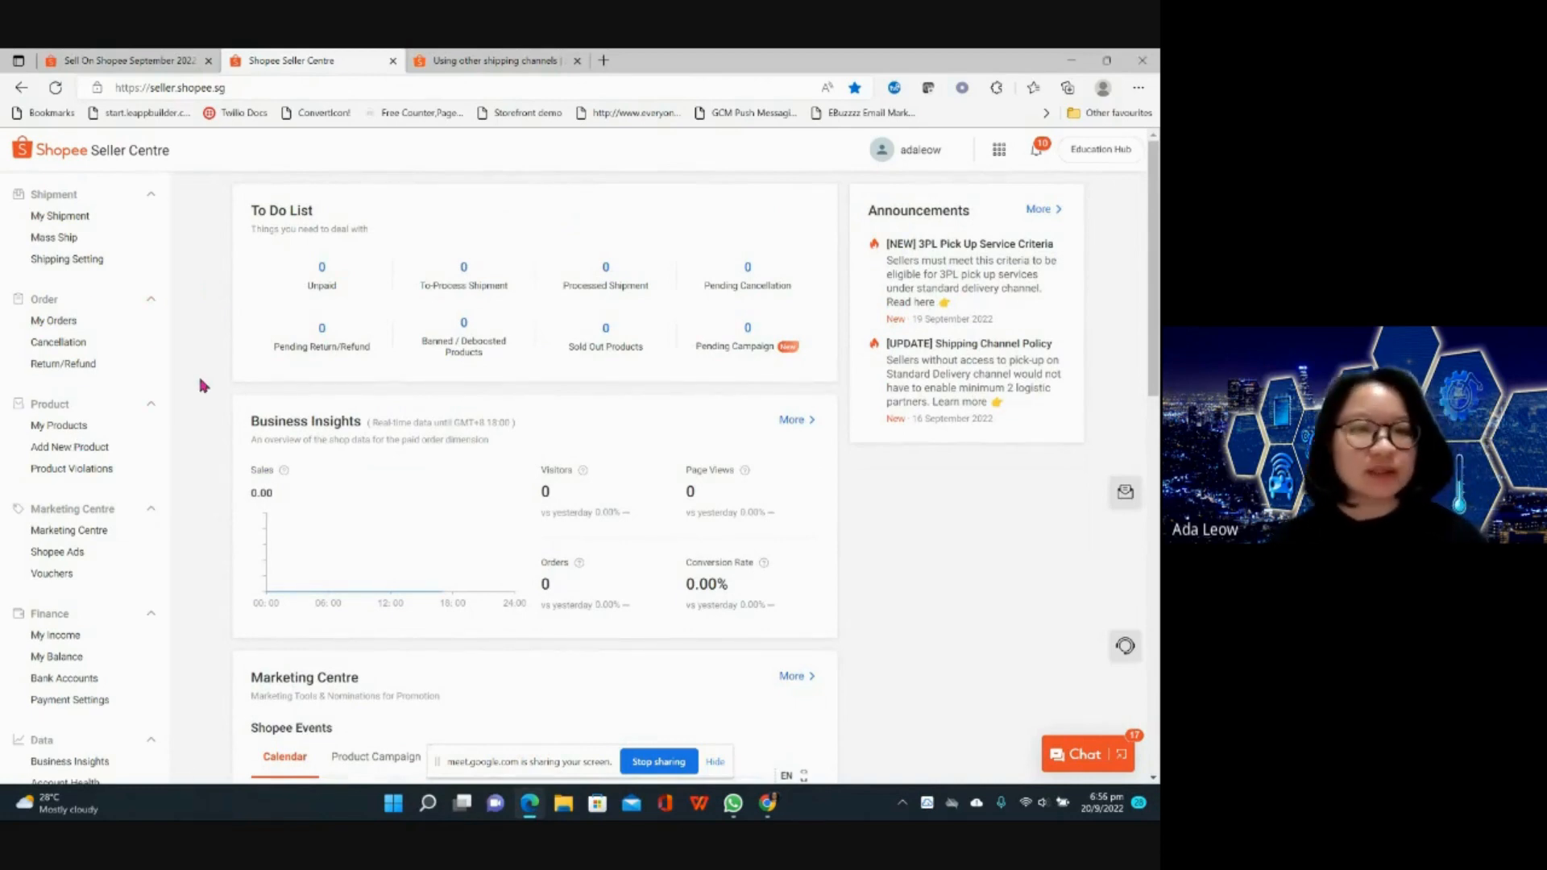
pyautogui.scroll(-3)
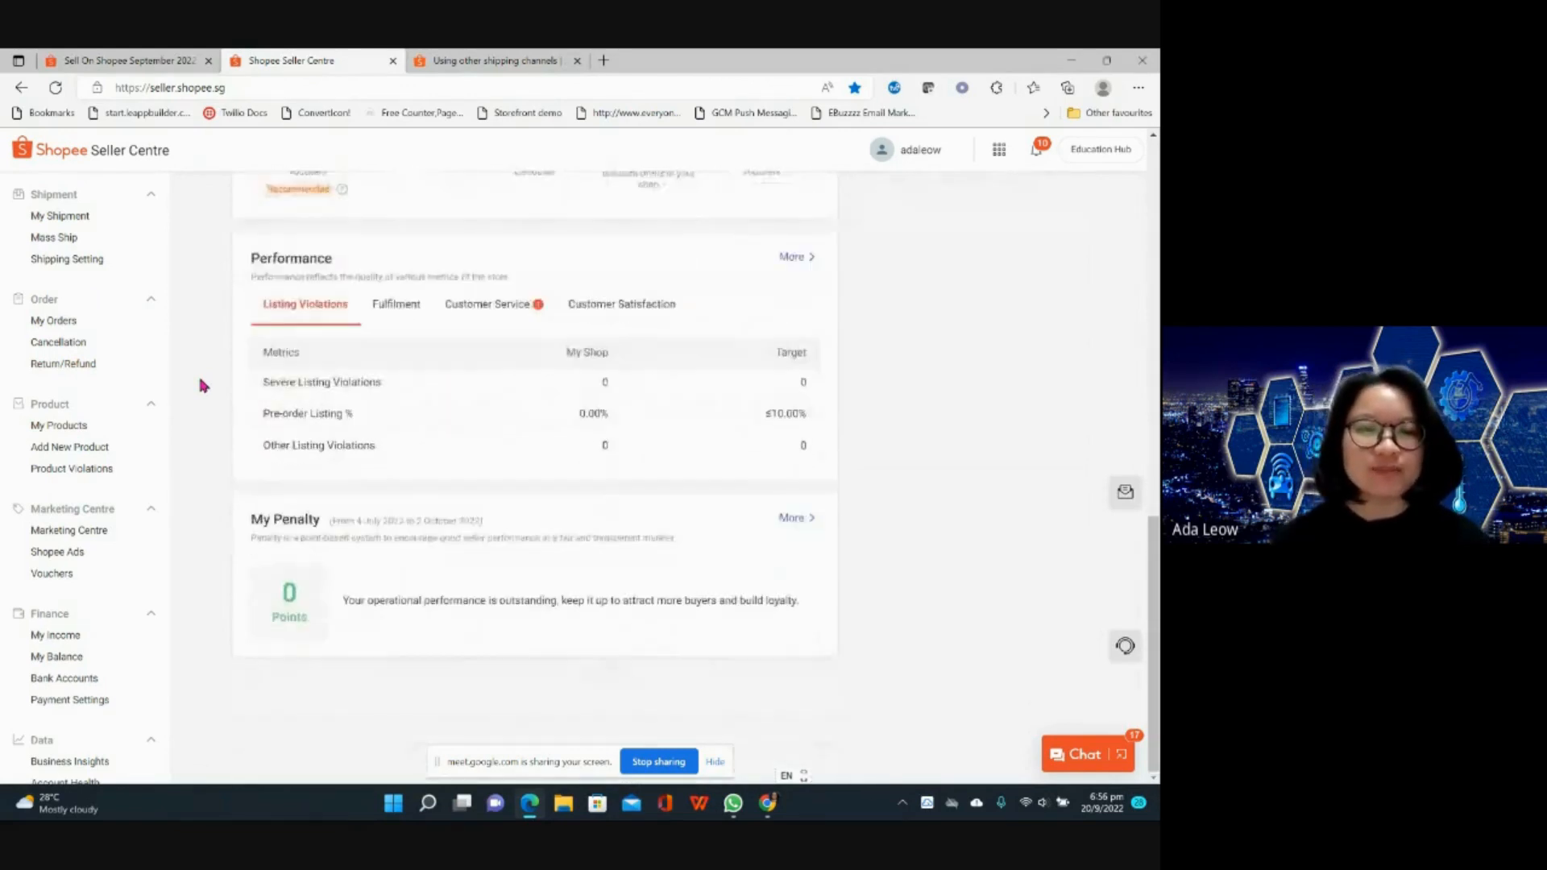